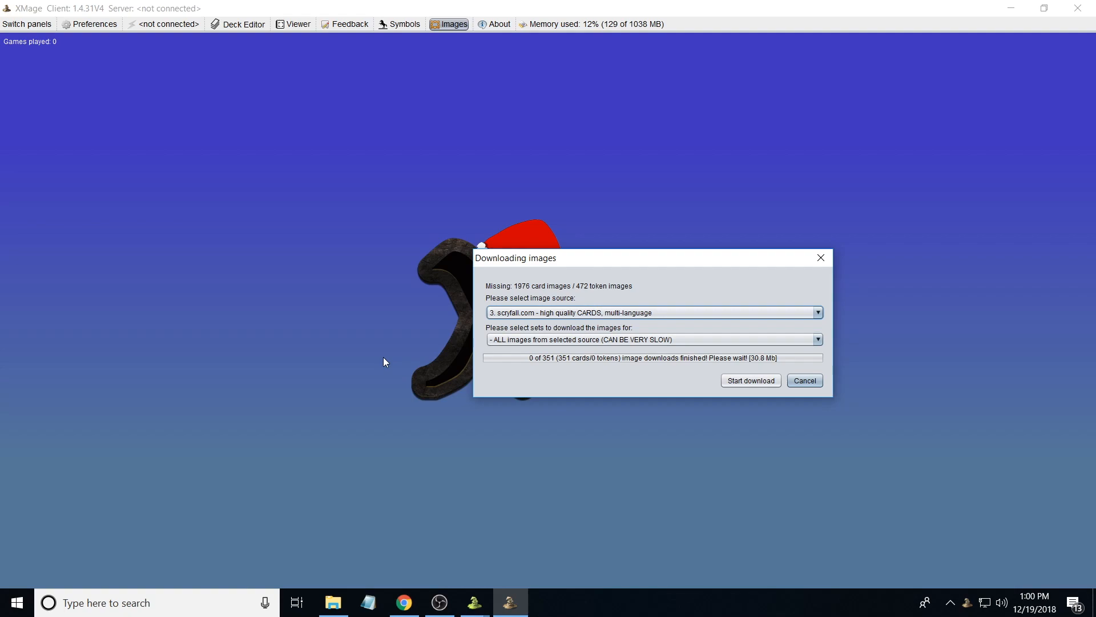
{"action": "mouse_move", "coordinate": [142, 29]}
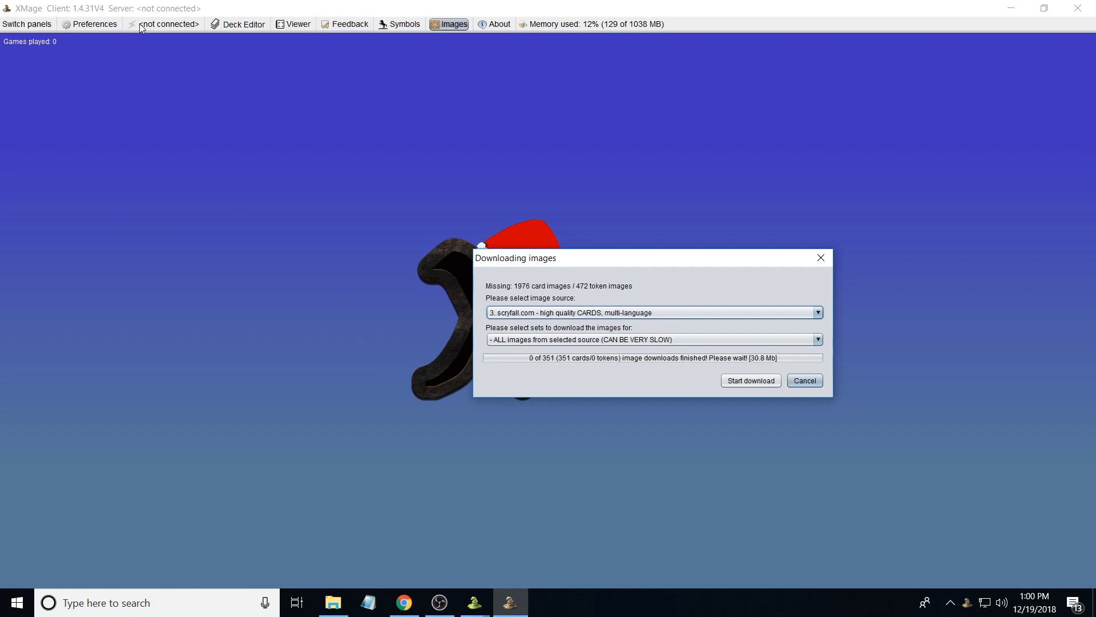
{"action": "mouse_move", "coordinate": [540, 143]}
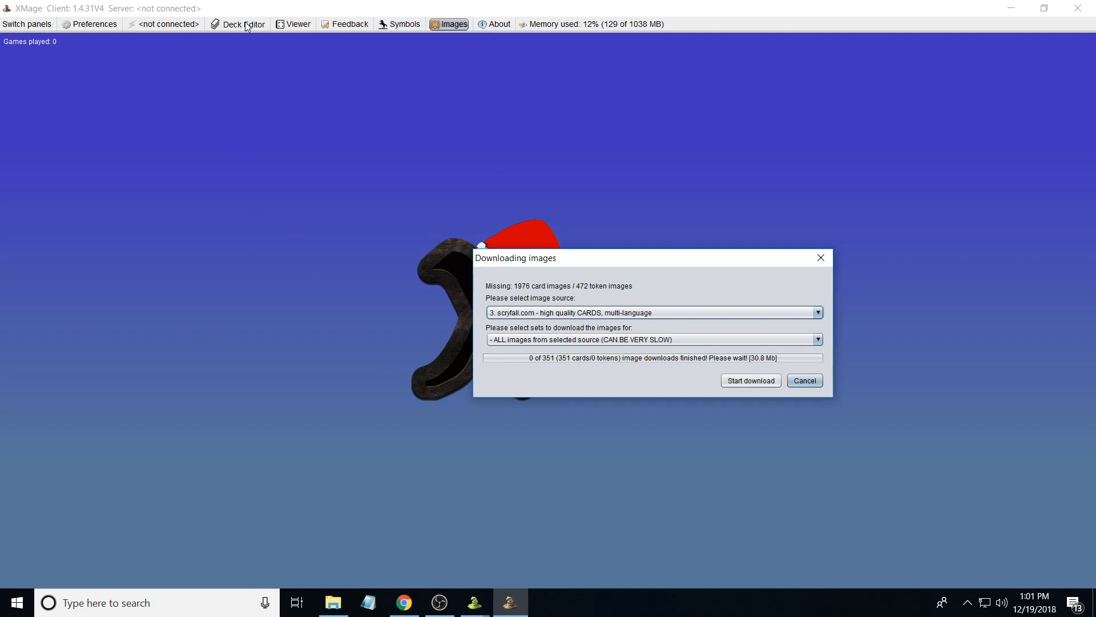
{"action": "mouse_move", "coordinate": [353, 411]}
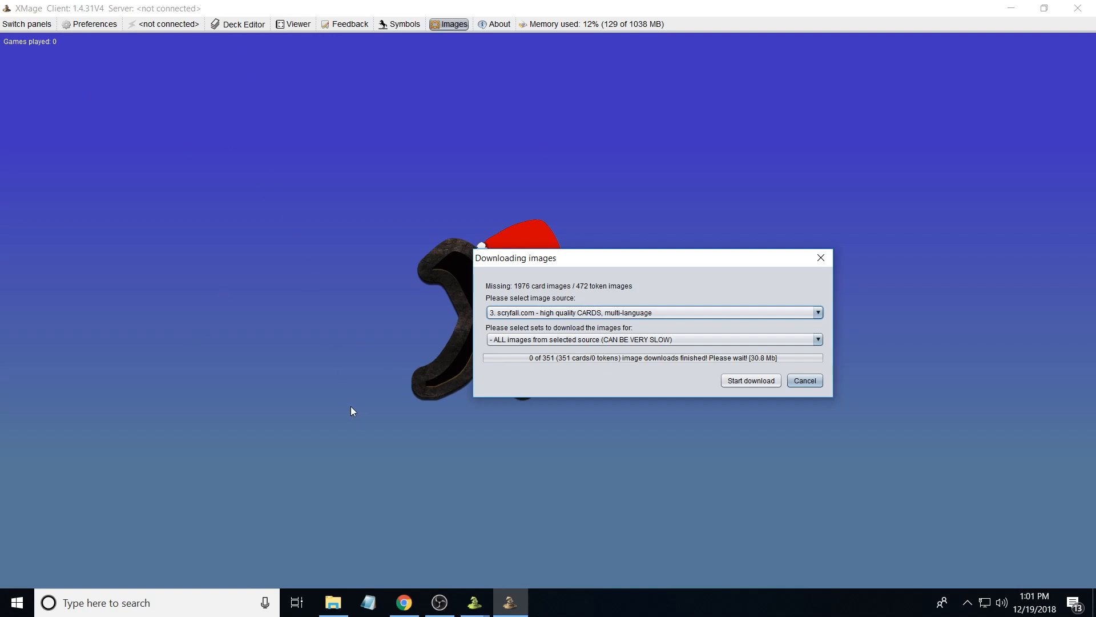
{"action": "mouse_move", "coordinate": [343, 408]}
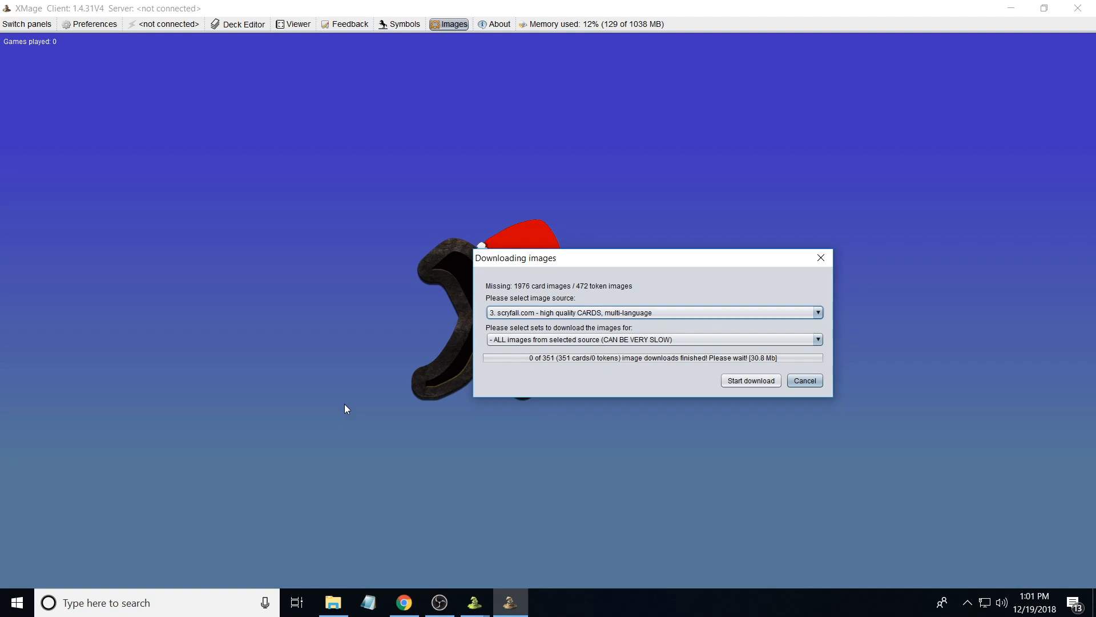
{"action": "mouse_move", "coordinate": [689, 305]}
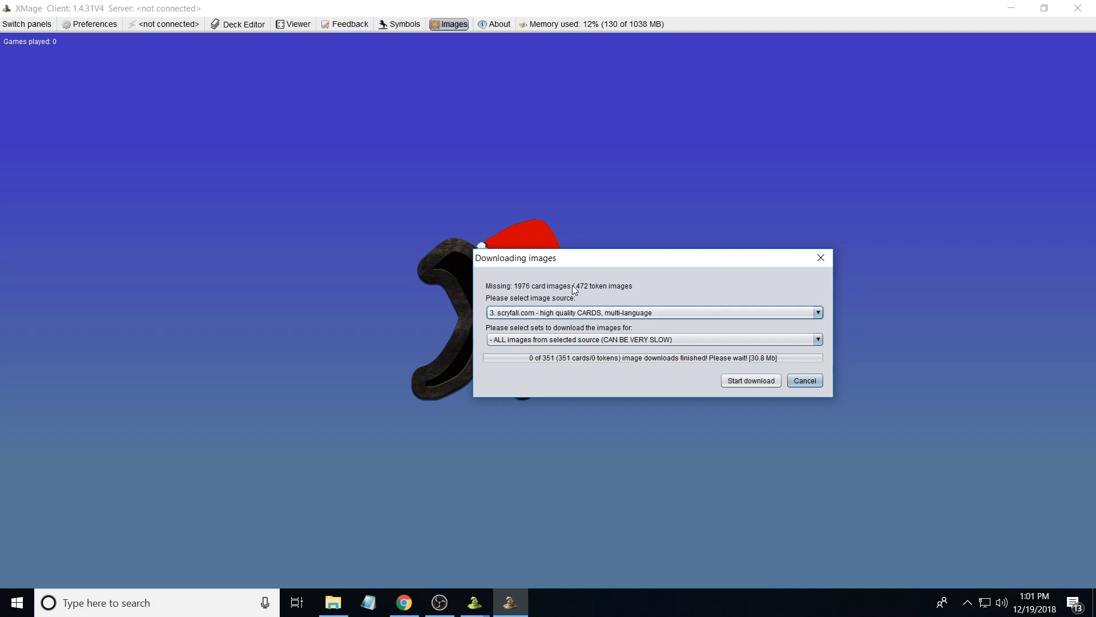
{"action": "mouse_move", "coordinate": [569, 261]}
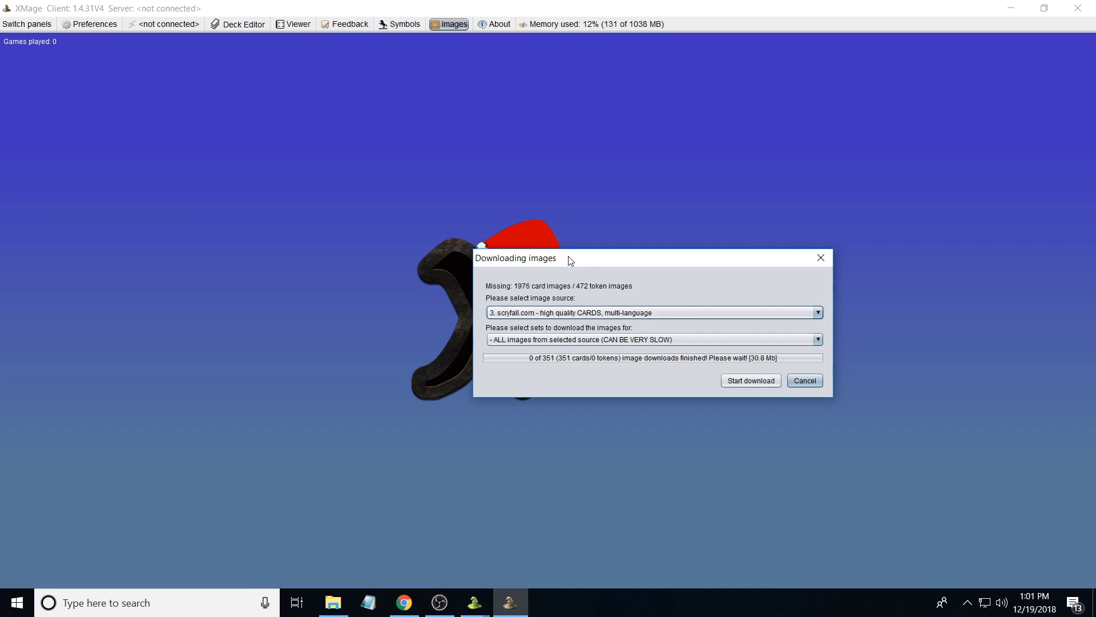
{"action": "mouse_move", "coordinate": [628, 266]}
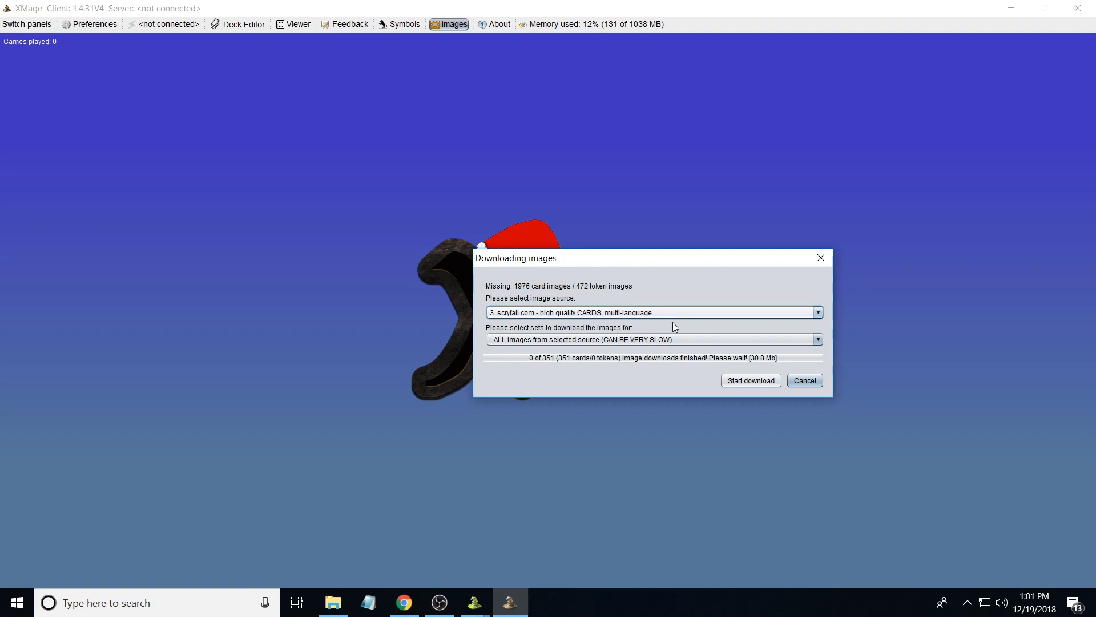
- Cancel the image download and check the Switch panels list
{"action": "left_click", "coordinate": [804, 379]}
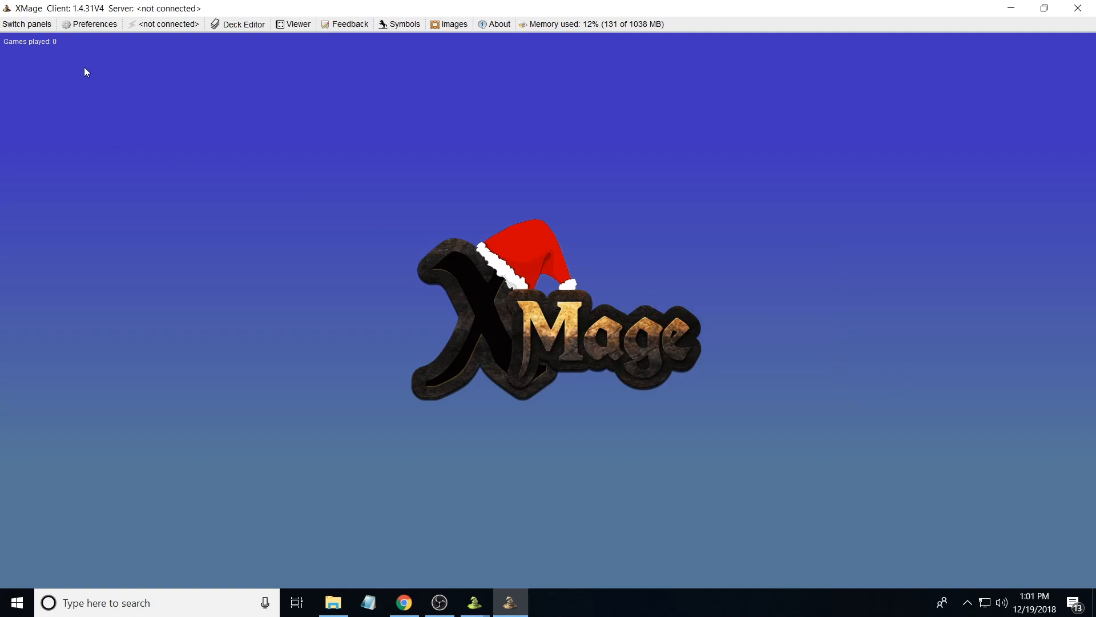
{"action": "left_click", "coordinate": [26, 24]}
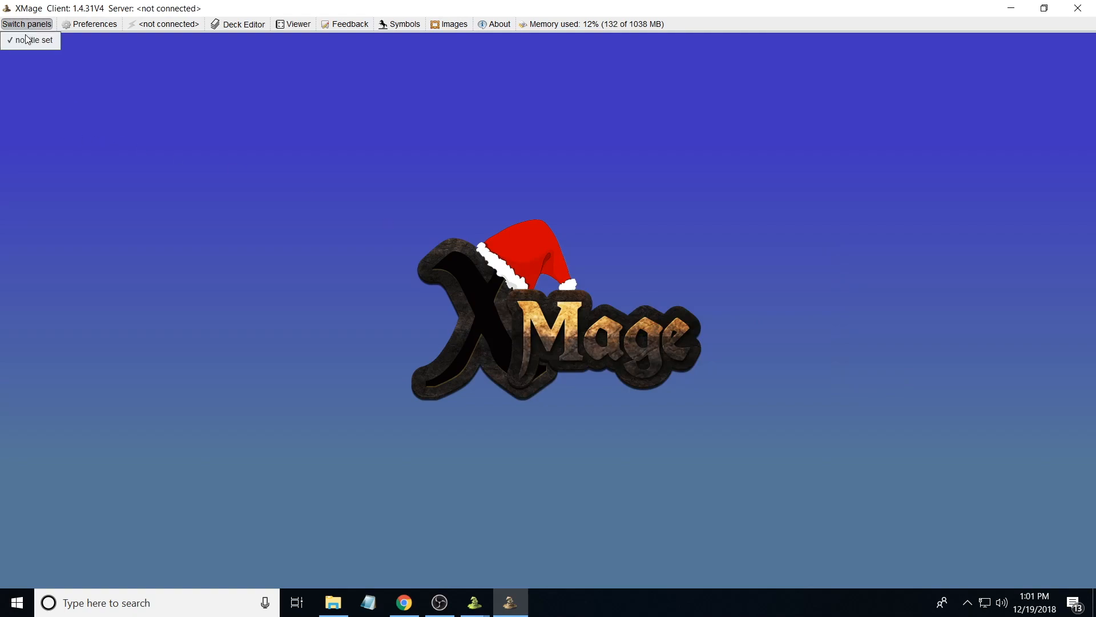
{"action": "mouse_move", "coordinate": [35, 67]}
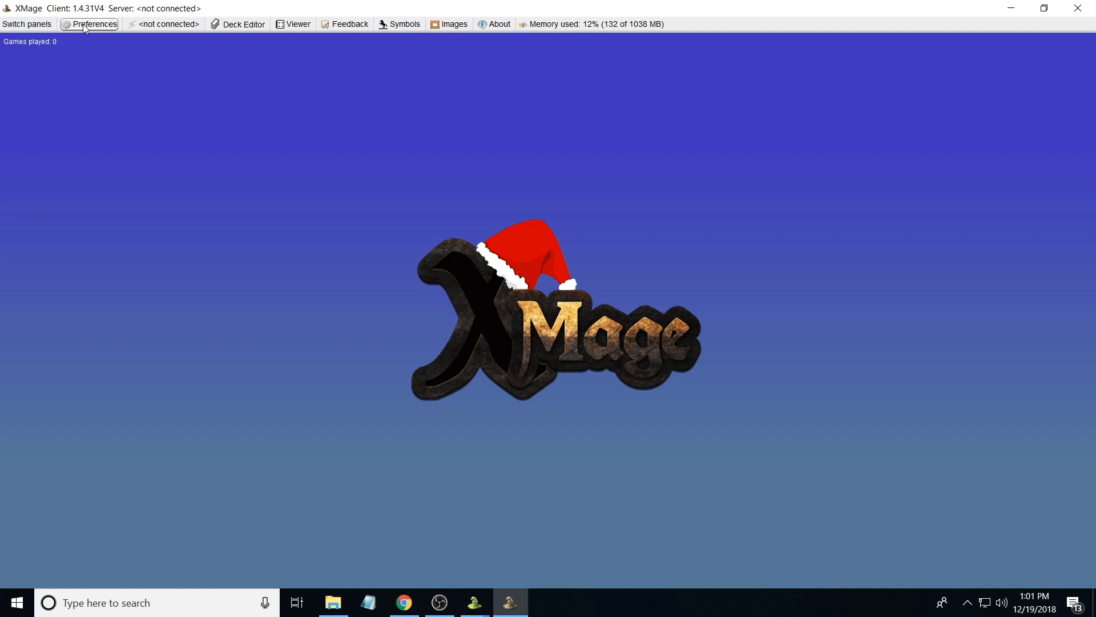
- In Preferences, review Images then disable Enable game sounds on the Sounds tab
{"action": "left_click", "coordinate": [89, 24]}
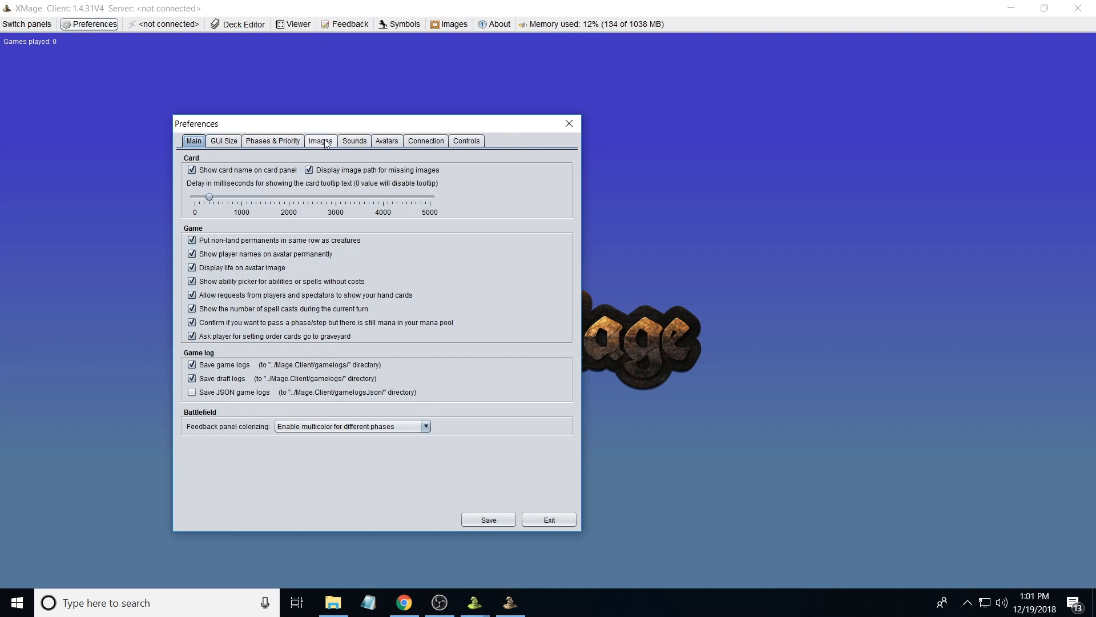
{"action": "left_click", "coordinate": [320, 141]}
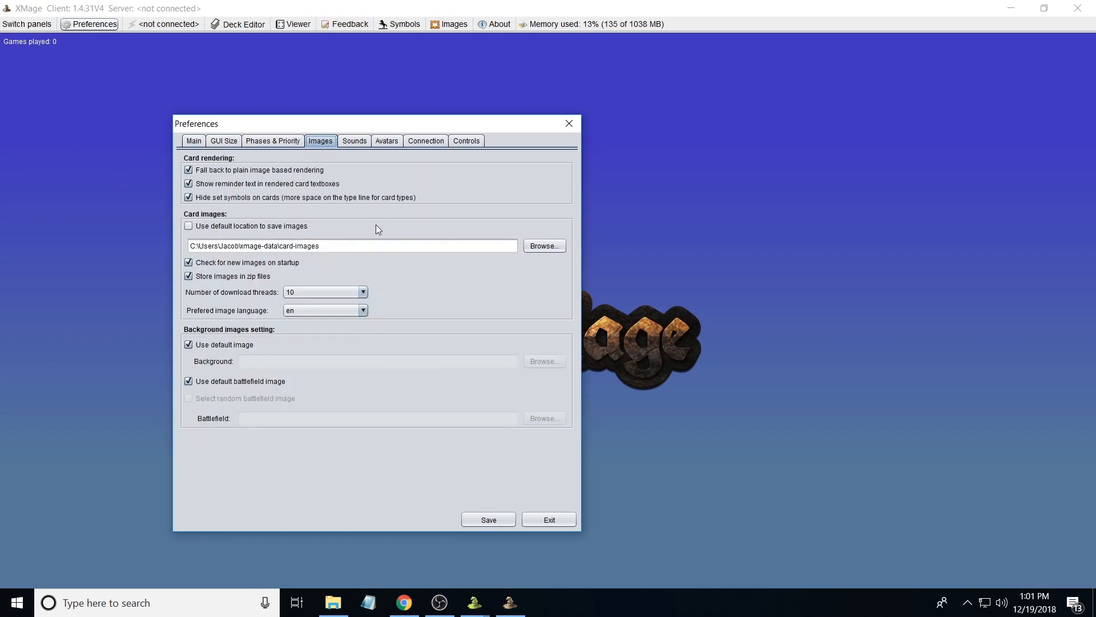
{"action": "mouse_move", "coordinate": [330, 237]}
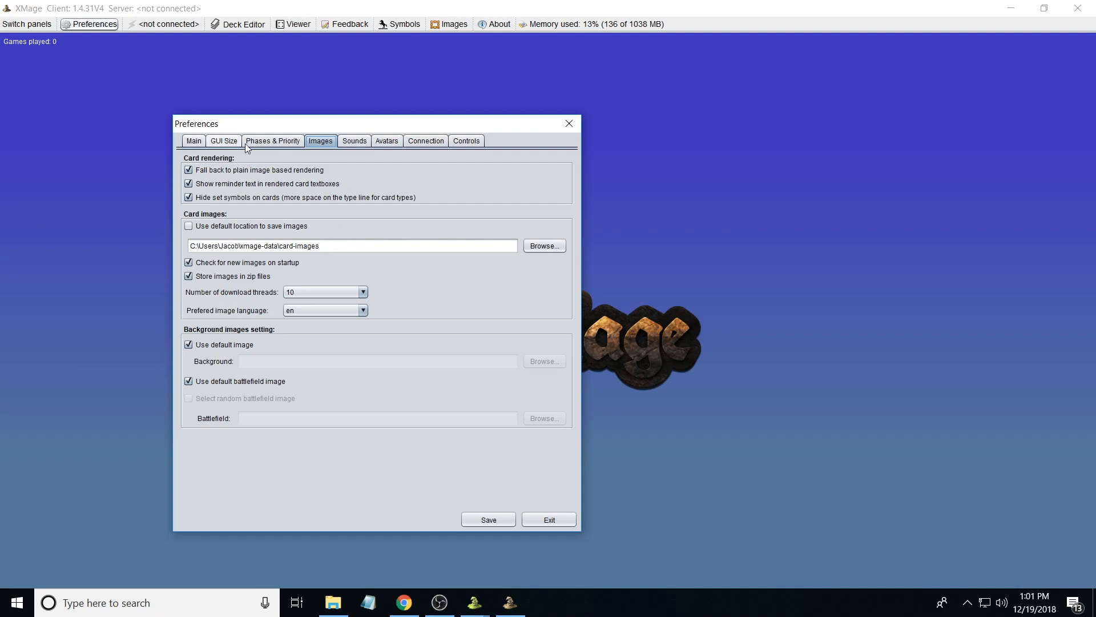
{"action": "mouse_move", "coordinate": [421, 283]}
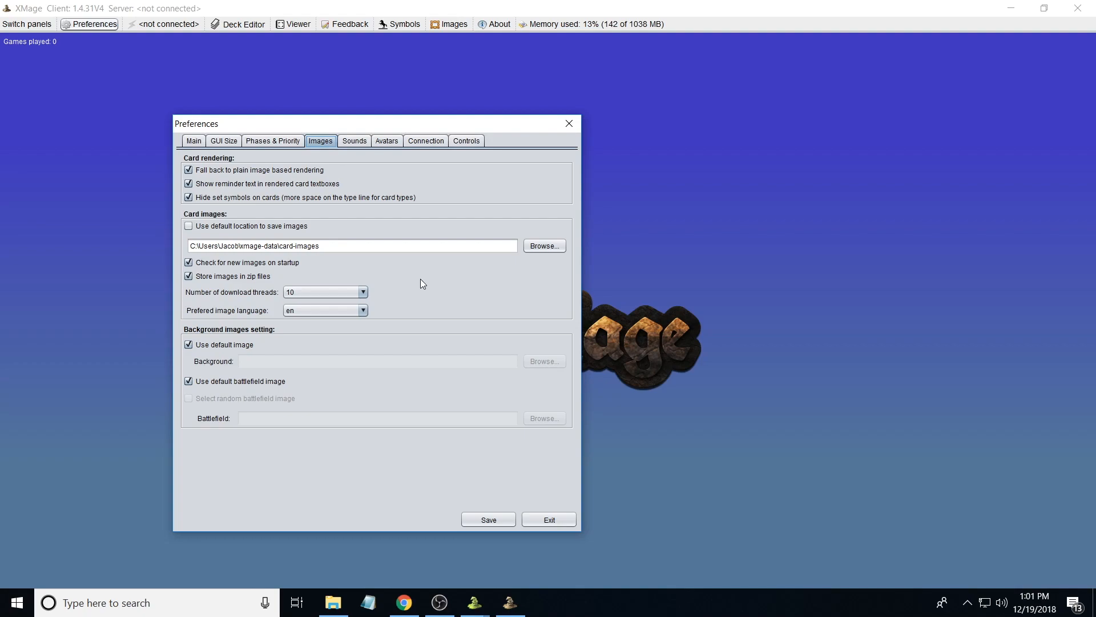
{"action": "mouse_move", "coordinate": [354, 140]}
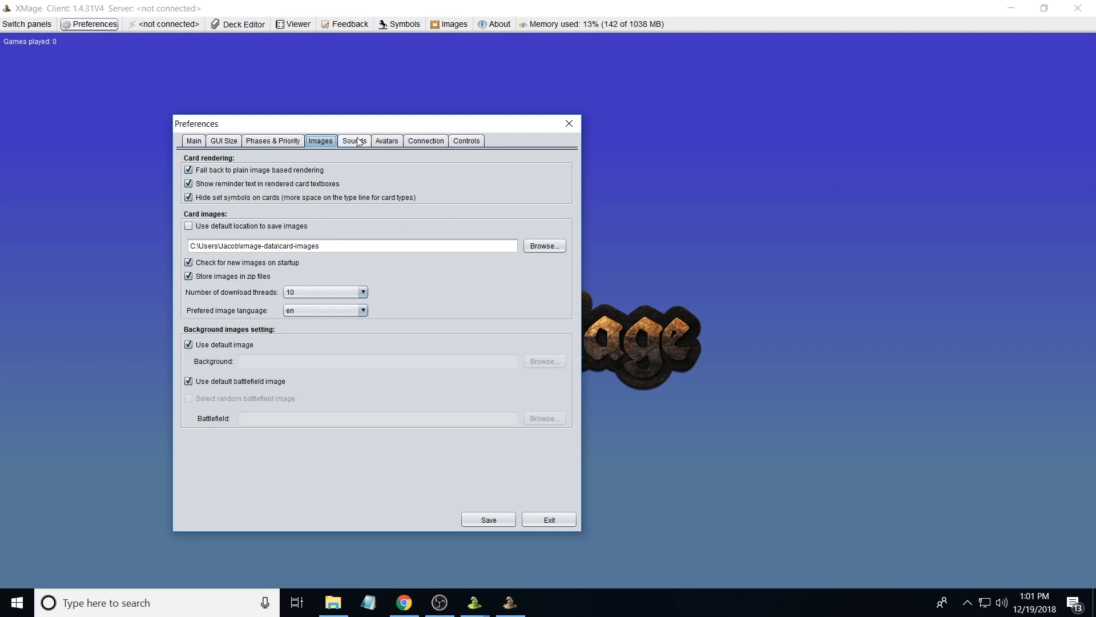
{"action": "left_click", "coordinate": [354, 140]}
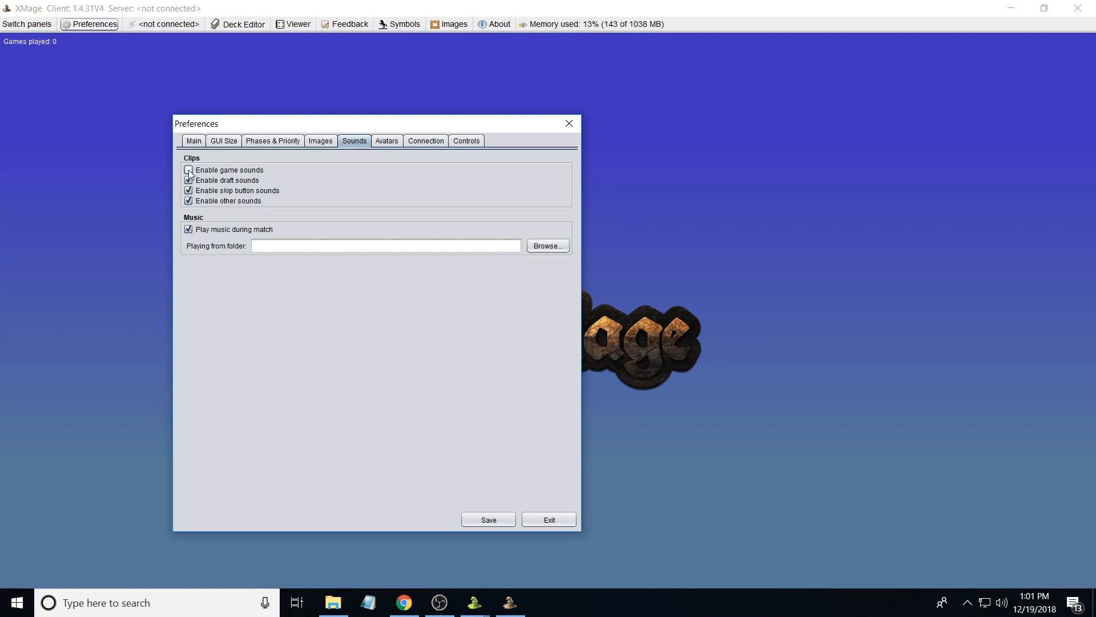
{"action": "left_click", "coordinate": [189, 170]}
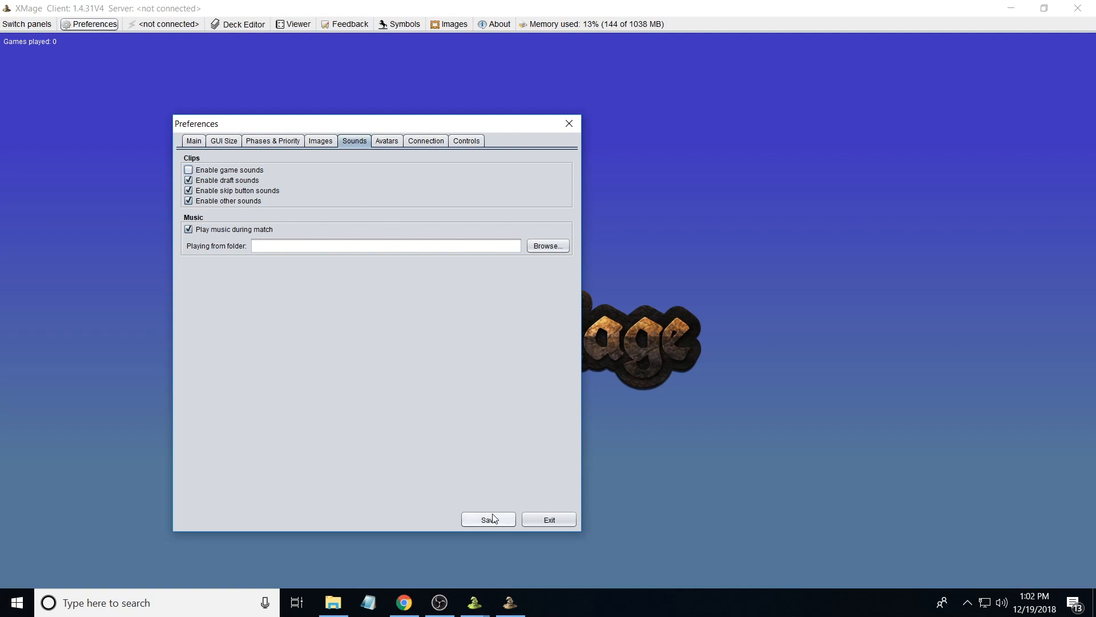
- Save the preferences with game sounds disabled and return to the start screen
{"action": "left_click", "coordinate": [488, 520]}
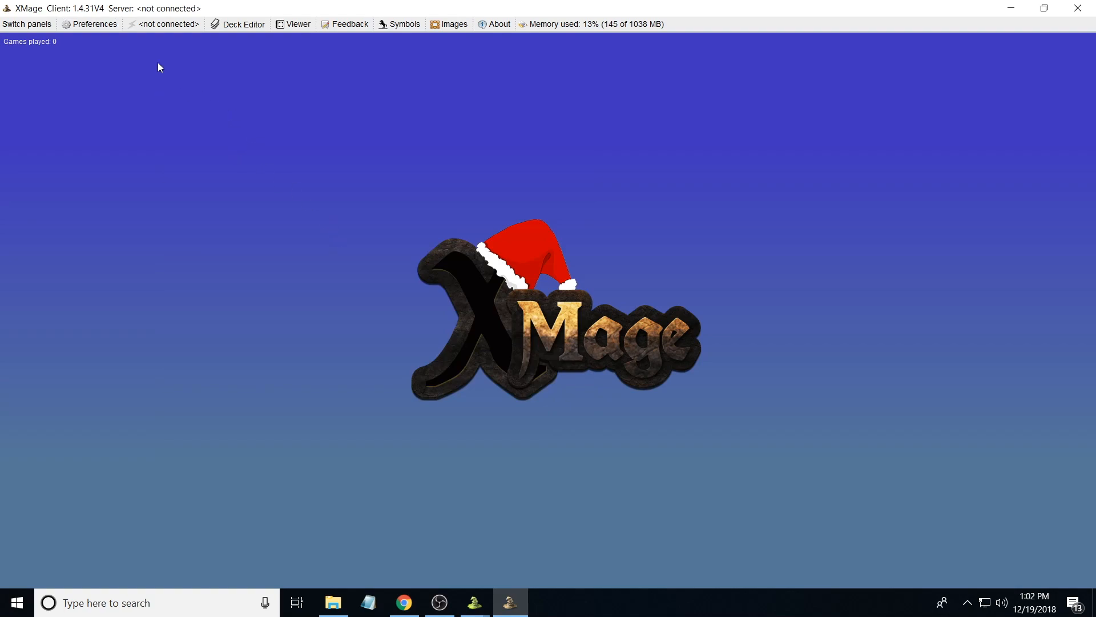
{"action": "mouse_move", "coordinate": [168, 24]}
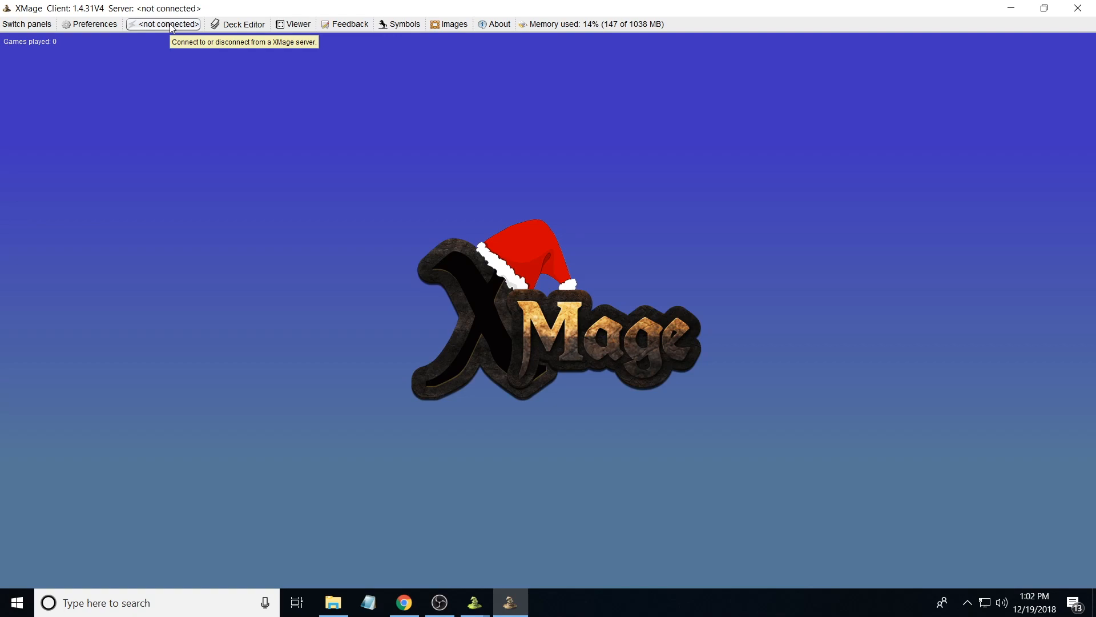
{"action": "mouse_move", "coordinate": [243, 24]}
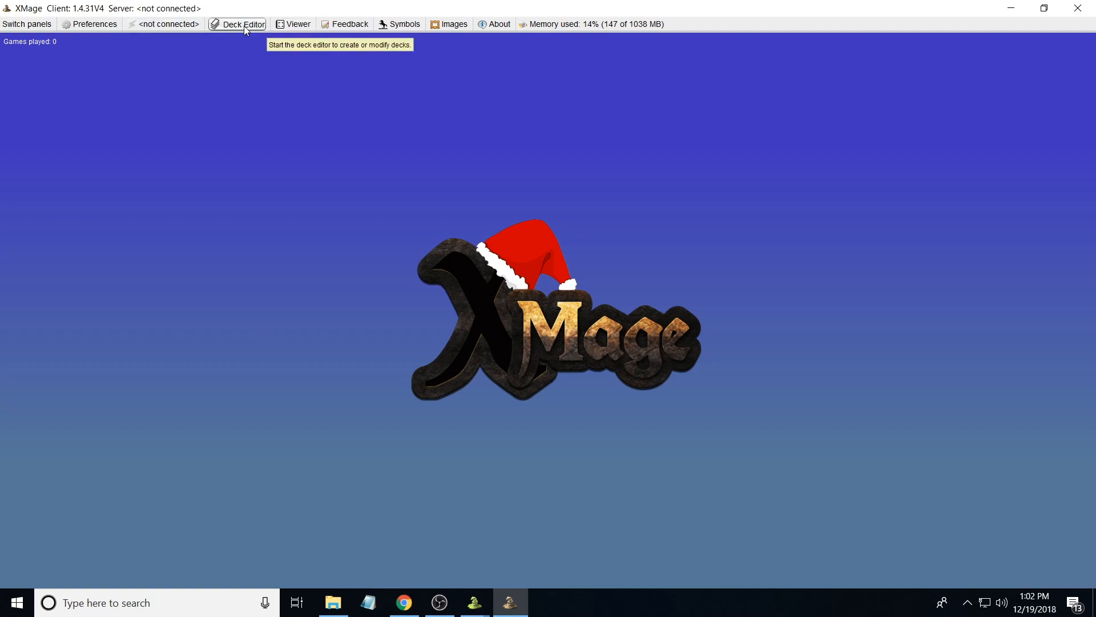
{"action": "mouse_move", "coordinate": [293, 24]}
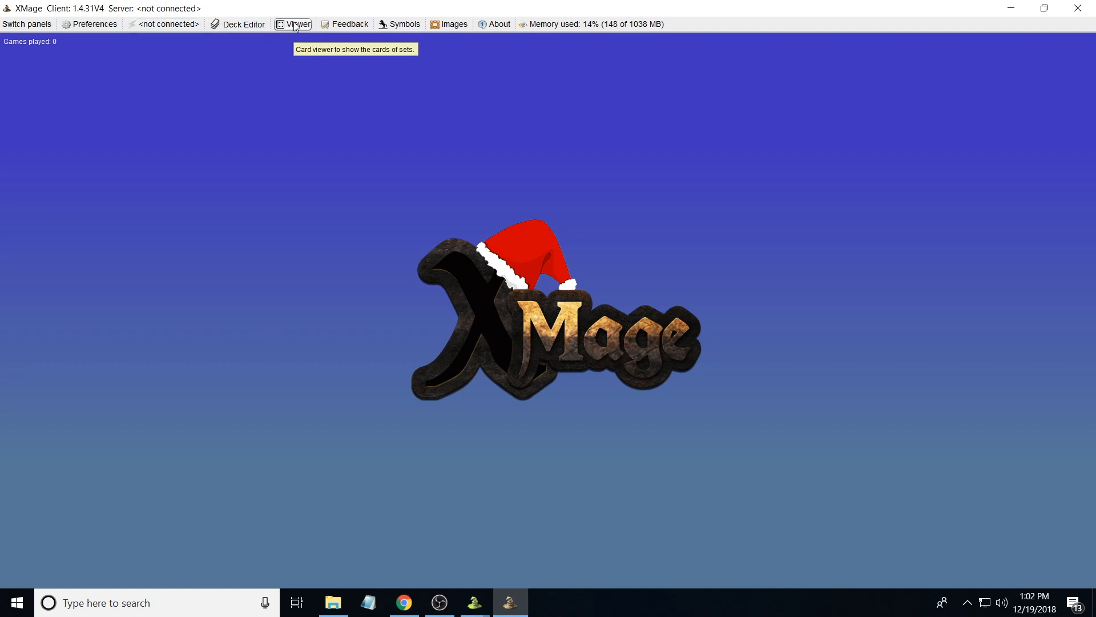
{"action": "mouse_move", "coordinate": [337, 239]}
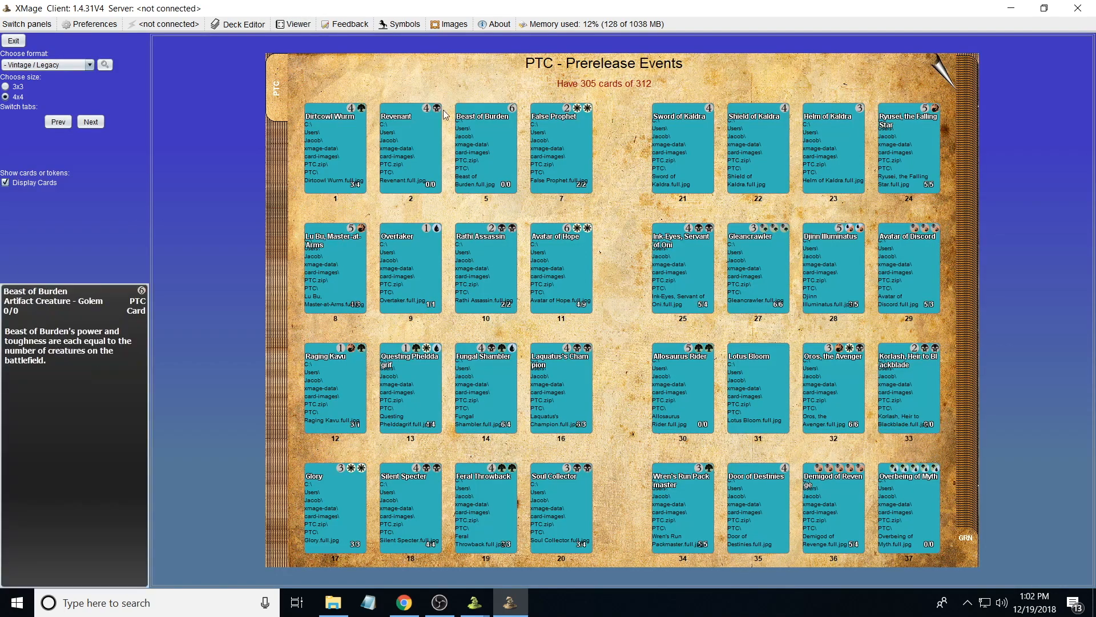
- Filter the viewer to Standard sets, page through Ixalan and land on the GS1 set
{"action": "left_click", "coordinate": [89, 64]}
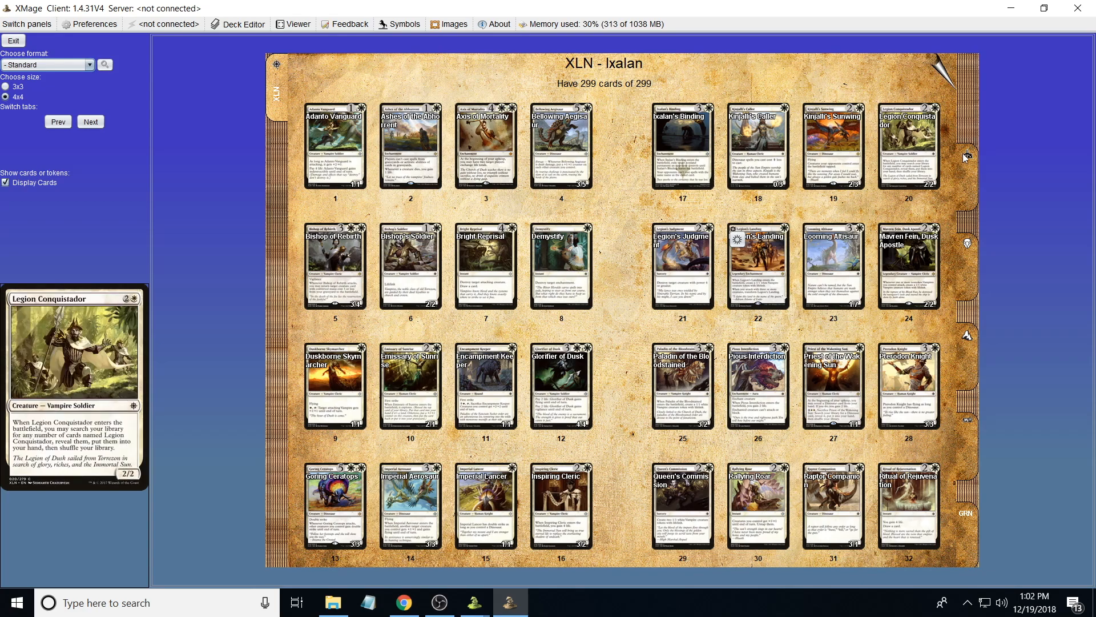
{"action": "left_click", "coordinate": [89, 122]}
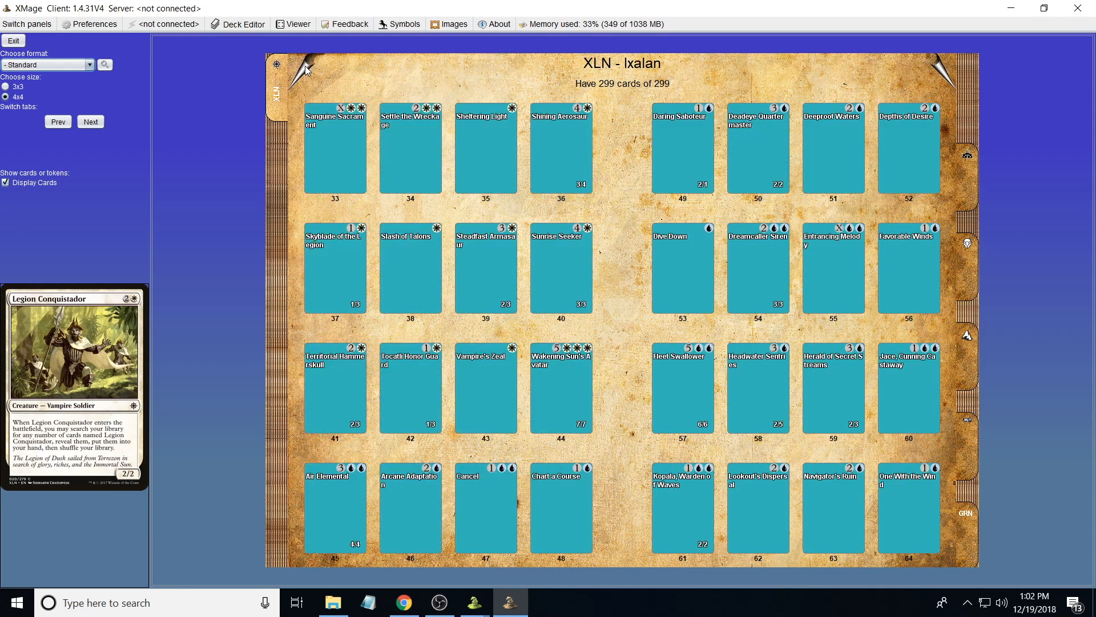
{"action": "left_click", "coordinate": [58, 121]}
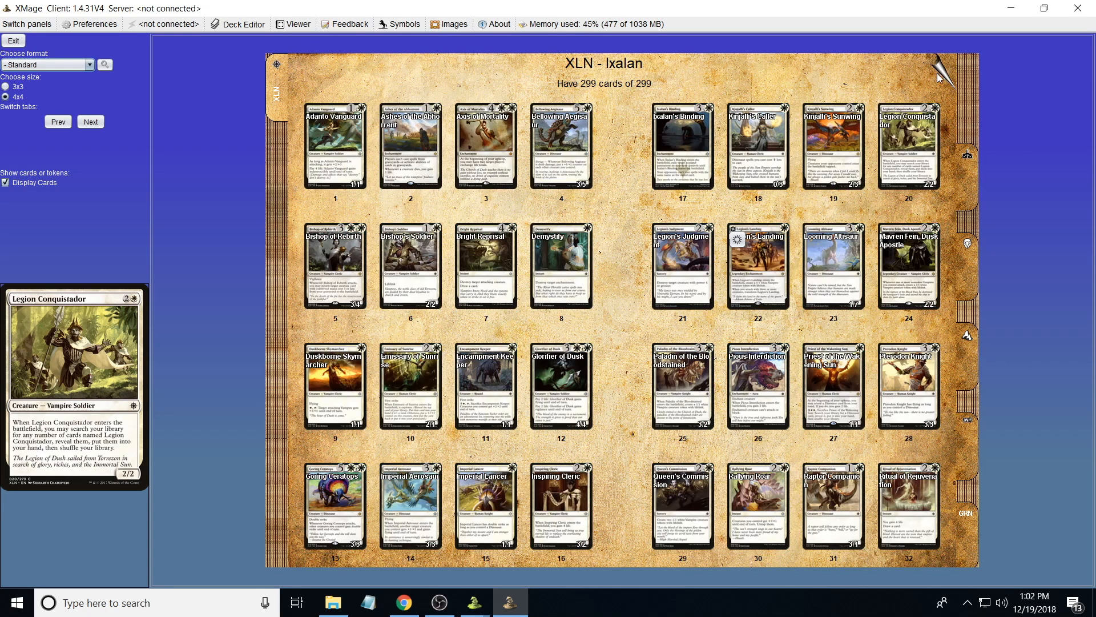
{"action": "left_click", "coordinate": [89, 121]}
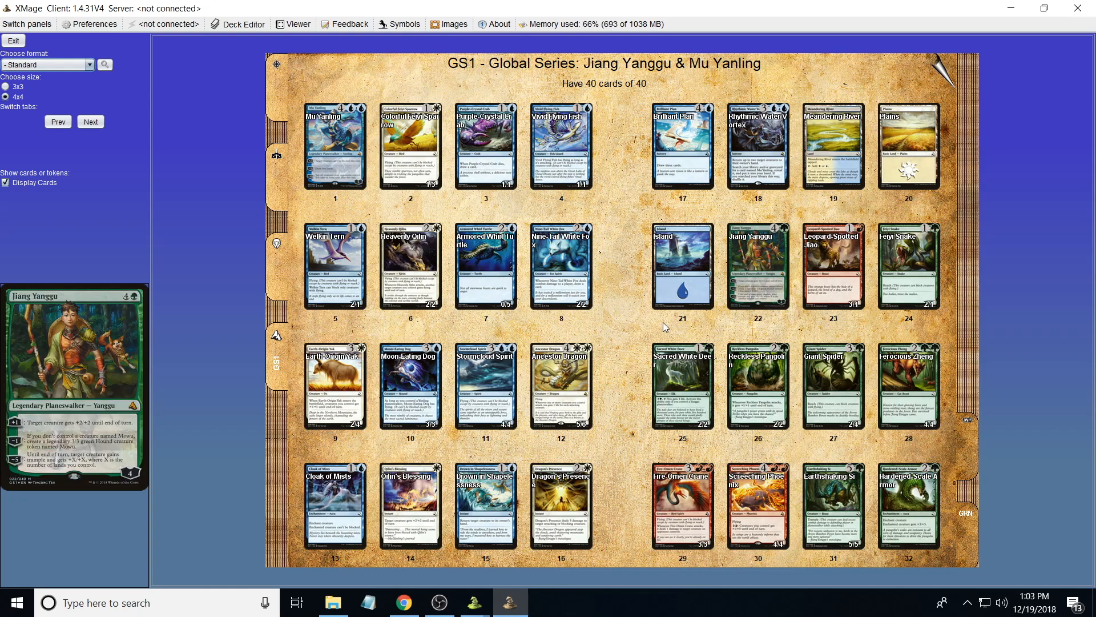
- Switch to Scryfall and load the Ultimate Masters full spoiler
{"action": "left_click", "coordinate": [405, 602]}
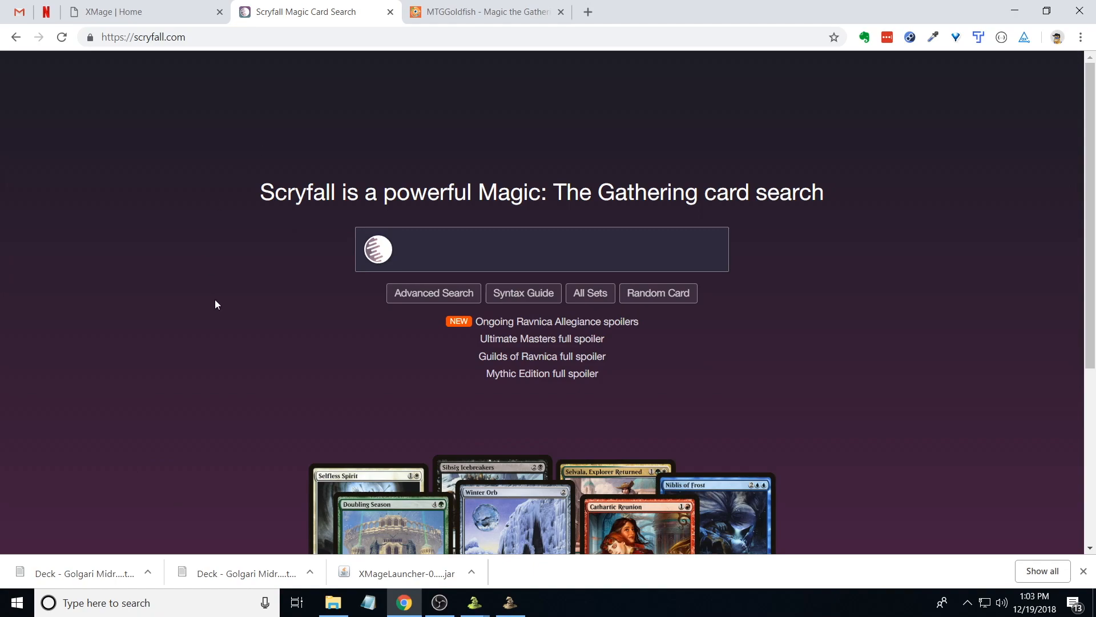
{"action": "scroll", "scroll_direction": "down", "scroll_amount": 3}
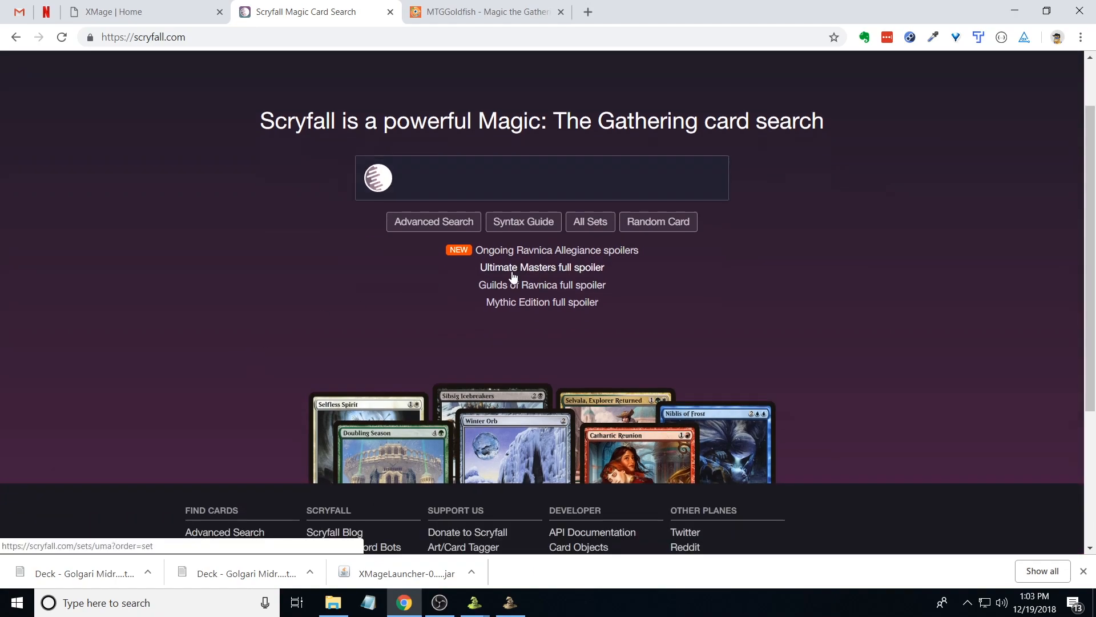
{"action": "left_click", "coordinate": [541, 267]}
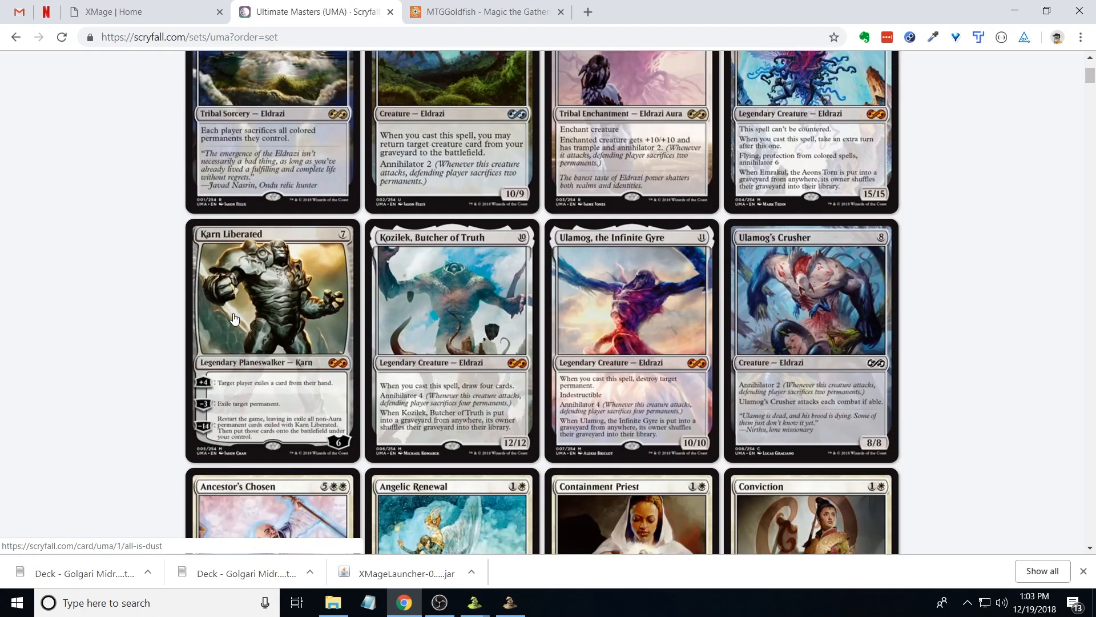
{"action": "scroll", "scroll_direction": "up", "scroll_amount": 3}
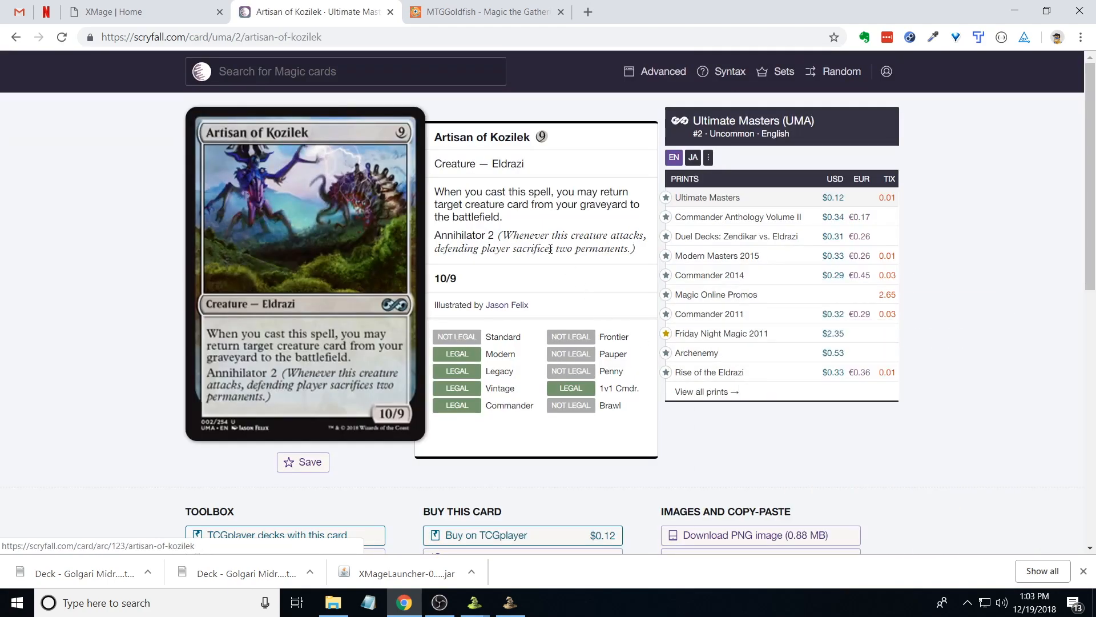
{"action": "mouse_move", "coordinate": [708, 208]}
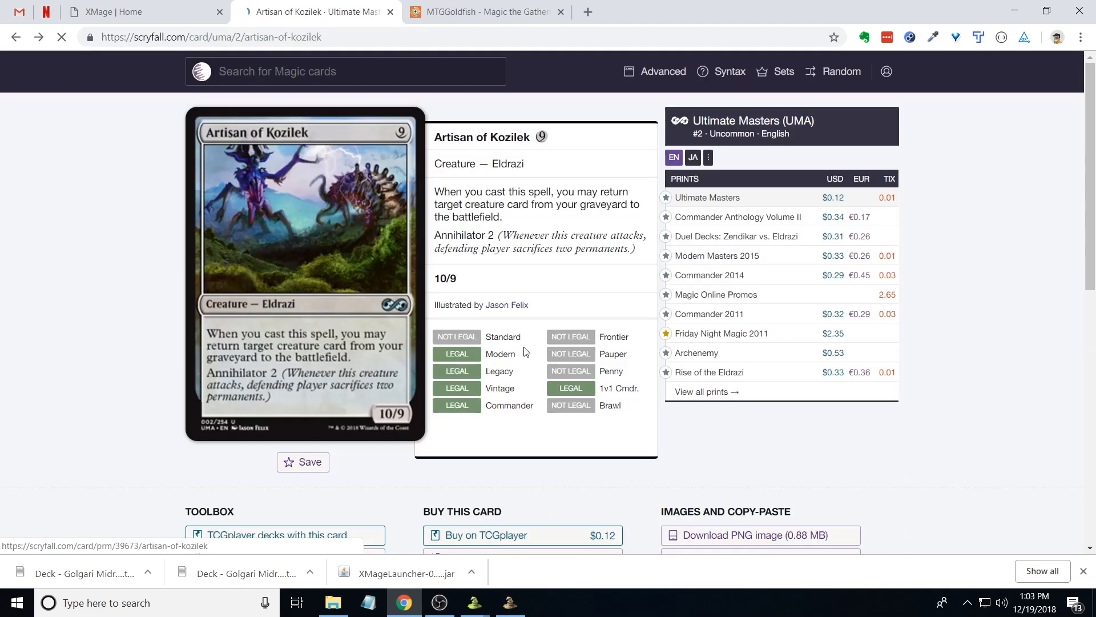
{"action": "mouse_move", "coordinate": [709, 313]}
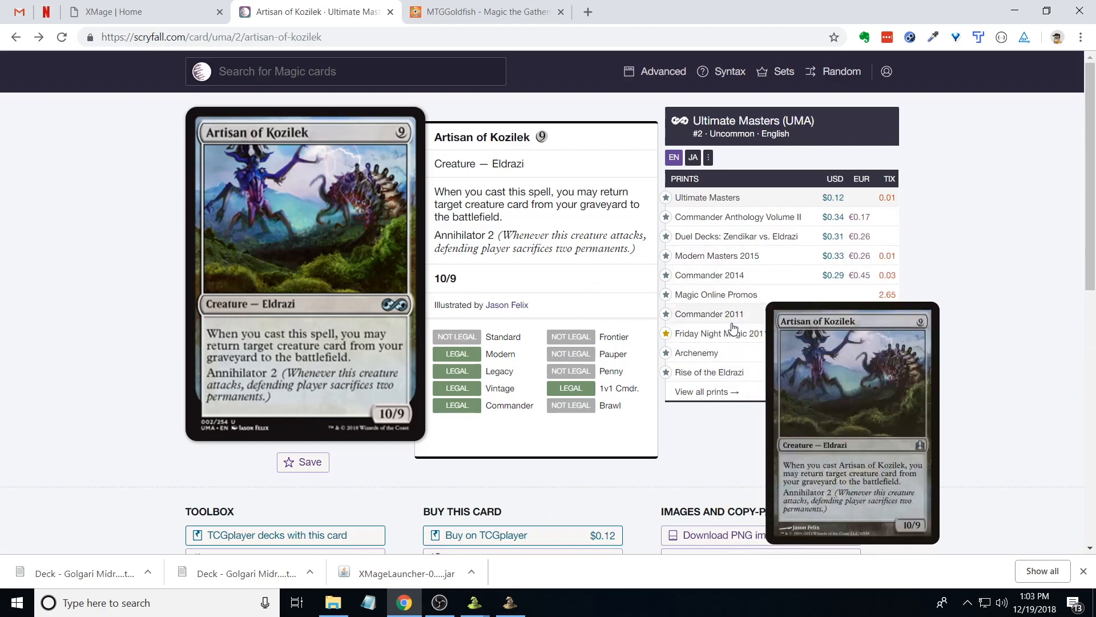
- Load Artisan of Kozilek's Commander 2014 printing from its prints list
{"action": "scroll", "scroll_direction": "down", "scroll_amount": 3}
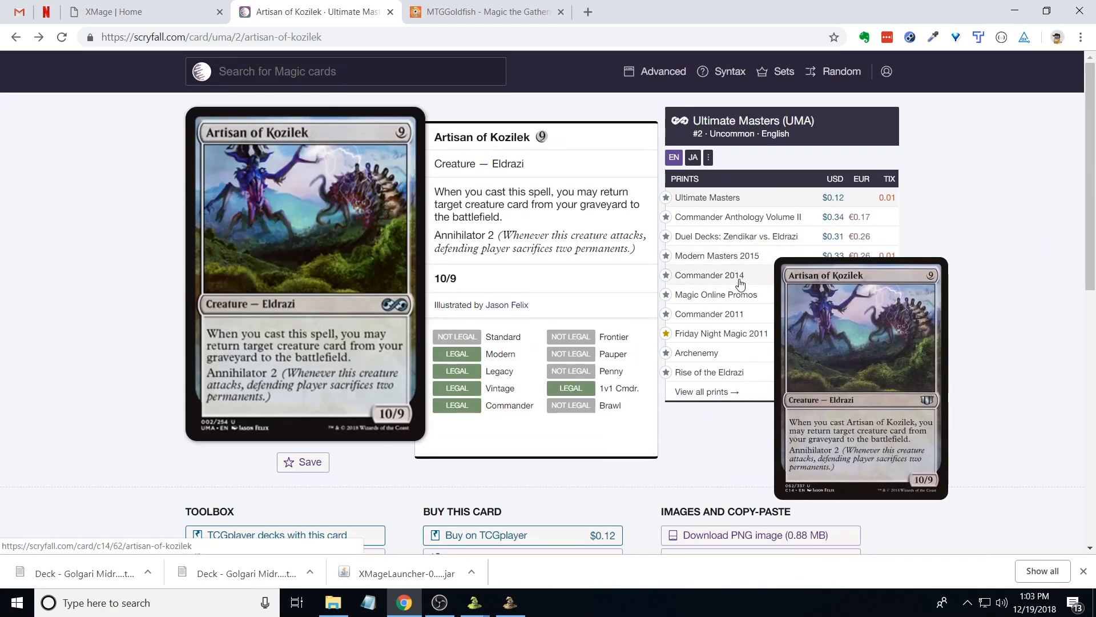
{"action": "left_click", "coordinate": [709, 275]}
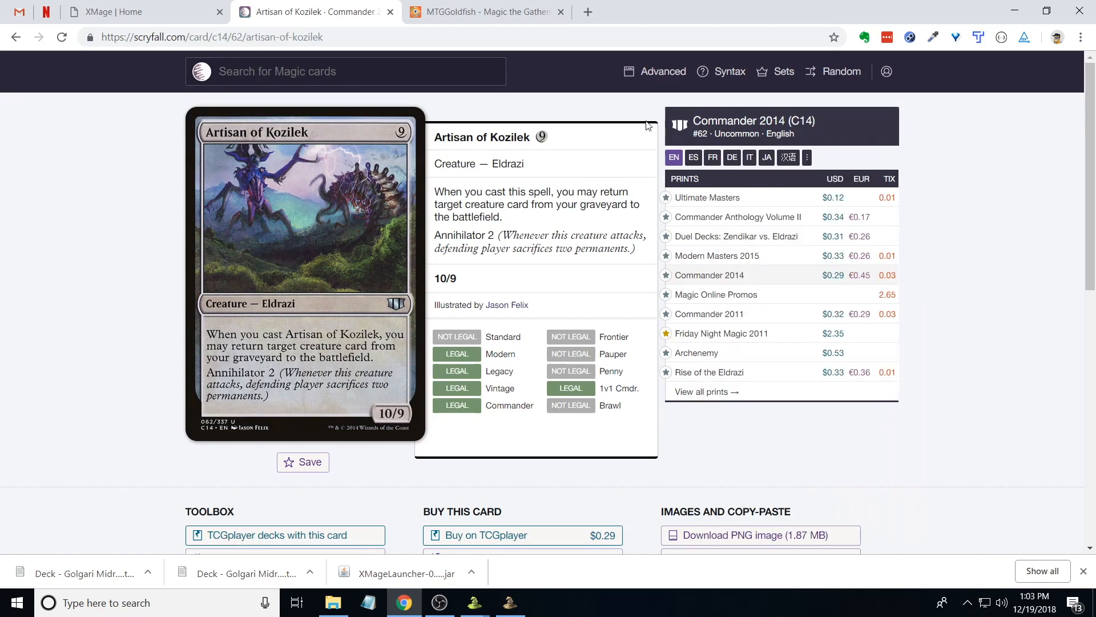
{"action": "mouse_move", "coordinate": [731, 157]}
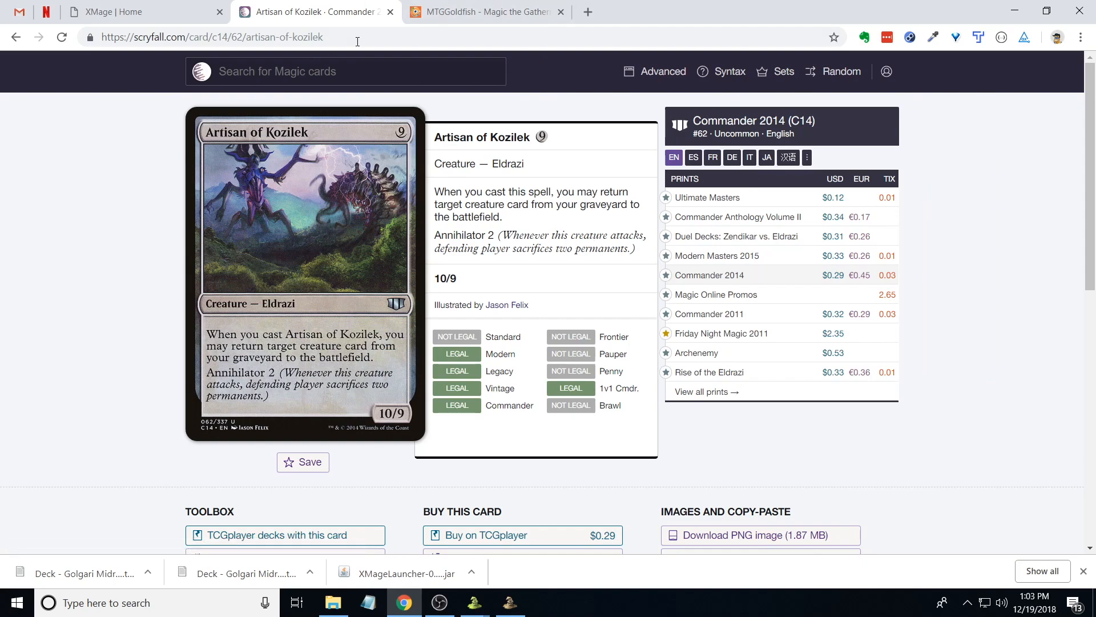
{"action": "mouse_move", "coordinate": [729, 71]}
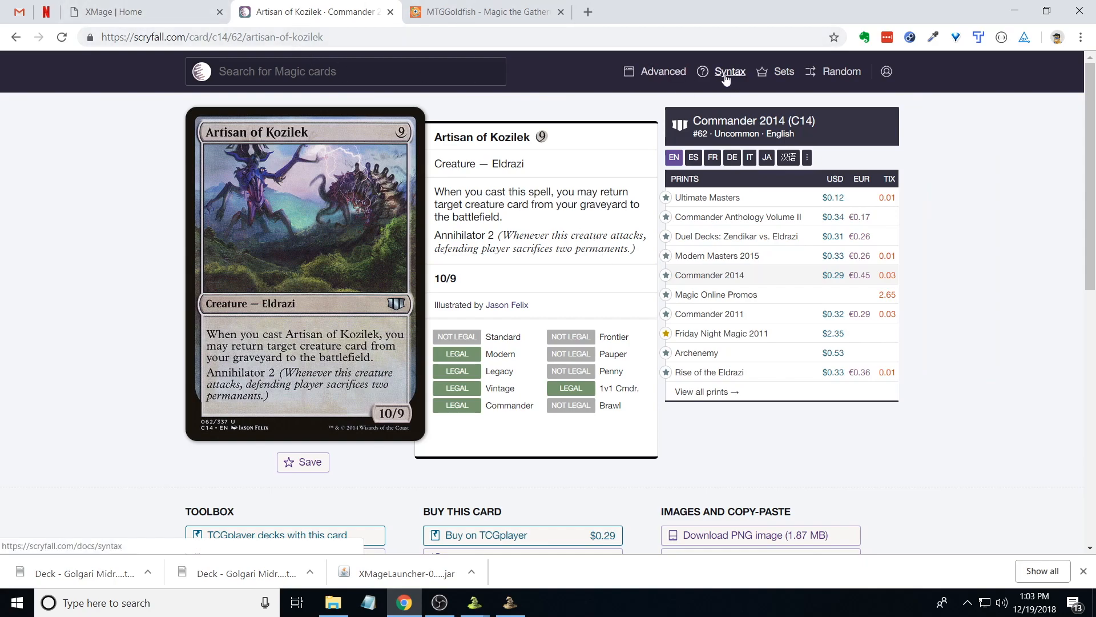
- Read through the Search Reference syntax page, then return to the Scryfall homepage
{"action": "left_click", "coordinate": [730, 71]}
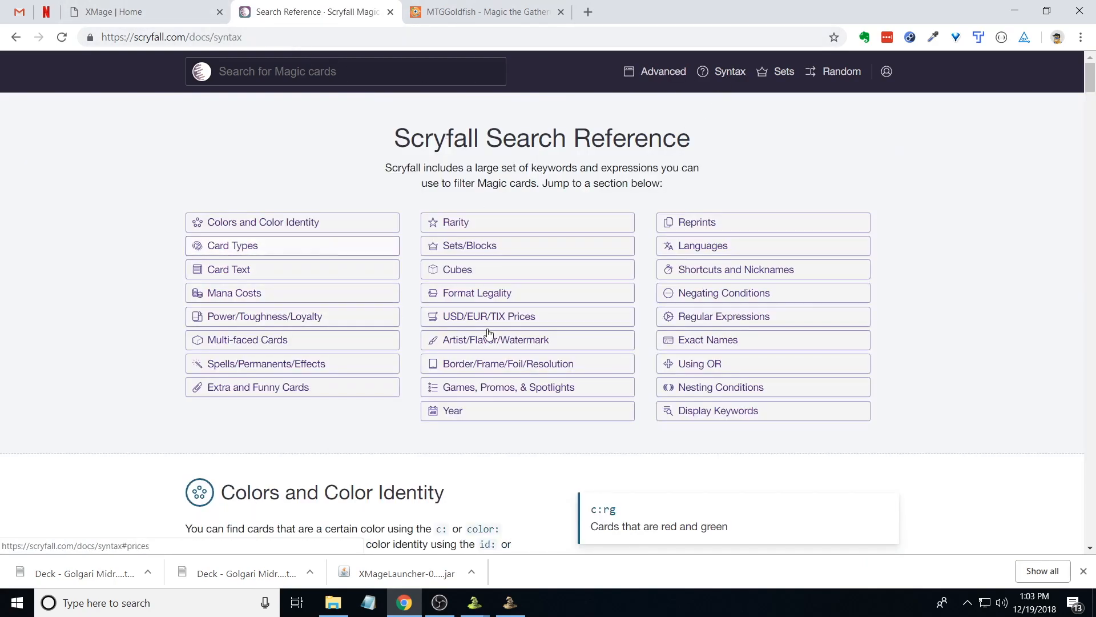
{"action": "mouse_move", "coordinate": [262, 226]}
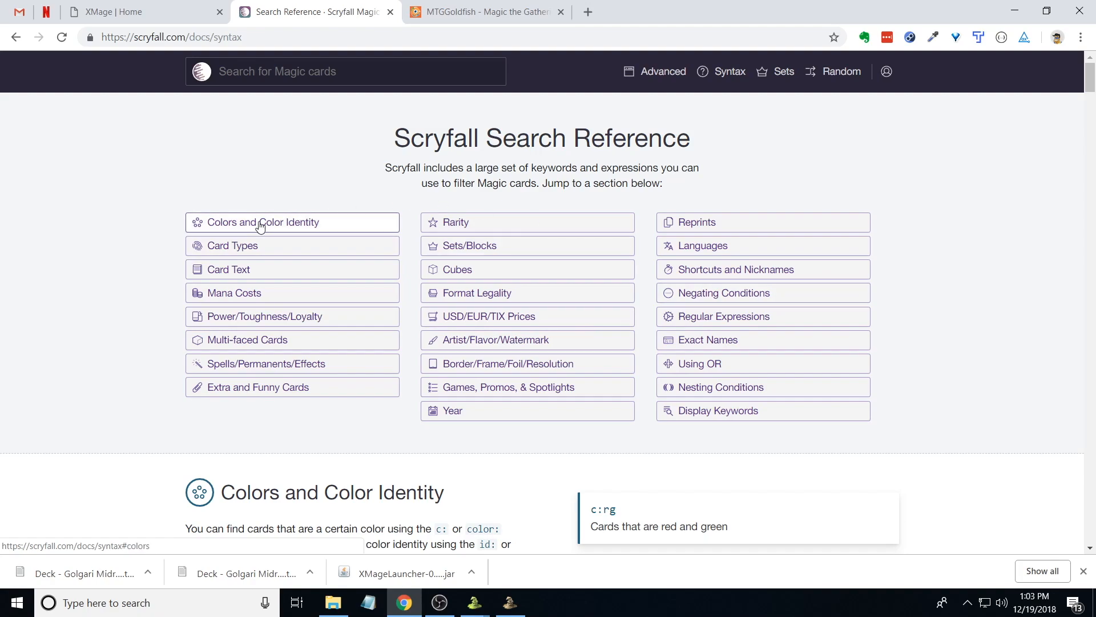
{"action": "scroll", "scroll_direction": "down", "scroll_amount": 3}
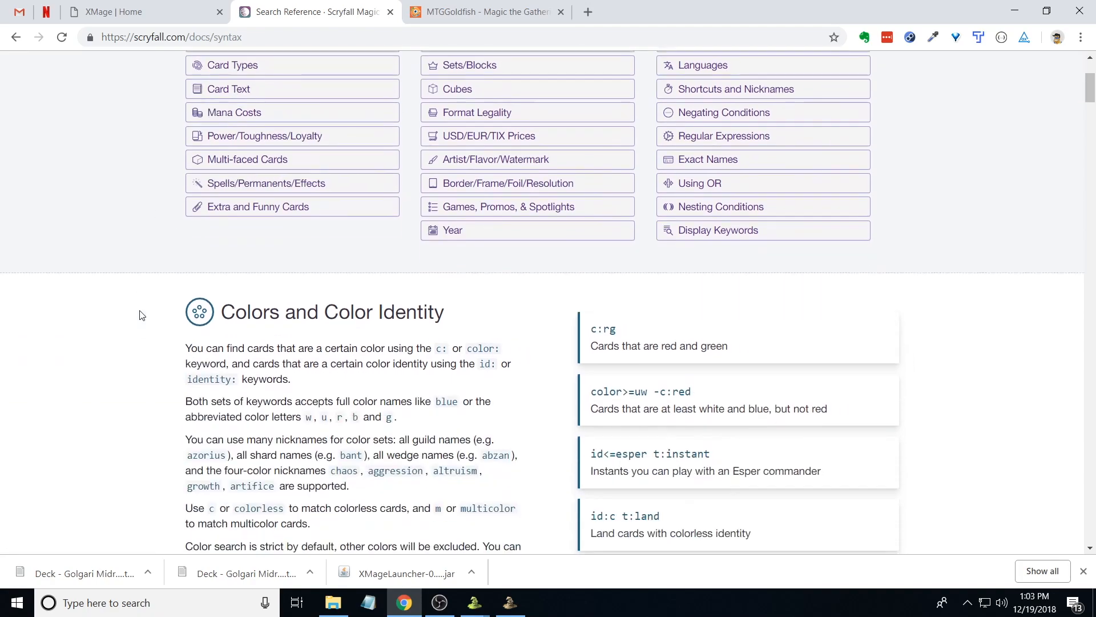
{"action": "scroll", "scroll_direction": "up", "scroll_amount": 3}
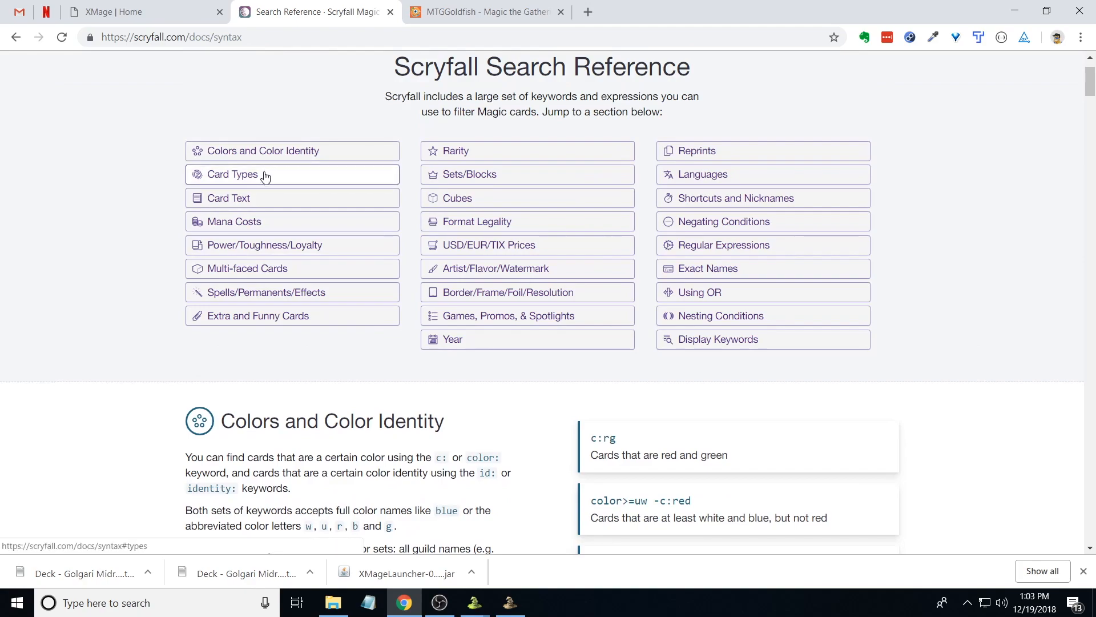
{"action": "mouse_move", "coordinate": [729, 257]}
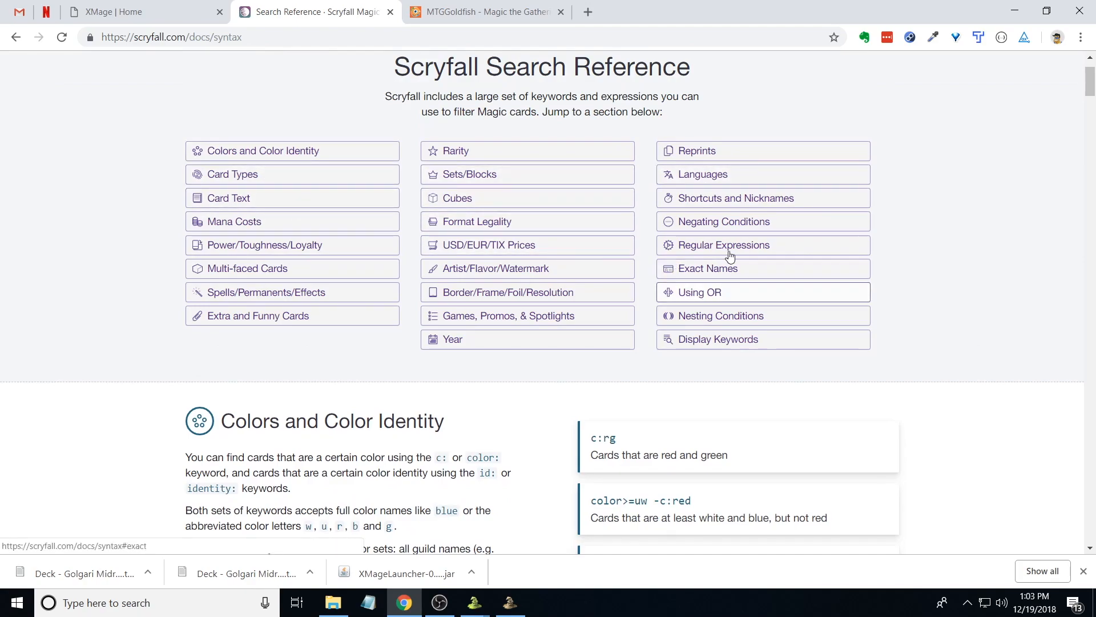
{"action": "scroll", "scroll_direction": "down", "scroll_amount": 3}
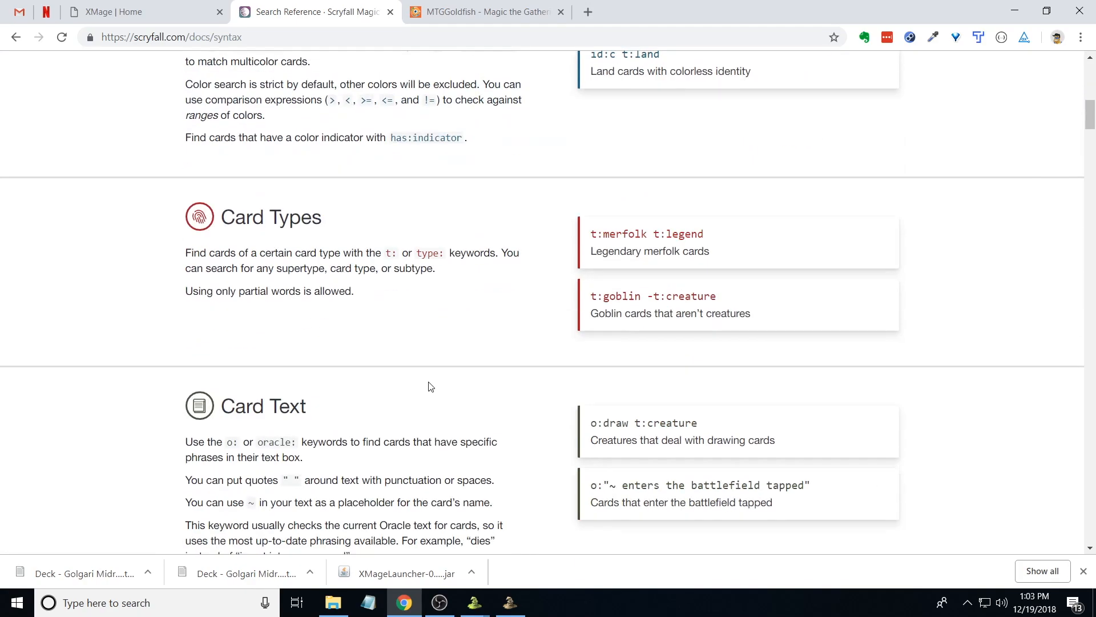
{"action": "scroll", "scroll_direction": "up", "scroll_amount": 3}
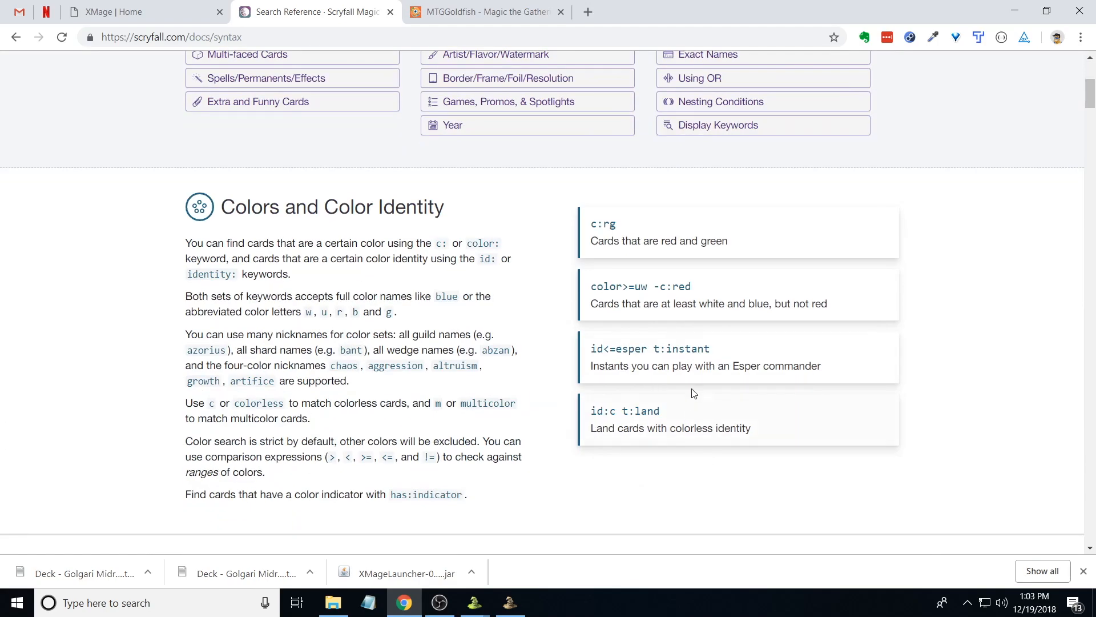
{"action": "left_click", "coordinate": [343, 71]}
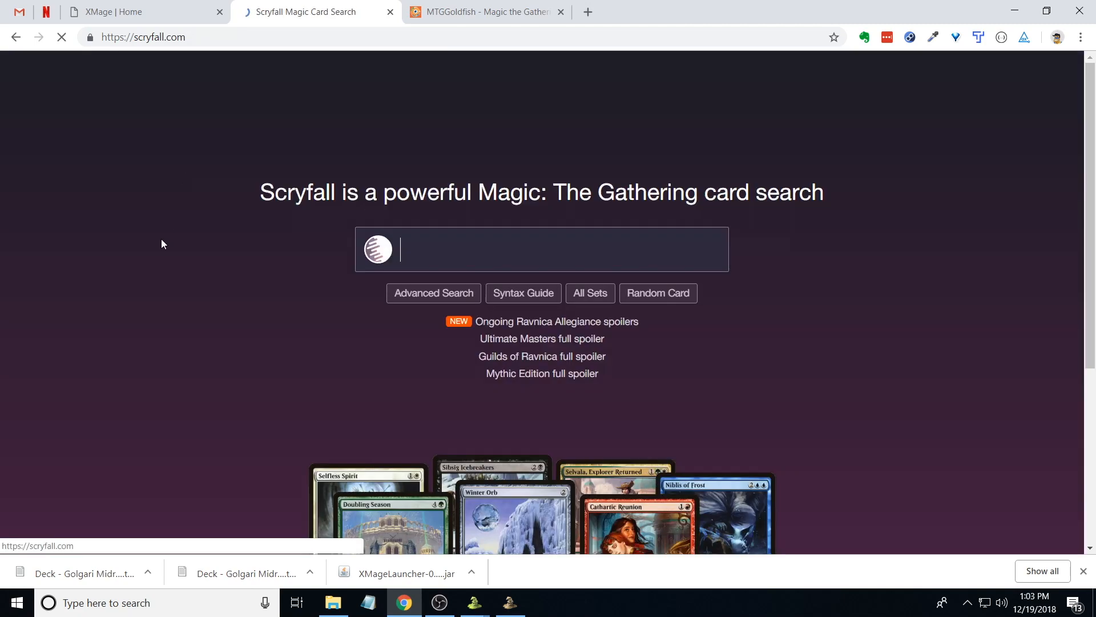
- Back in XMage, advance the viewer to GS1 cards 33 to 40
{"action": "left_click", "coordinate": [511, 601]}
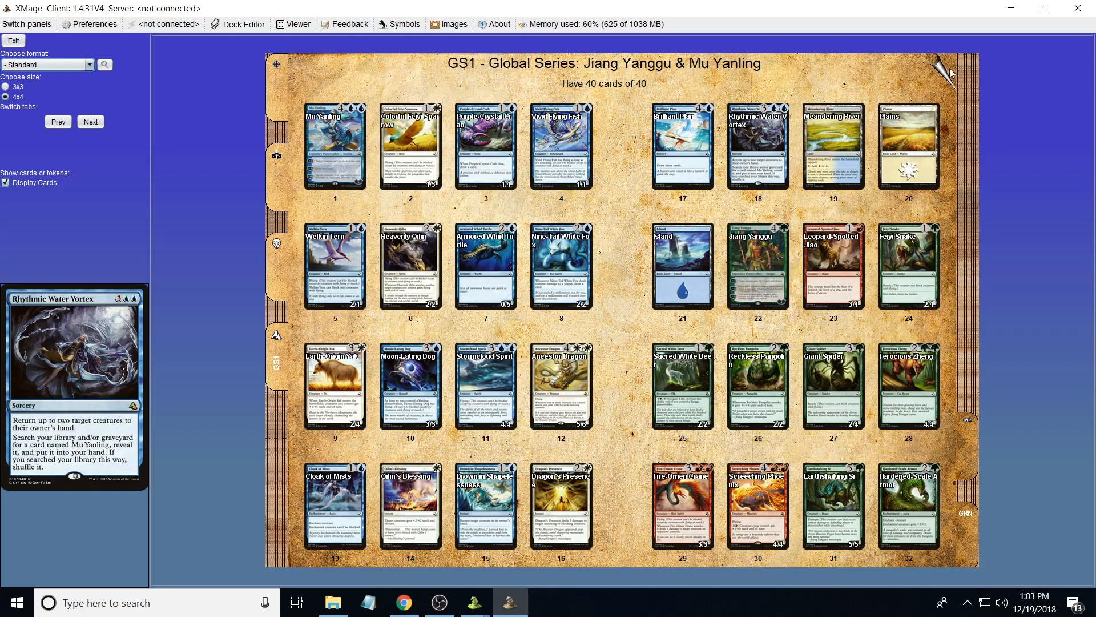
{"action": "left_click", "coordinate": [90, 121]}
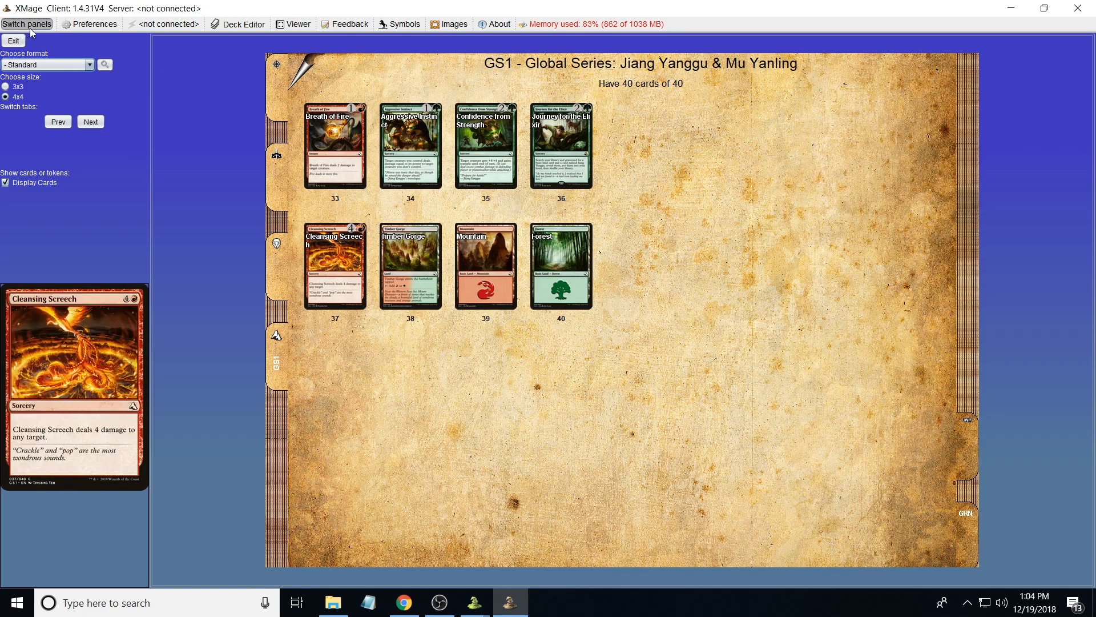
{"action": "left_click", "coordinate": [26, 23]}
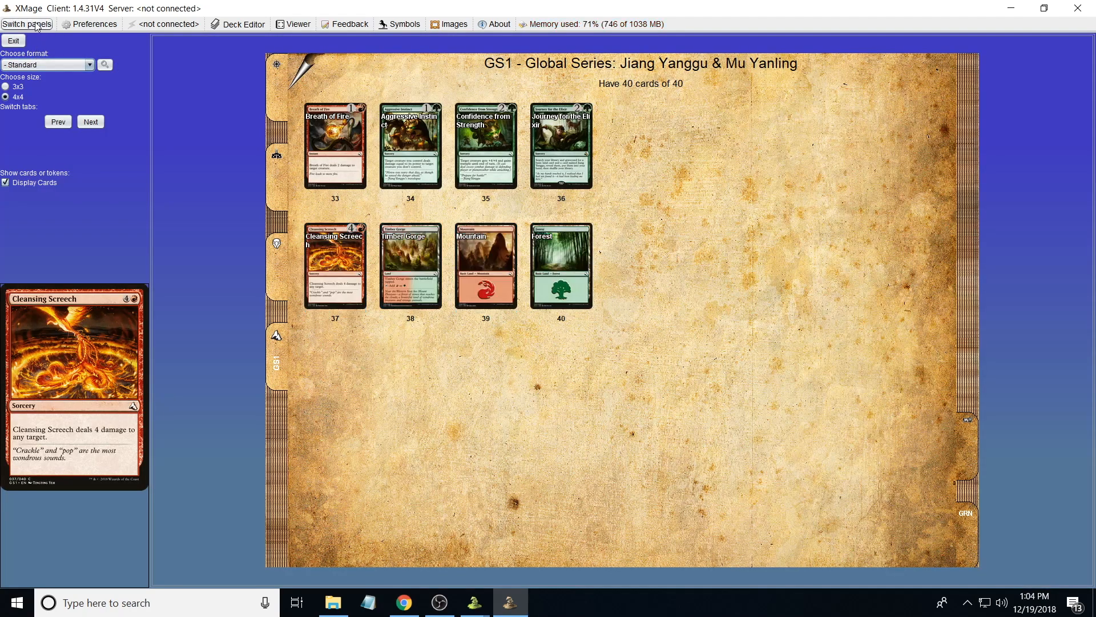
- Switch to the match lobby, view the About version and credits, then dismiss it
{"action": "left_click", "coordinate": [27, 22]}
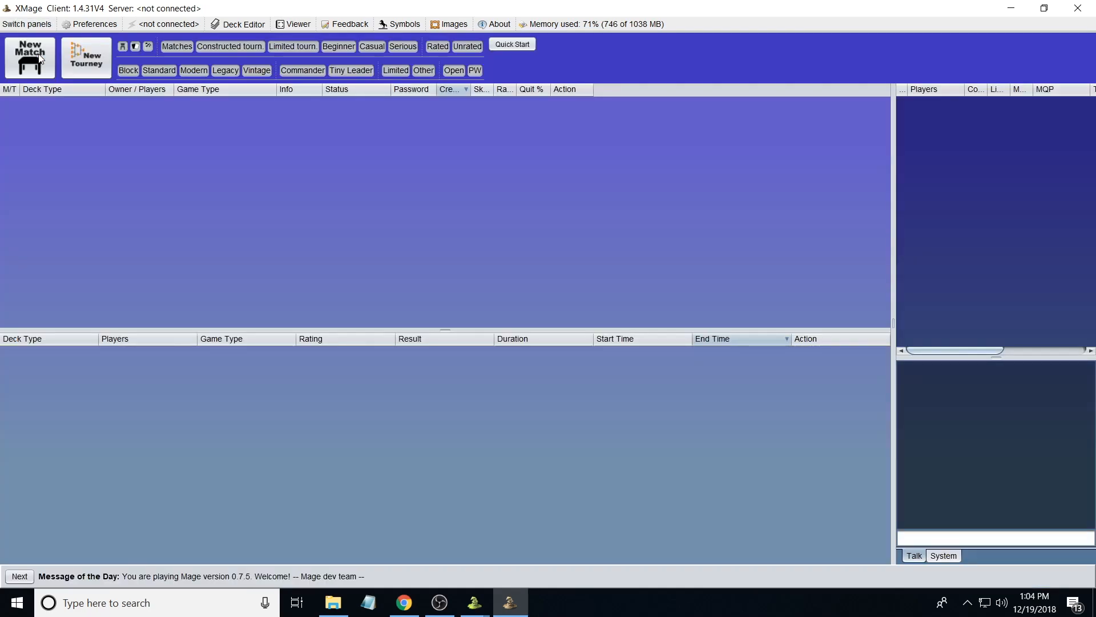
{"action": "mouse_move", "coordinate": [60, 62]}
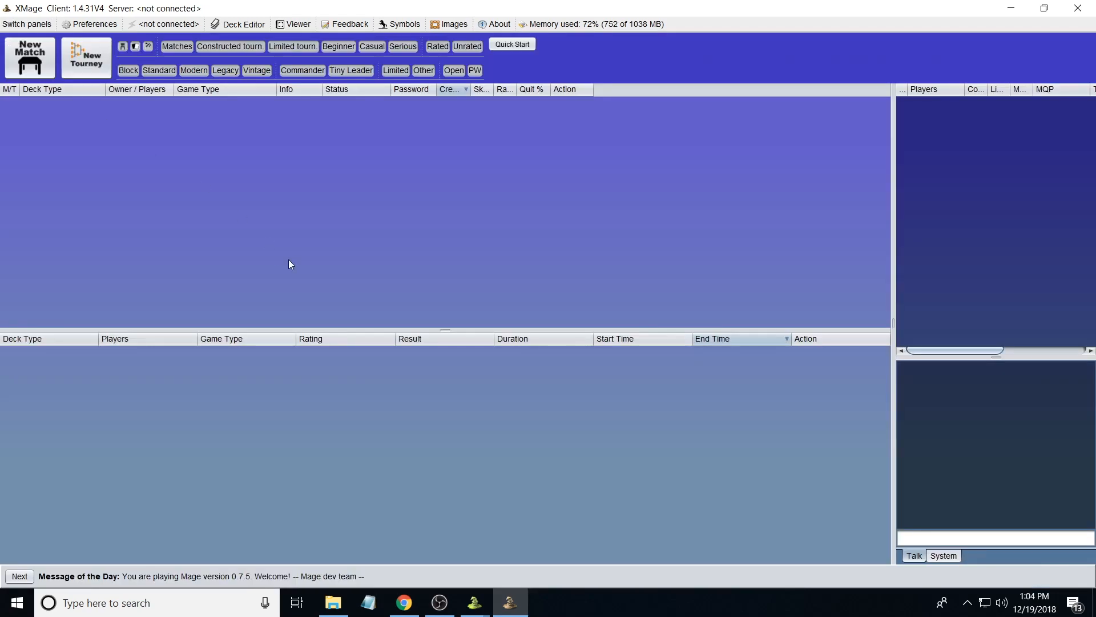
{"action": "mouse_move", "coordinate": [343, 24]}
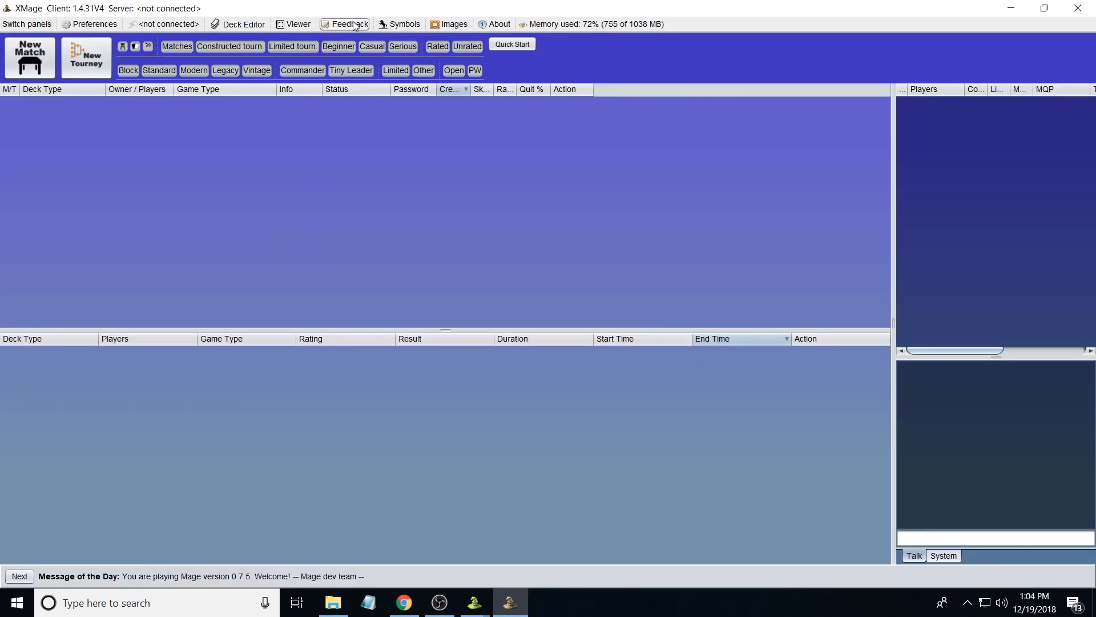
{"action": "mouse_move", "coordinate": [350, 24]}
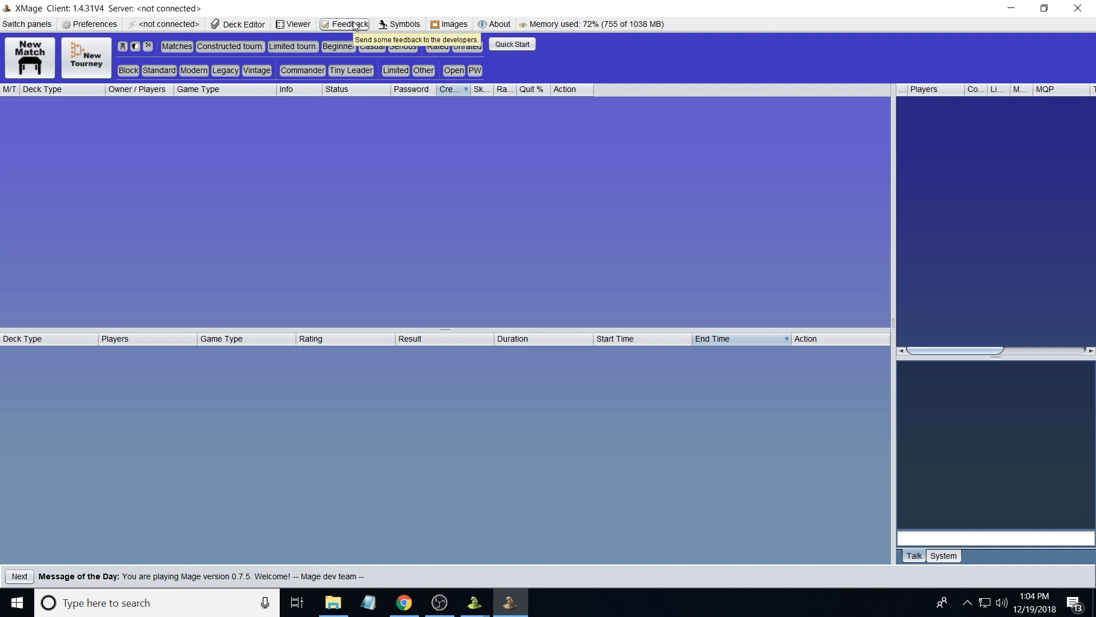
{"action": "mouse_move", "coordinate": [405, 24]}
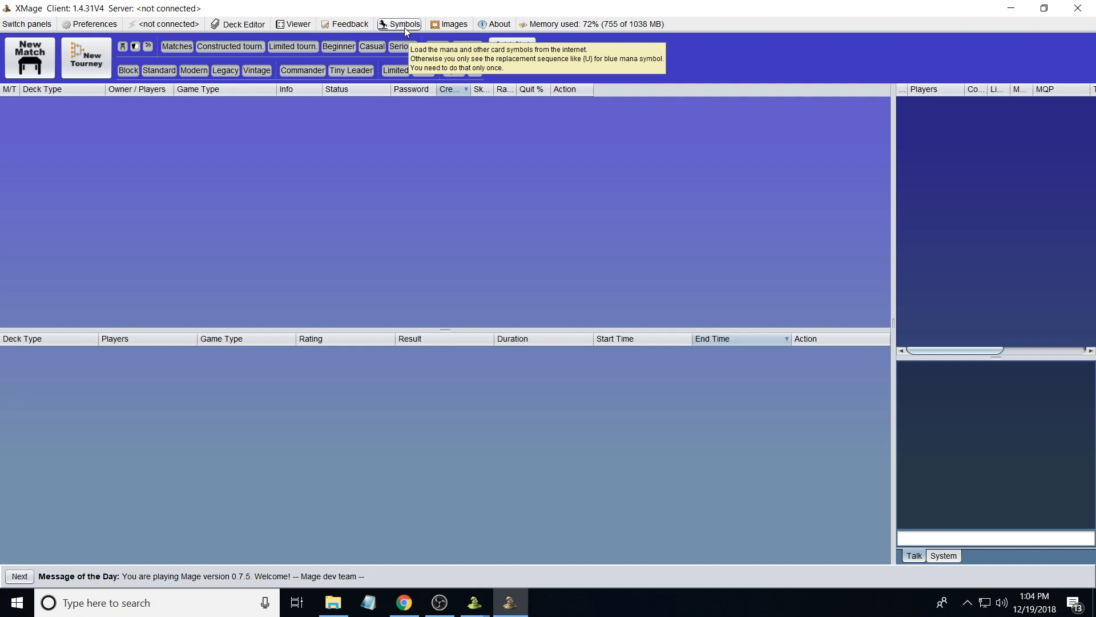
{"action": "mouse_move", "coordinate": [453, 24]}
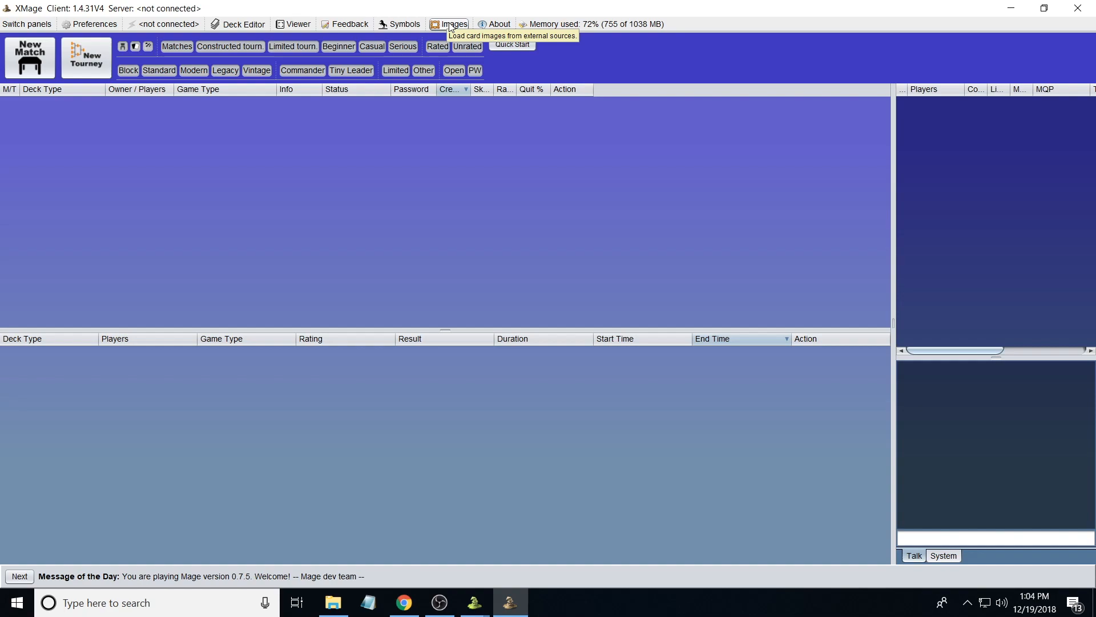
{"action": "mouse_move", "coordinate": [499, 24]}
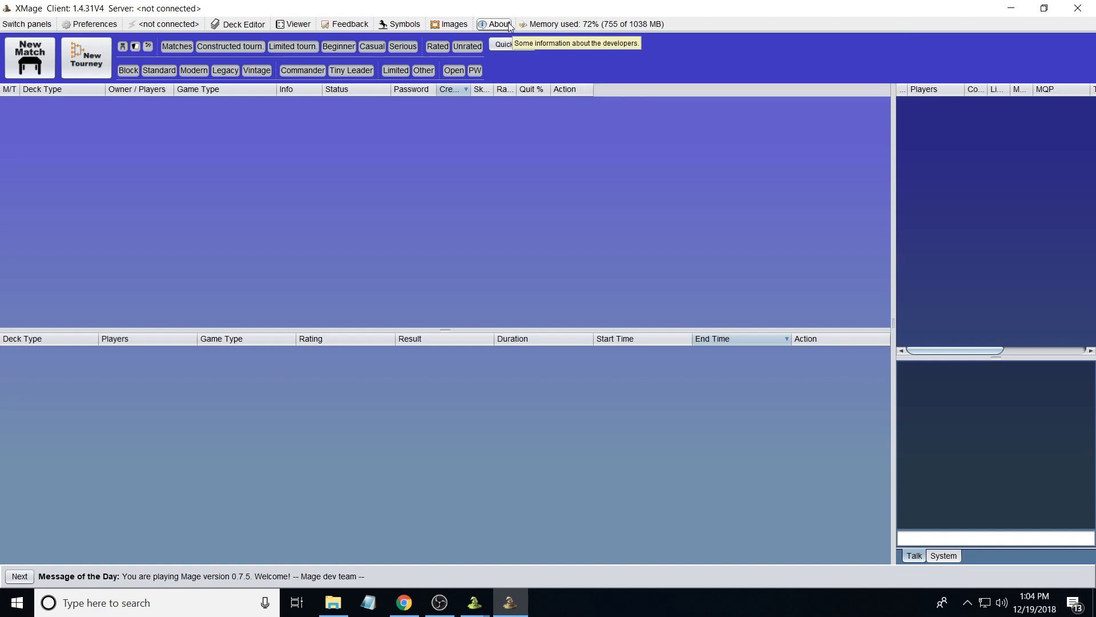
{"action": "left_click", "coordinate": [497, 24]}
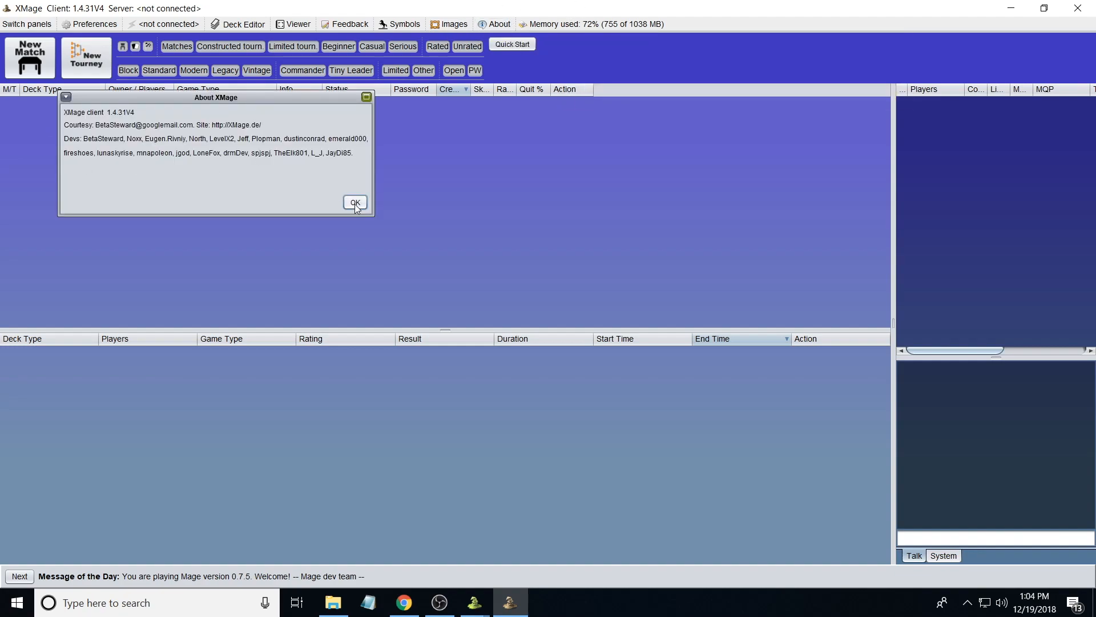
{"action": "left_click", "coordinate": [355, 203]}
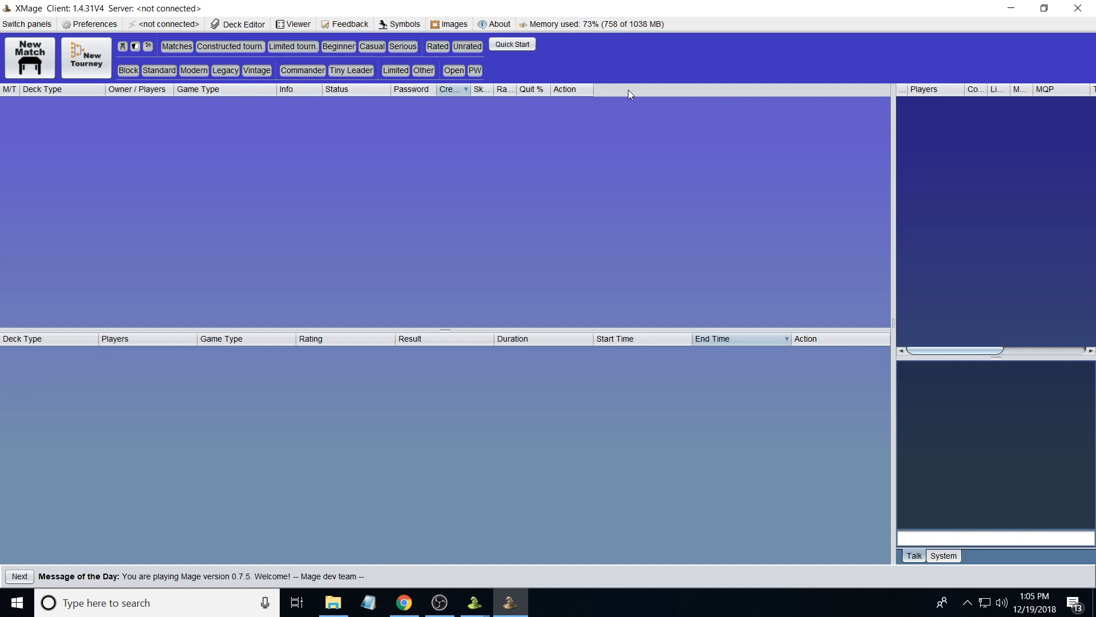
{"action": "mouse_move", "coordinate": [618, 47]}
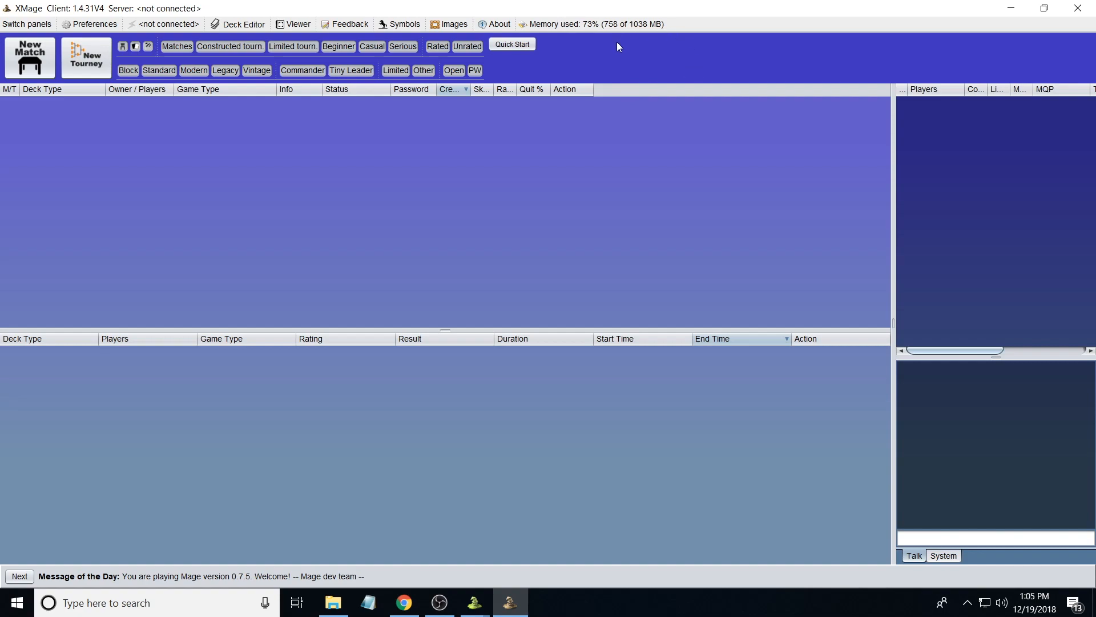
{"action": "mouse_move", "coordinate": [683, 107]}
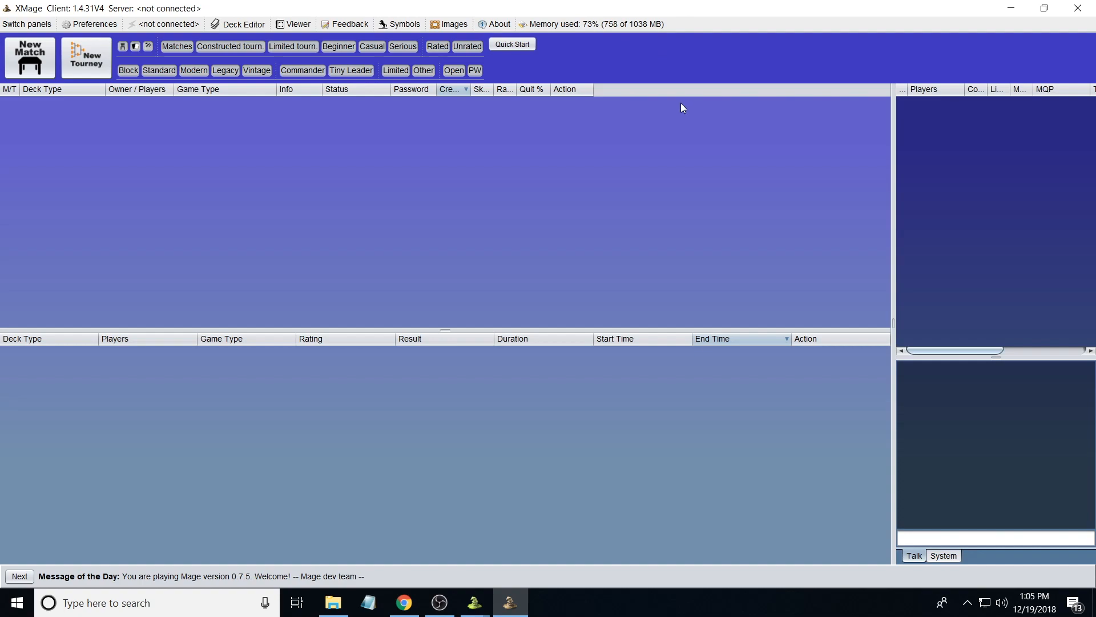
{"action": "mouse_move", "coordinate": [241, 40]}
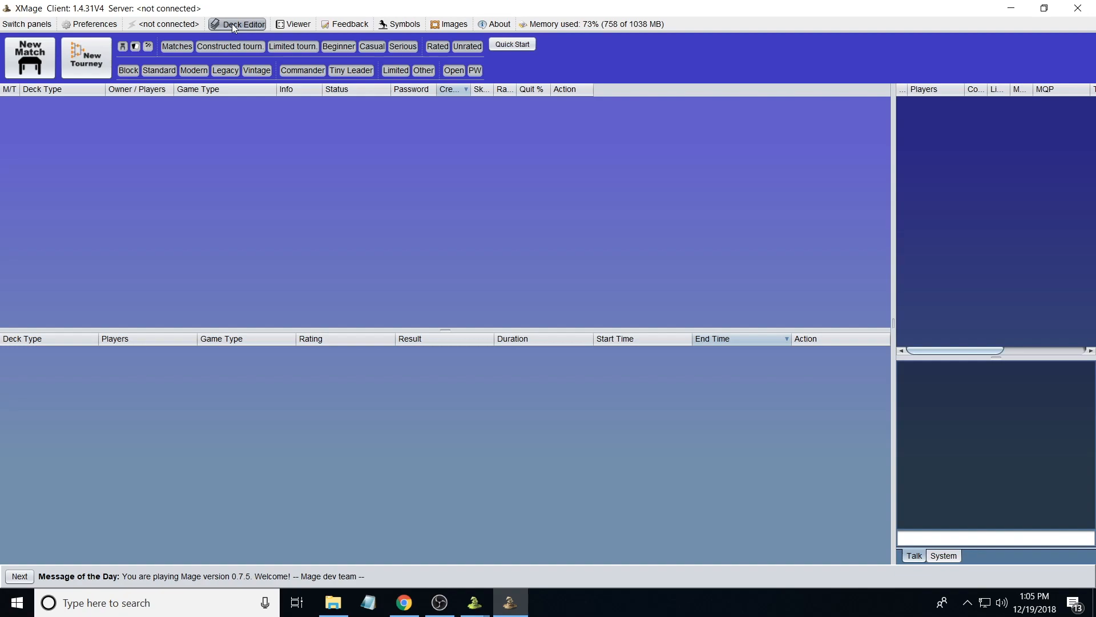
{"action": "left_click", "coordinate": [242, 24]}
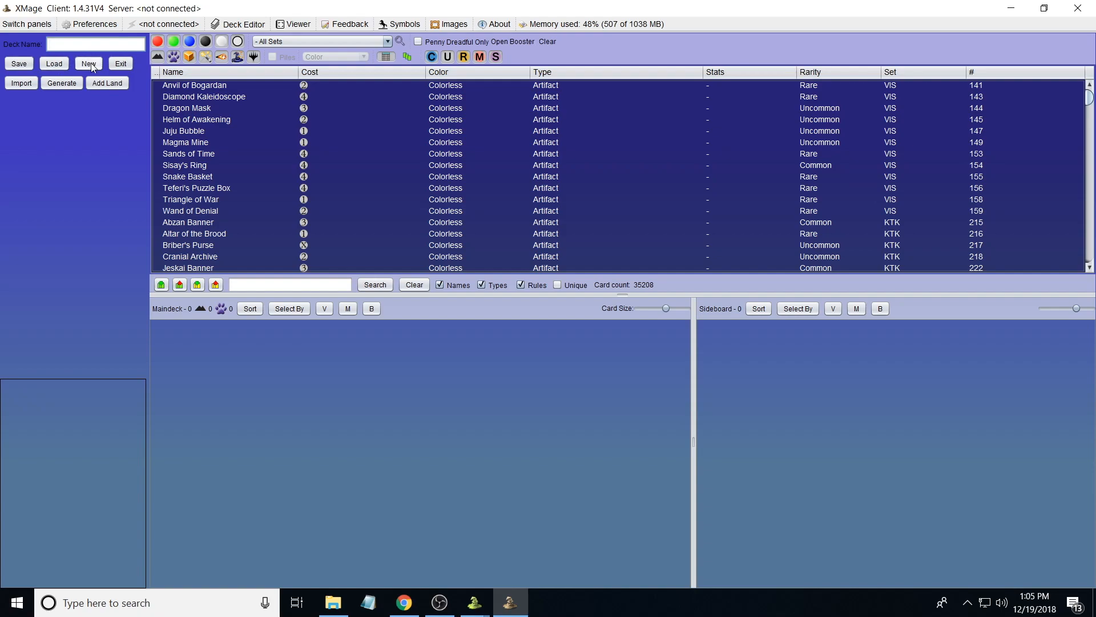
{"action": "mouse_move", "coordinate": [44, 122]}
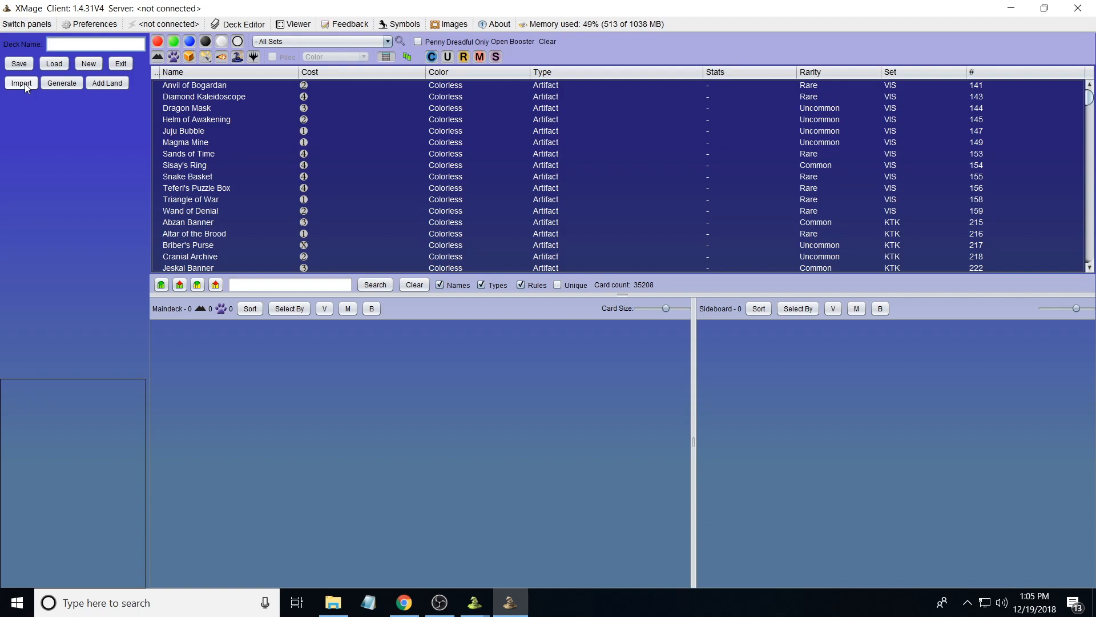
{"action": "mouse_move", "coordinate": [67, 89]}
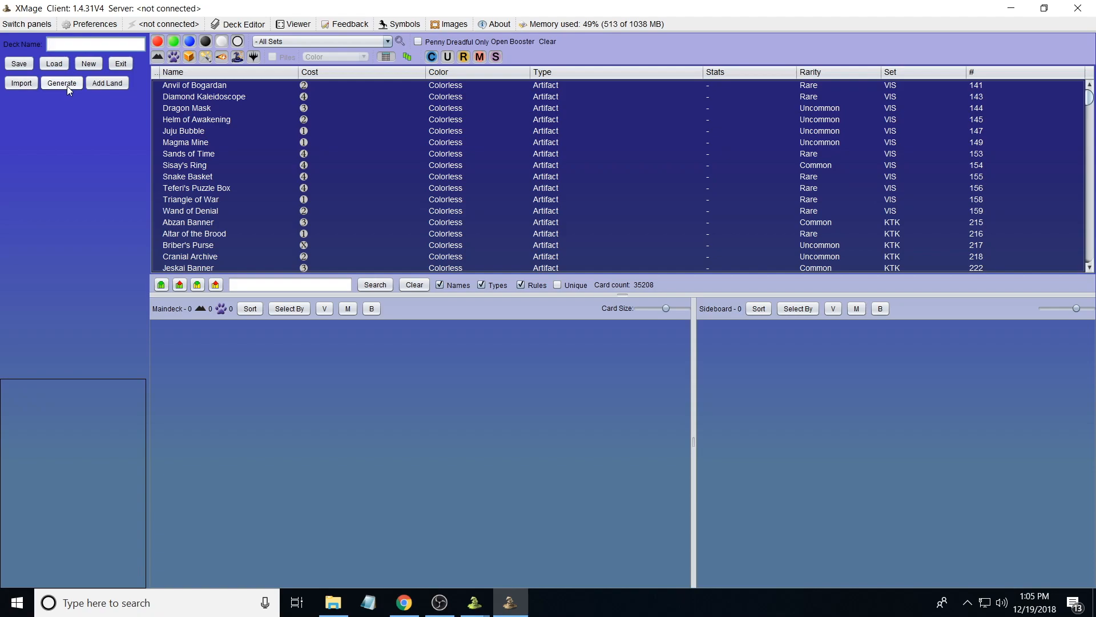
{"action": "mouse_move", "coordinate": [108, 82]}
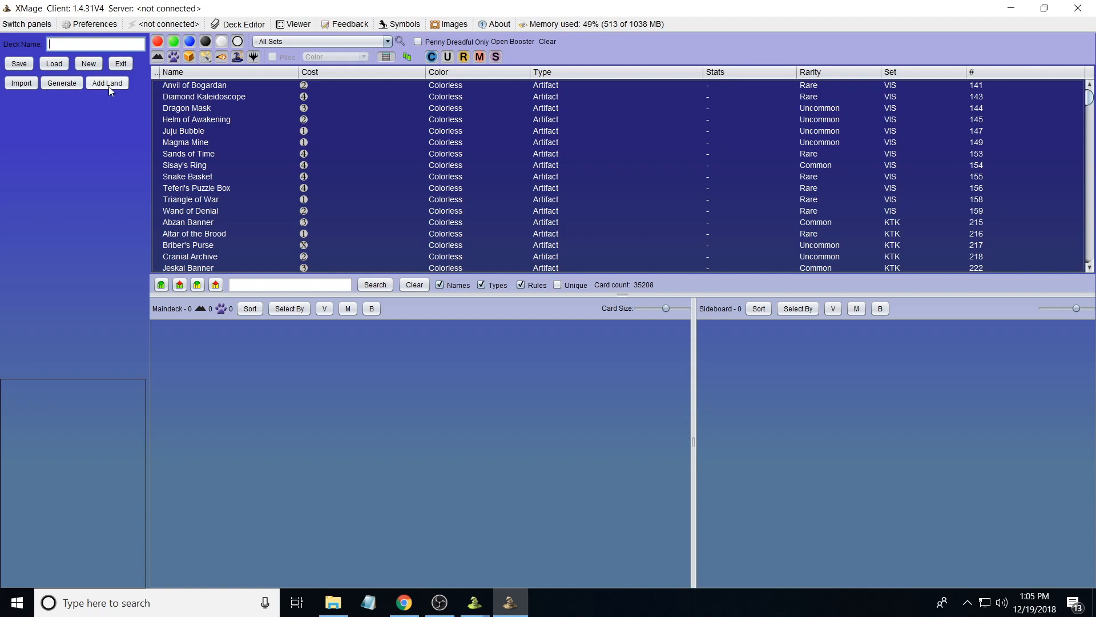
{"action": "mouse_move", "coordinate": [649, 253]}
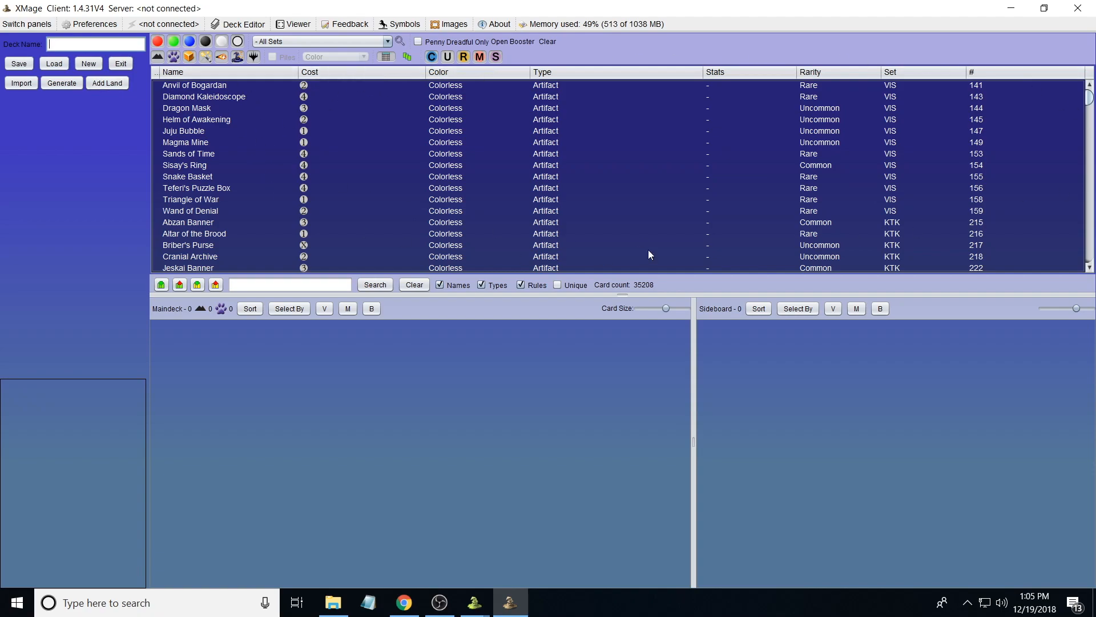
{"action": "mouse_move", "coordinate": [333, 149]}
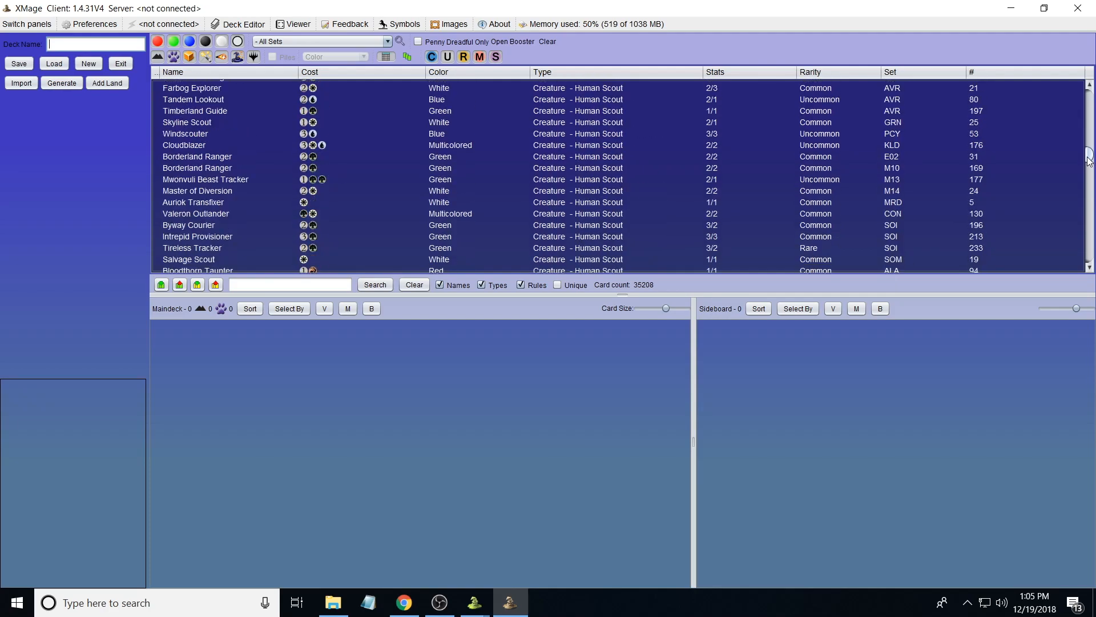
{"action": "scroll", "scroll_direction": "down", "scroll_amount": 3}
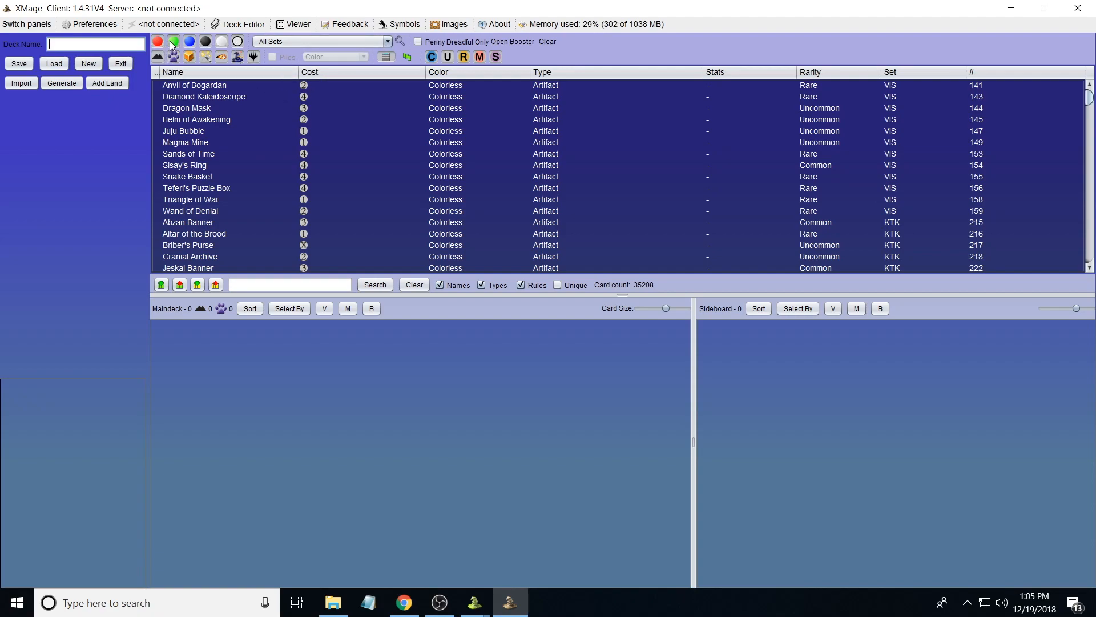
{"action": "left_click", "coordinate": [205, 41]}
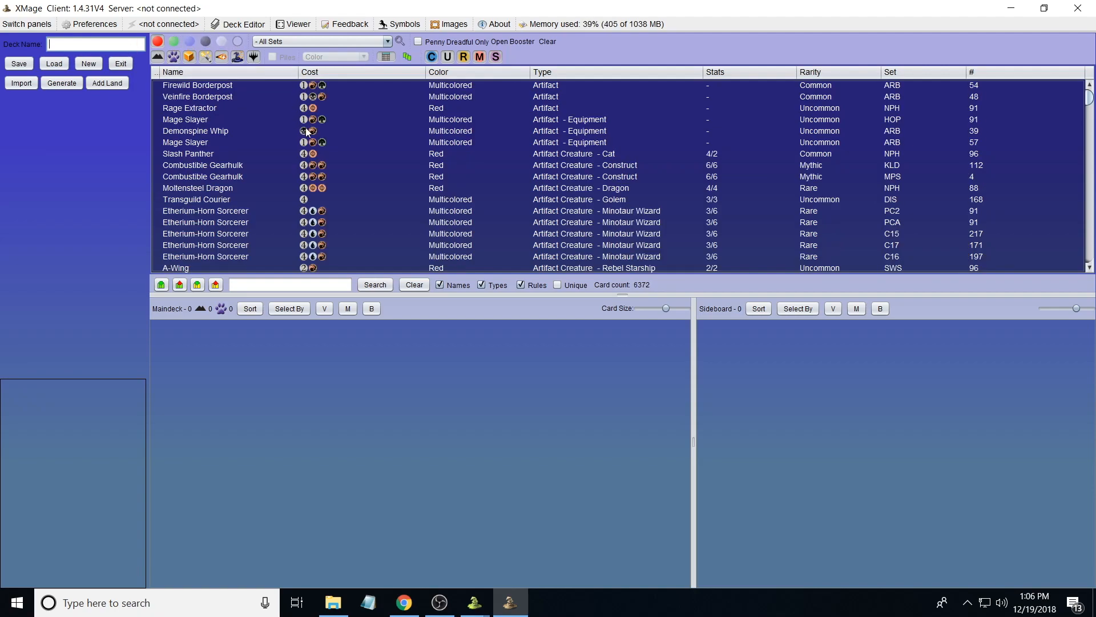
{"action": "mouse_move", "coordinate": [356, 120]}
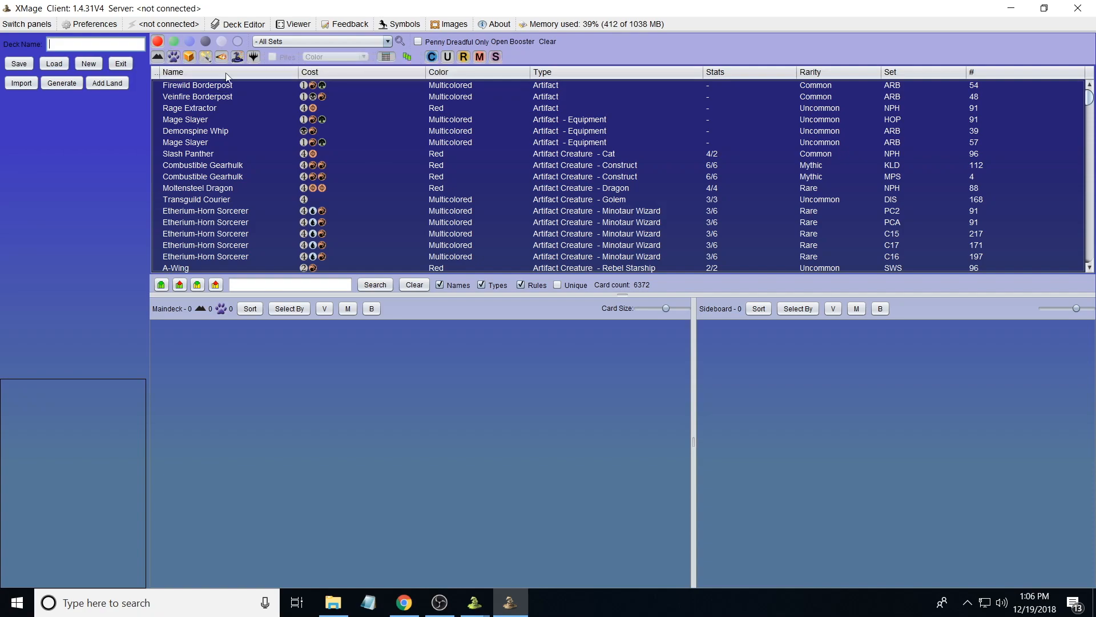
{"action": "mouse_move", "coordinate": [251, 105]}
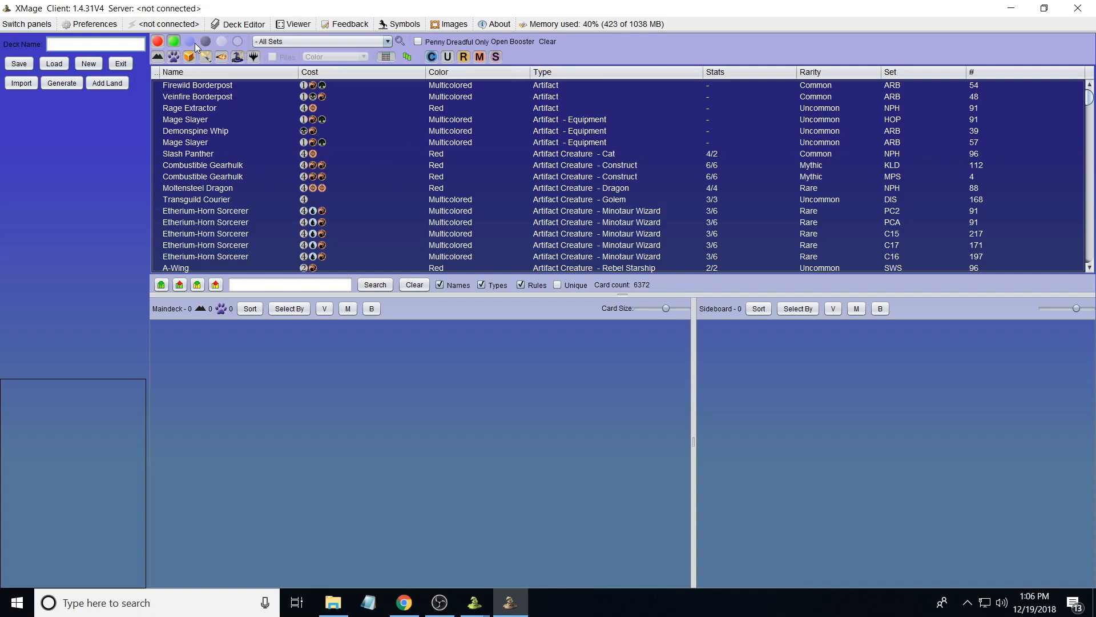
{"action": "left_click", "coordinate": [206, 41]}
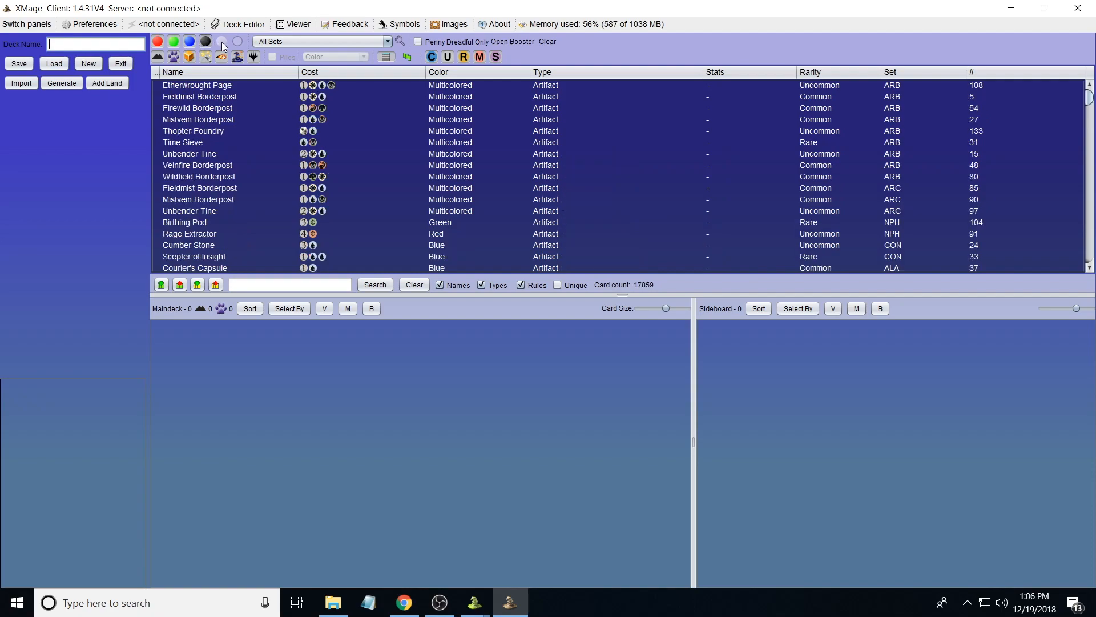
{"action": "left_click", "coordinate": [220, 42]}
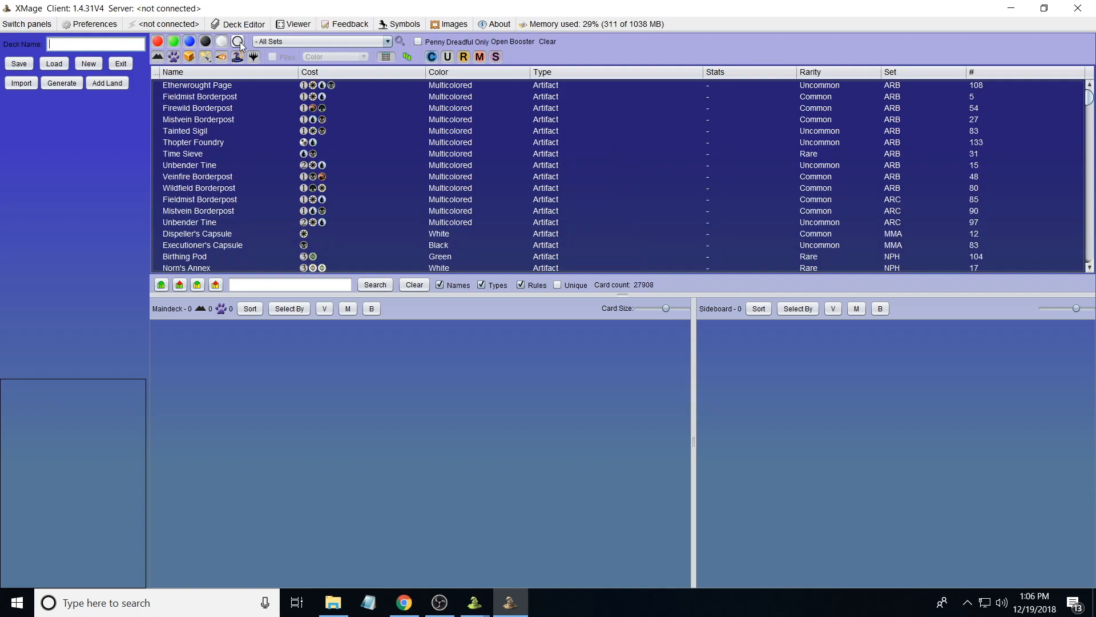
{"action": "left_click", "coordinate": [160, 57]}
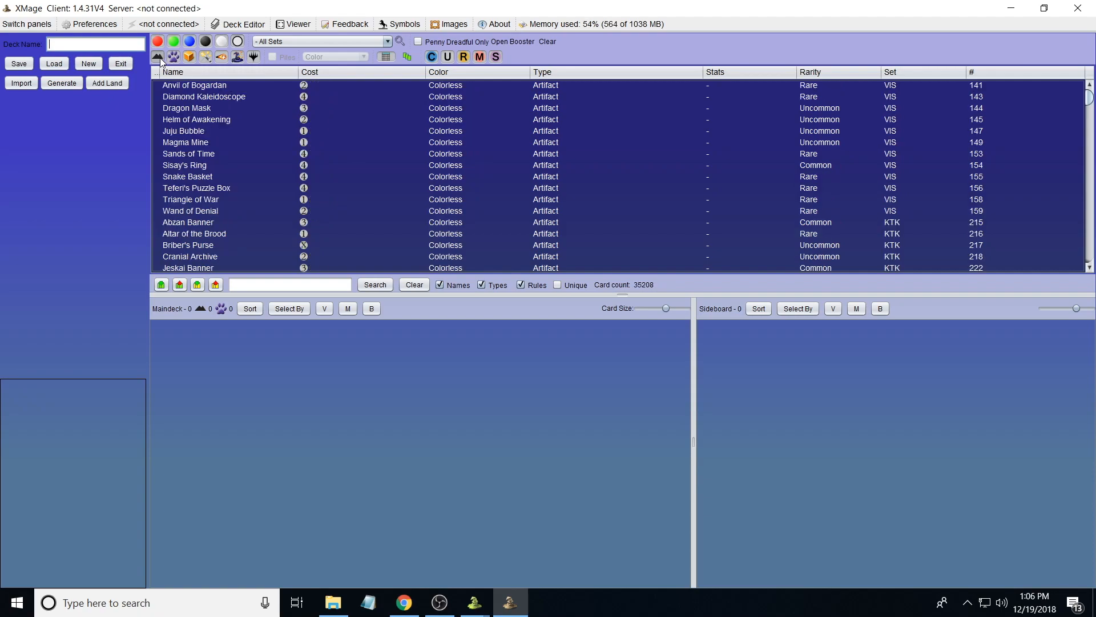
{"action": "mouse_move", "coordinate": [173, 57]}
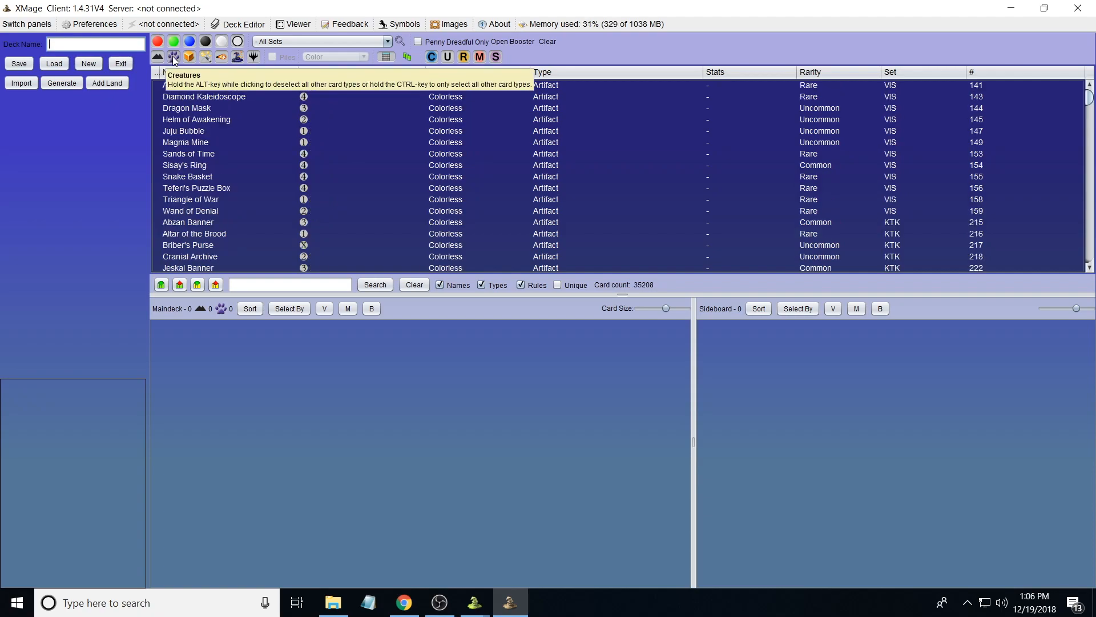
{"action": "mouse_move", "coordinate": [238, 57]}
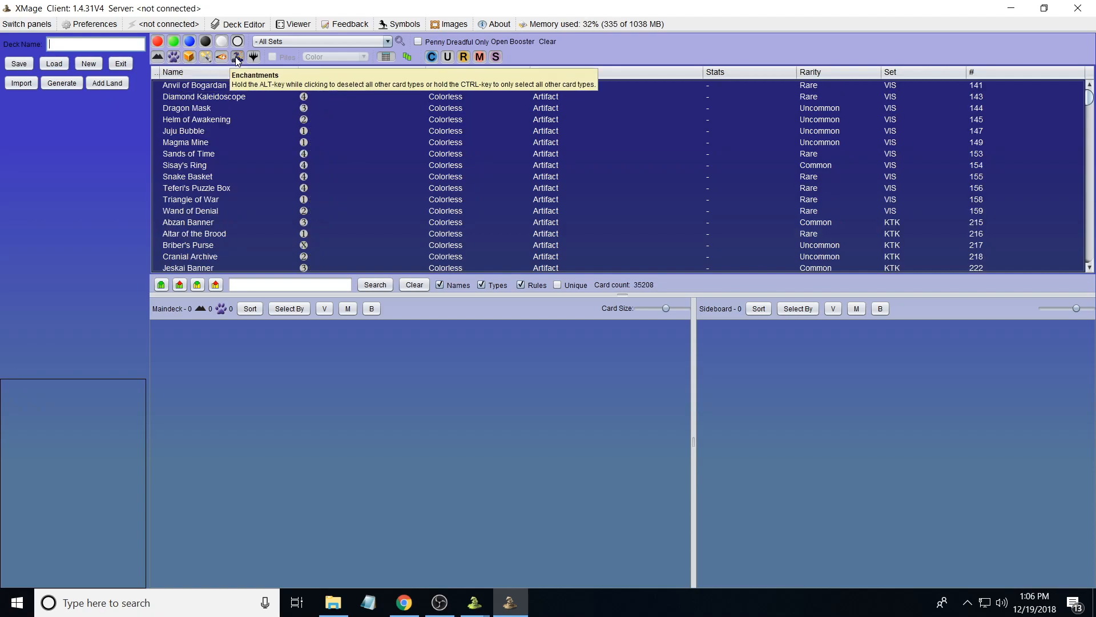
{"action": "mouse_move", "coordinate": [396, 150]}
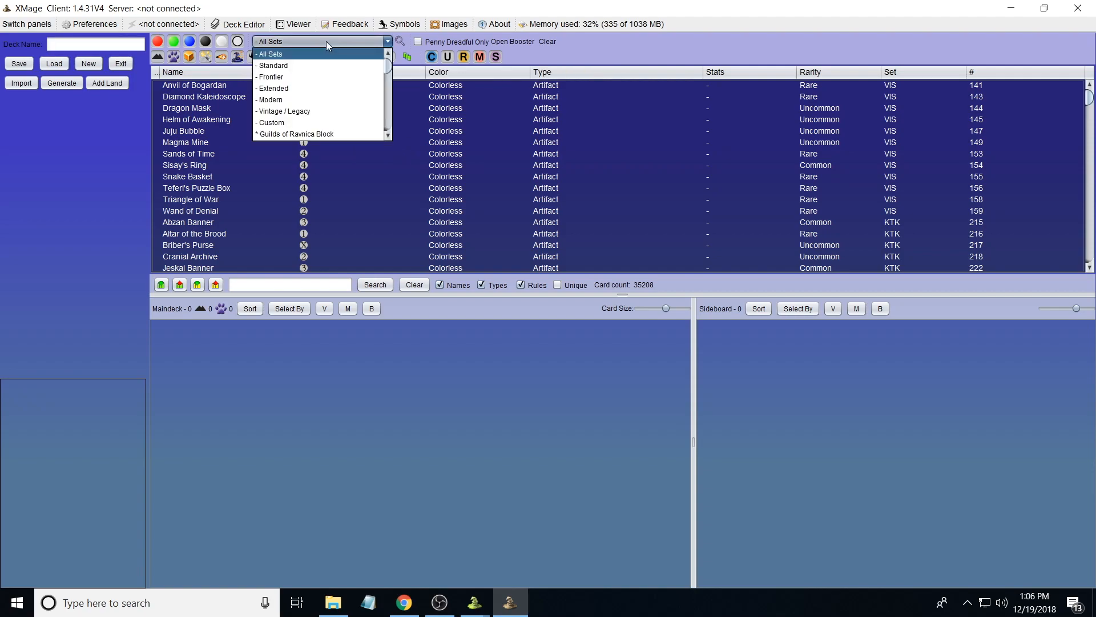
{"action": "mouse_move", "coordinate": [329, 62]}
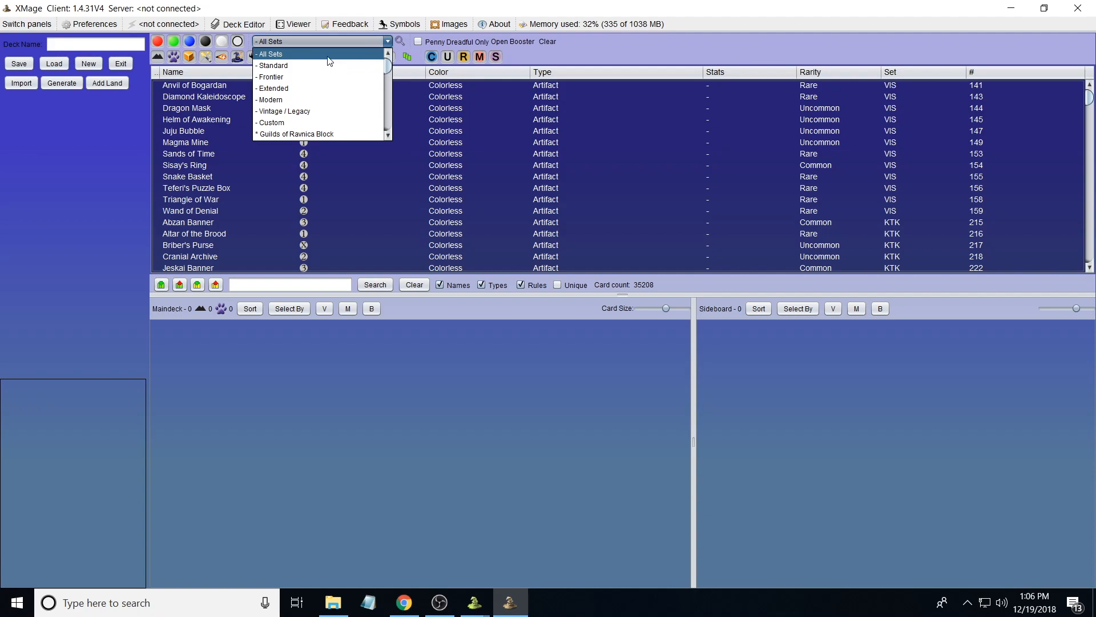
{"action": "left_click", "coordinate": [270, 53]}
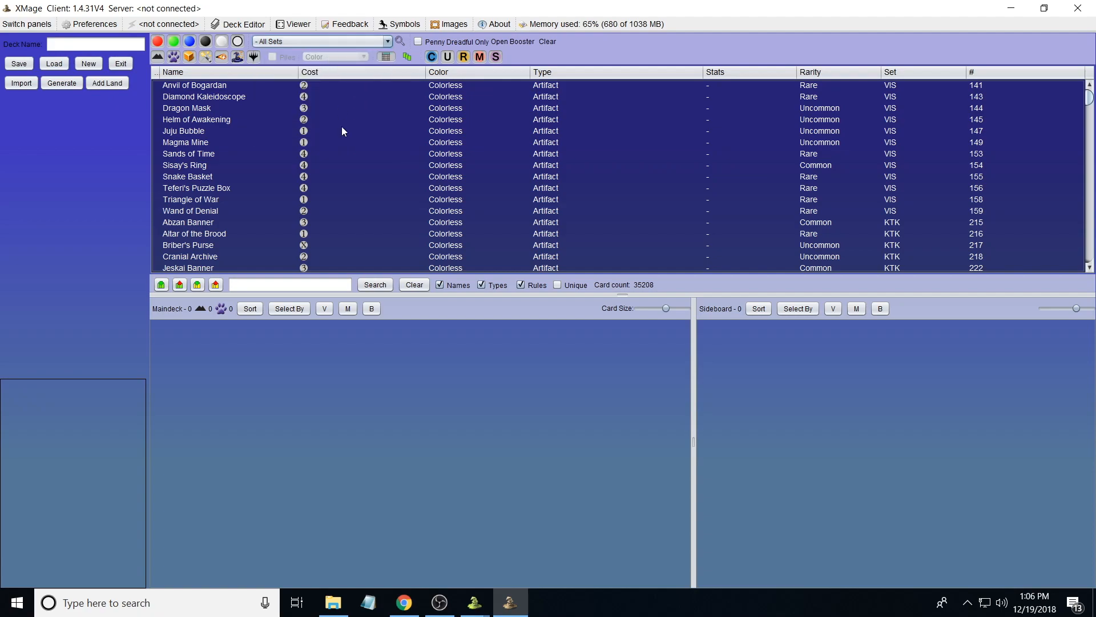
- Search the card list for 'soldier of the pantheon' and preview the matching card
{"action": "left_click", "coordinate": [289, 284]}
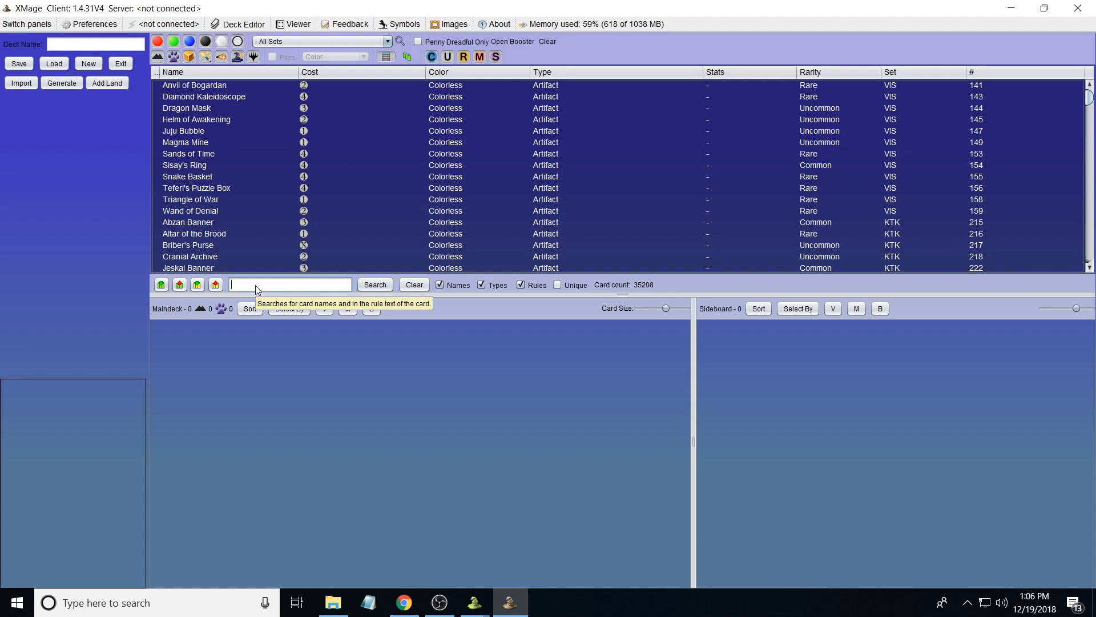
{"action": "type", "text": "soldier of the"}
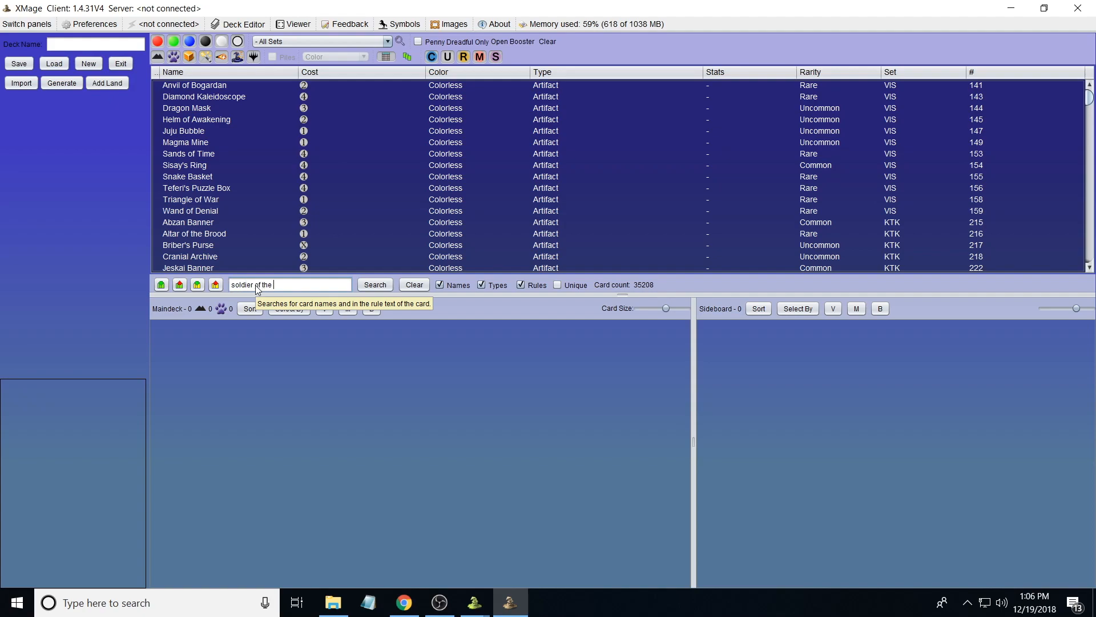
{"action": "left_click", "coordinate": [374, 285]}
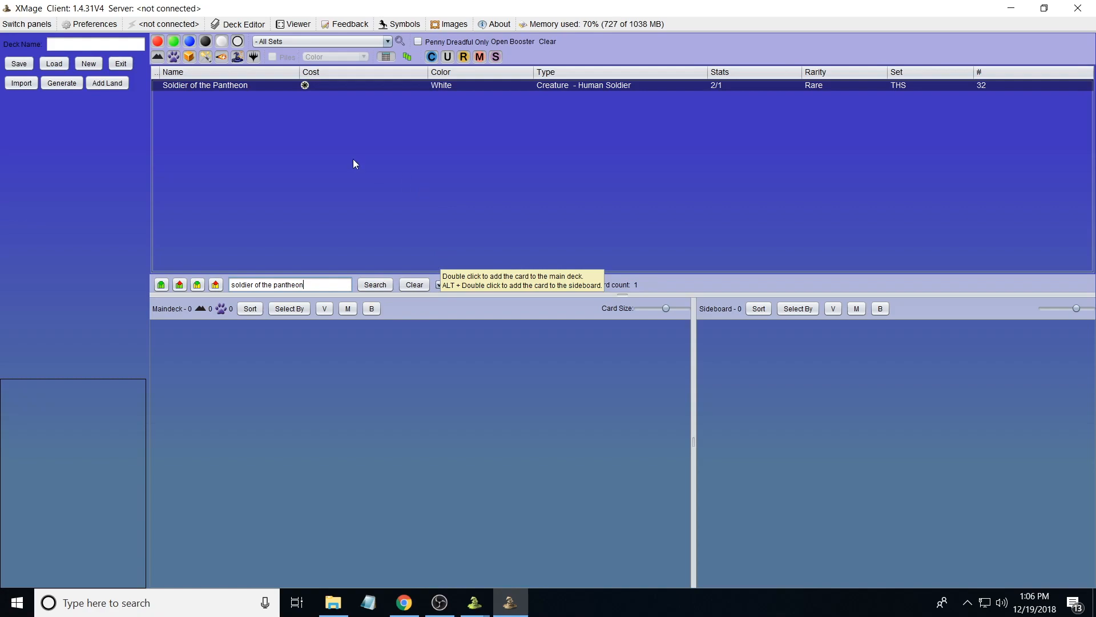
{"action": "left_click", "coordinate": [205, 85]}
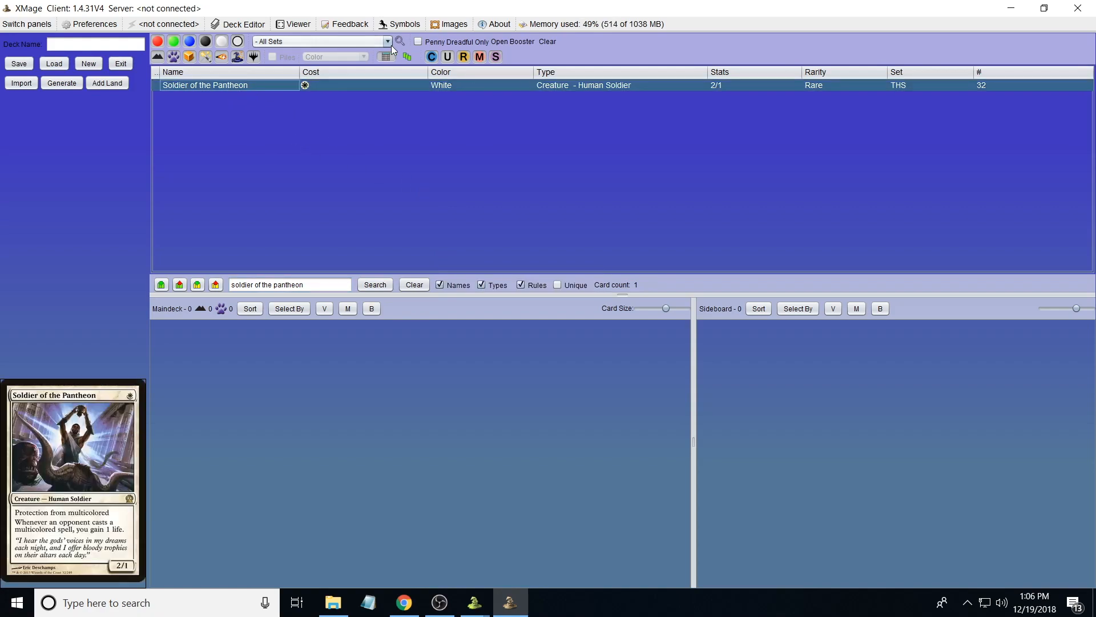
{"action": "mouse_move", "coordinate": [400, 41]}
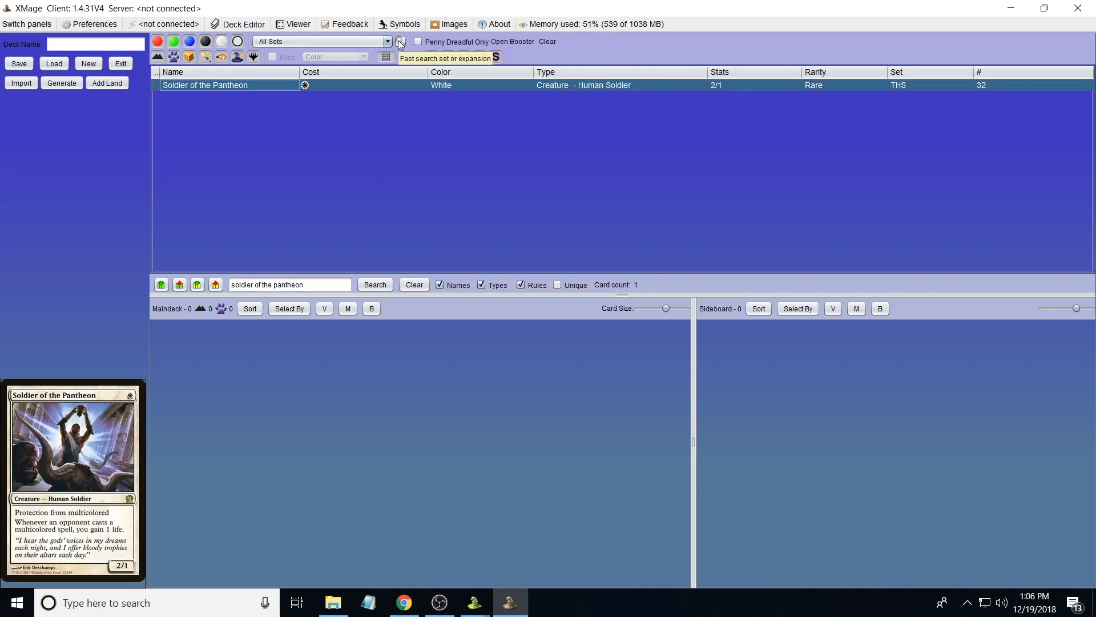
{"action": "mouse_move", "coordinate": [418, 41]}
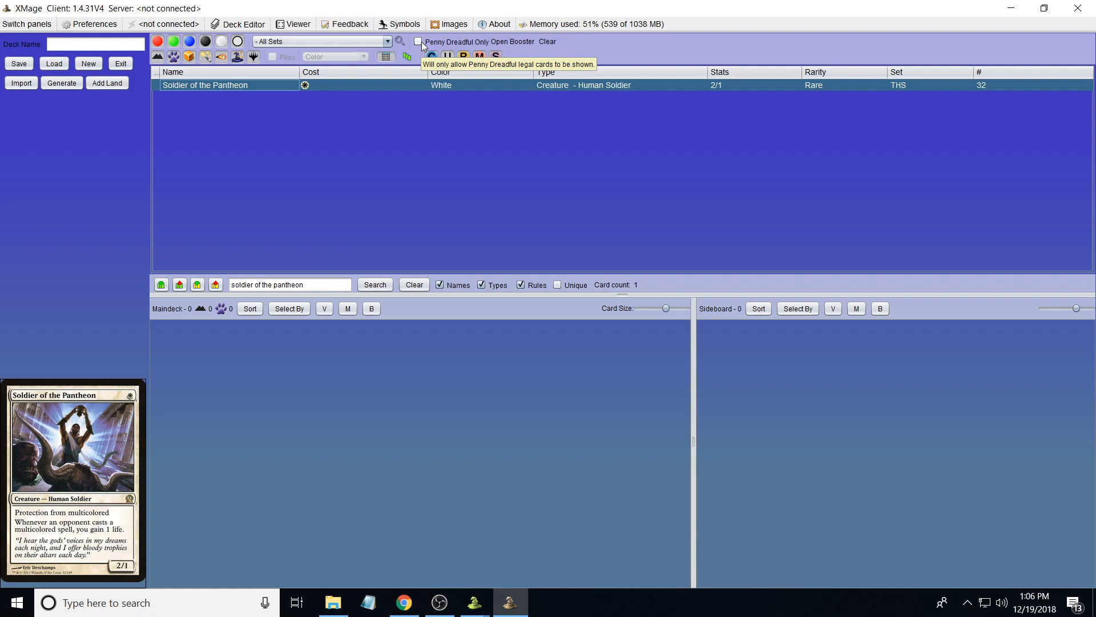
{"action": "mouse_move", "coordinate": [513, 42]}
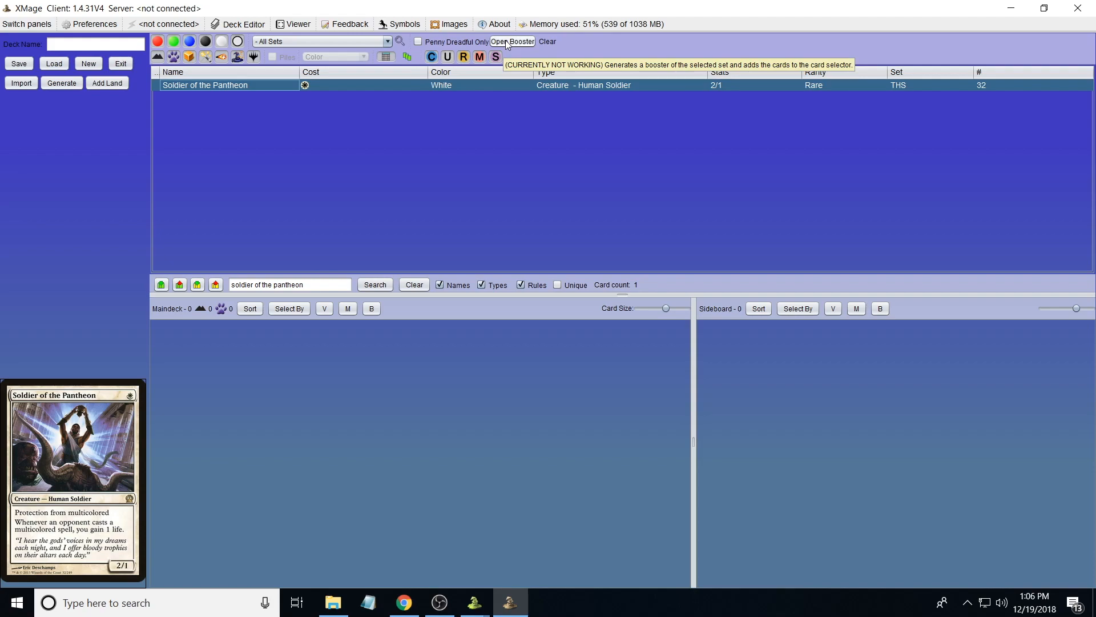
{"action": "mouse_move", "coordinate": [356, 67]}
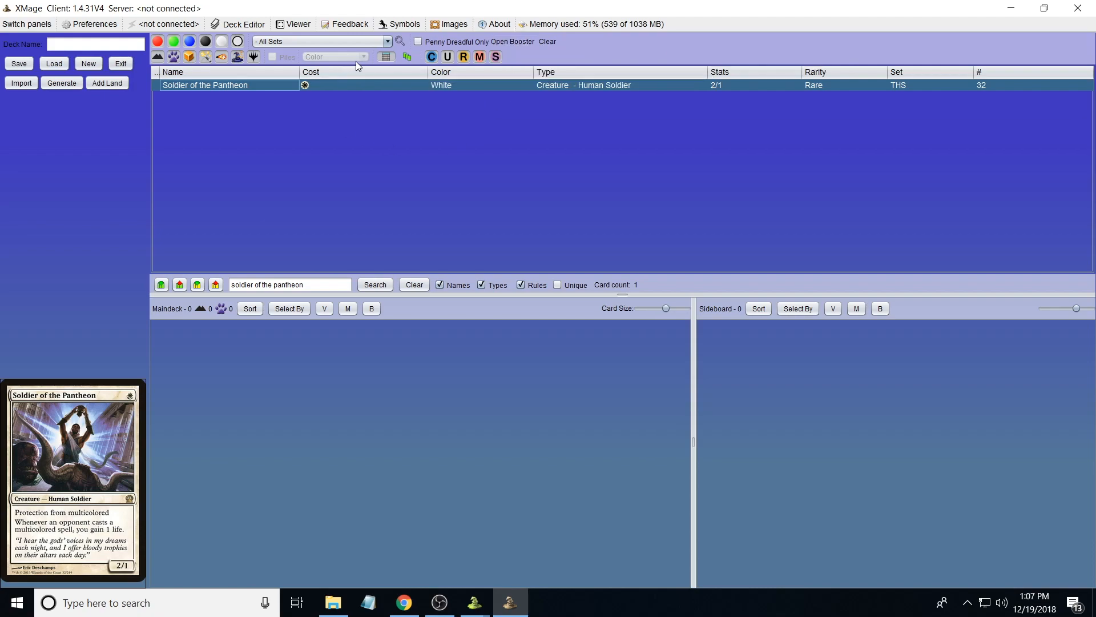
{"action": "mouse_move", "coordinate": [495, 56]}
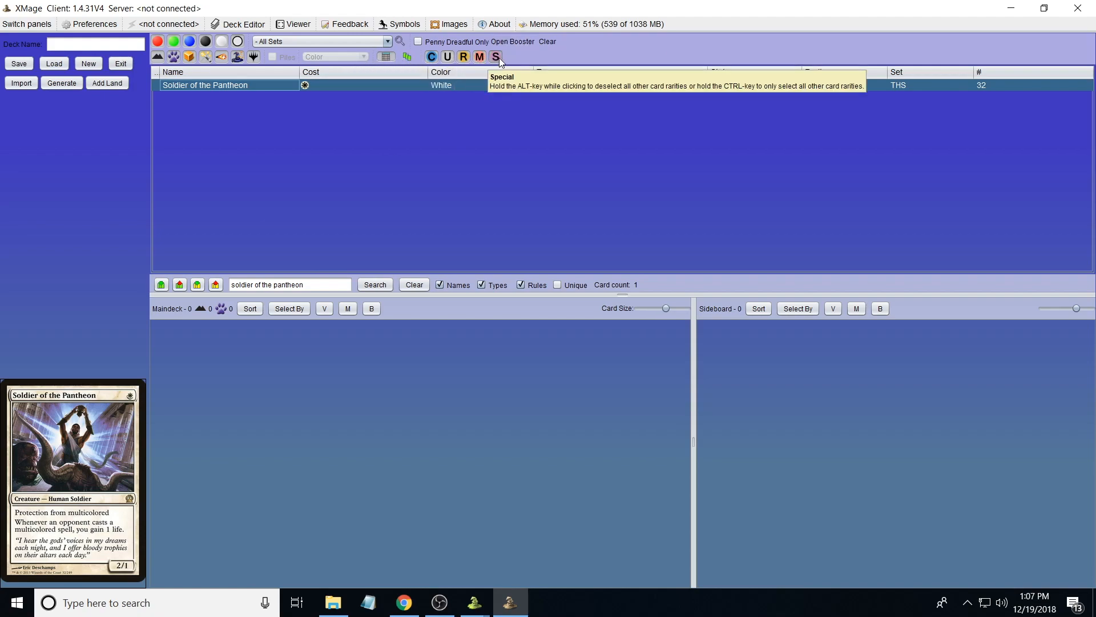
{"action": "mouse_move", "coordinate": [447, 57]}
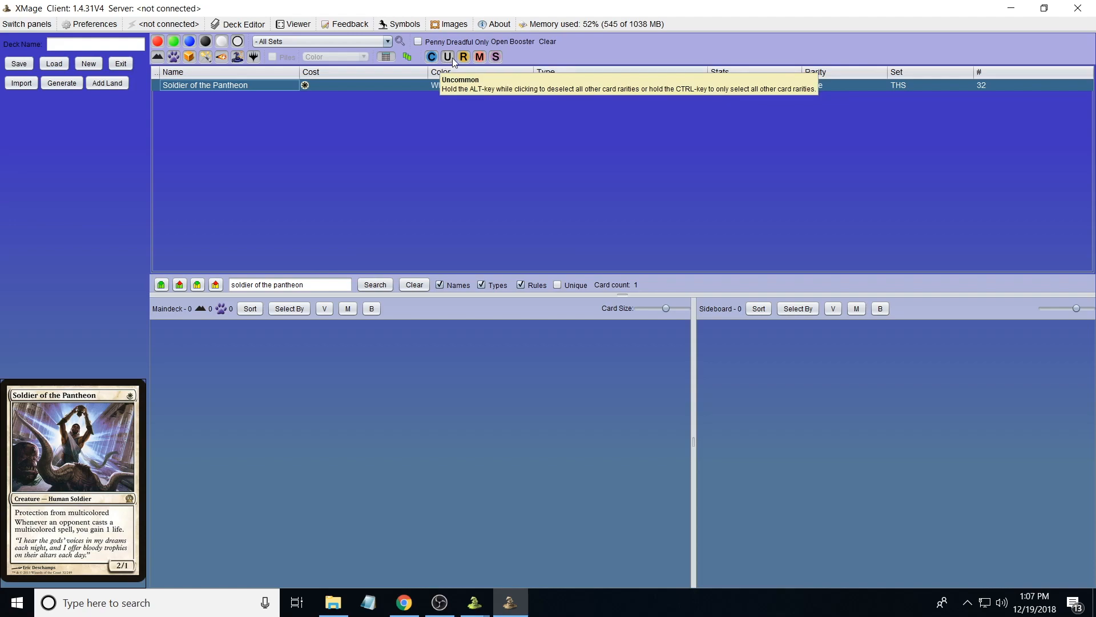
{"action": "mouse_move", "coordinate": [495, 57]}
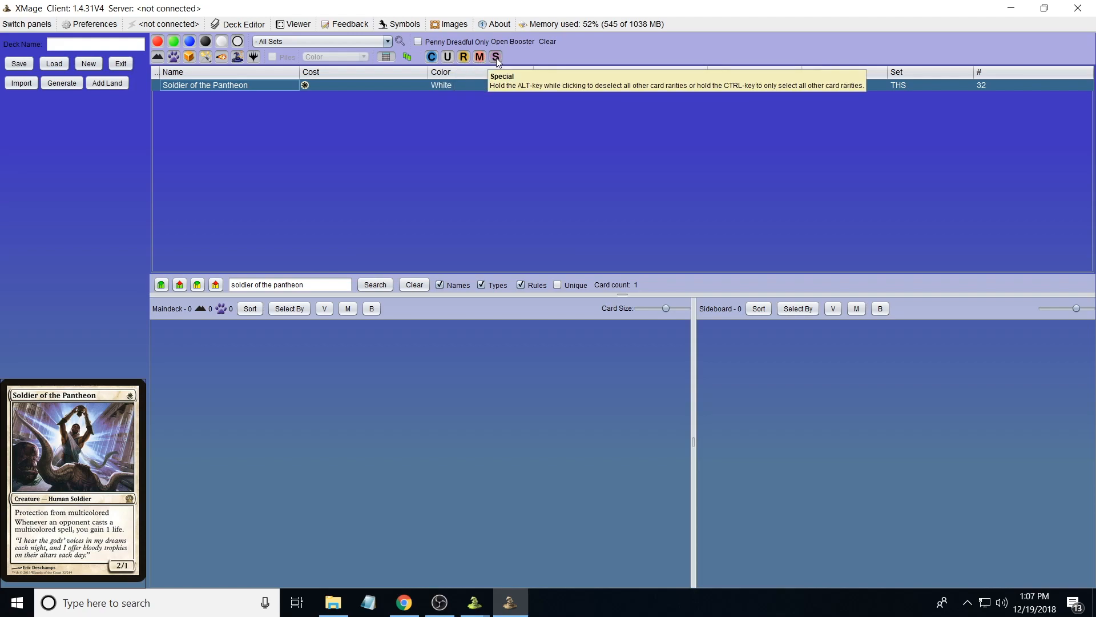
{"action": "mouse_move", "coordinate": [378, 173]}
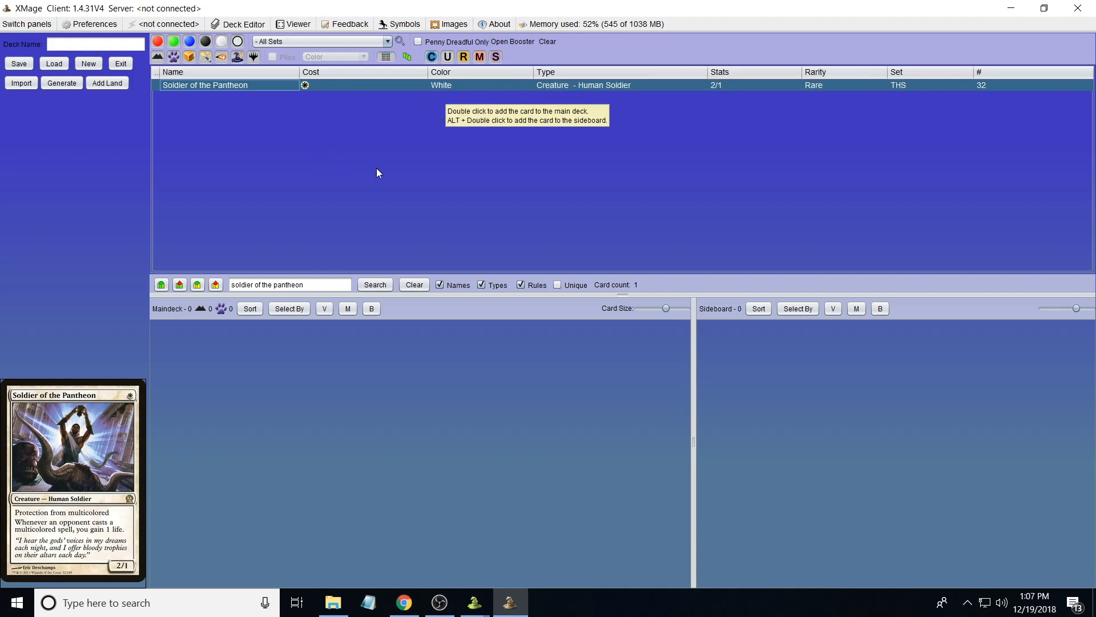
{"action": "mouse_move", "coordinate": [385, 57]}
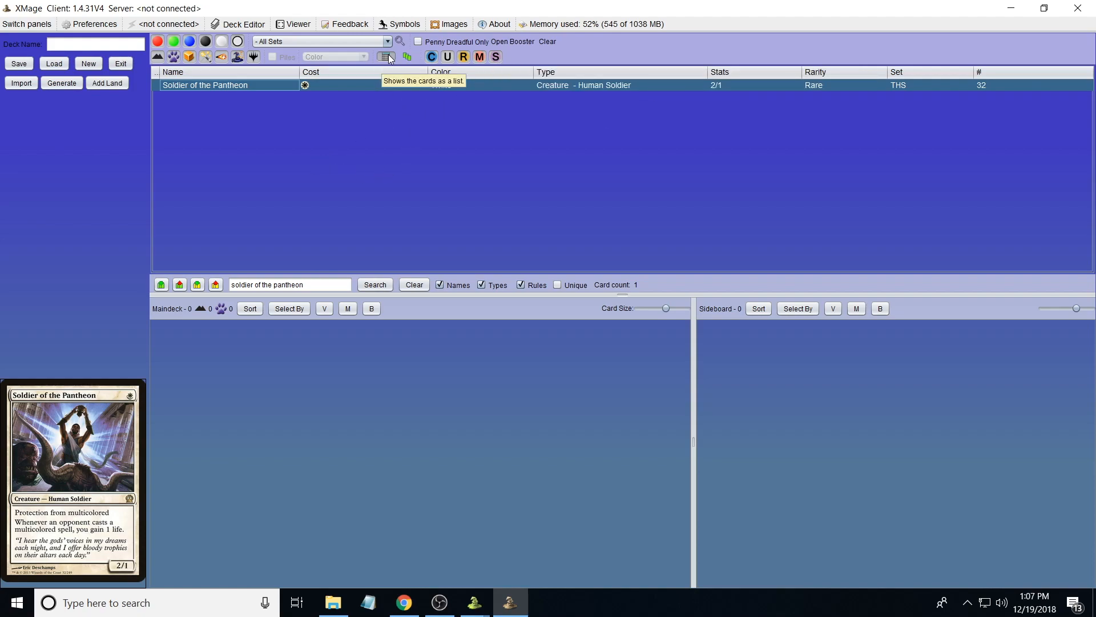
{"action": "mouse_move", "coordinate": [409, 98]}
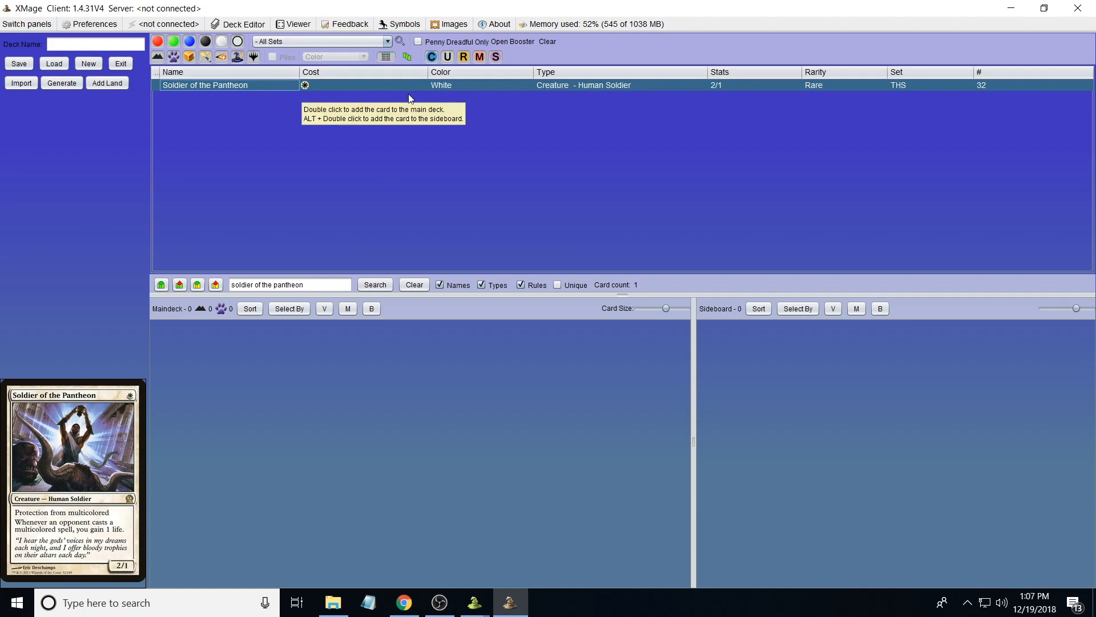
- Try card-image view, accept the 350-card warning, and sort all 35,208 cards by Name
{"action": "left_click", "coordinate": [407, 57]}
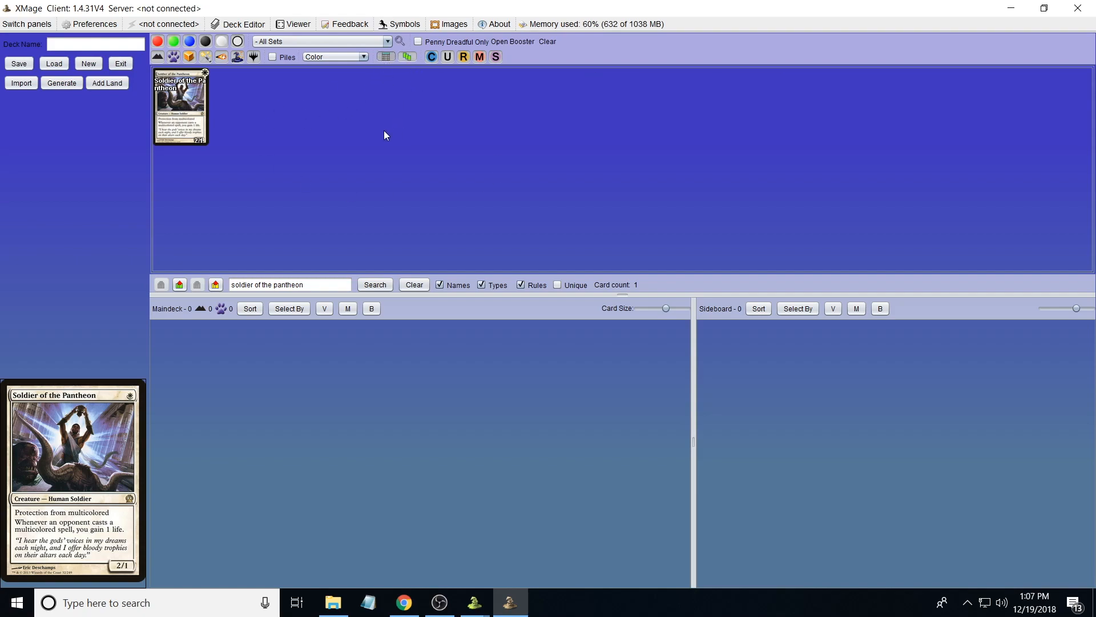
{"action": "left_click", "coordinate": [386, 57]}
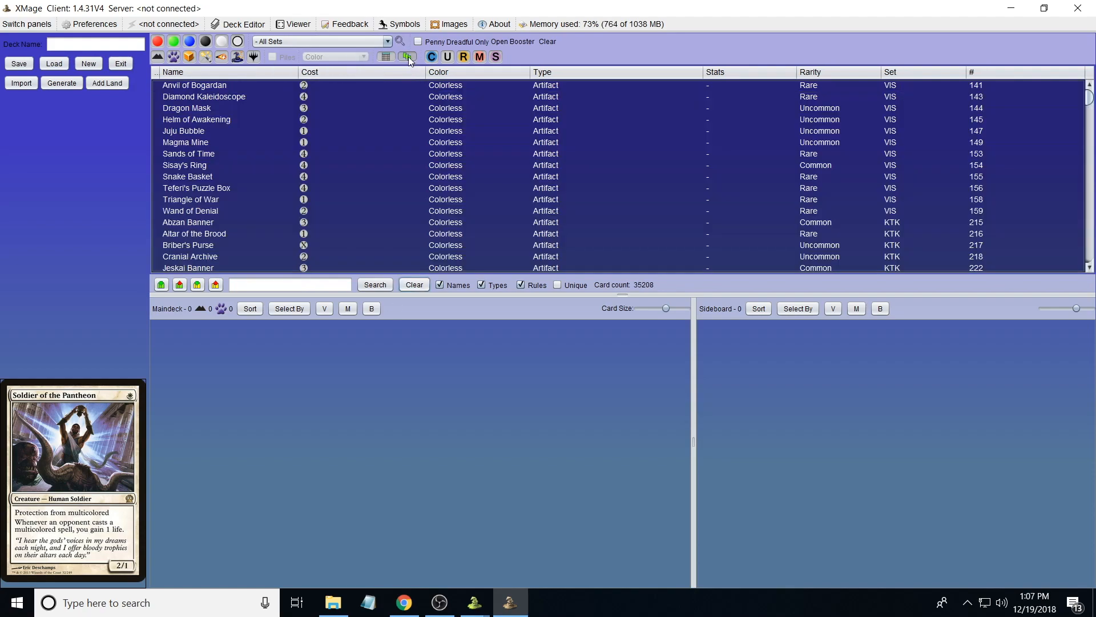
{"action": "left_click", "coordinate": [407, 57]}
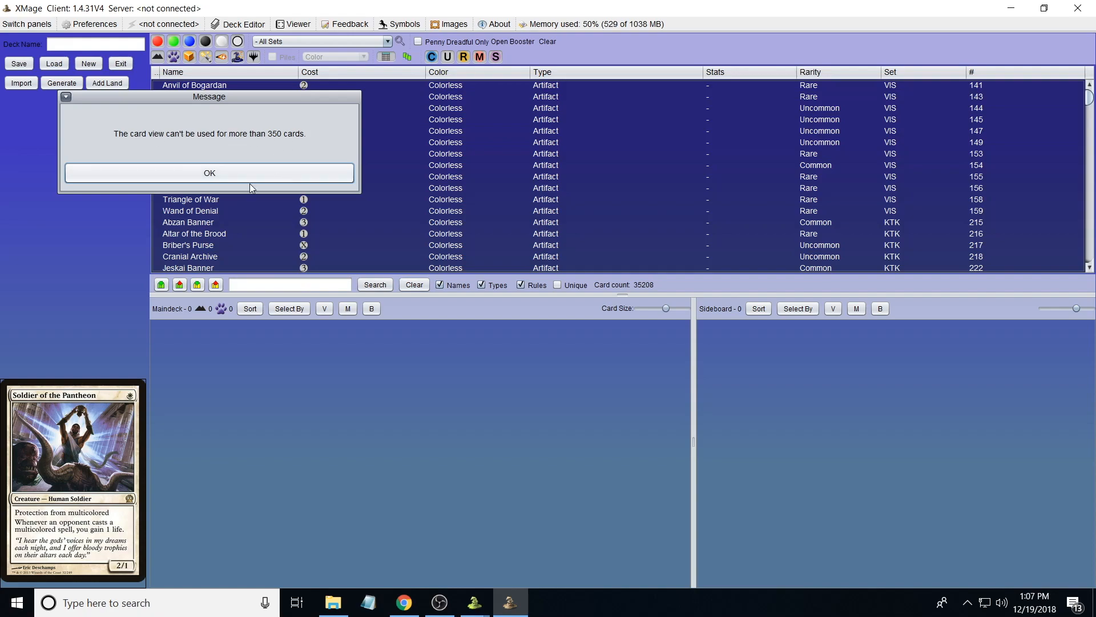
{"action": "left_click", "coordinate": [208, 173]}
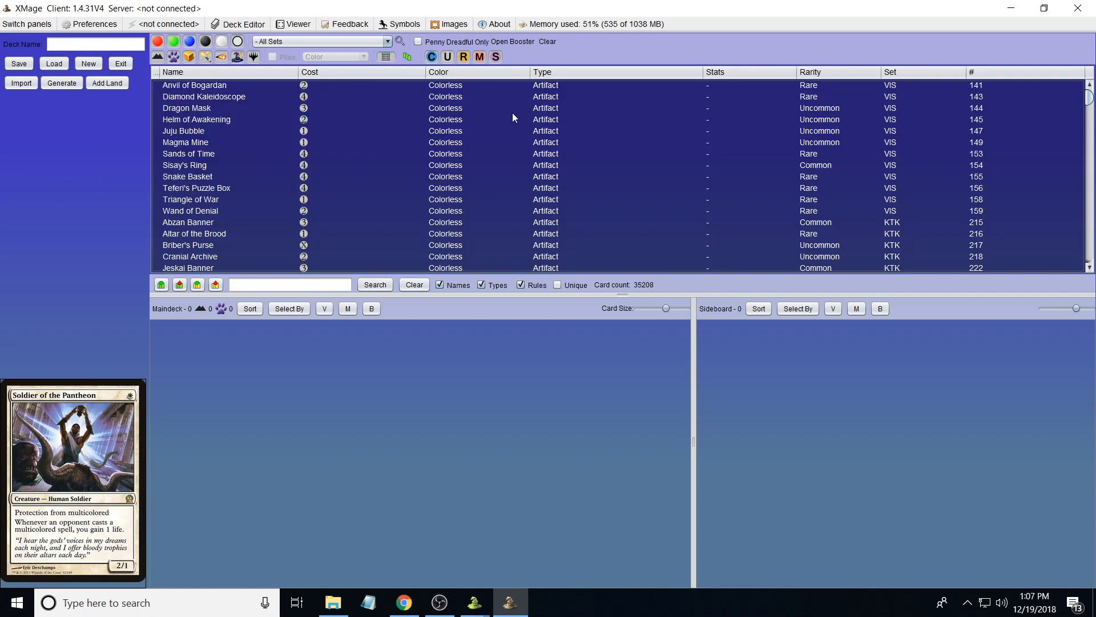
{"action": "left_click", "coordinate": [185, 142]}
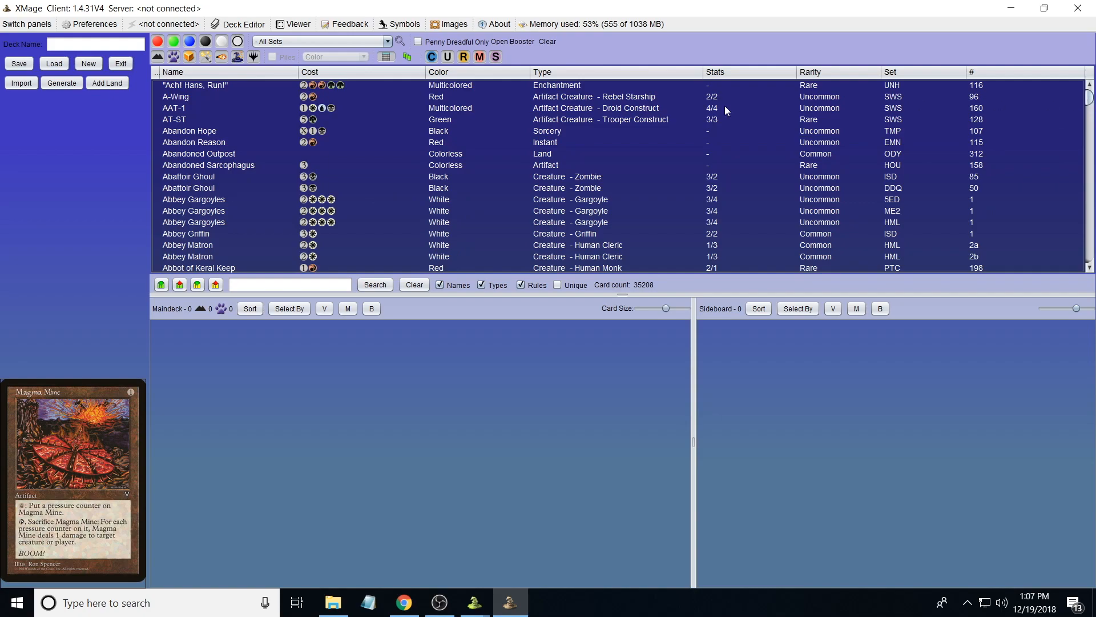
{"action": "mouse_move", "coordinate": [553, 85]}
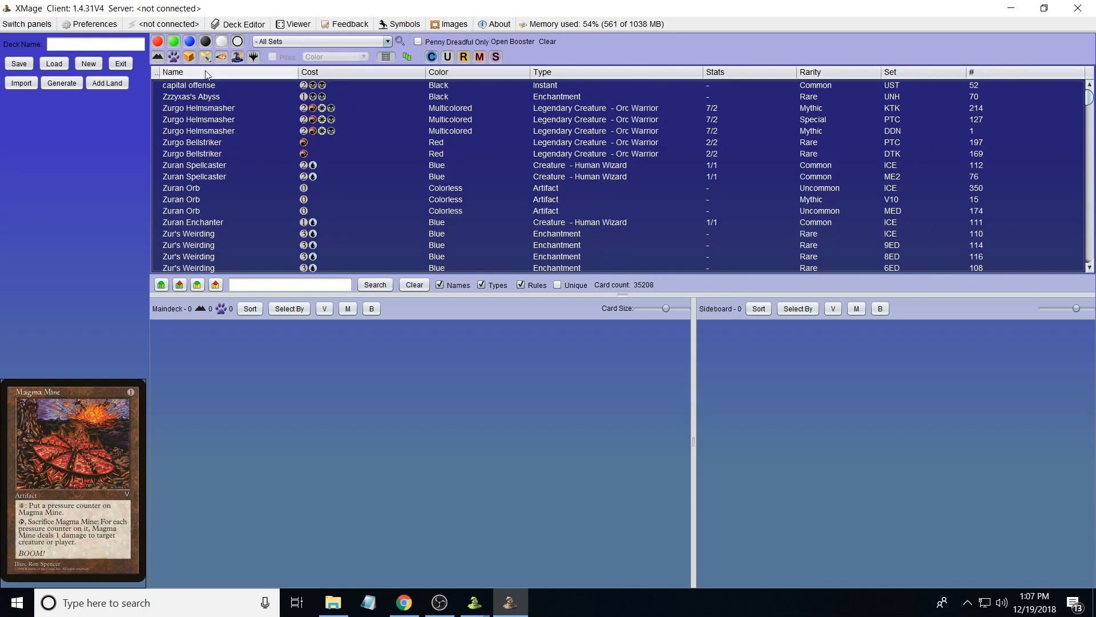
- Sort the card list A to Z by name and look further down the list
{"action": "left_click", "coordinate": [172, 72]}
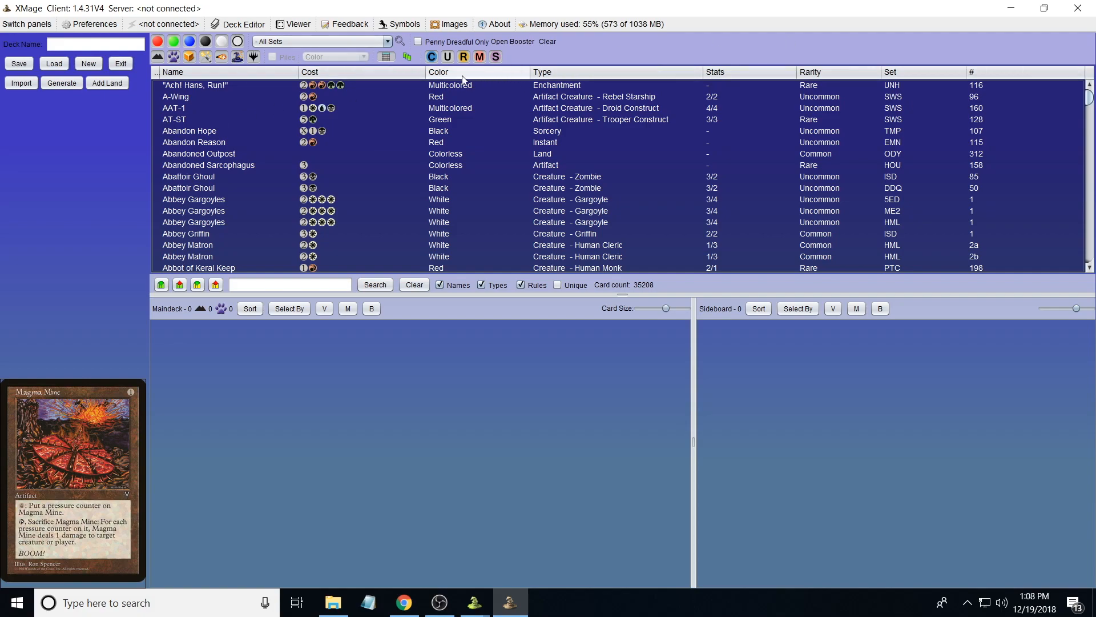
{"action": "mouse_move", "coordinate": [580, 76]}
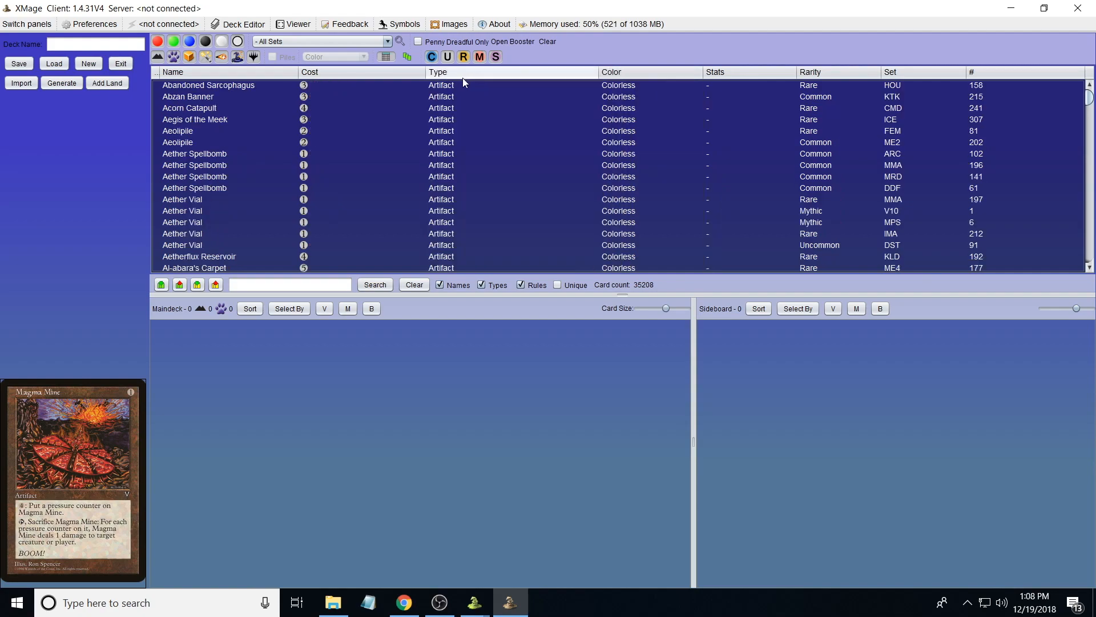
{"action": "mouse_move", "coordinate": [397, 76]}
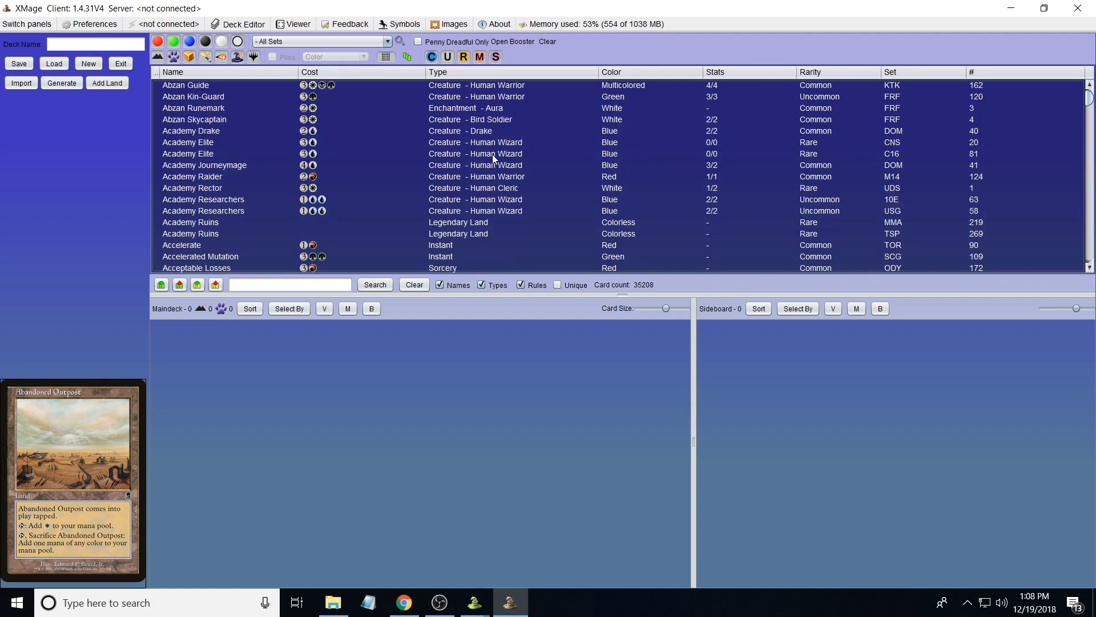
{"action": "scroll", "scroll_direction": "down", "scroll_amount": 3}
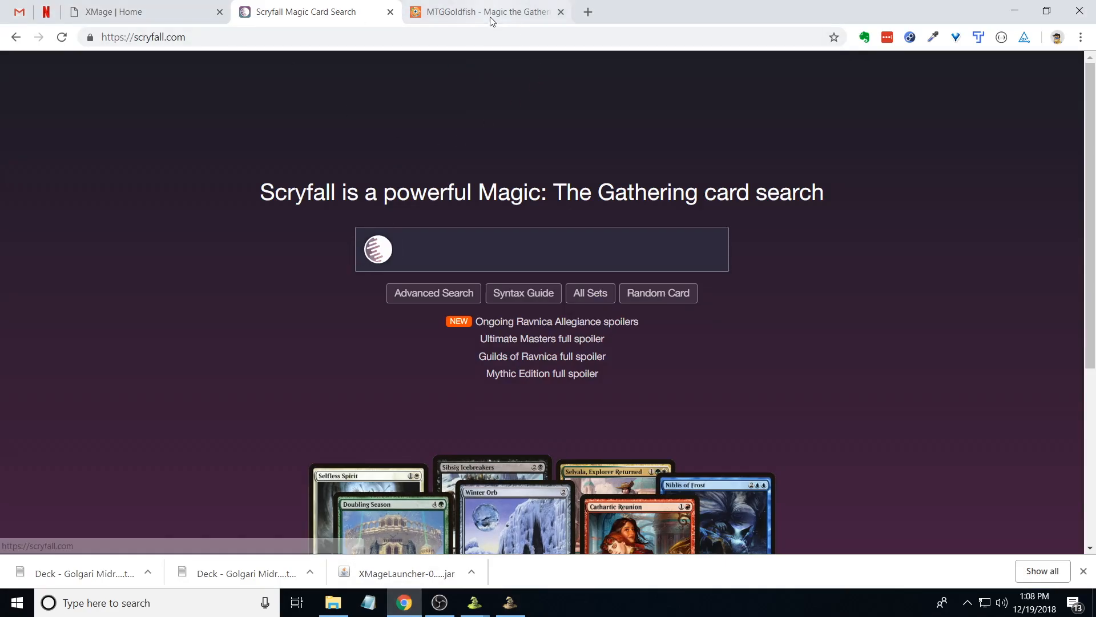
- Show the MTGGoldfish Standard Metagame page and look down its top archetypes
{"action": "left_click", "coordinate": [482, 12]}
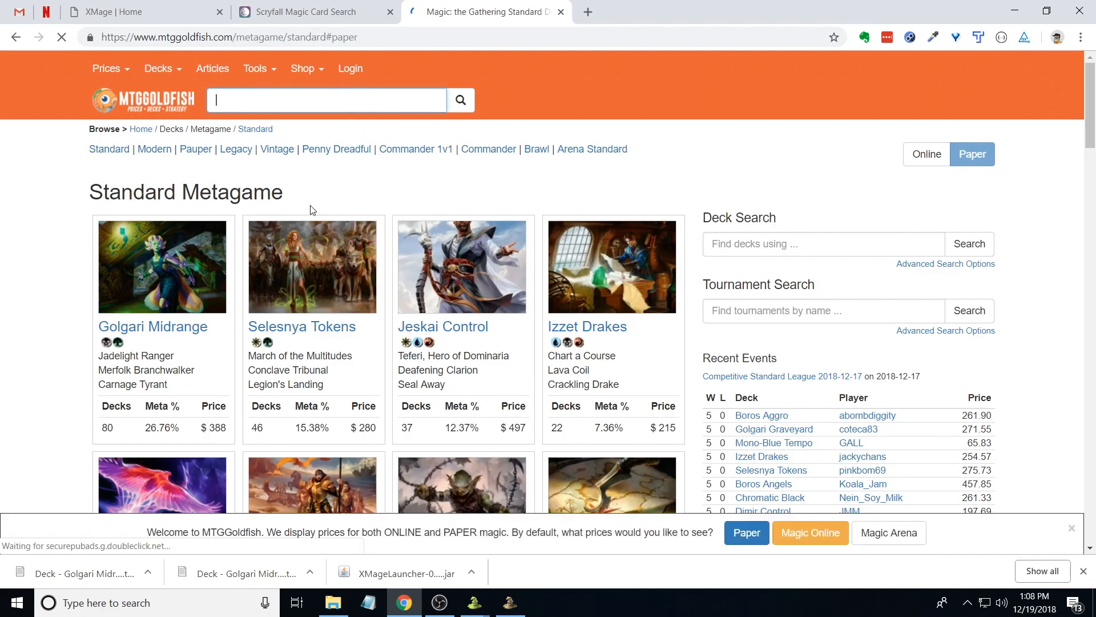
{"action": "scroll", "scroll_direction": "down", "scroll_amount": 3}
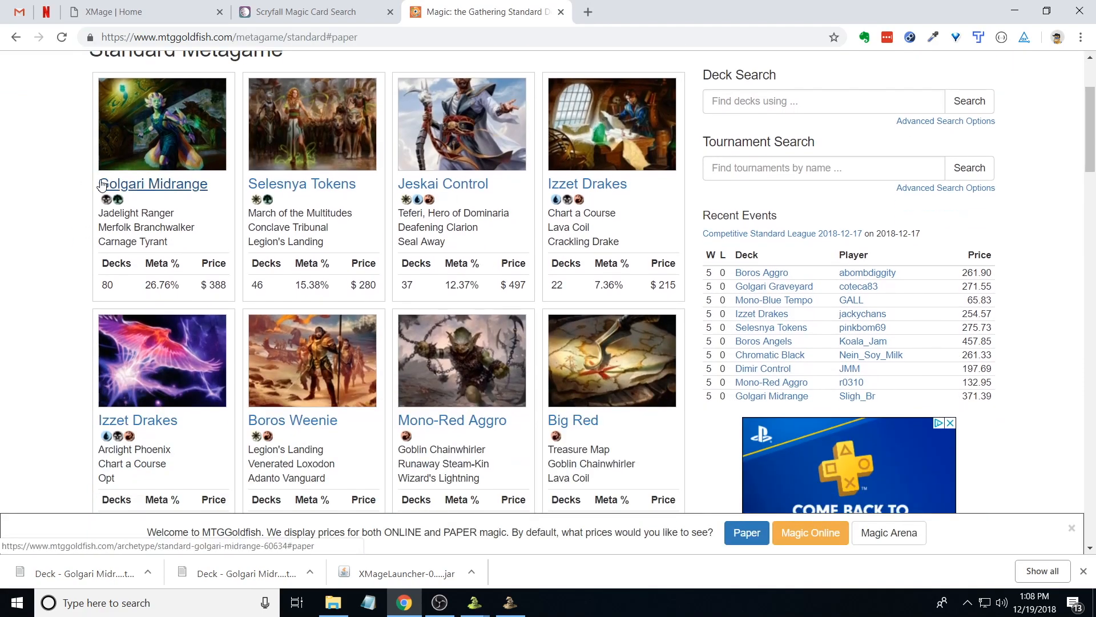
{"action": "mouse_move", "coordinate": [538, 497]}
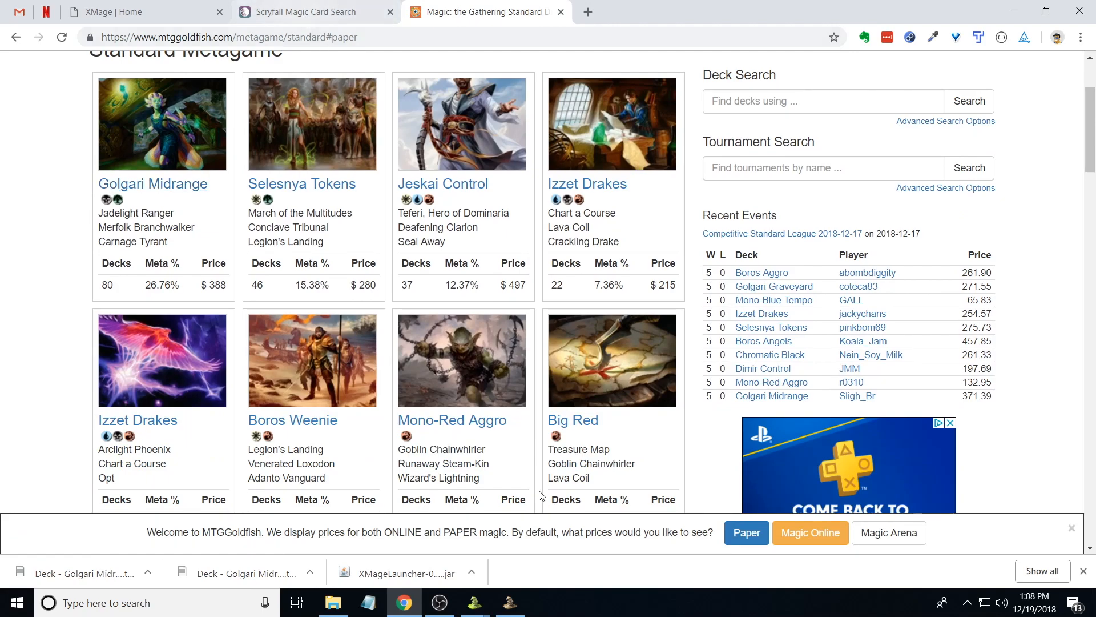
- Search for 'elspeth, su' and select the THS and DDO printings of Elspeth, Sun's Champion
{"action": "left_click", "coordinate": [510, 602]}
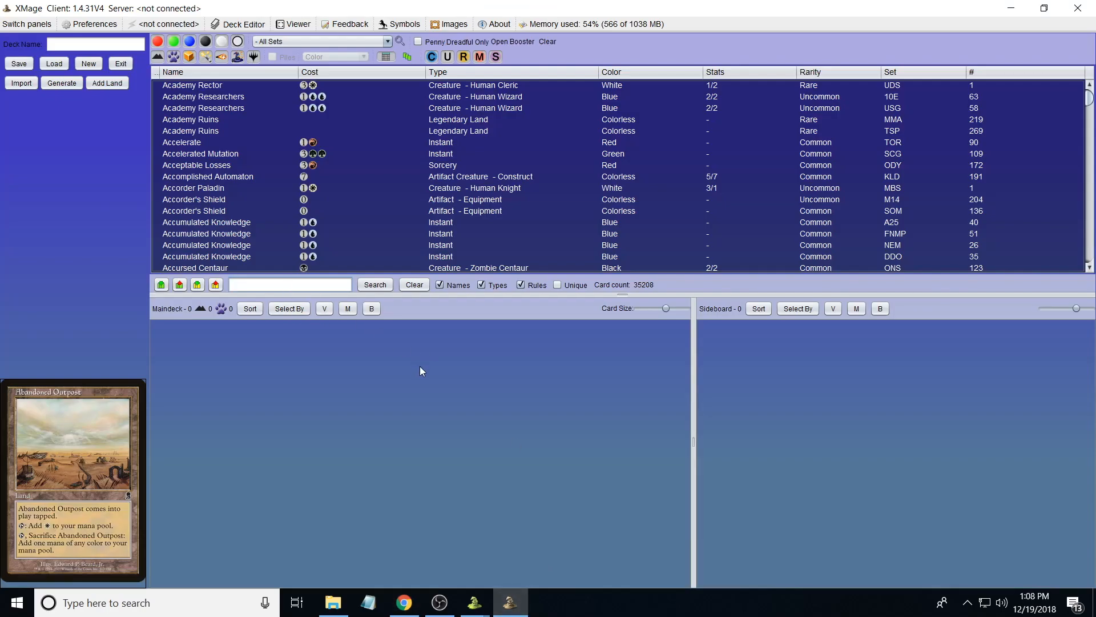
{"action": "mouse_move", "coordinate": [323, 309]}
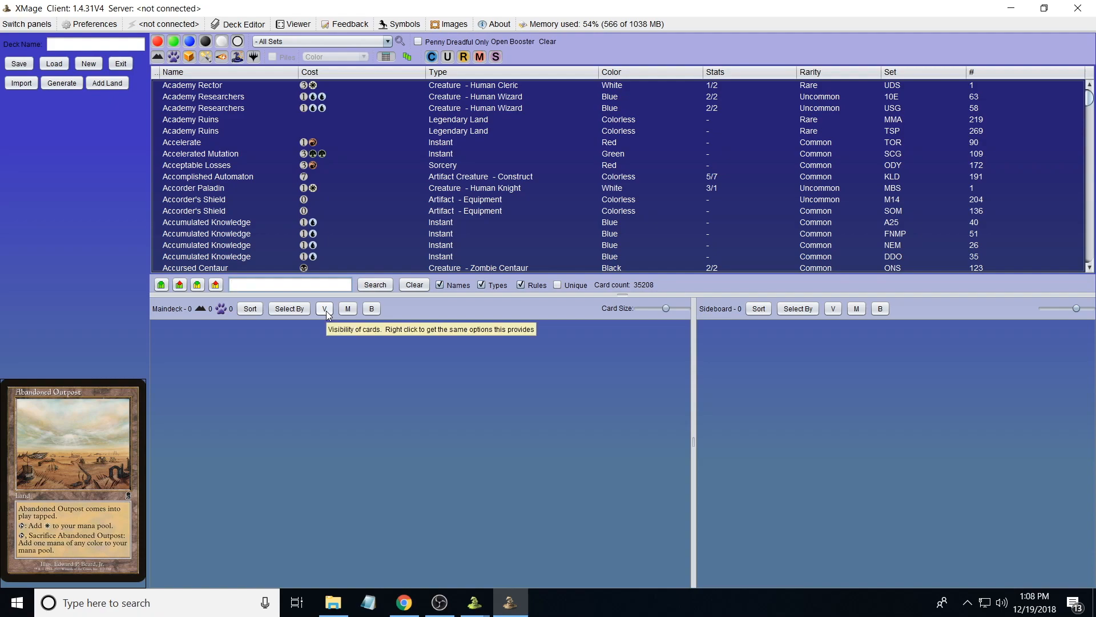
{"action": "type", "text": "elspeth"}
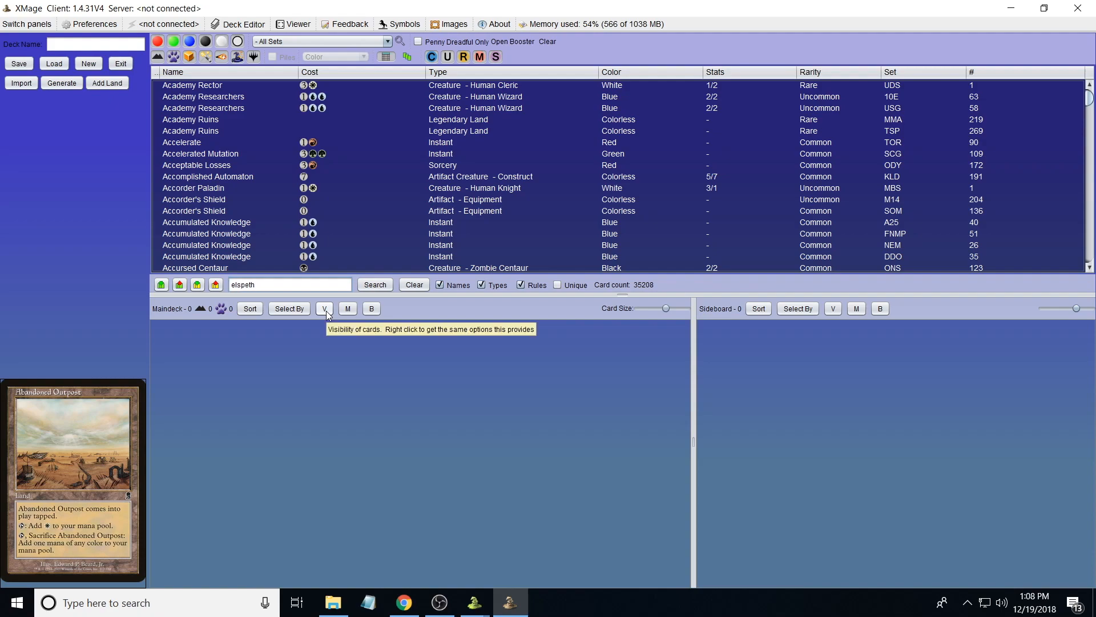
{"action": "type", "text": "sun's"}
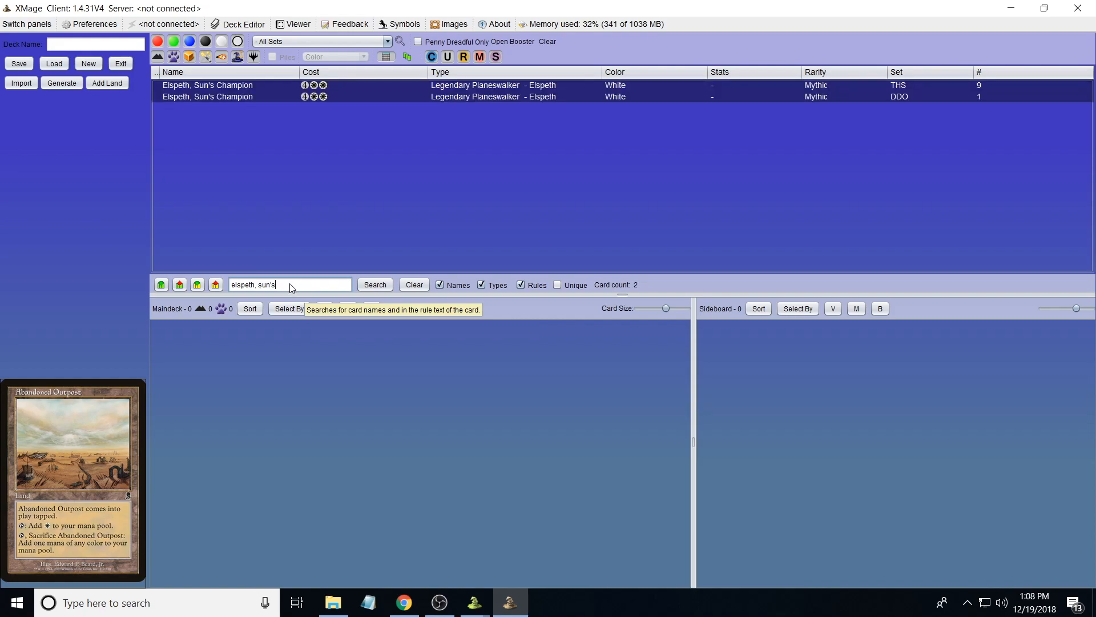
{"action": "mouse_move", "coordinate": [490, 118]}
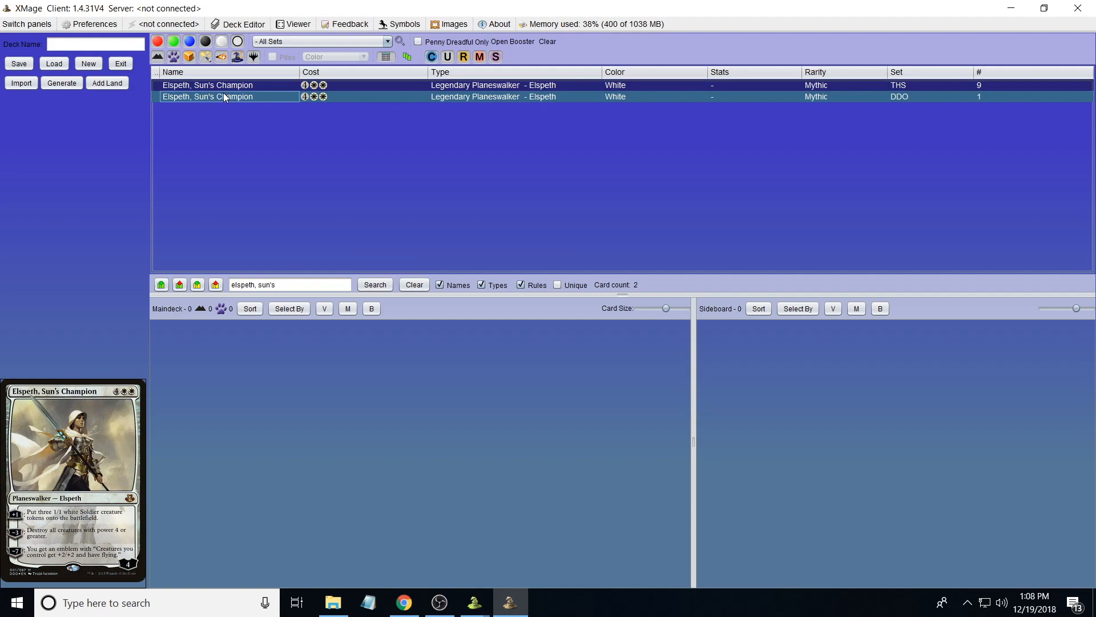
{"action": "left_click", "coordinate": [207, 85]}
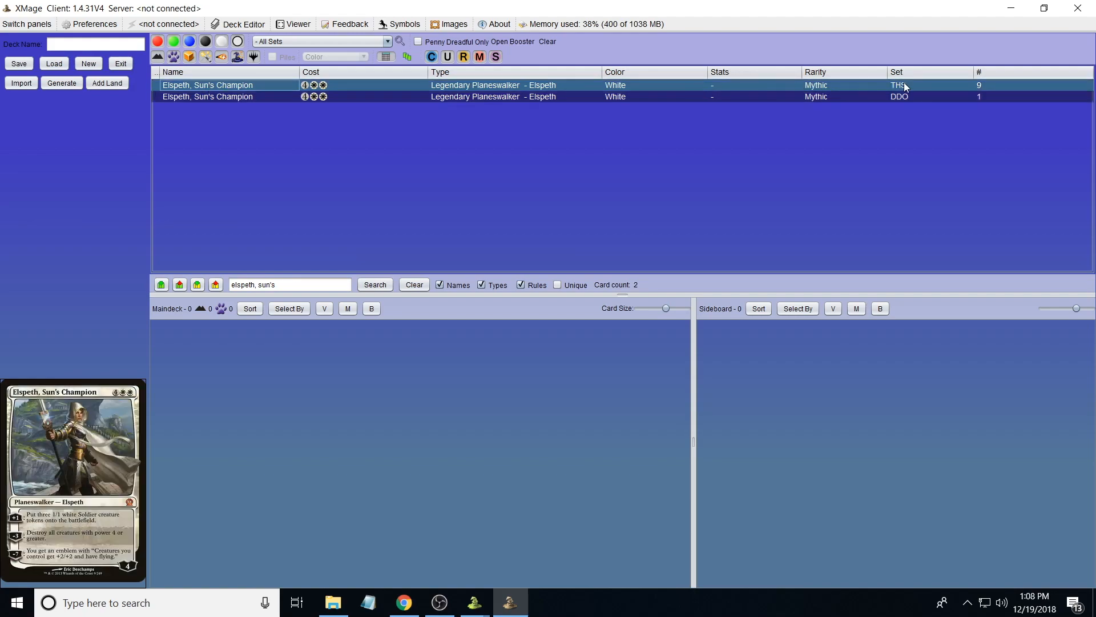
{"action": "left_click", "coordinate": [208, 96]}
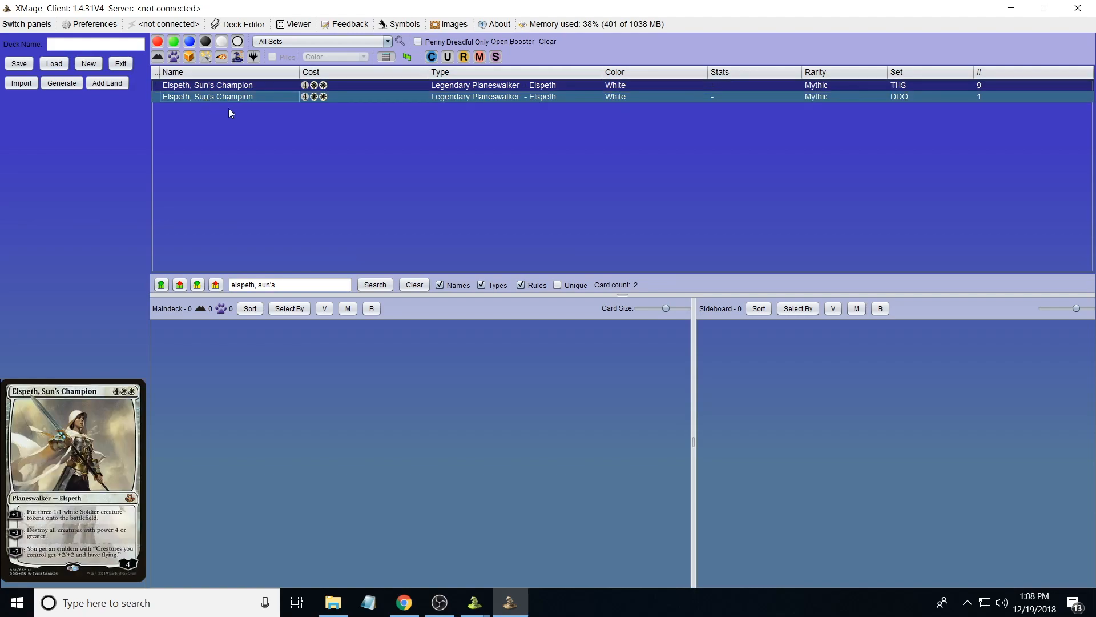
{"action": "mouse_move", "coordinate": [287, 234]}
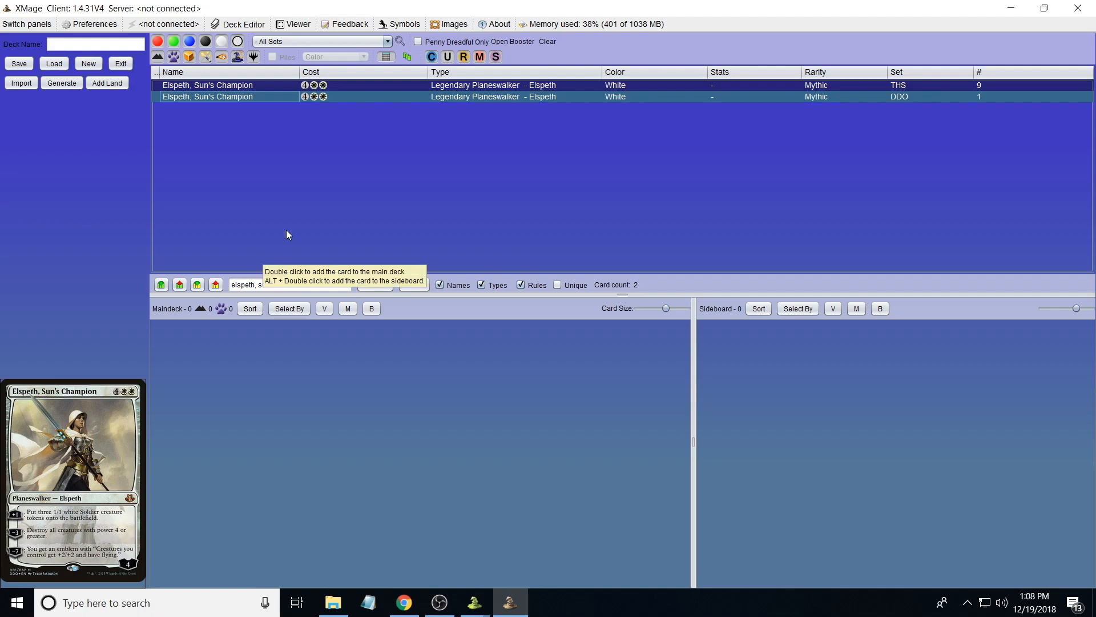
{"action": "double_click", "coordinate": [207, 84]}
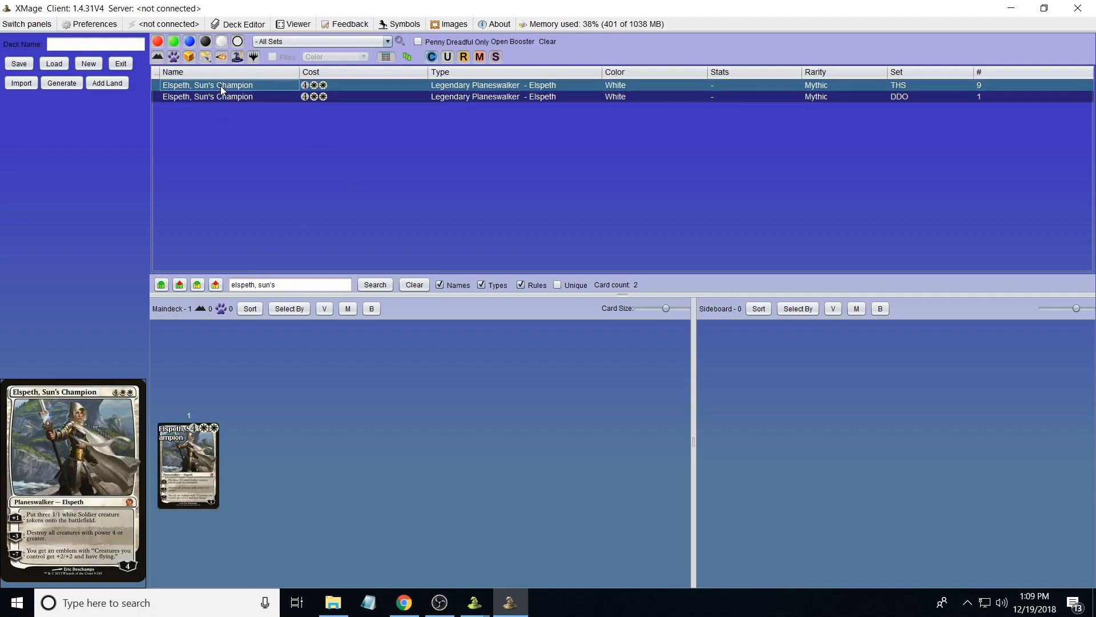
{"action": "mouse_move", "coordinate": [187, 464]}
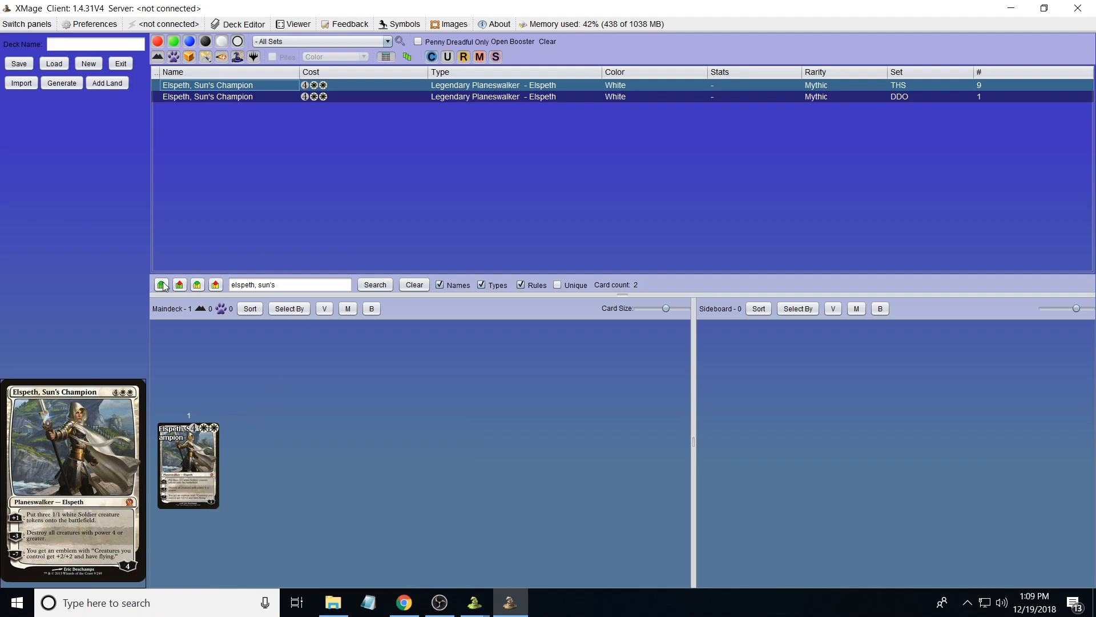
{"action": "mouse_move", "coordinate": [161, 284]}
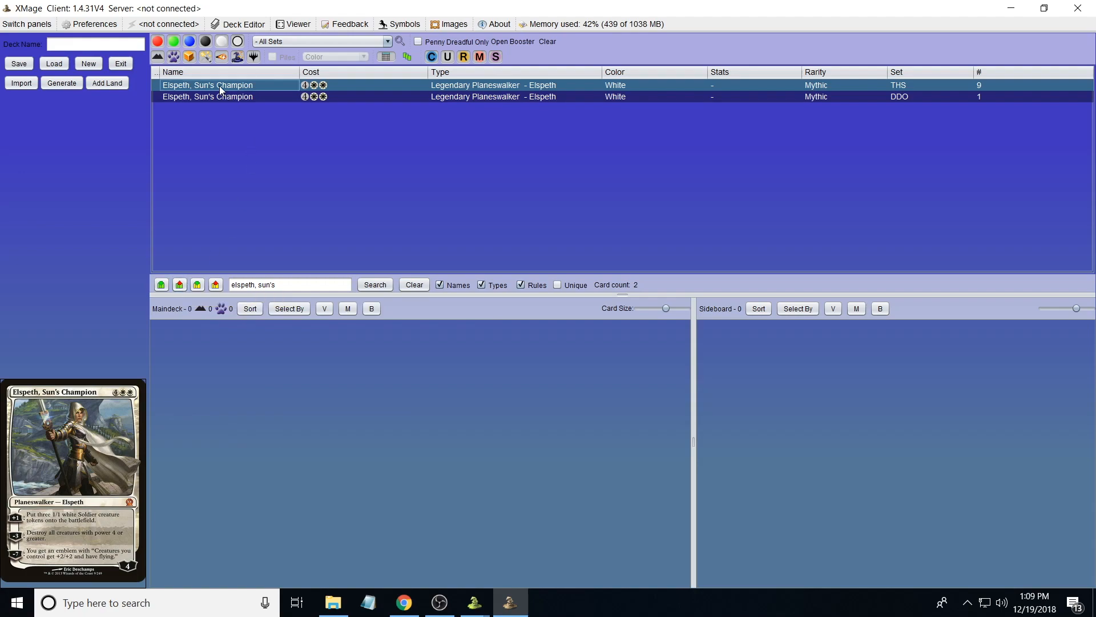
{"action": "mouse_move", "coordinate": [615, 375]}
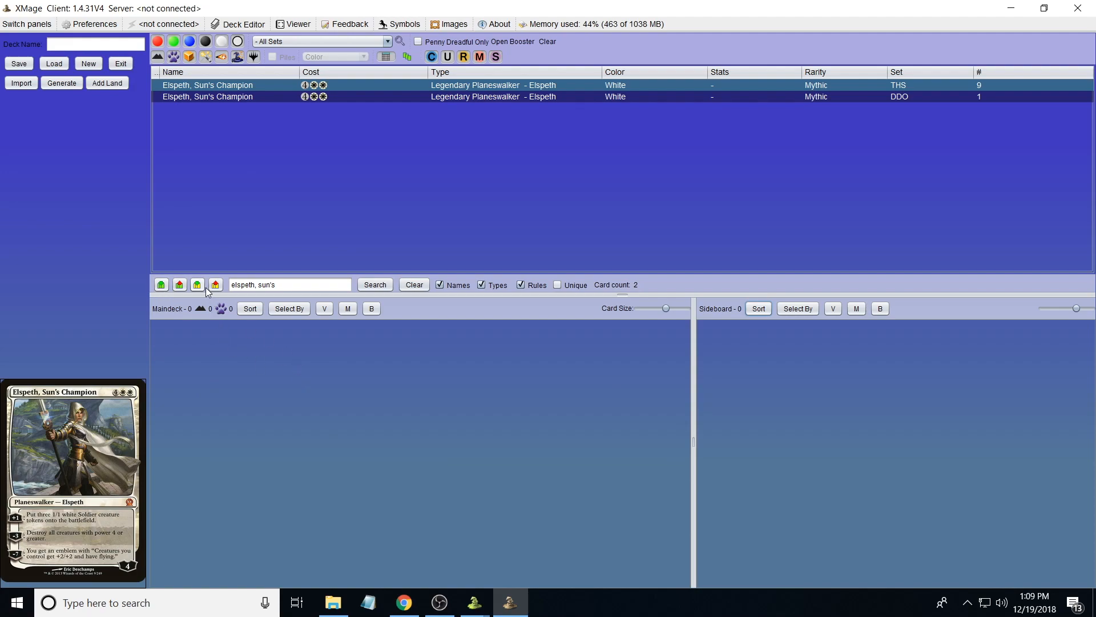
{"action": "mouse_move", "coordinate": [198, 285]}
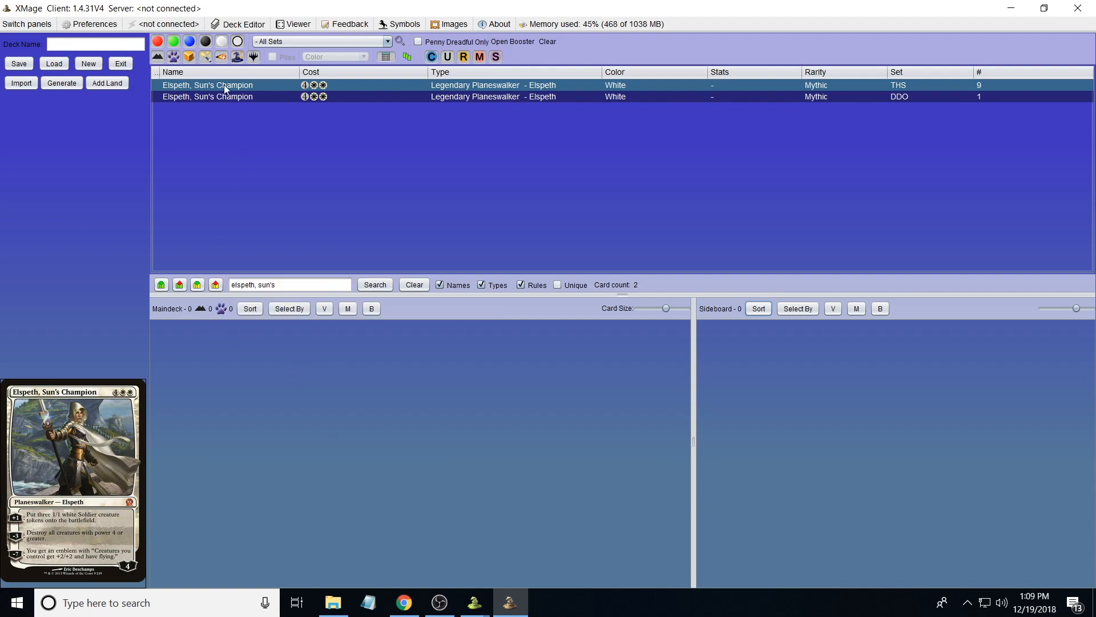
{"action": "double_click", "coordinate": [207, 85]}
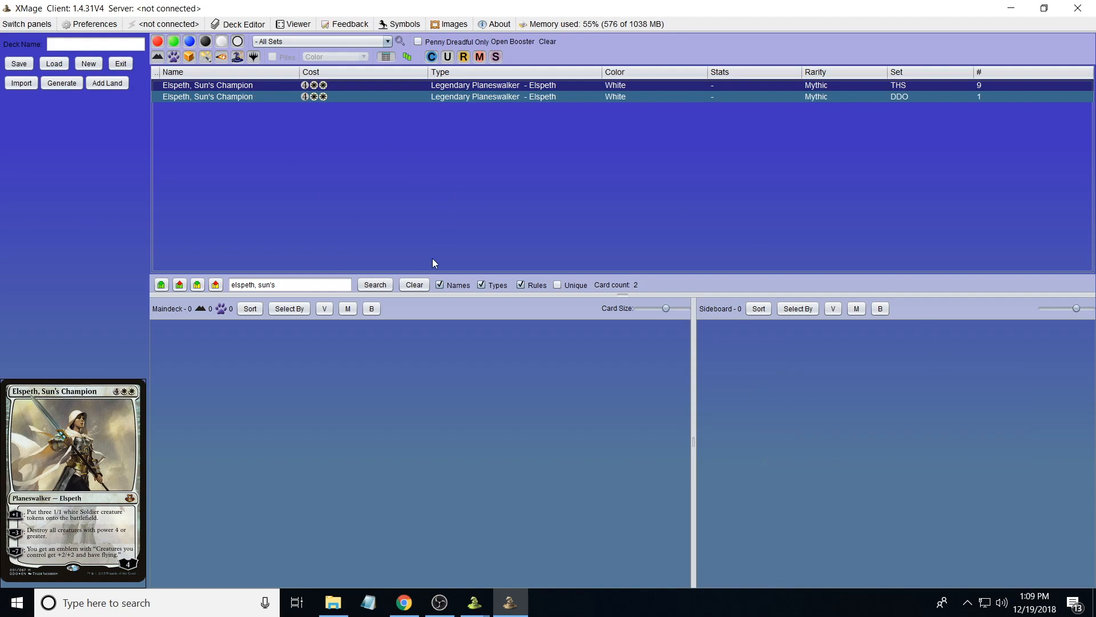
- Add copies of Elspeth, Sun's Champion from the results to the maindeck
{"action": "double_click", "coordinate": [207, 85]}
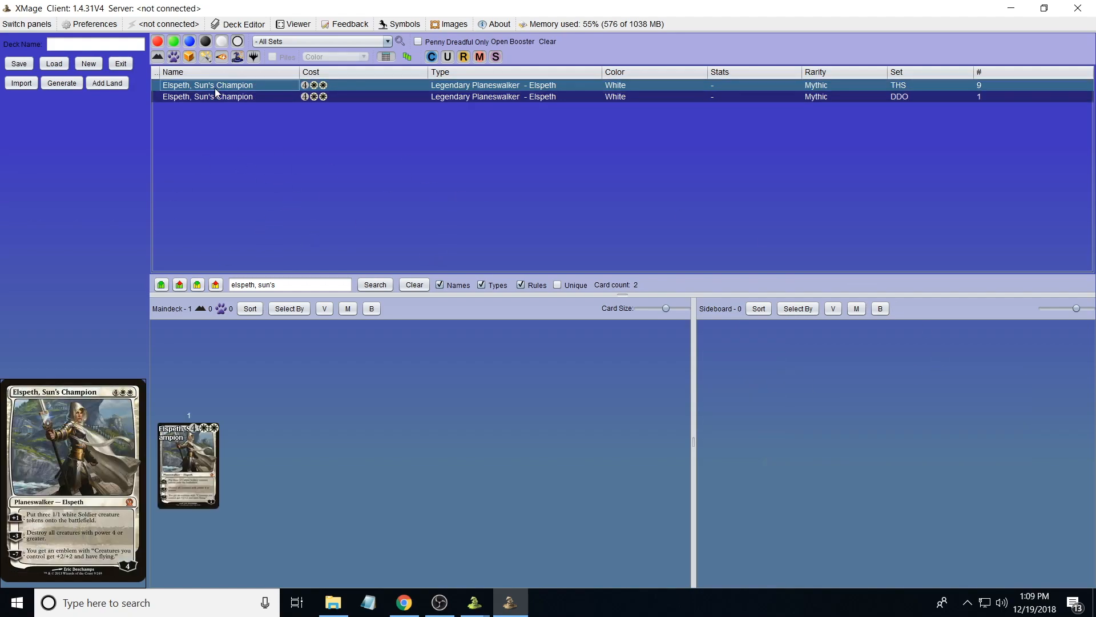
{"action": "double_click", "coordinate": [207, 84]}
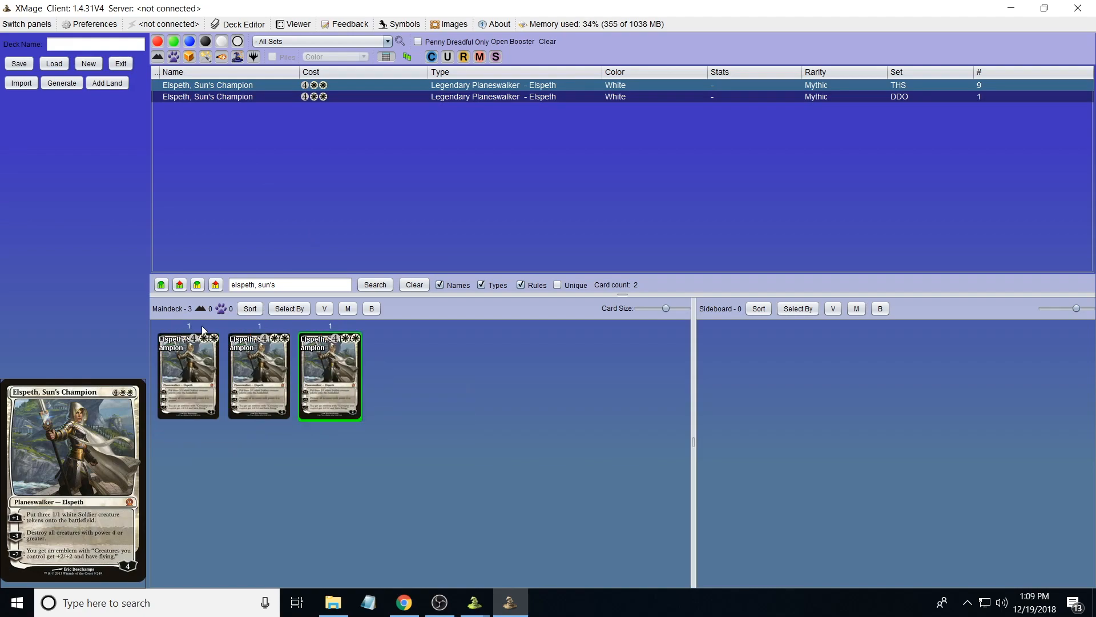
{"action": "mouse_move", "coordinate": [353, 369]}
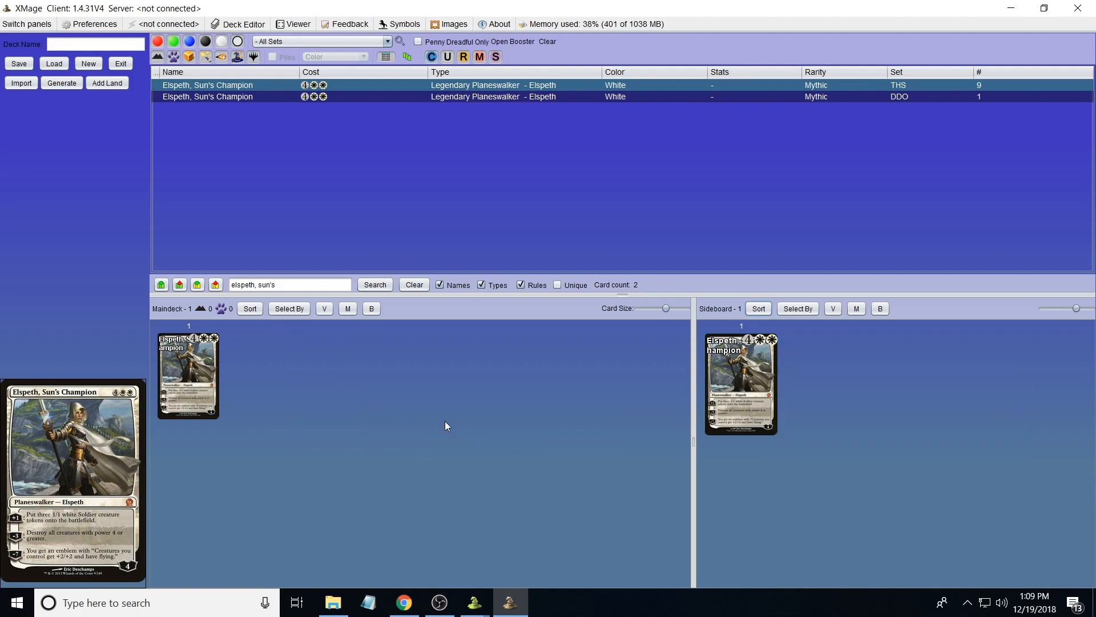
{"action": "mouse_move", "coordinate": [497, 418]}
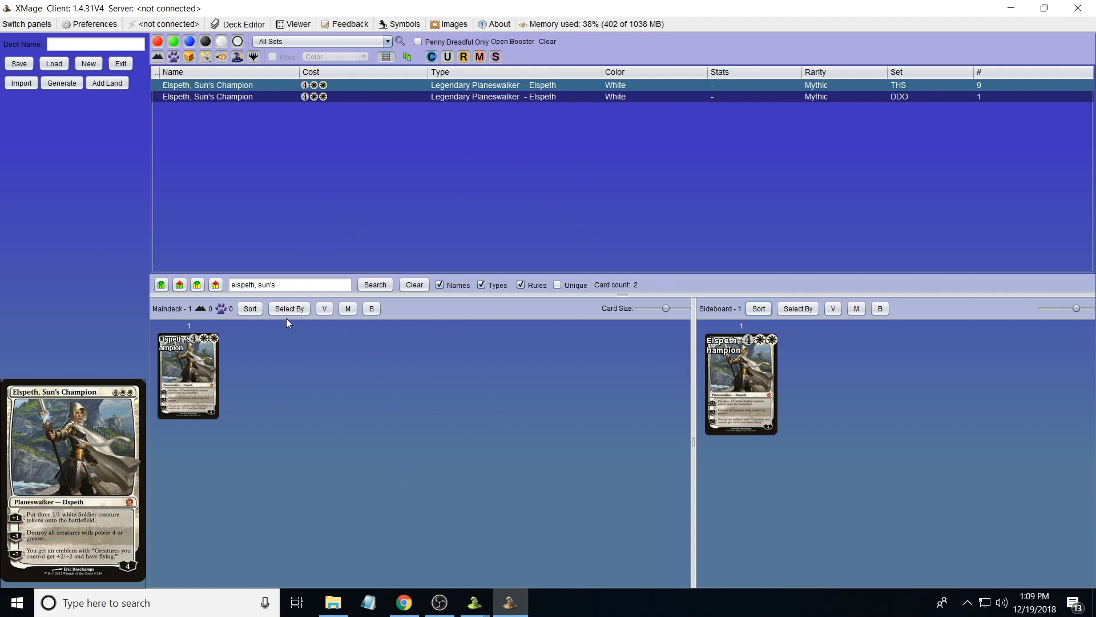
{"action": "mouse_move", "coordinate": [471, 315]}
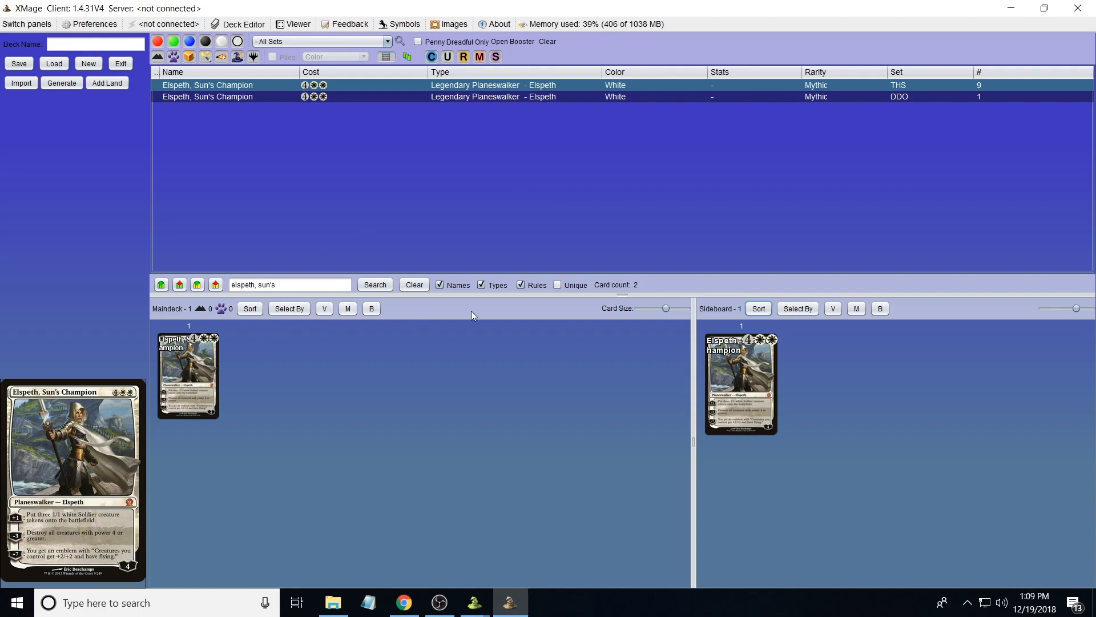
{"action": "mouse_move", "coordinate": [194, 316]}
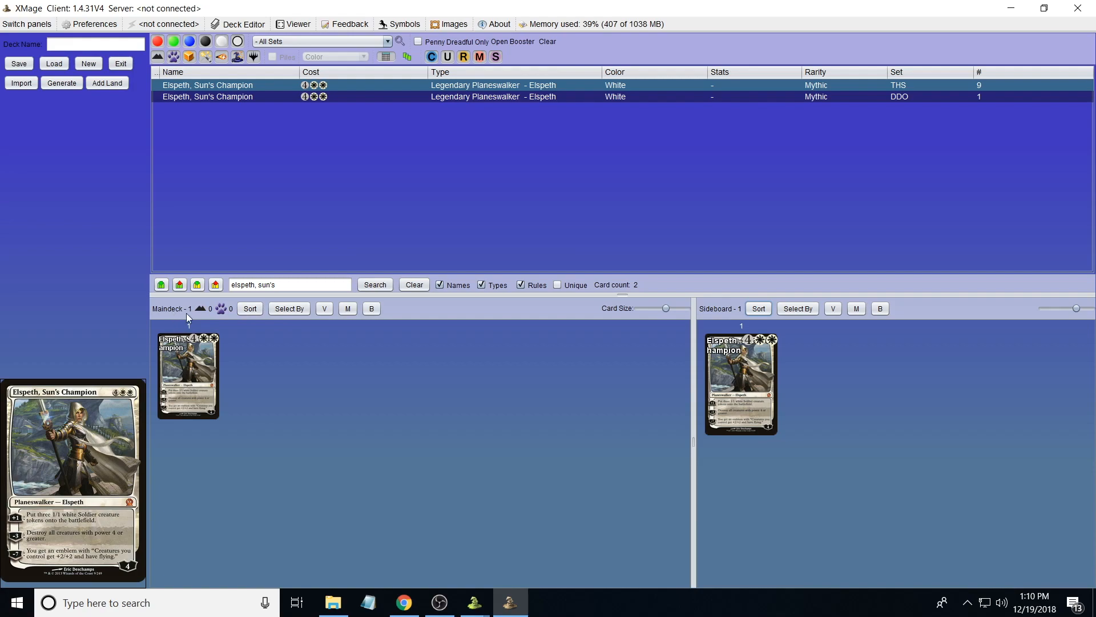
{"action": "mouse_move", "coordinate": [203, 313]}
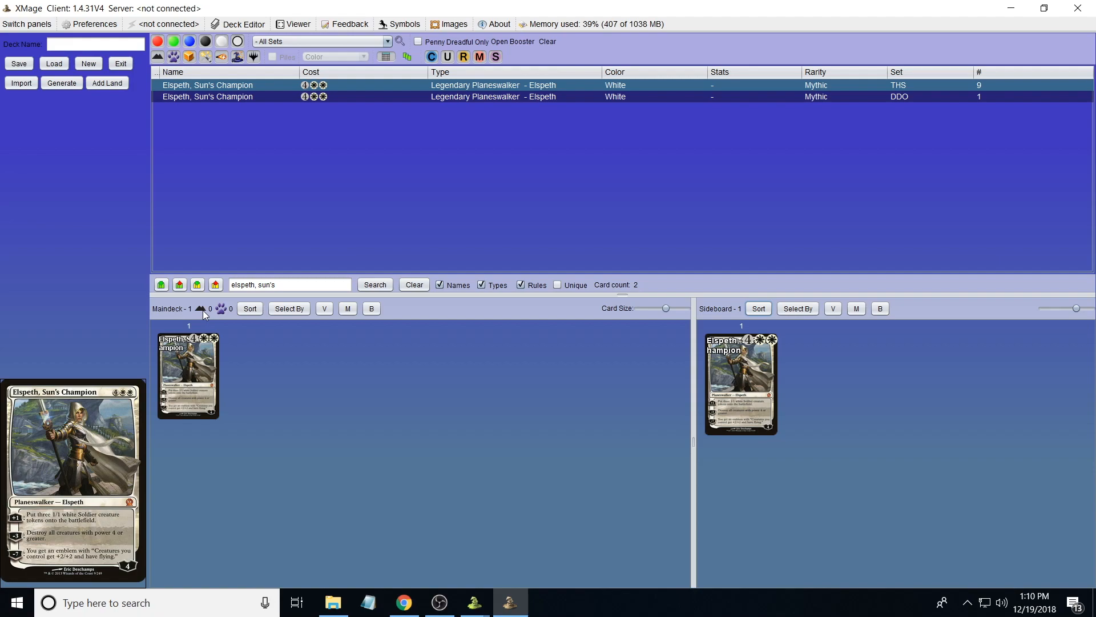
{"action": "mouse_move", "coordinate": [223, 308]}
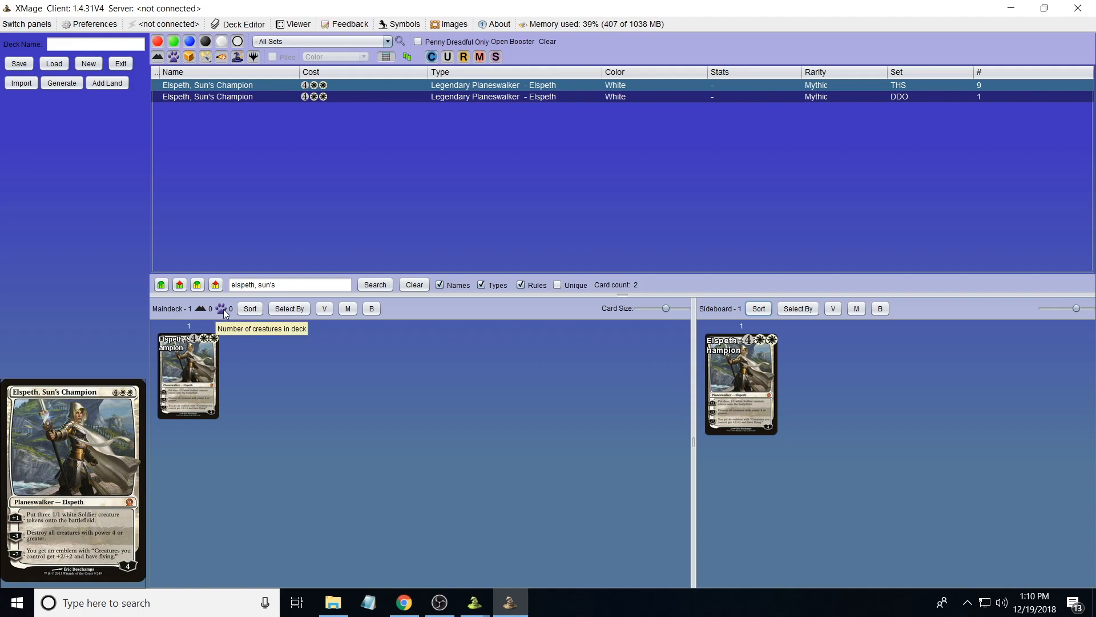
- Uncheck 'Creatures in separate row' in the maindeck Sort menu and clear the Elspeth search
{"action": "left_click", "coordinate": [251, 308]}
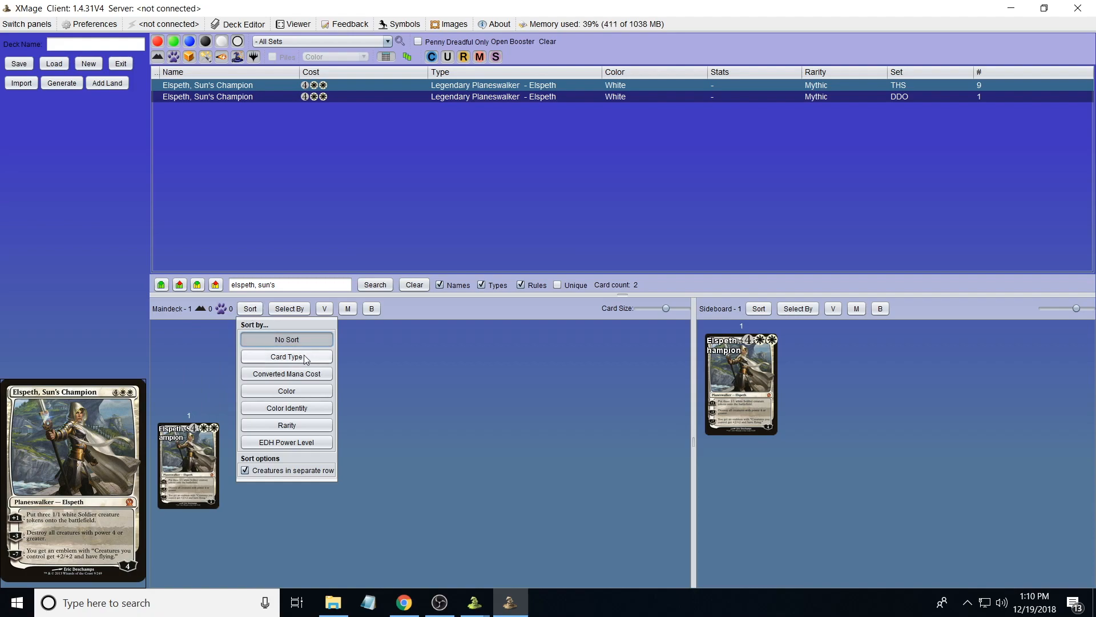
{"action": "mouse_move", "coordinate": [299, 425]}
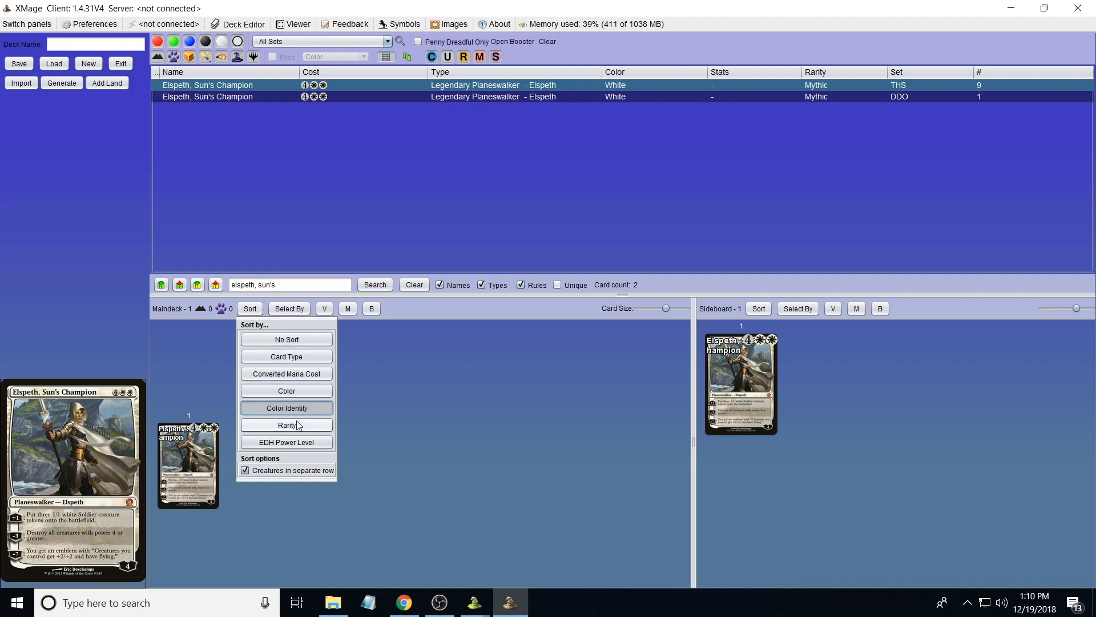
{"action": "mouse_move", "coordinate": [286, 373]}
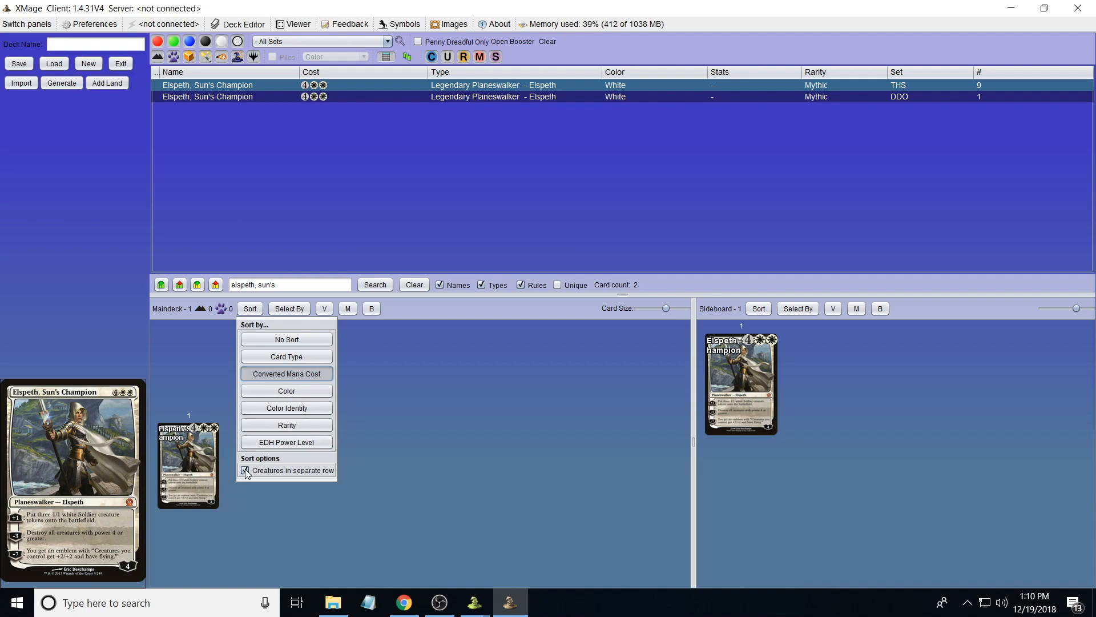
{"action": "left_click", "coordinate": [245, 470]}
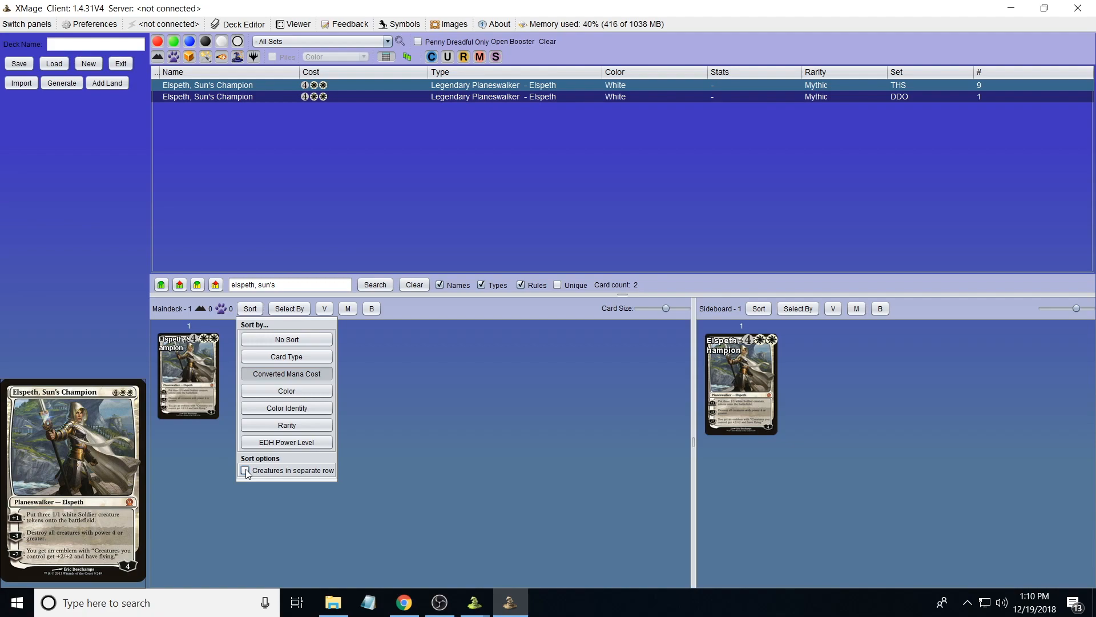
{"action": "left_click", "coordinate": [413, 284]}
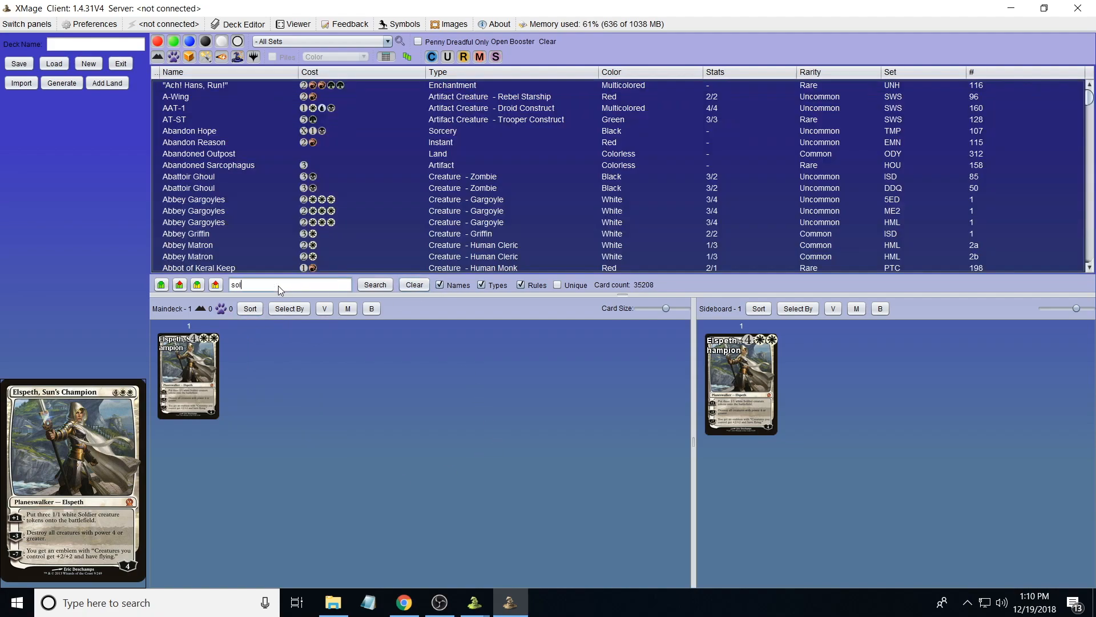
- Search 'soldier of the pantheon' and add four Soldier of the Pantheon to the maindeck
{"action": "type", "text": "soldier of the pantheon"}
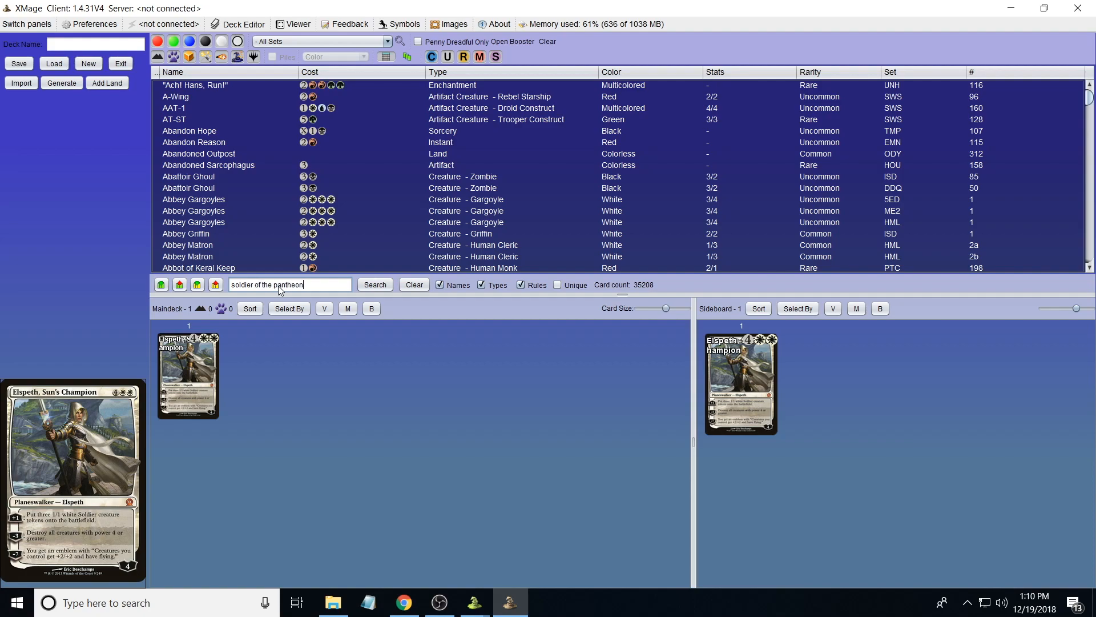
{"action": "left_click", "coordinate": [375, 285]}
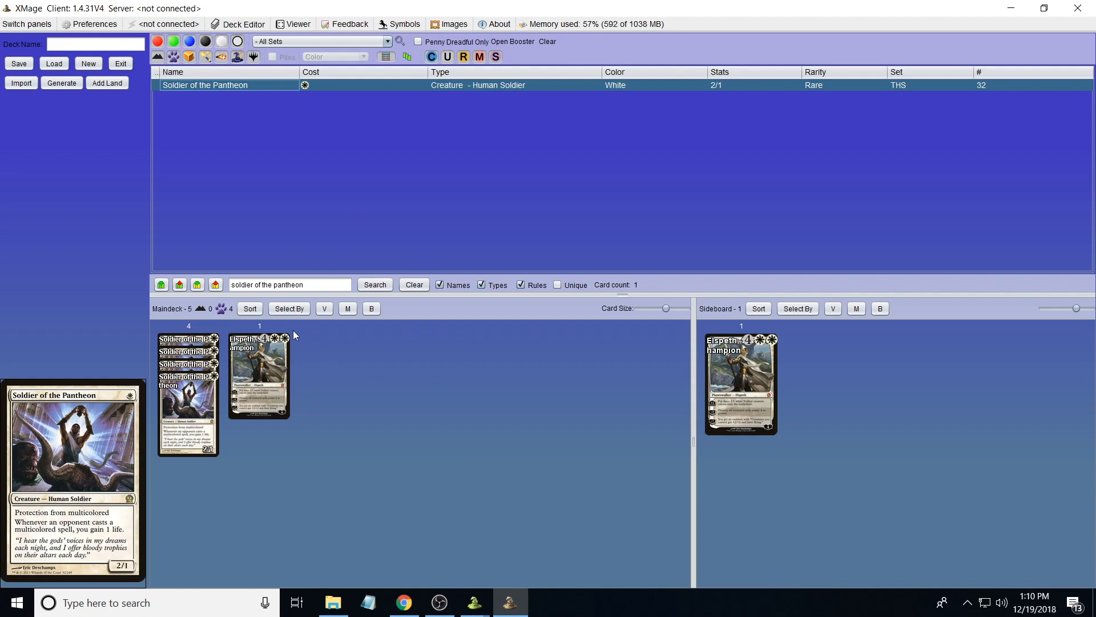
{"action": "left_click", "coordinate": [250, 309]}
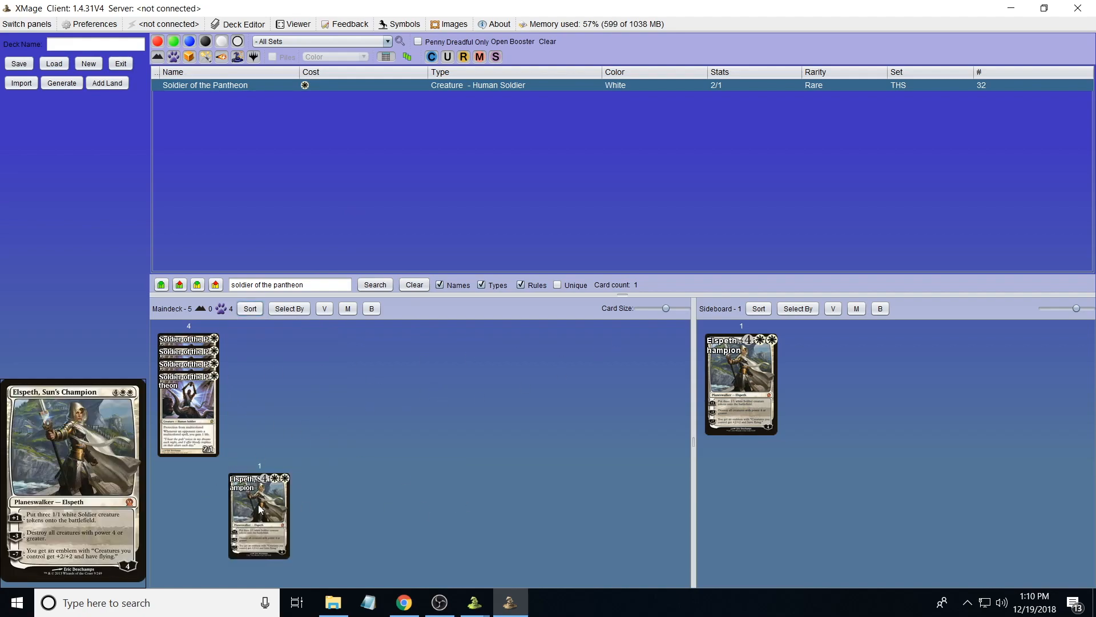
{"action": "mouse_move", "coordinate": [625, 498]}
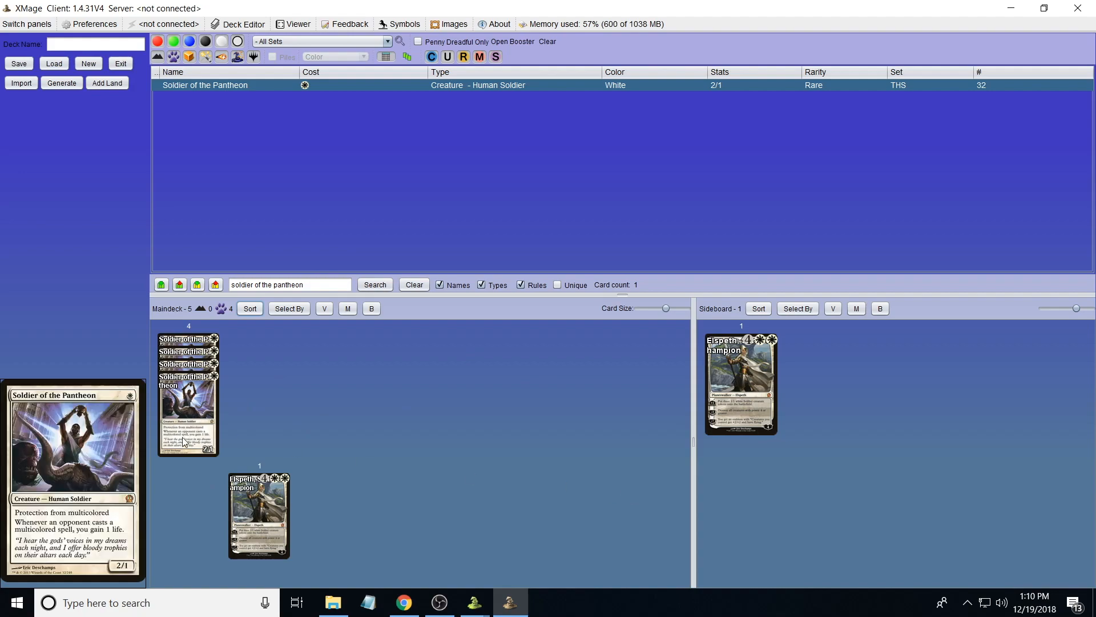
{"action": "mouse_move", "coordinate": [306, 435]}
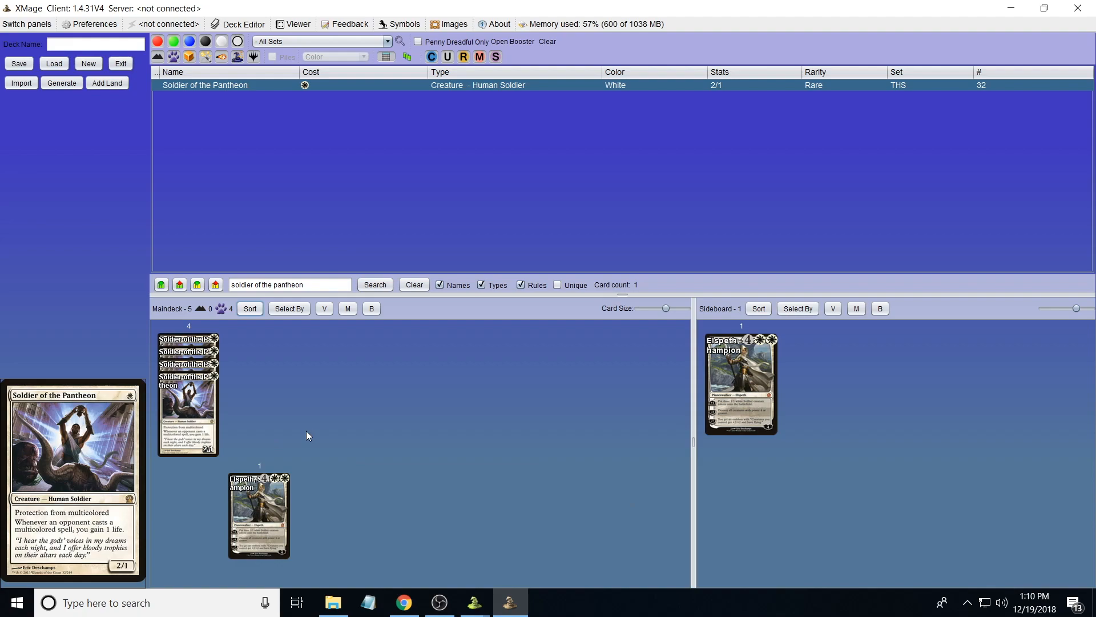
{"action": "mouse_move", "coordinate": [313, 417]}
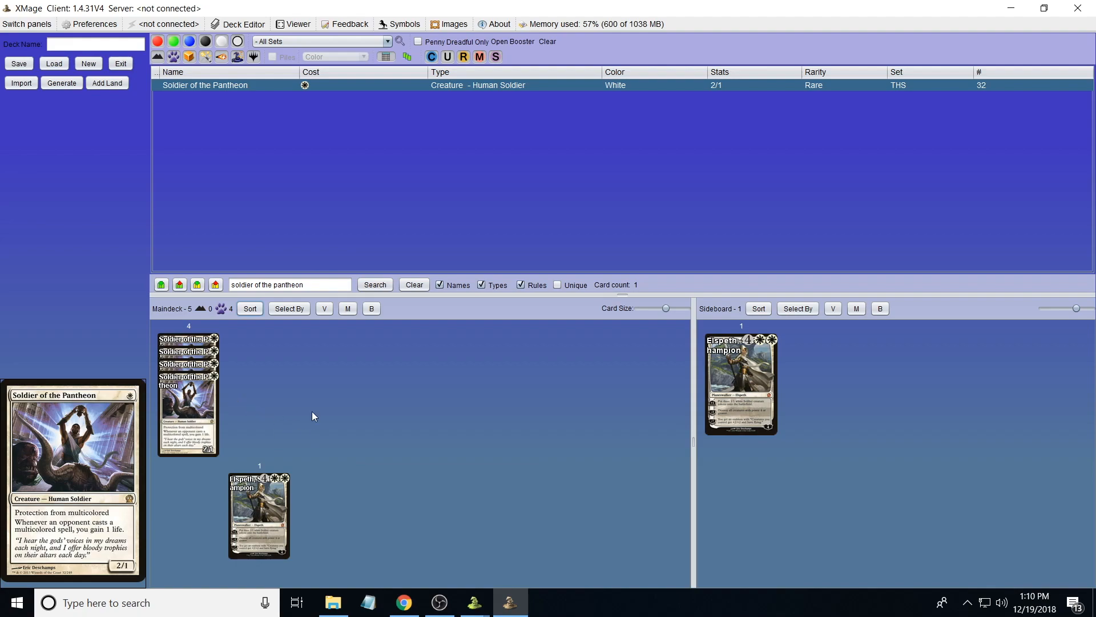
{"action": "mouse_move", "coordinate": [204, 313]}
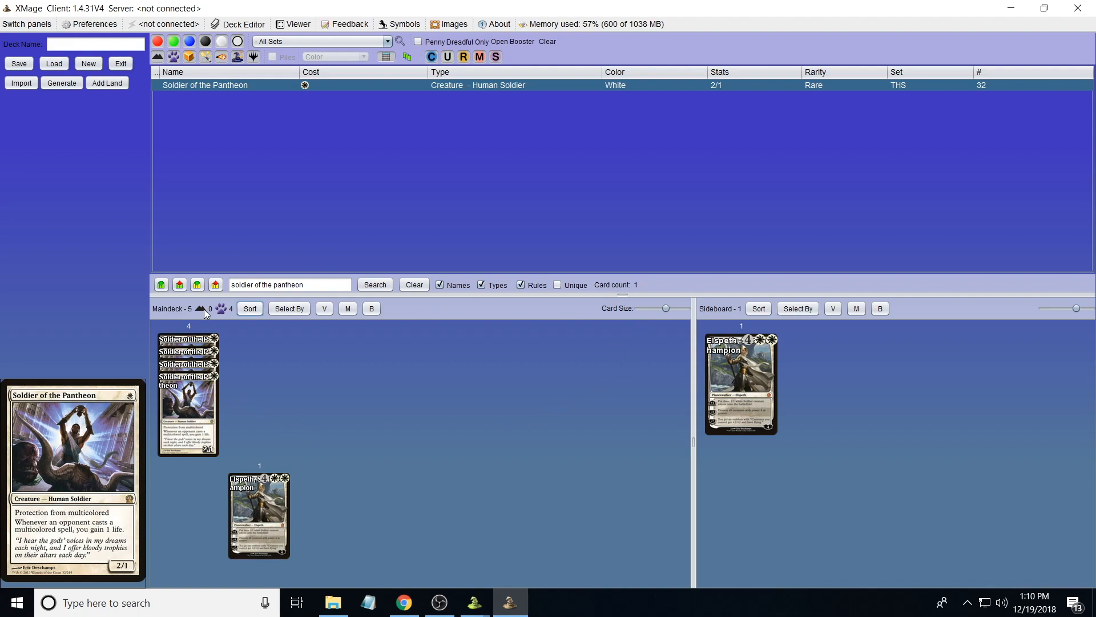
- Select cards with multiple copies via Select By > Multiples and review the Mana Analyser
{"action": "left_click", "coordinate": [289, 308]}
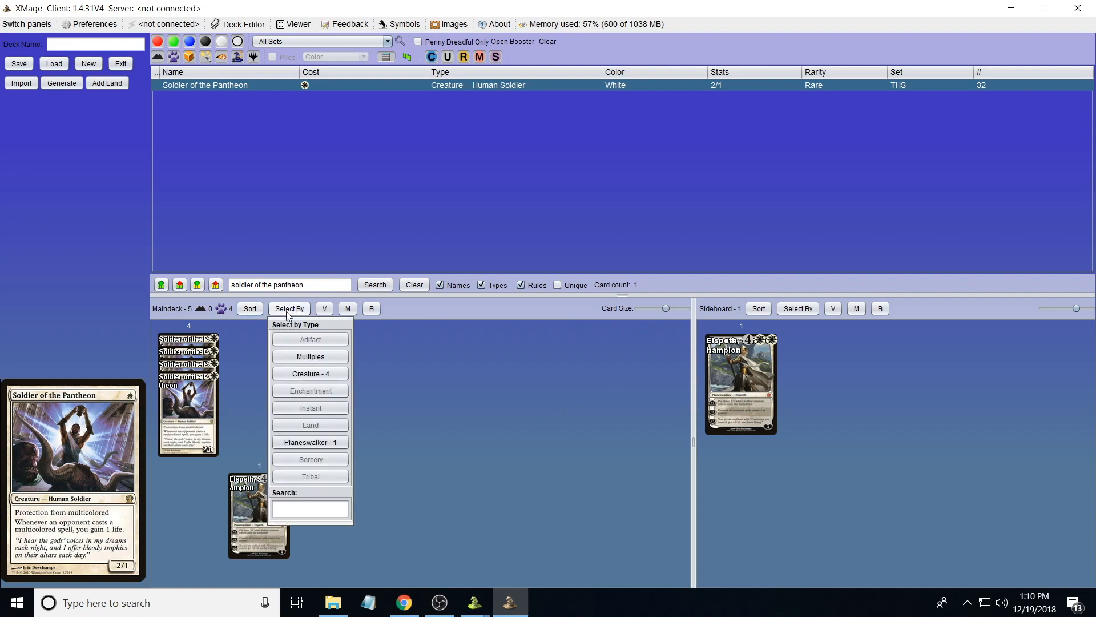
{"action": "mouse_move", "coordinate": [309, 356]}
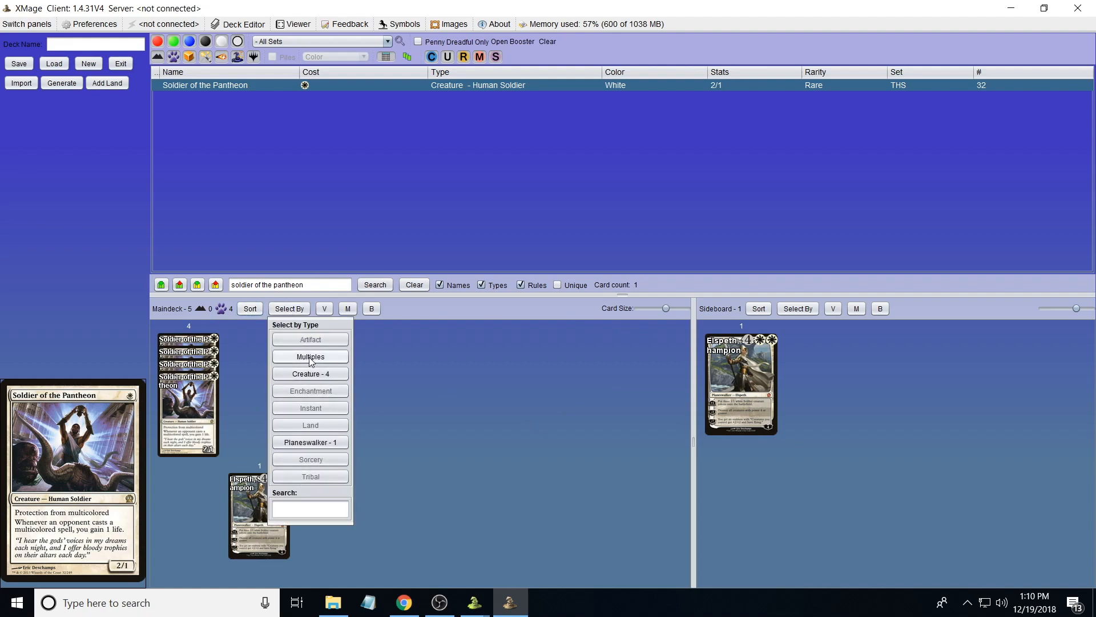
{"action": "left_click", "coordinate": [309, 356]}
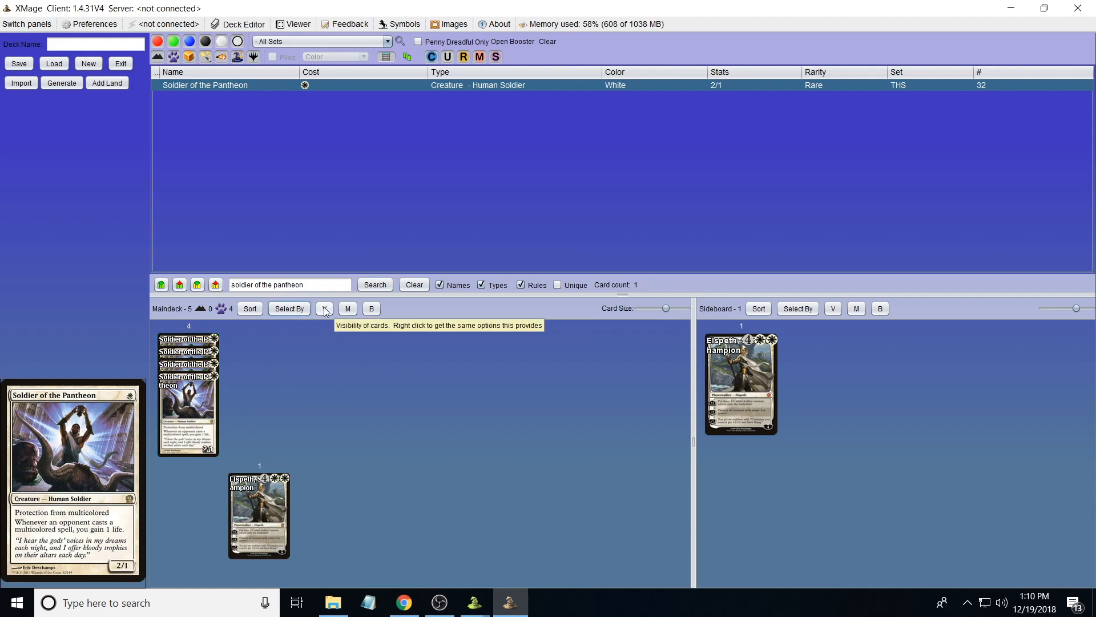
{"action": "mouse_move", "coordinate": [347, 309]}
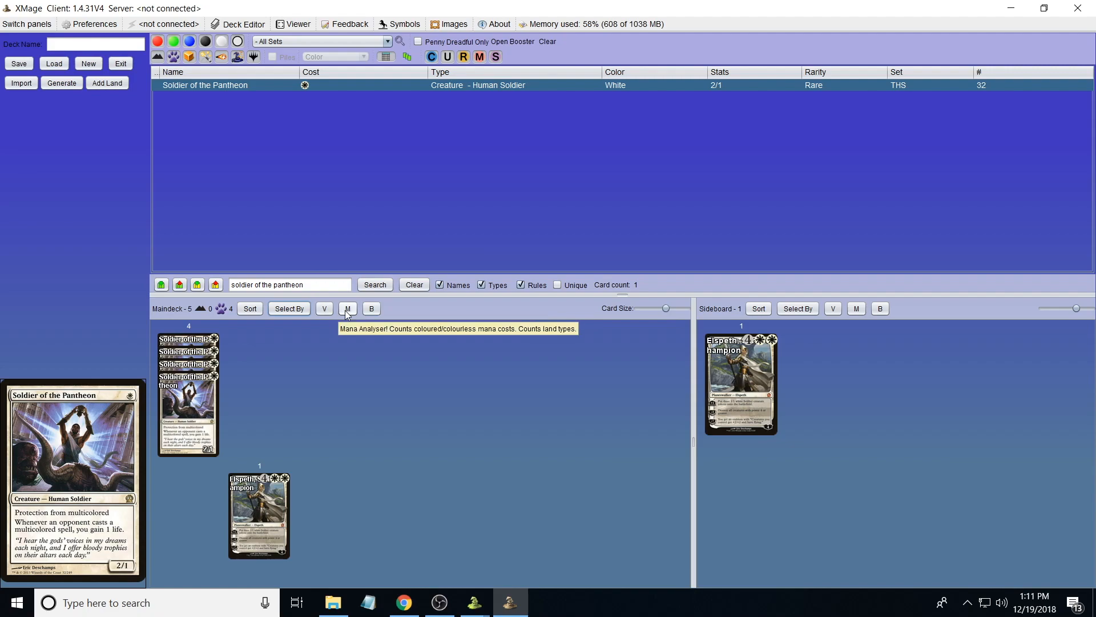
{"action": "left_click", "coordinate": [348, 308]}
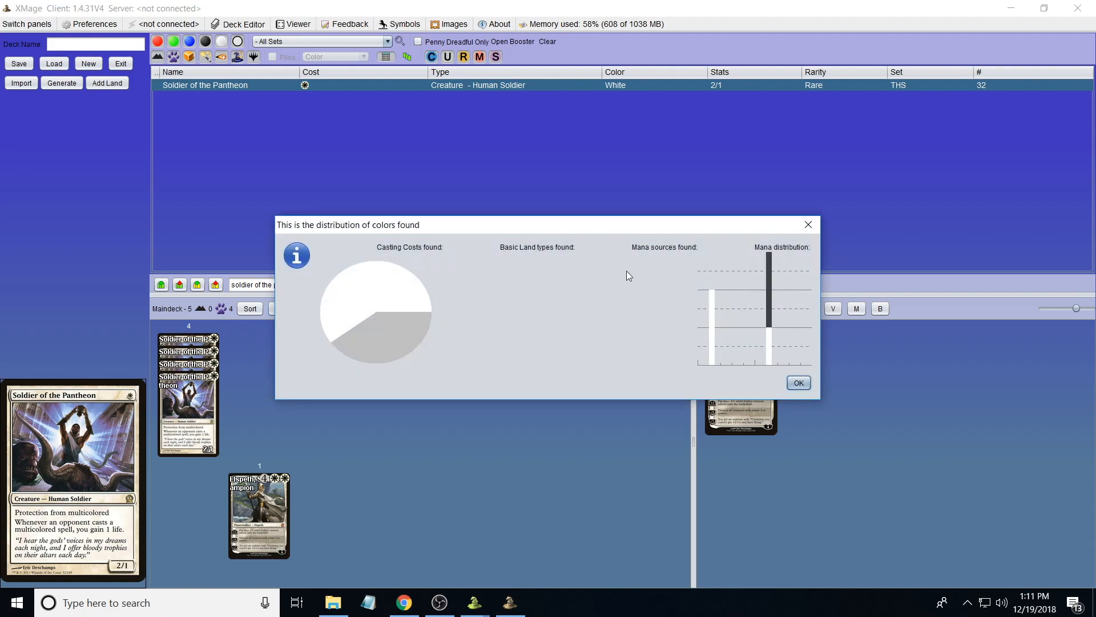
{"action": "left_click", "coordinate": [799, 383]}
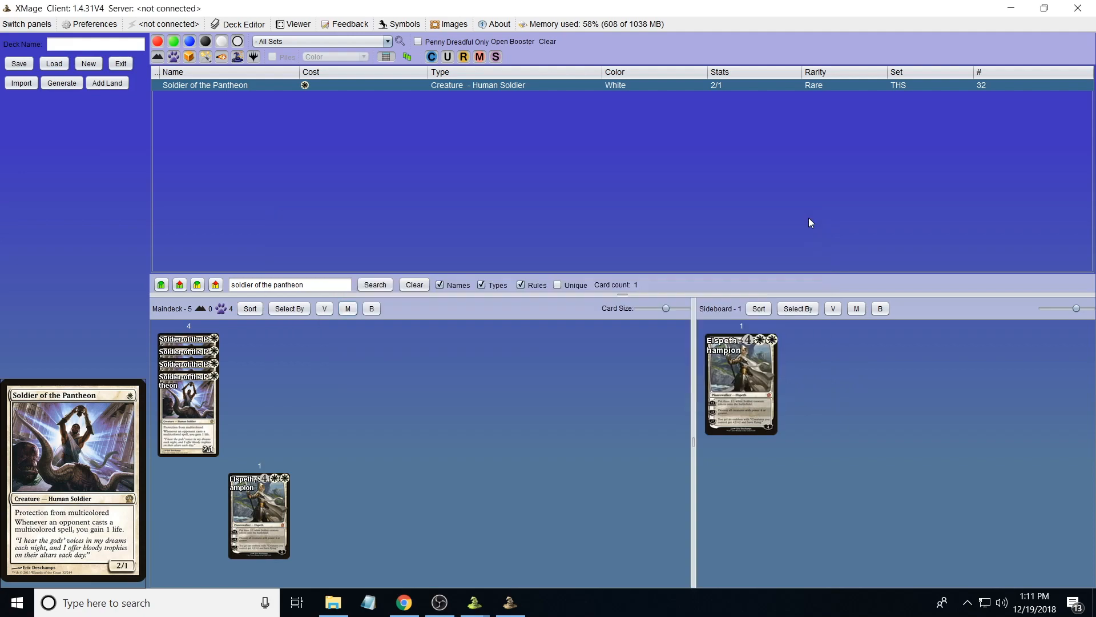
{"action": "mouse_move", "coordinate": [371, 308]}
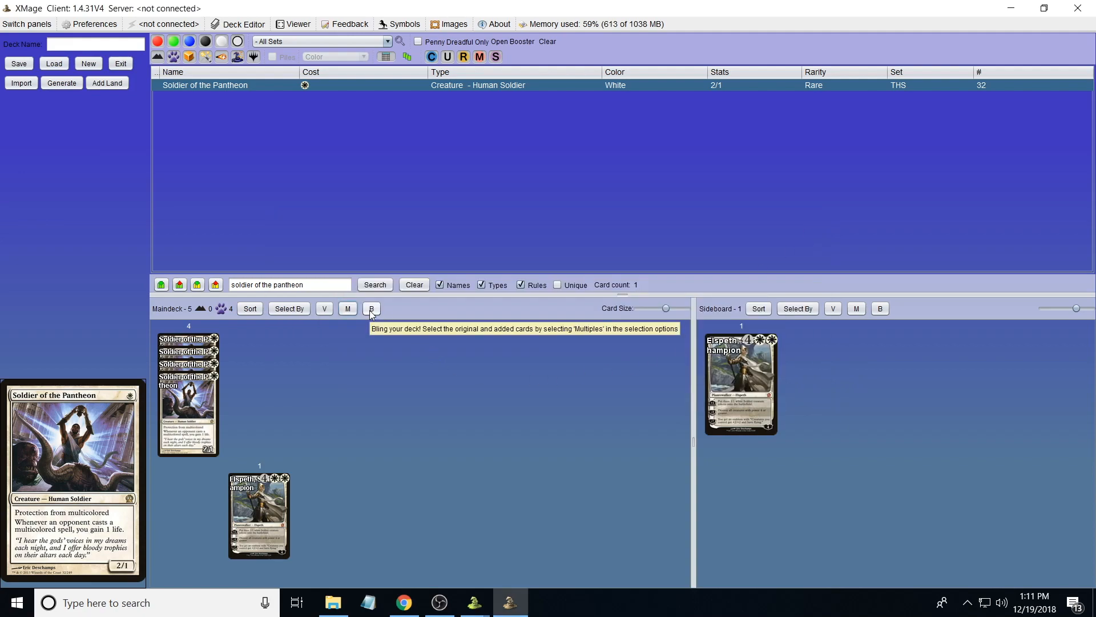
{"action": "mouse_move", "coordinate": [454, 343]}
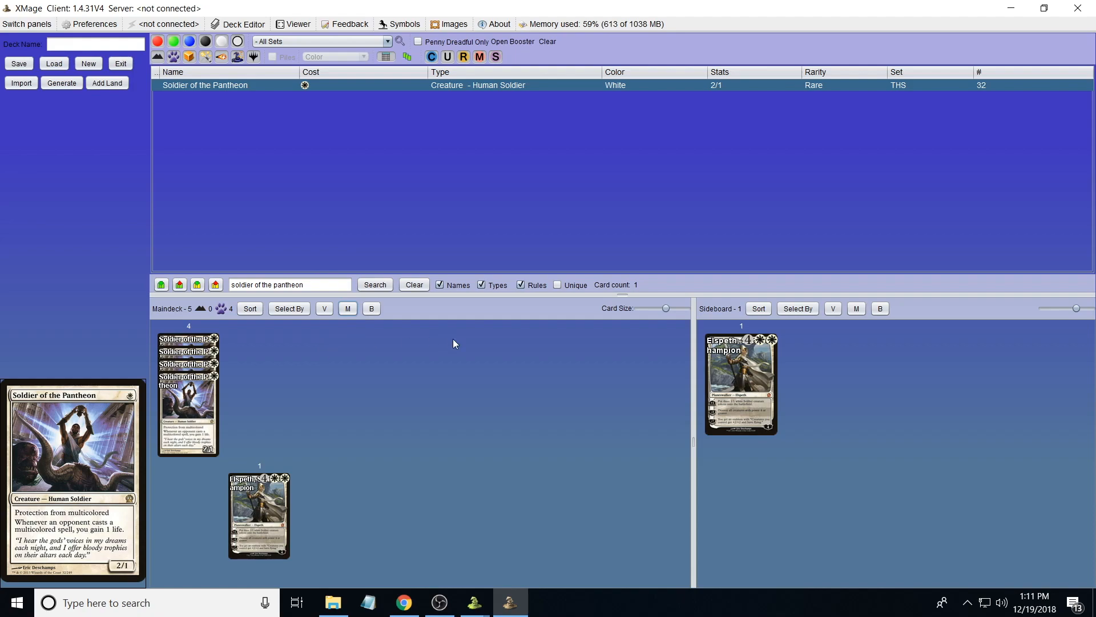
{"action": "mouse_move", "coordinate": [594, 408]}
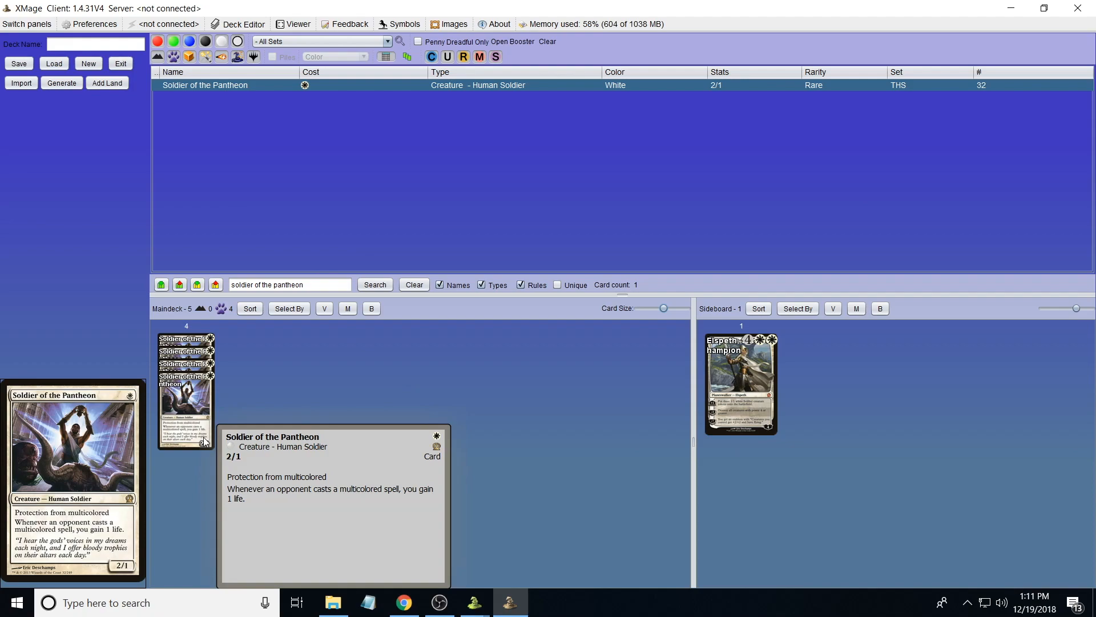
- Start a new empty deck, clear the Soldier of the Pantheon search, and return to Chrome
{"action": "left_click", "coordinate": [88, 64]}
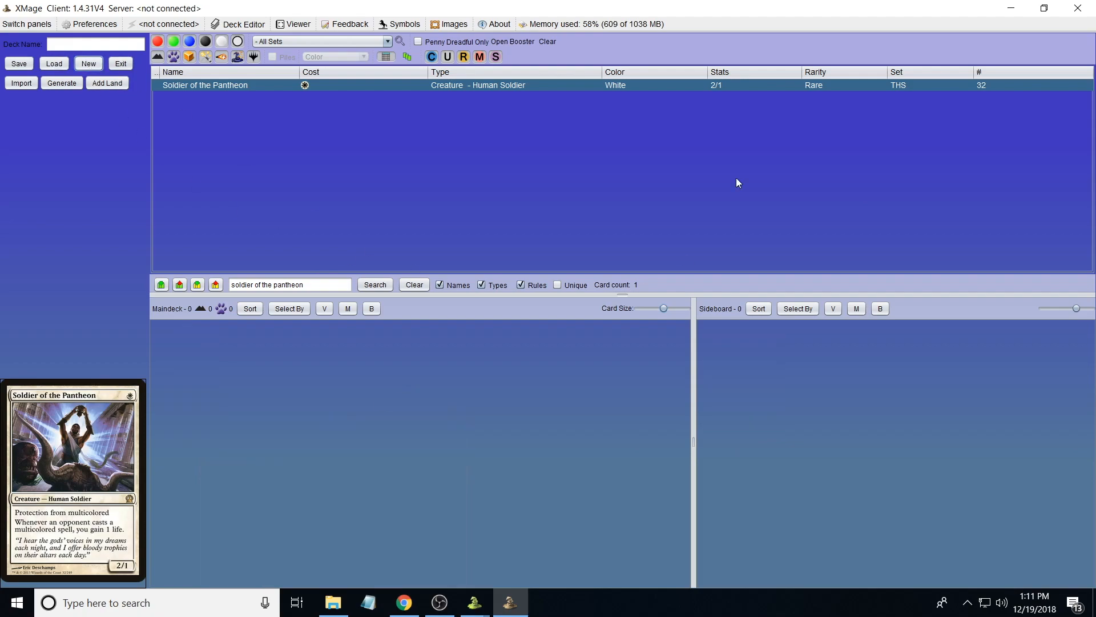
{"action": "mouse_move", "coordinate": [413, 284]}
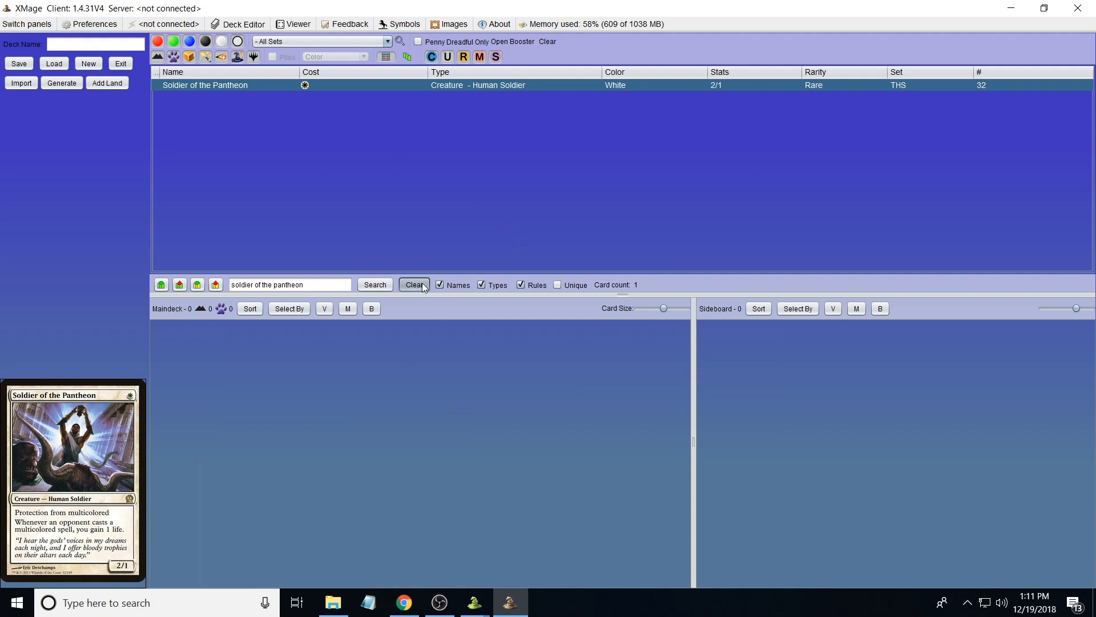
{"action": "left_click", "coordinate": [413, 285]}
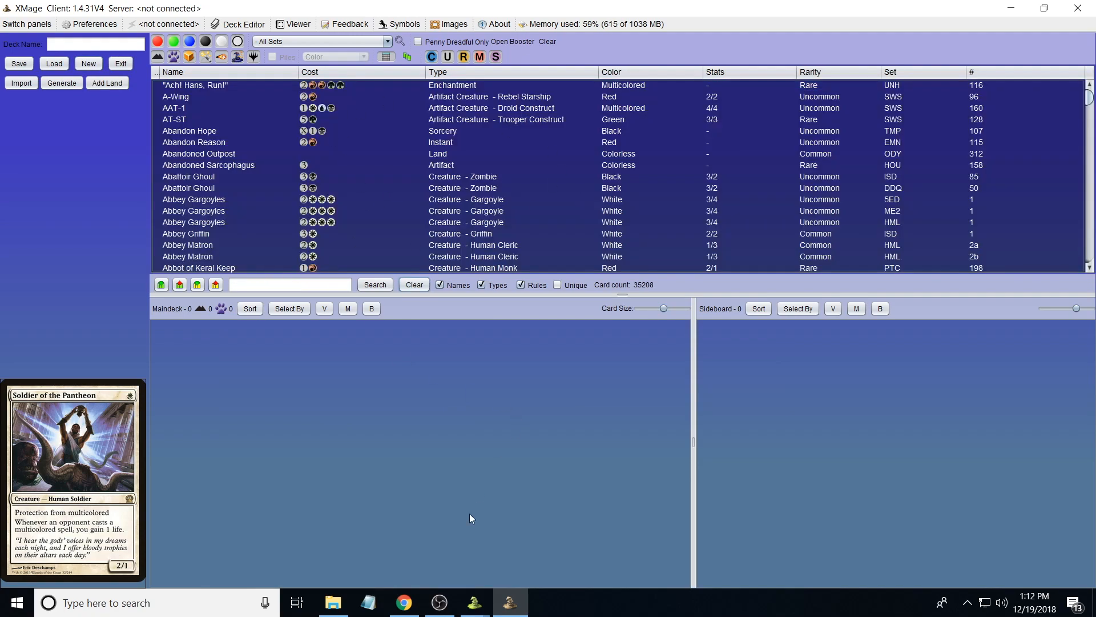
{"action": "left_click", "coordinate": [403, 601]}
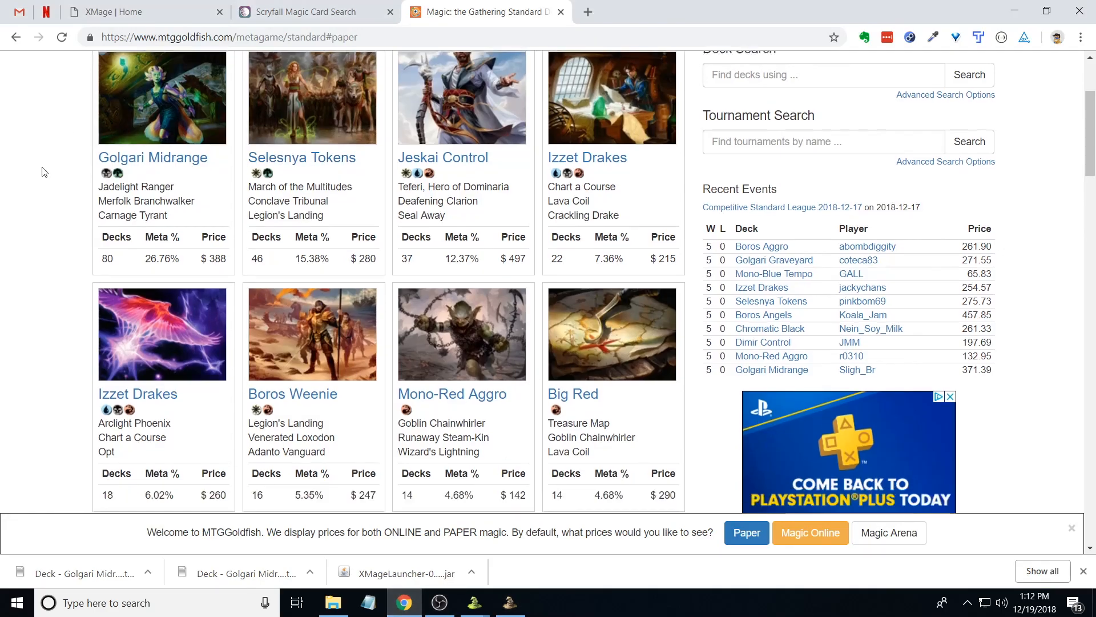
- Open the Golgari Midrange archetype page from the Standard Metagame list
{"action": "scroll", "scroll_direction": "up", "scroll_amount": 3}
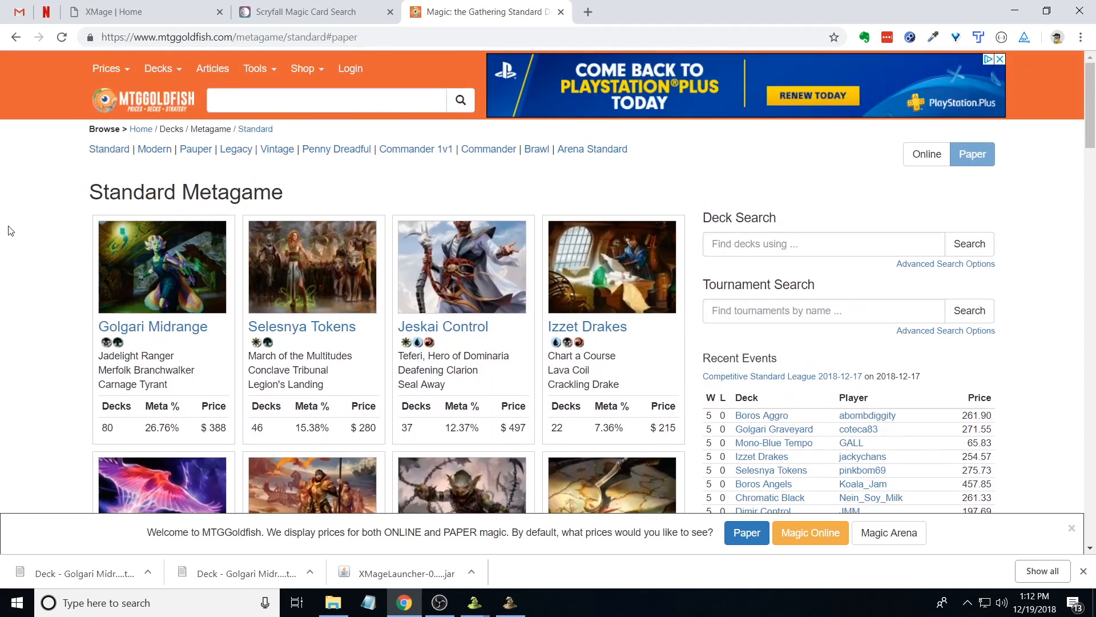
{"action": "scroll", "scroll_direction": "down", "scroll_amount": 3}
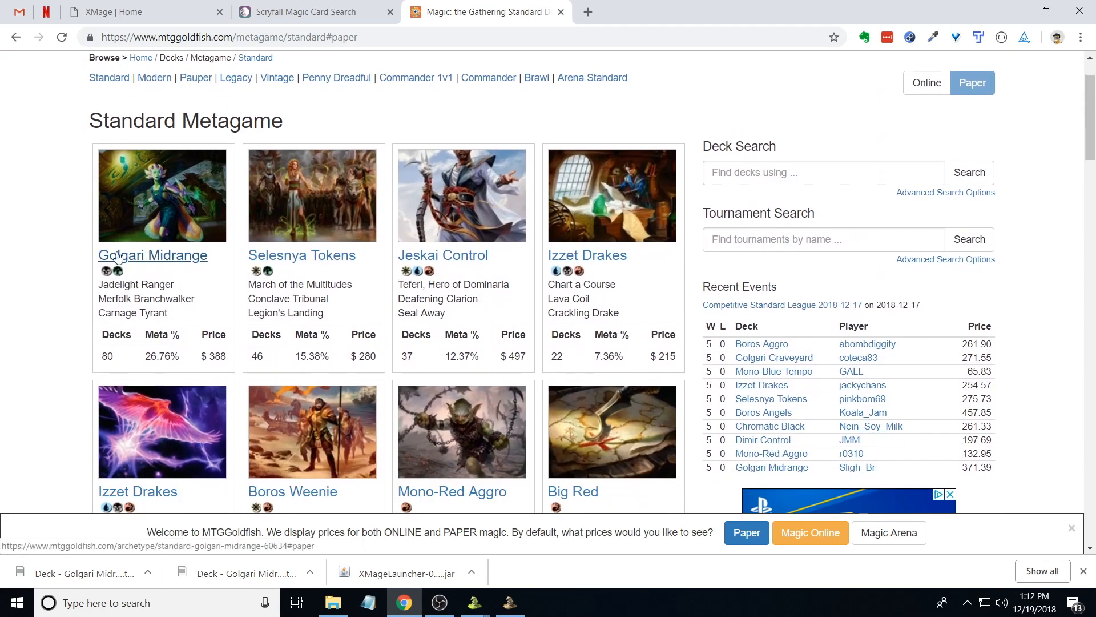
{"action": "double_click", "coordinate": [161, 356]}
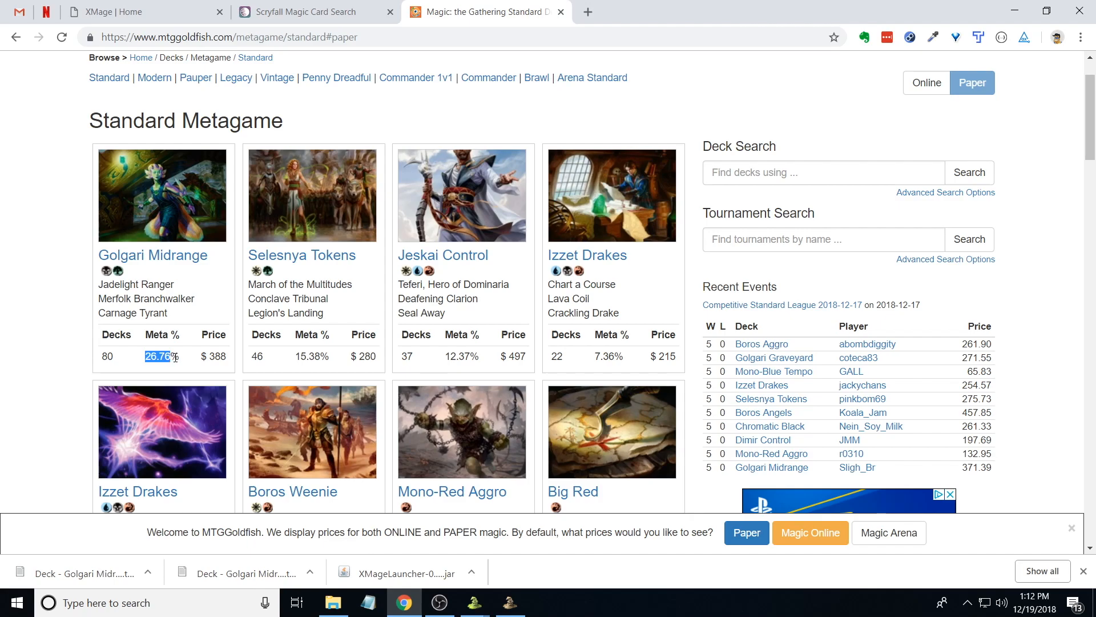
{"action": "mouse_move", "coordinate": [166, 260]}
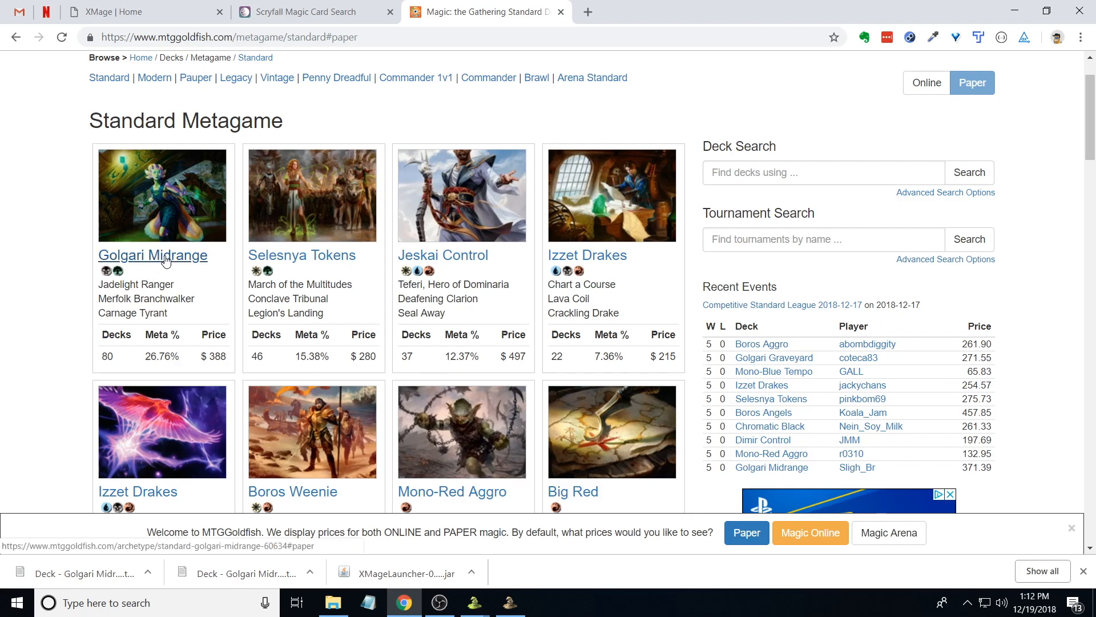
{"action": "left_click", "coordinate": [152, 255]}
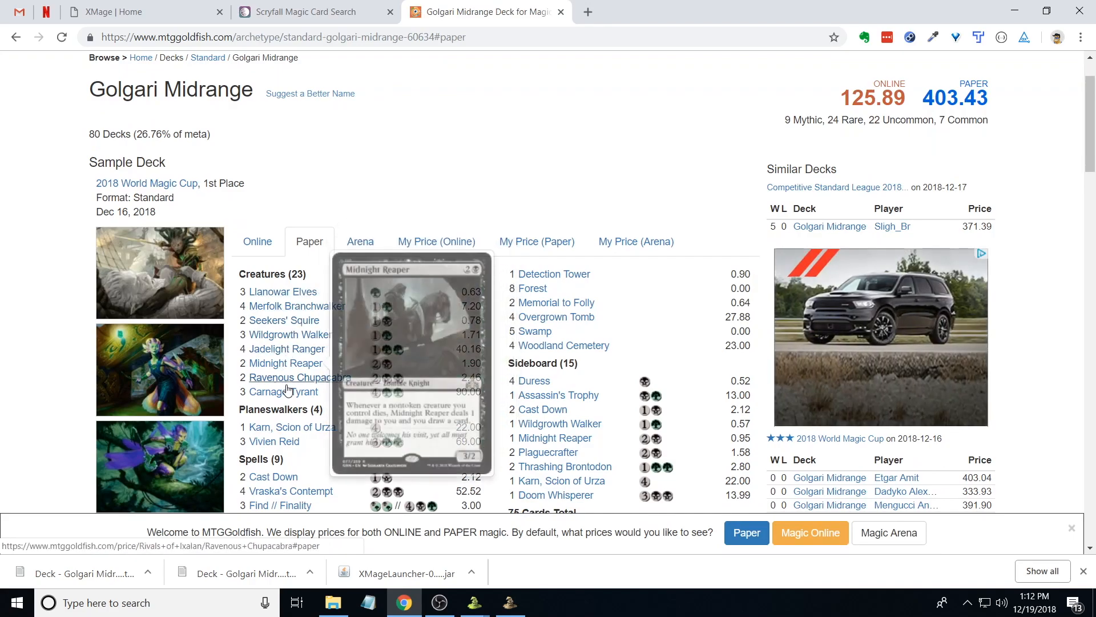
- Download the Golgari Midrange sample deck list and save it as a text file on the desktop
{"action": "scroll", "scroll_direction": "down", "scroll_amount": 3}
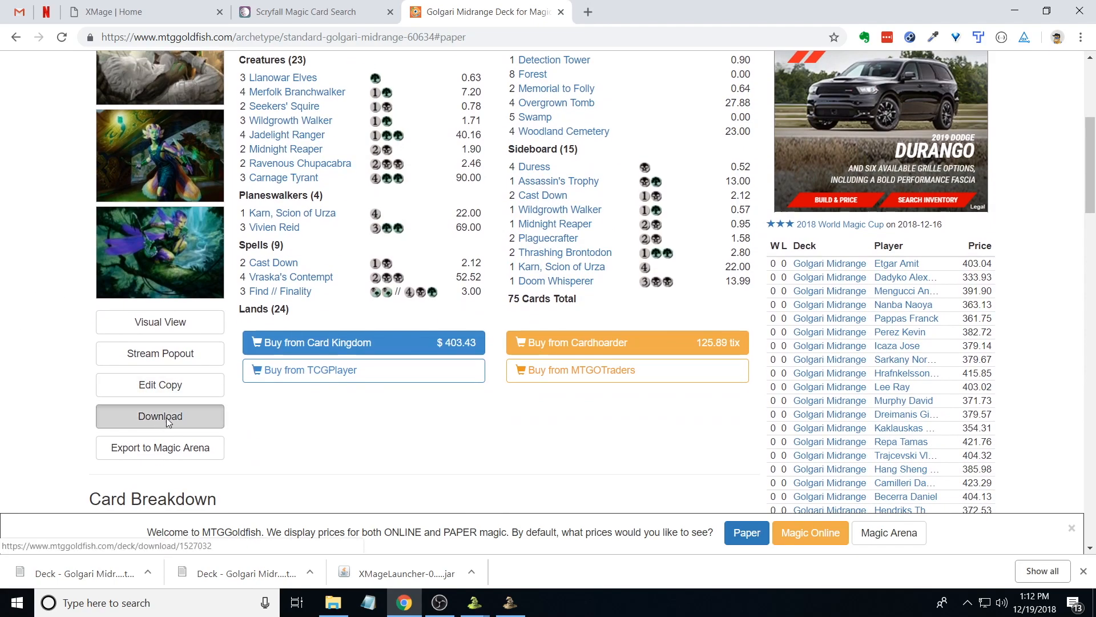
{"action": "left_click", "coordinate": [160, 416]}
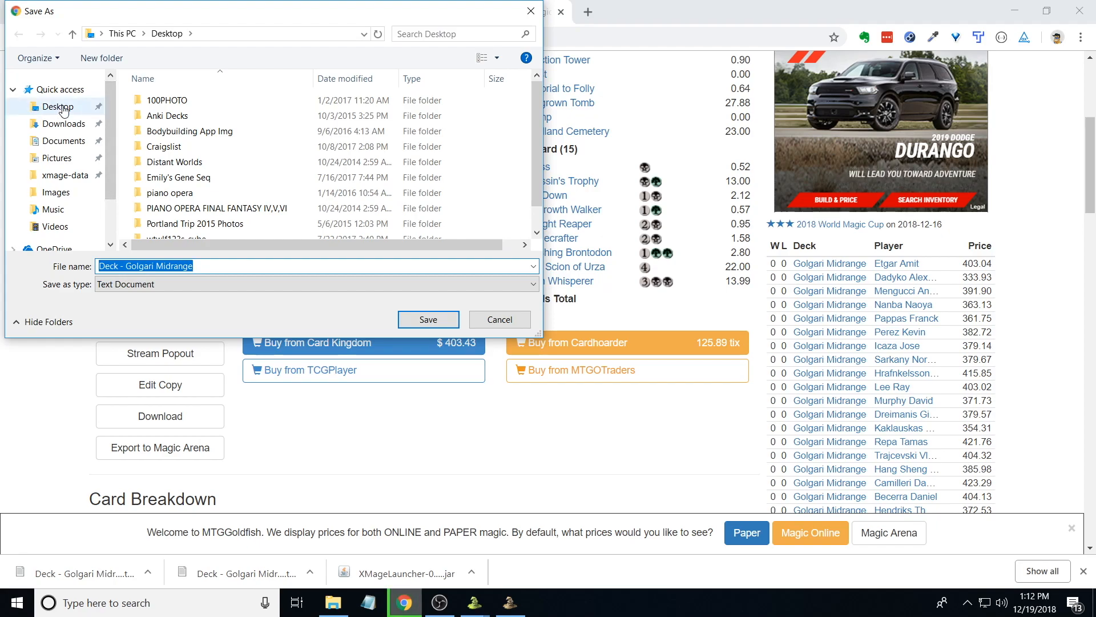
{"action": "left_click", "coordinate": [428, 320]}
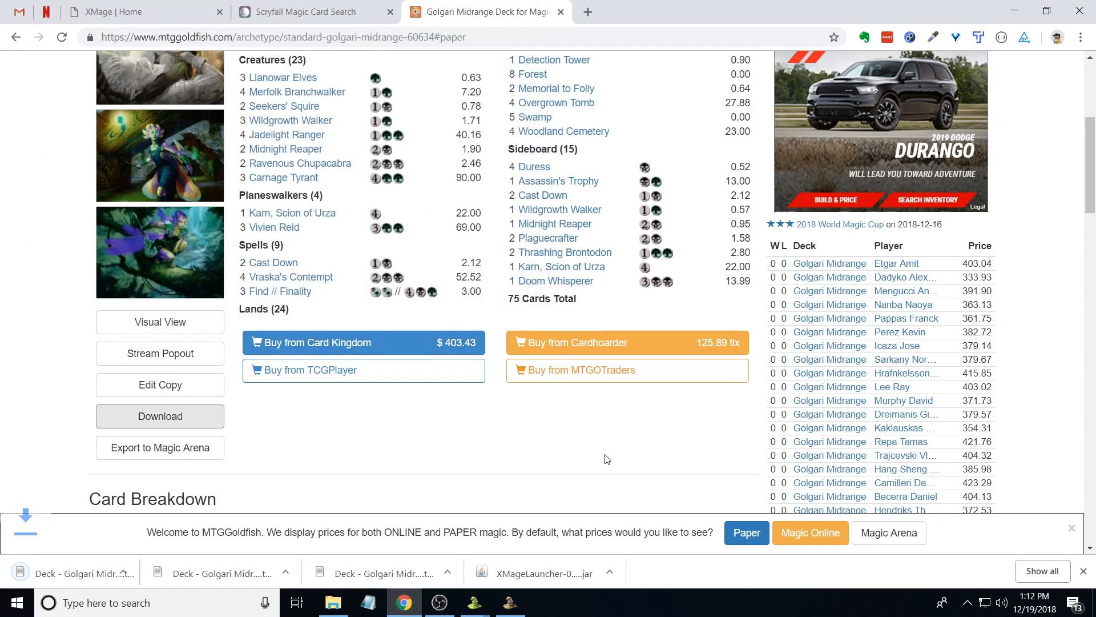
{"action": "mouse_move", "coordinate": [80, 574]}
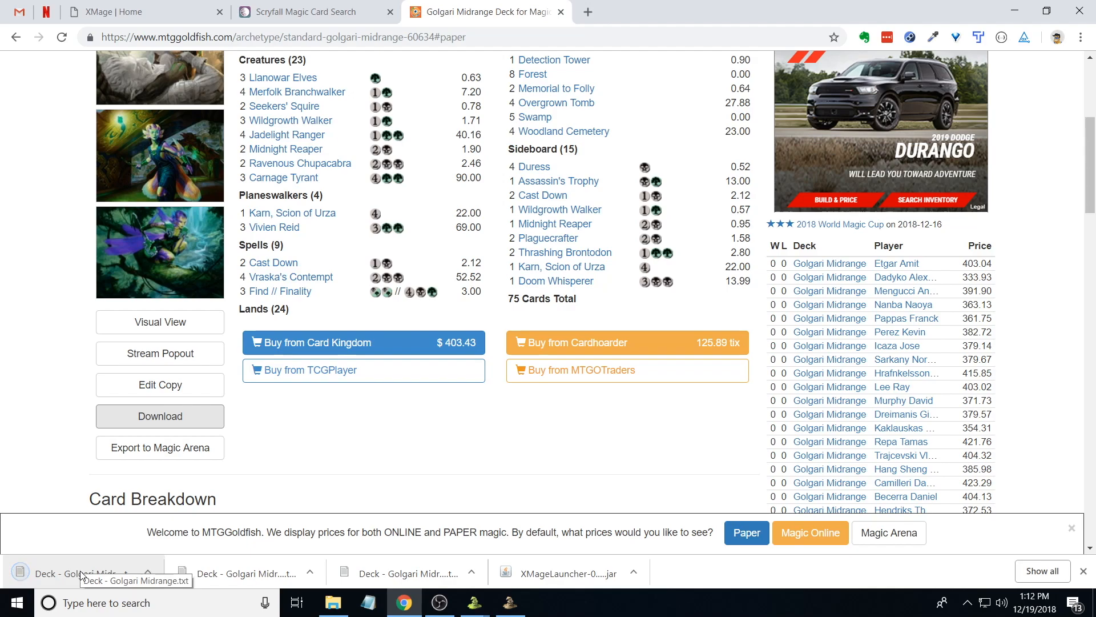
{"action": "mouse_move", "coordinate": [512, 422]}
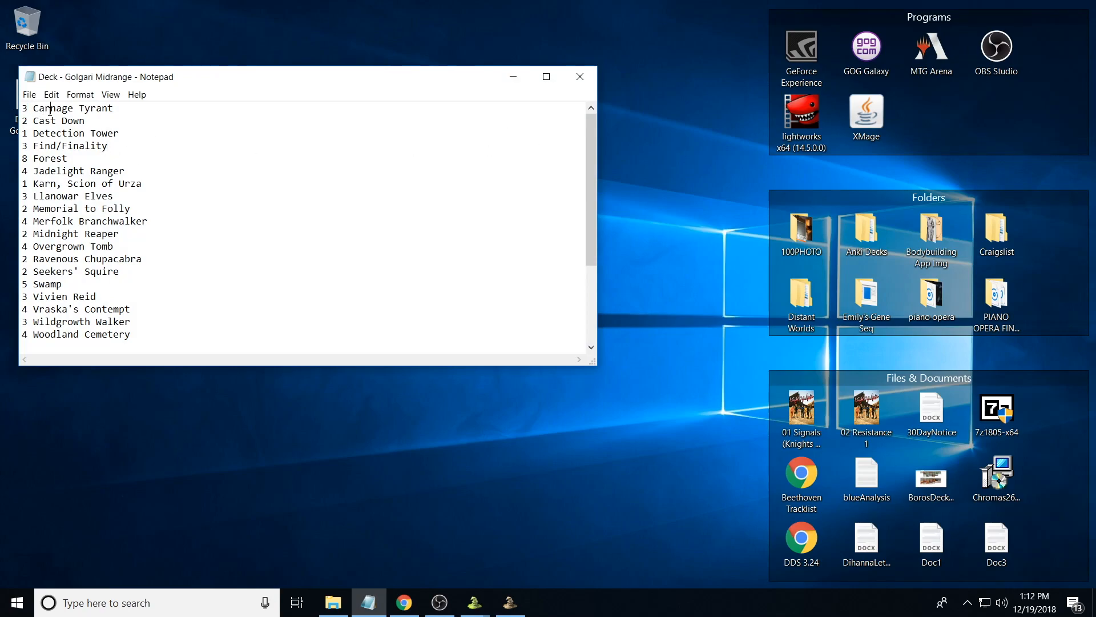
- Delete the blank line after Woodland Cemetery before the sideboard and save the deck list
{"action": "scroll", "scroll_direction": "down", "scroll_amount": 3}
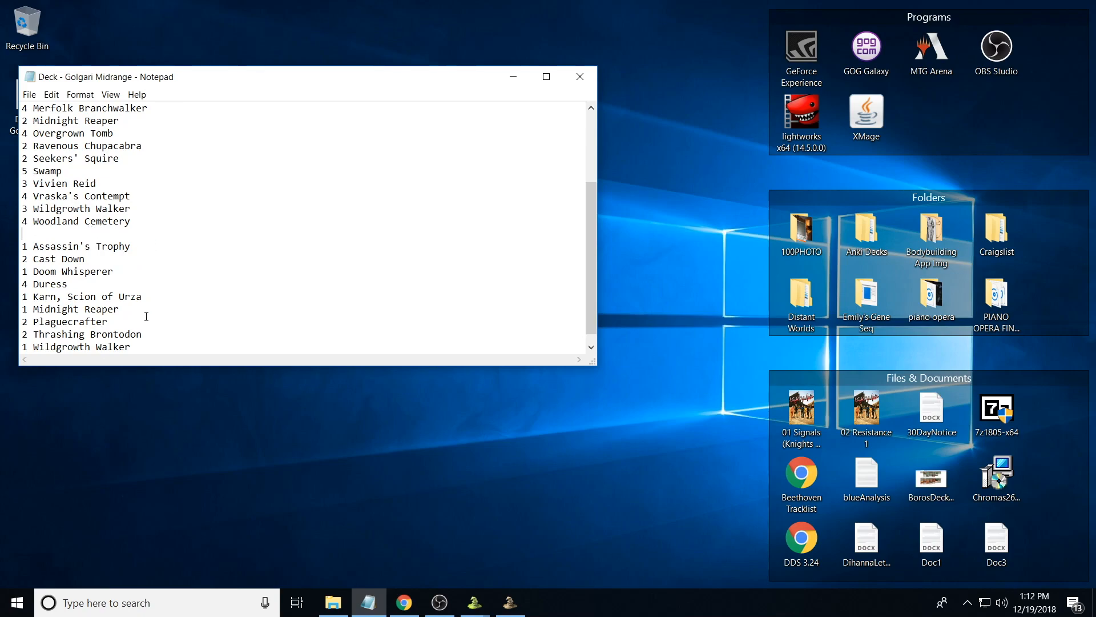
{"action": "mouse_move", "coordinate": [211, 229]}
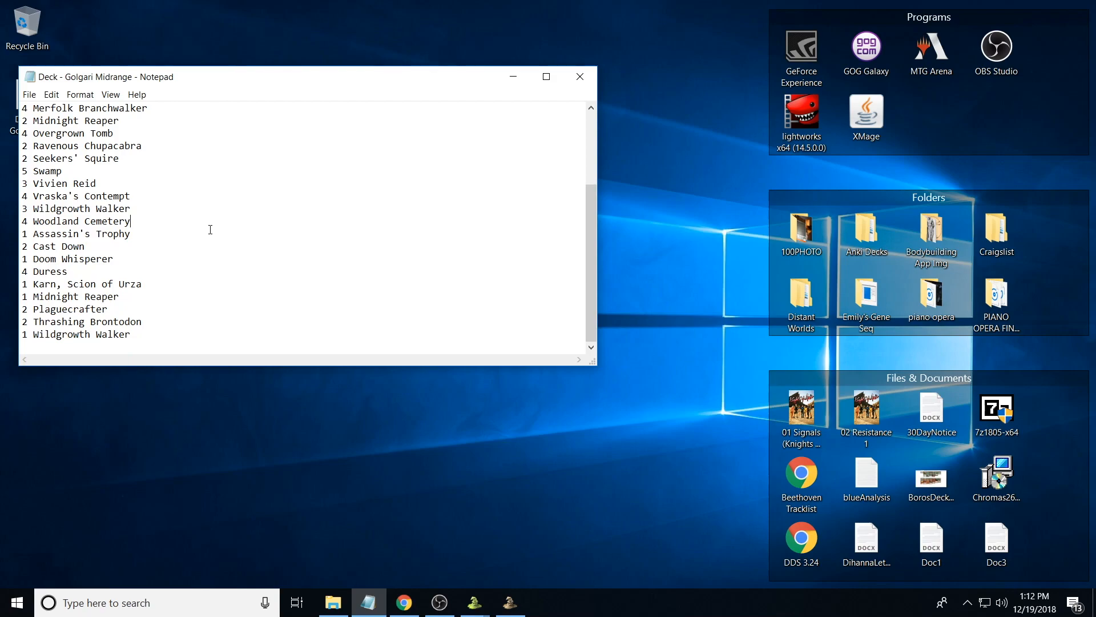
{"action": "key", "text": "Return"}
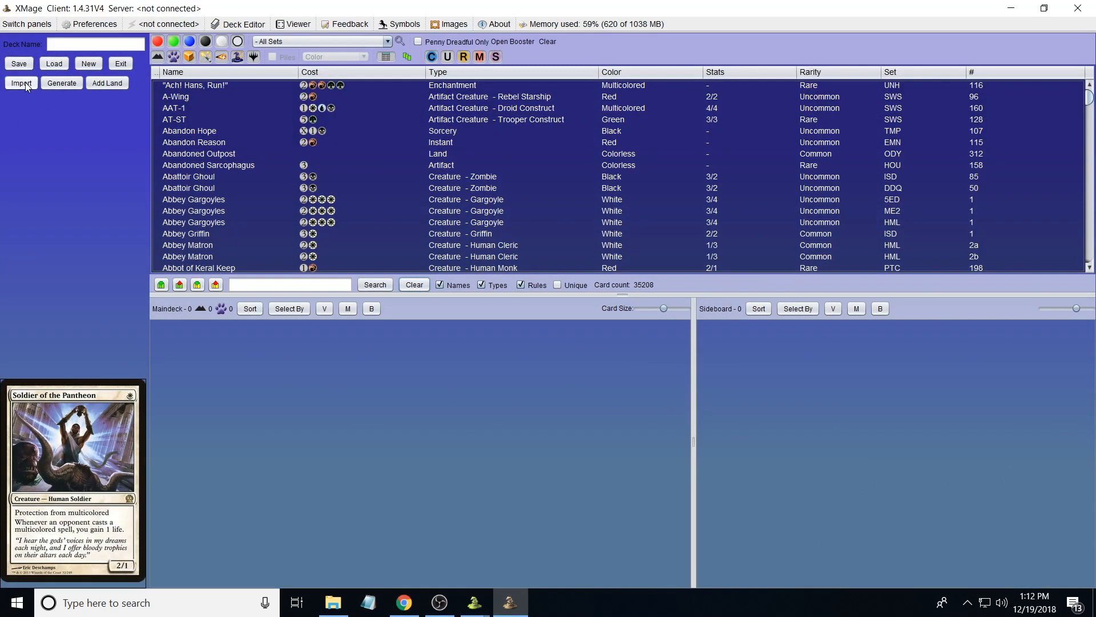
- Import 'Deck - Golgari Midrange.txt' from file, hitting a 'Find/Finality' card-not-found error
{"action": "left_click", "coordinate": [20, 83]}
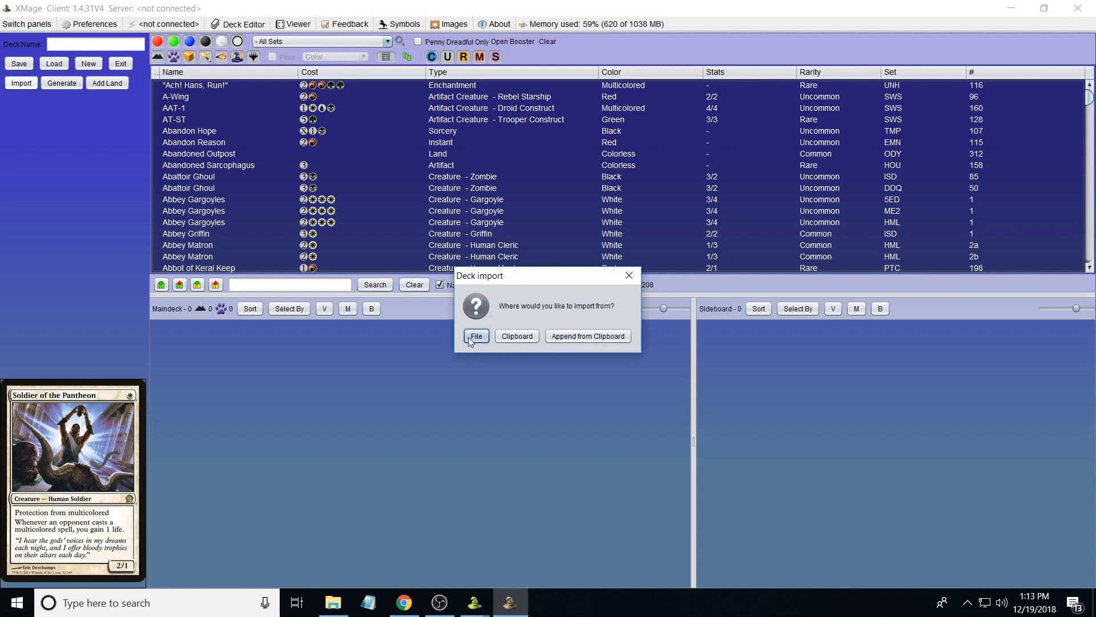
{"action": "mouse_move", "coordinate": [535, 331]}
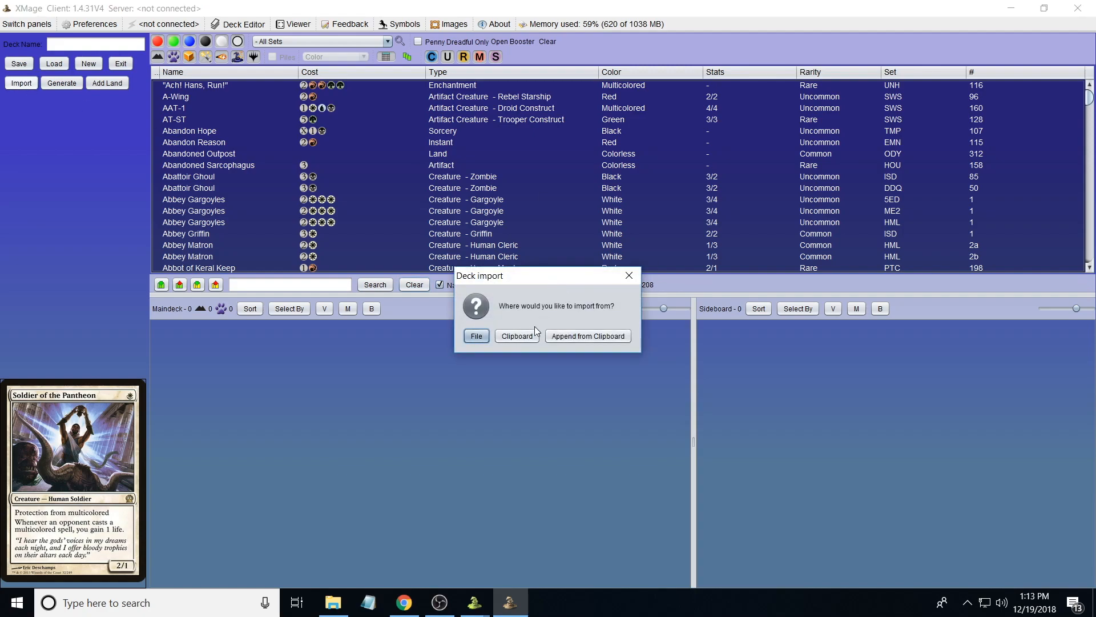
{"action": "left_click", "coordinate": [476, 336]}
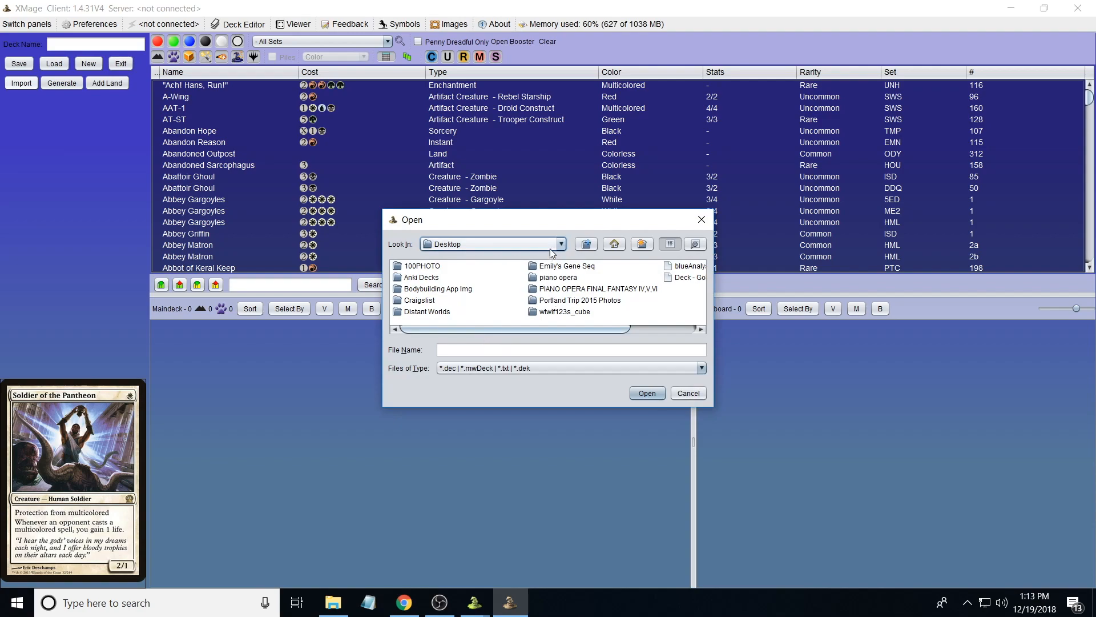
{"action": "left_click", "coordinate": [619, 276]}
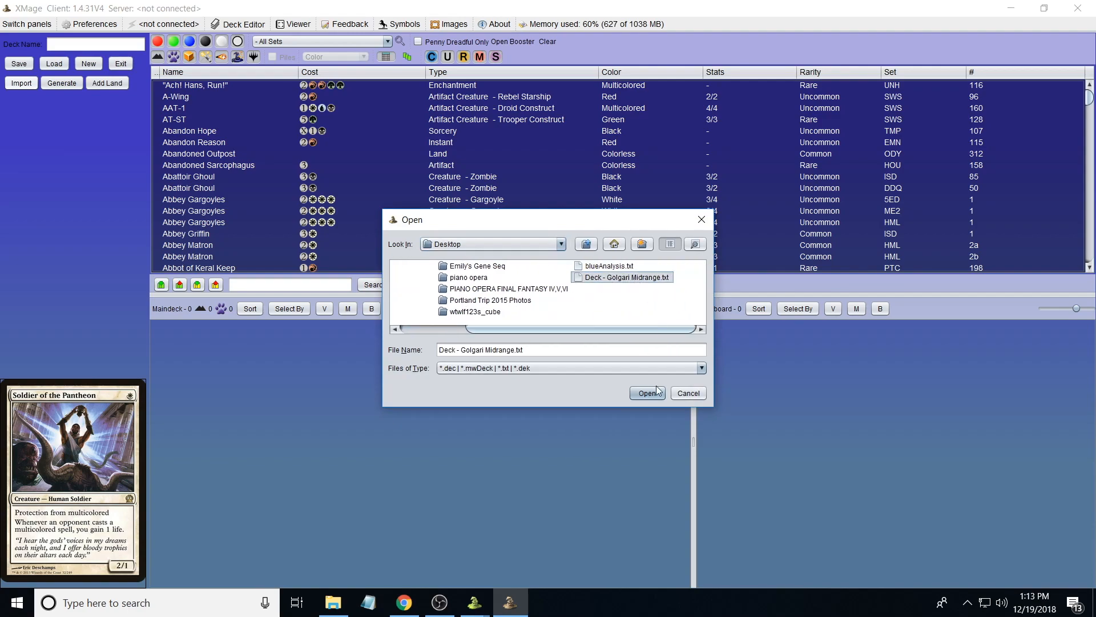
{"action": "left_click", "coordinate": [646, 392]}
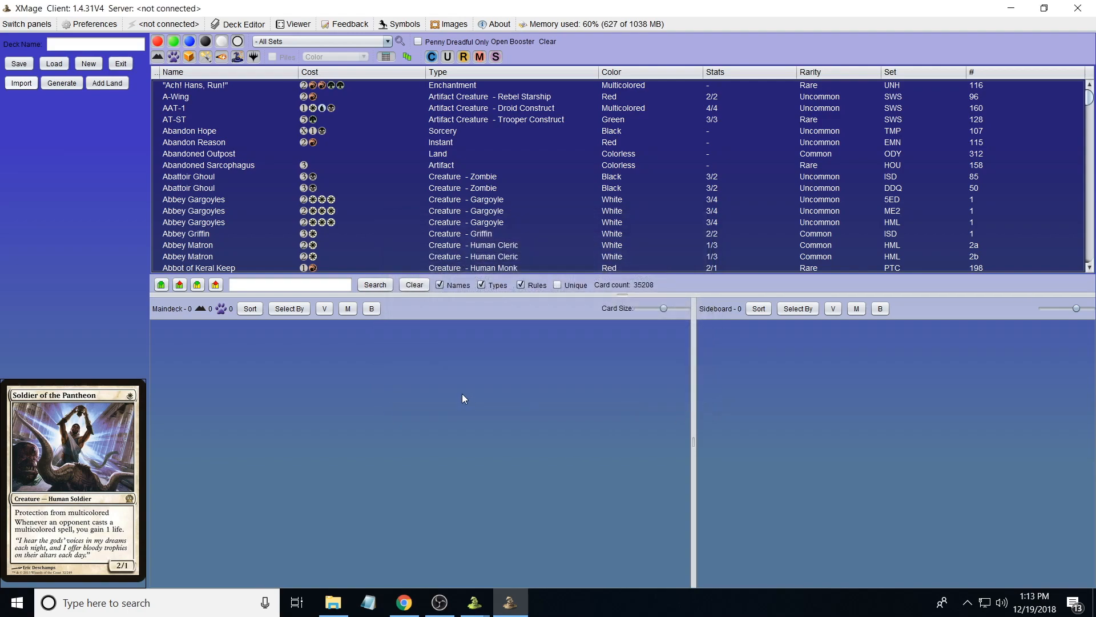
{"action": "left_click", "coordinate": [54, 63]}
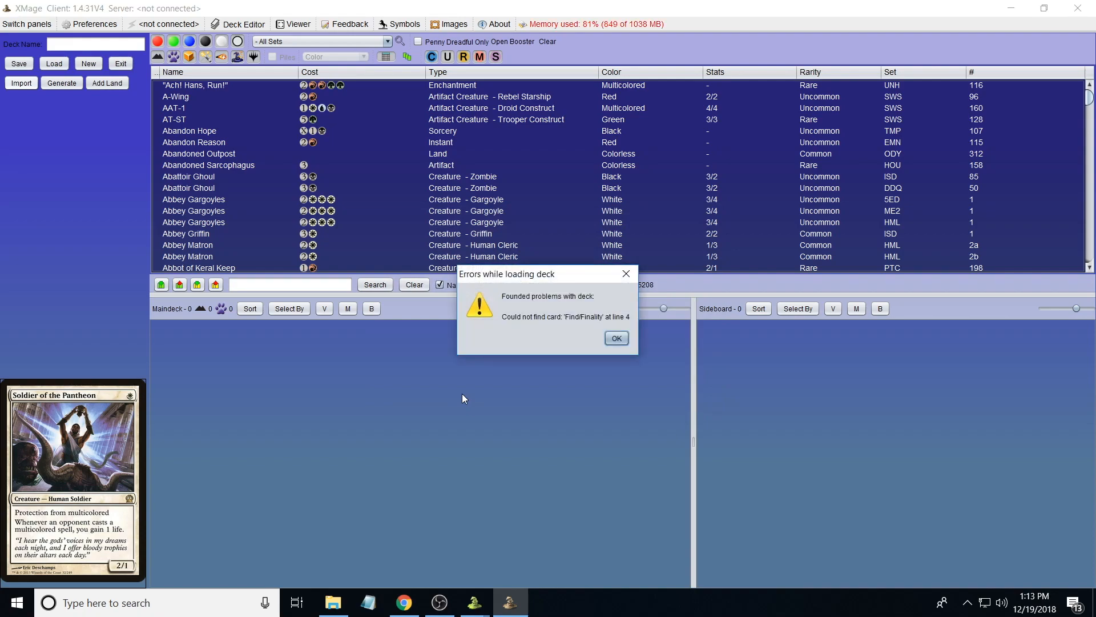
{"action": "mouse_move", "coordinate": [566, 413]}
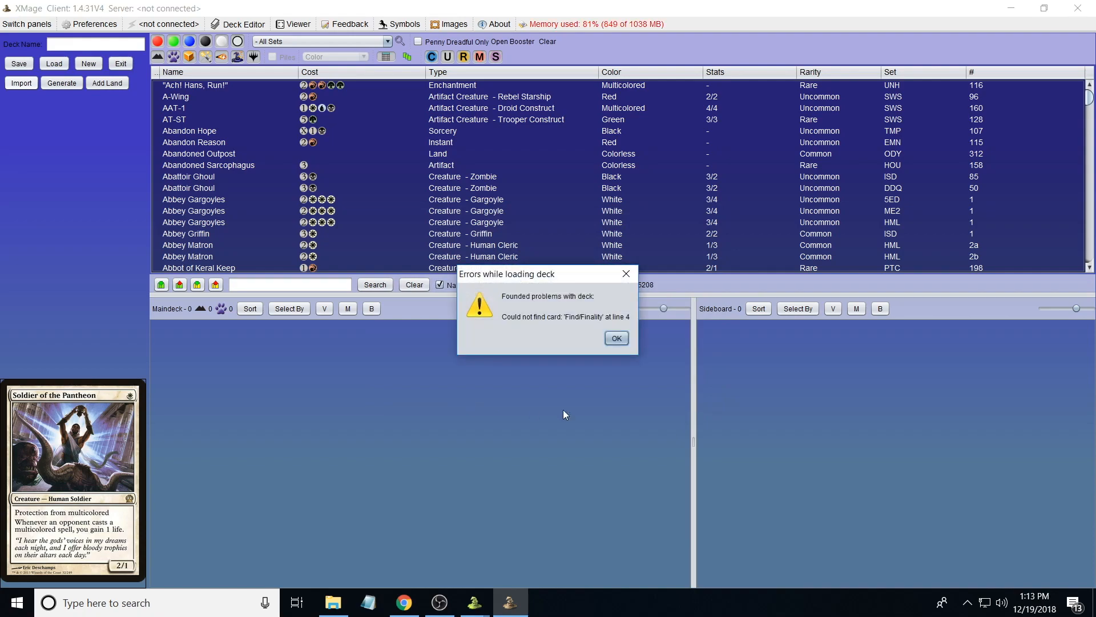
{"action": "mouse_move", "coordinate": [571, 327]}
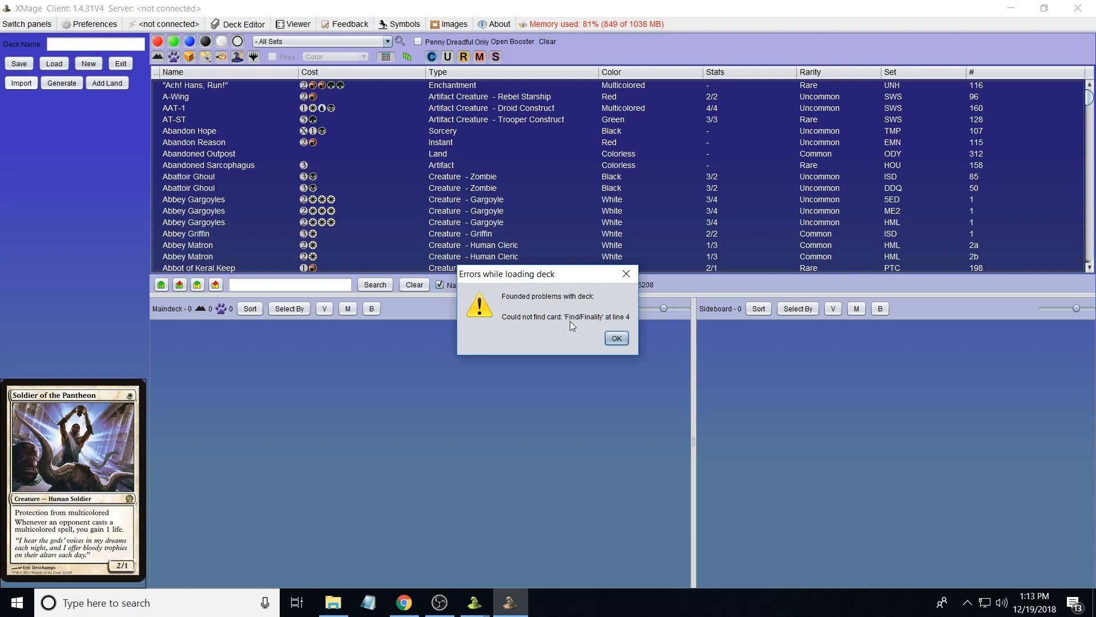
{"action": "mouse_move", "coordinate": [294, 597]}
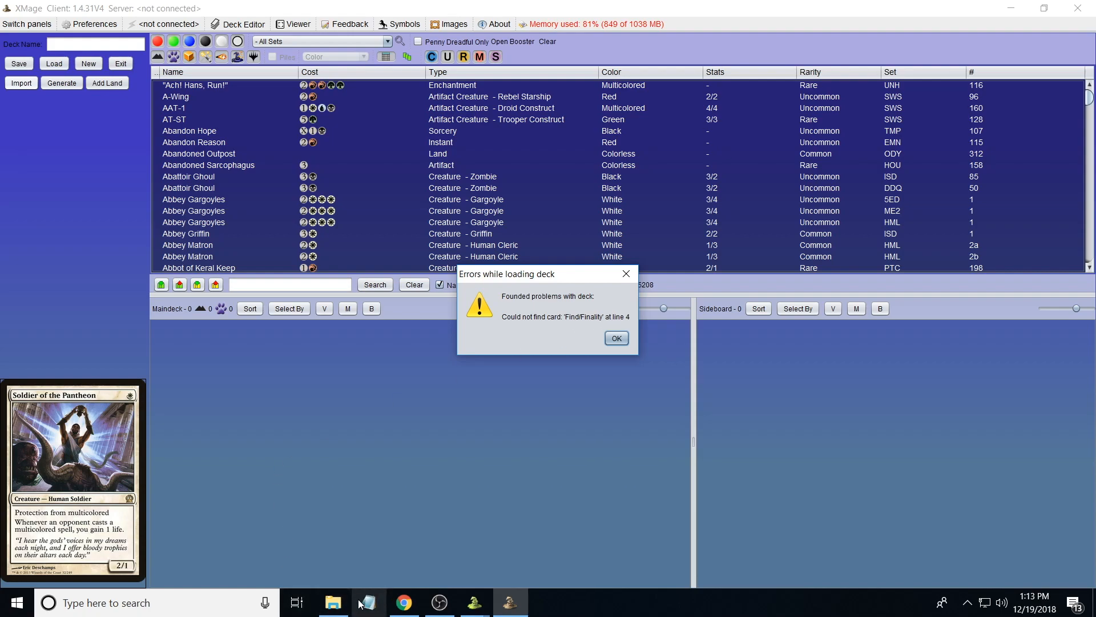
- Search Scryfall for 'find finality', go to the Find // Finality page and rotate its card image
{"action": "left_click", "coordinate": [367, 602]}
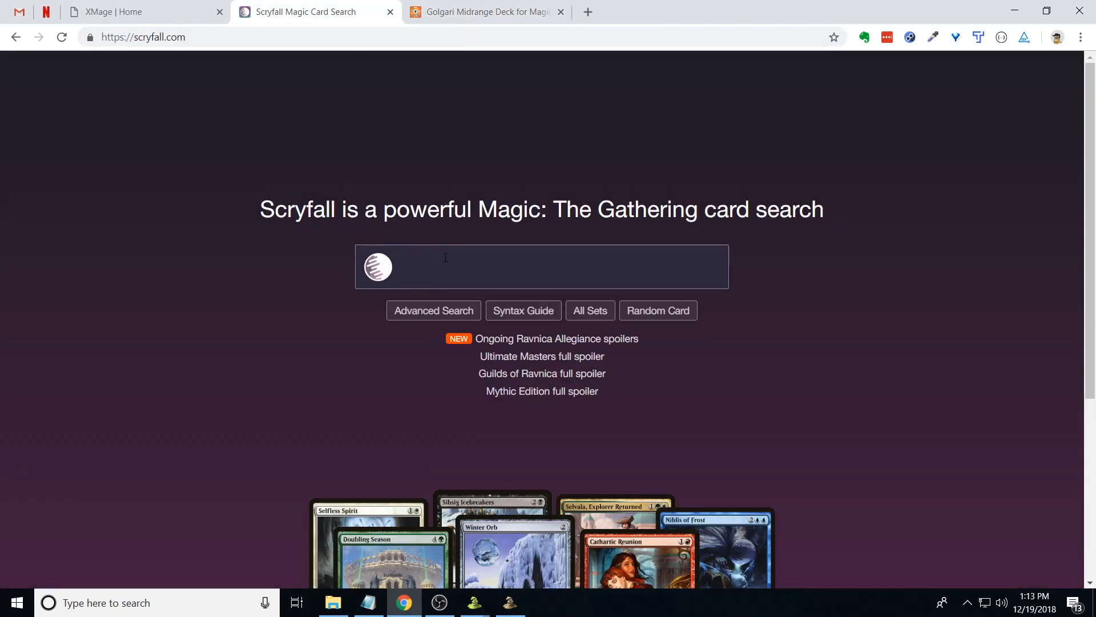
{"action": "type", "text": "find finali"}
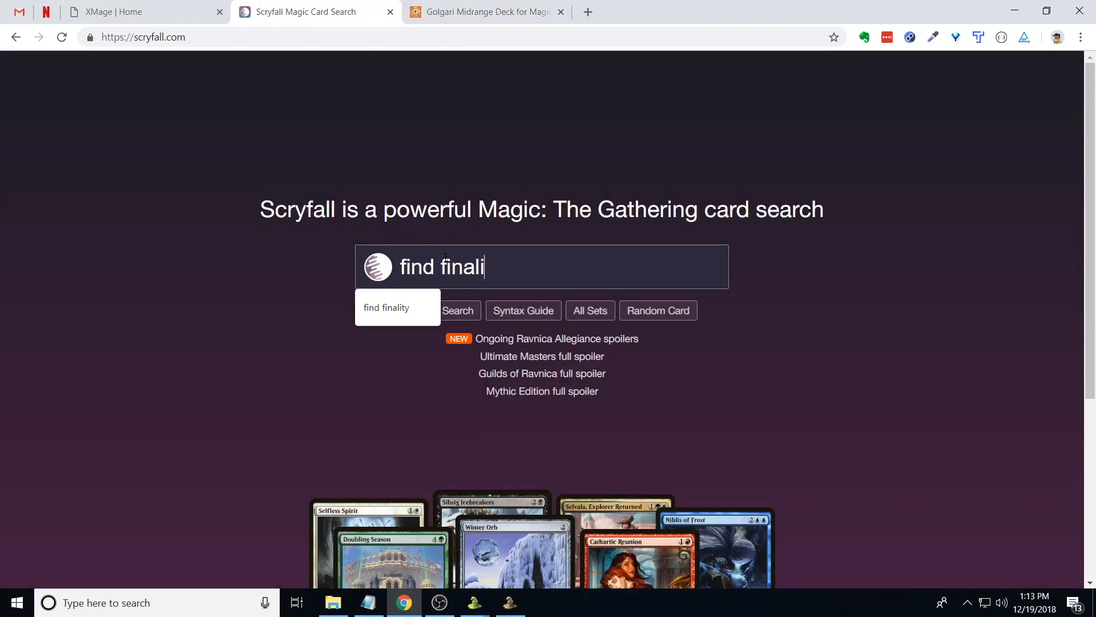
{"action": "left_click", "coordinate": [386, 307]}
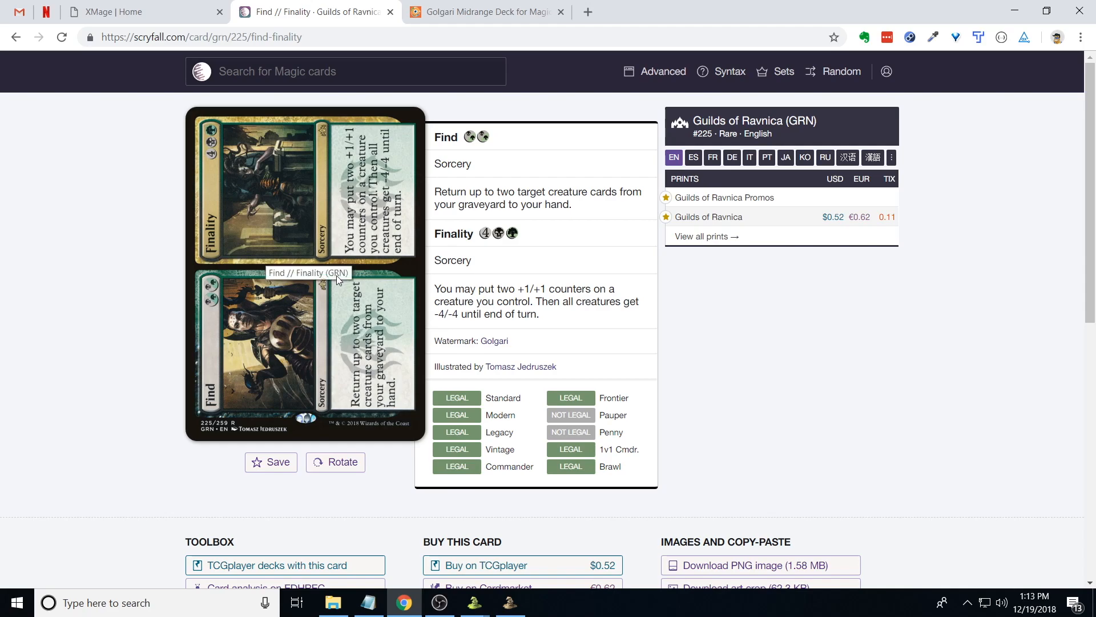
{"action": "mouse_move", "coordinate": [336, 311]}
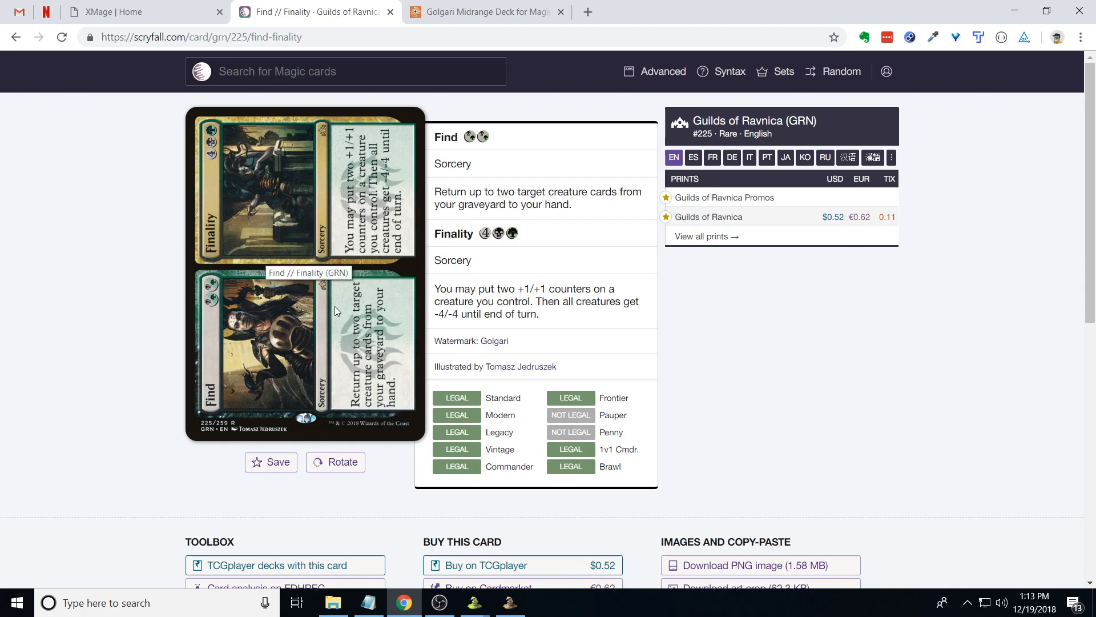
{"action": "left_click", "coordinate": [334, 461]}
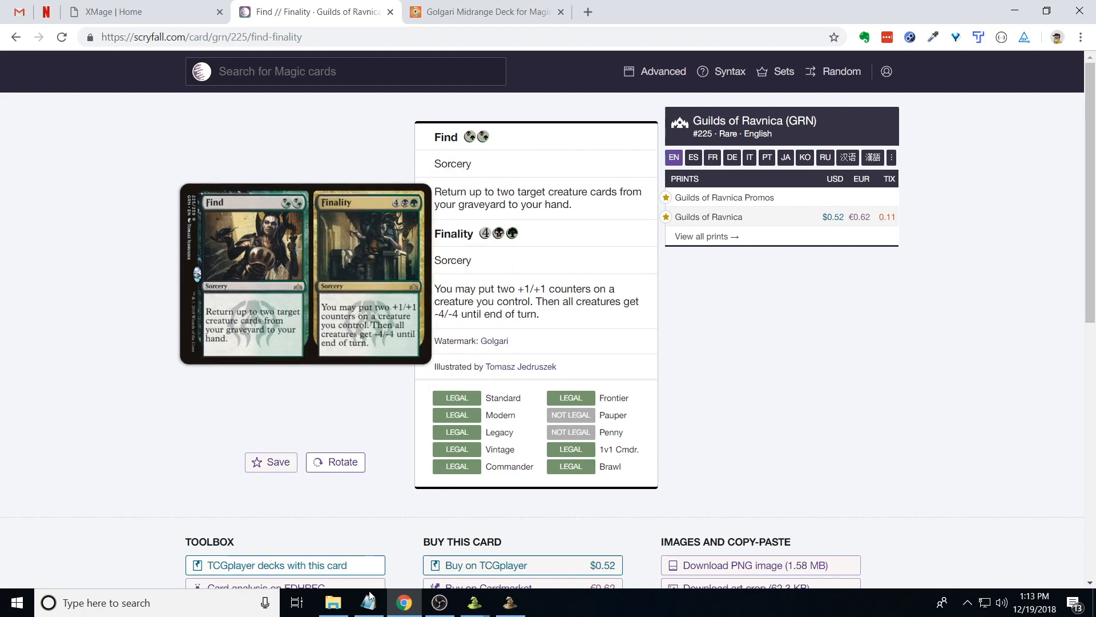
{"action": "left_click", "coordinate": [368, 601]}
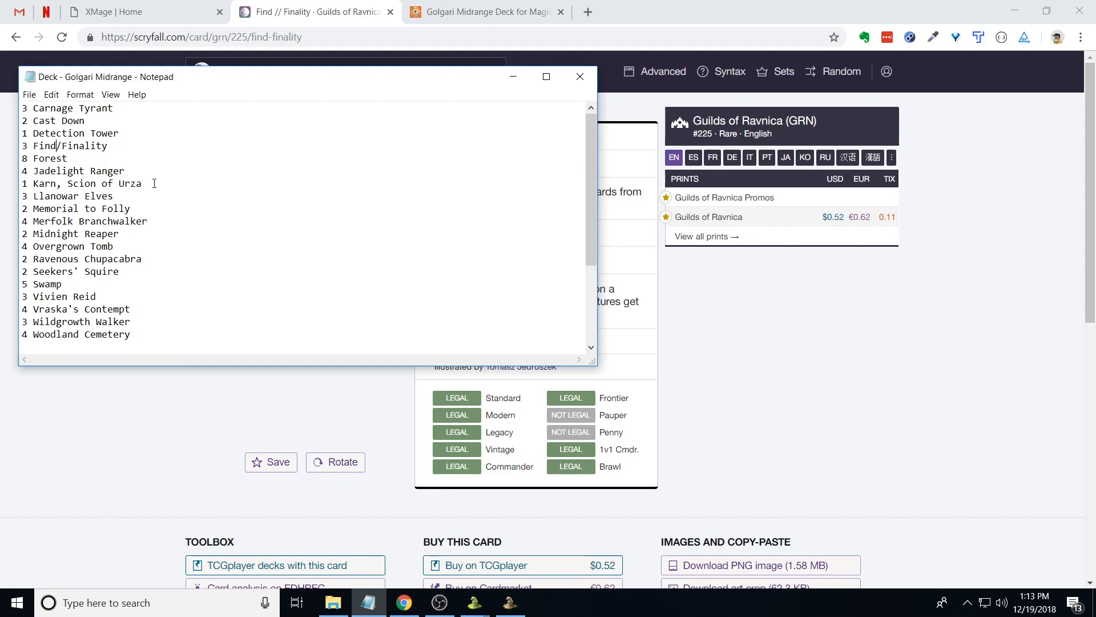
{"action": "left_click", "coordinate": [28, 94]}
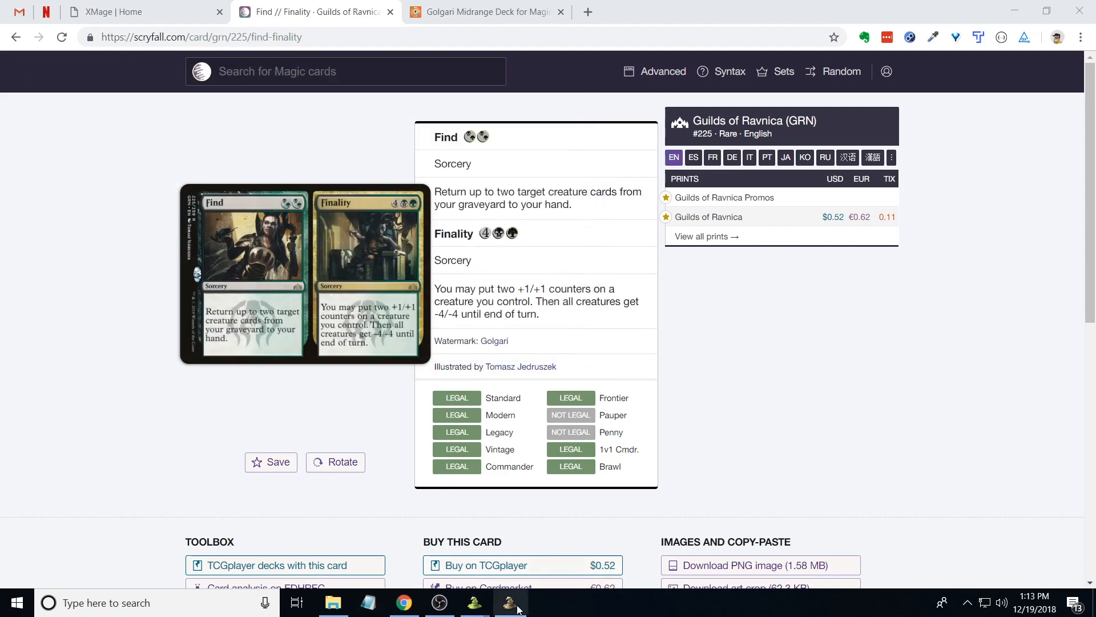
{"action": "left_click", "coordinate": [512, 601]}
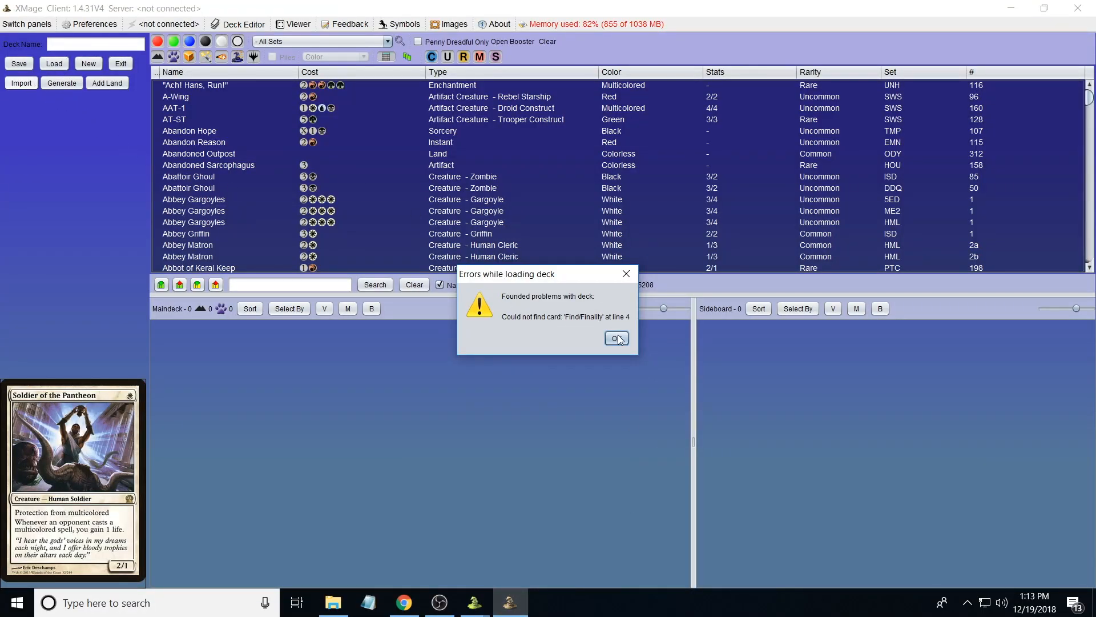
{"action": "left_click", "coordinate": [615, 338]}
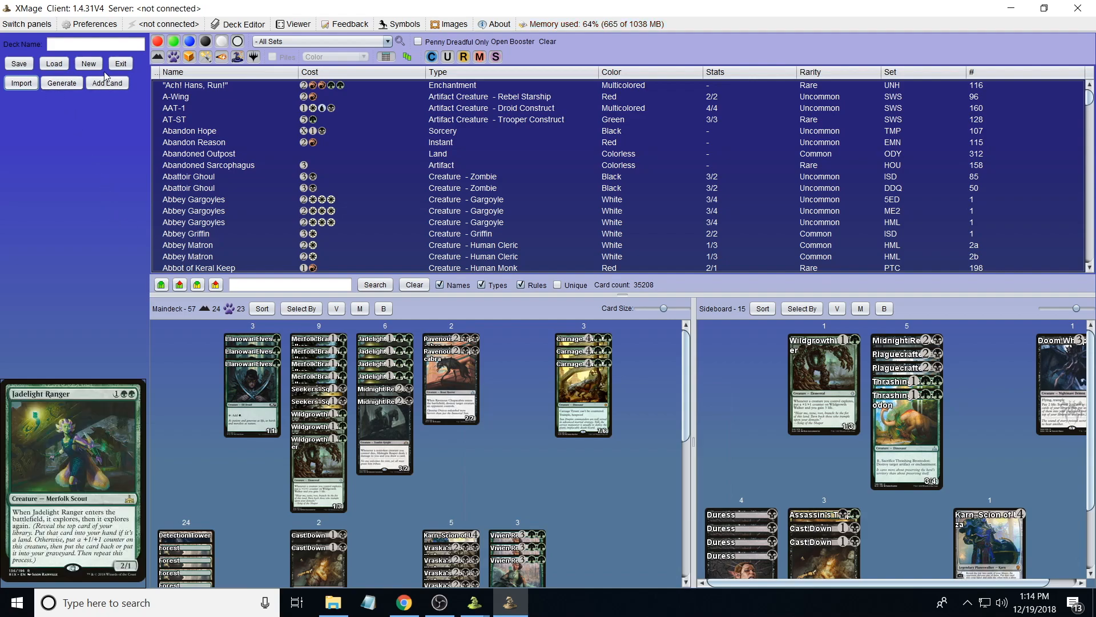
{"action": "left_click", "coordinate": [21, 83]}
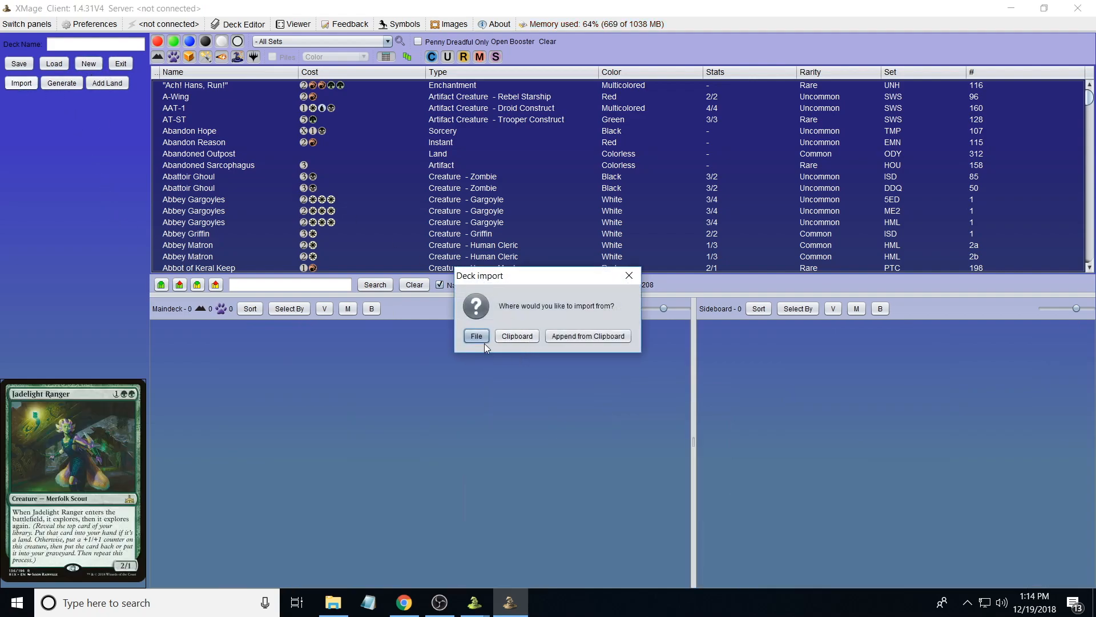
{"action": "left_click", "coordinate": [476, 335]}
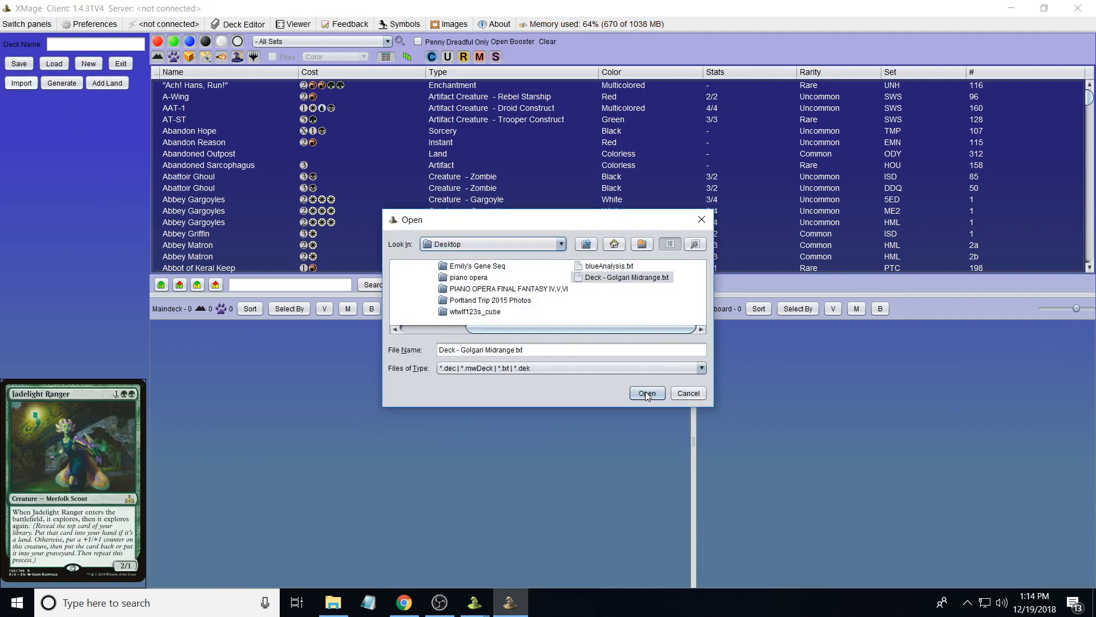
{"action": "left_click", "coordinate": [646, 393]}
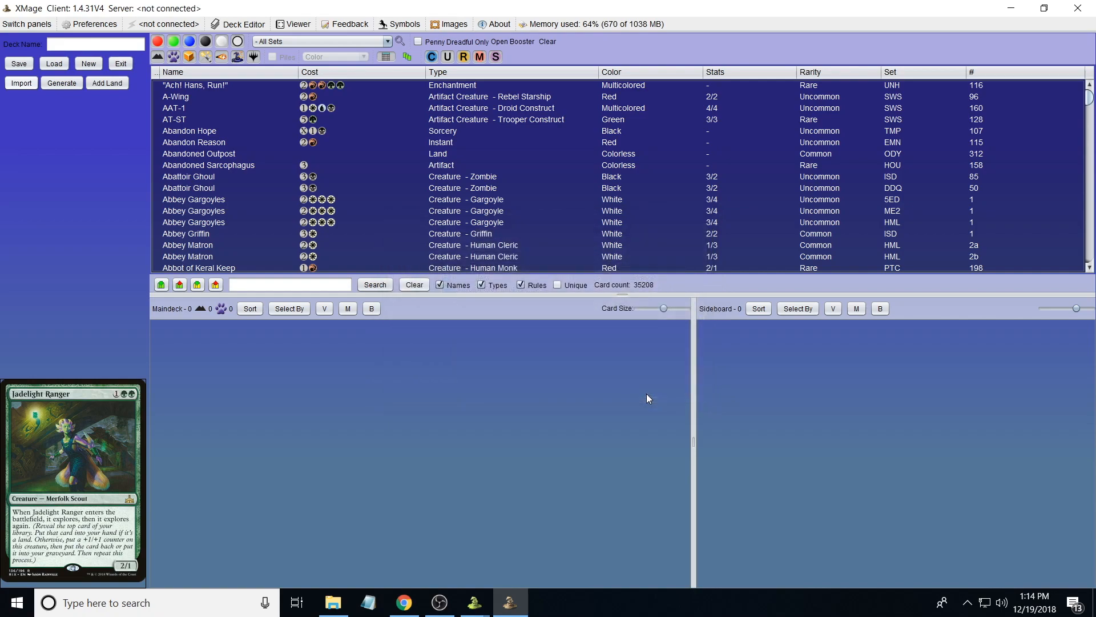
{"action": "left_click", "coordinate": [53, 63]}
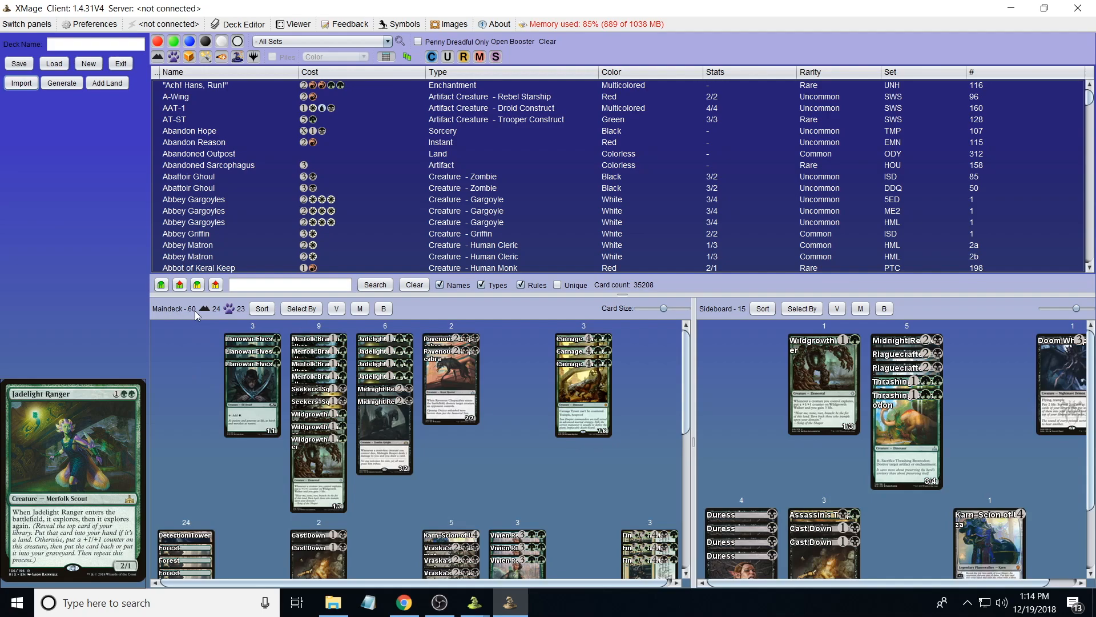
{"action": "mouse_move", "coordinate": [761, 309]}
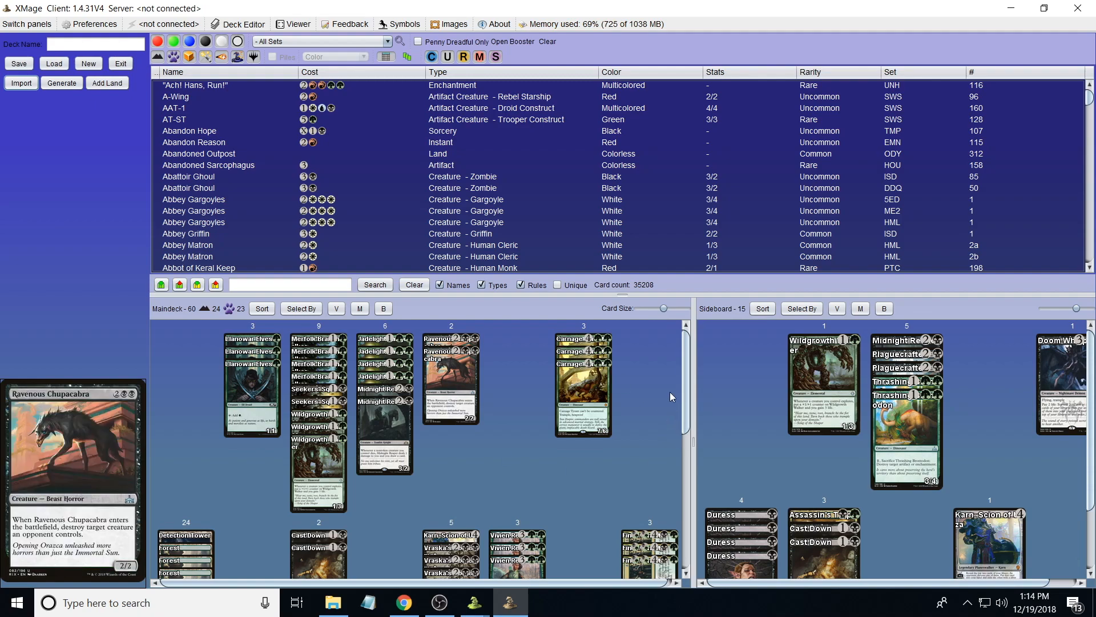
{"action": "scroll", "scroll_direction": "down", "scroll_amount": 3}
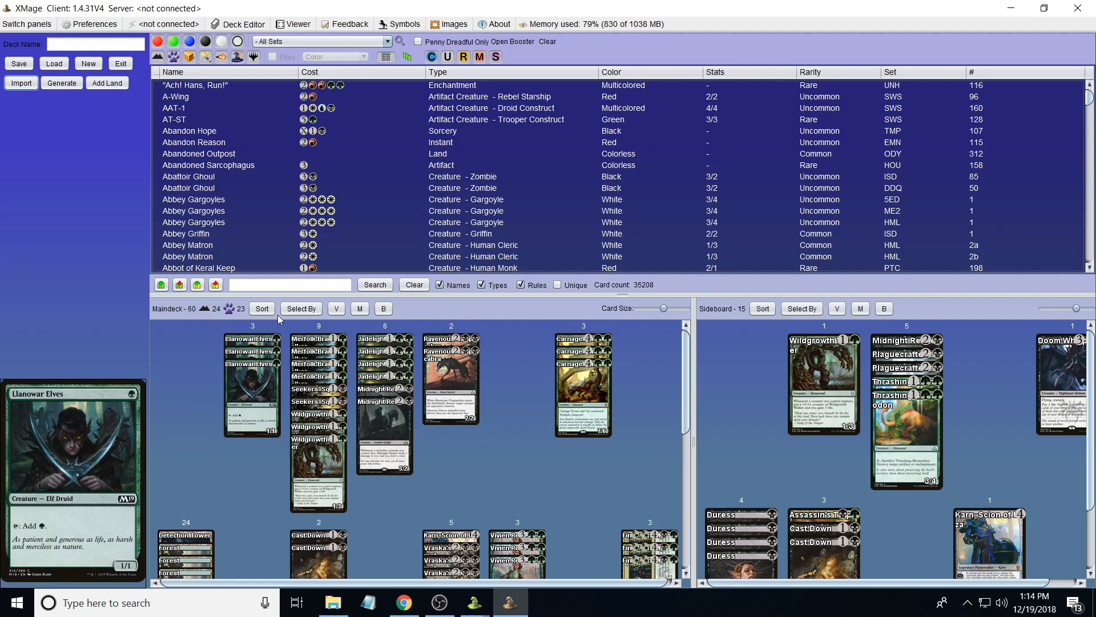
{"action": "scroll", "scroll_direction": "down", "scroll_amount": 3}
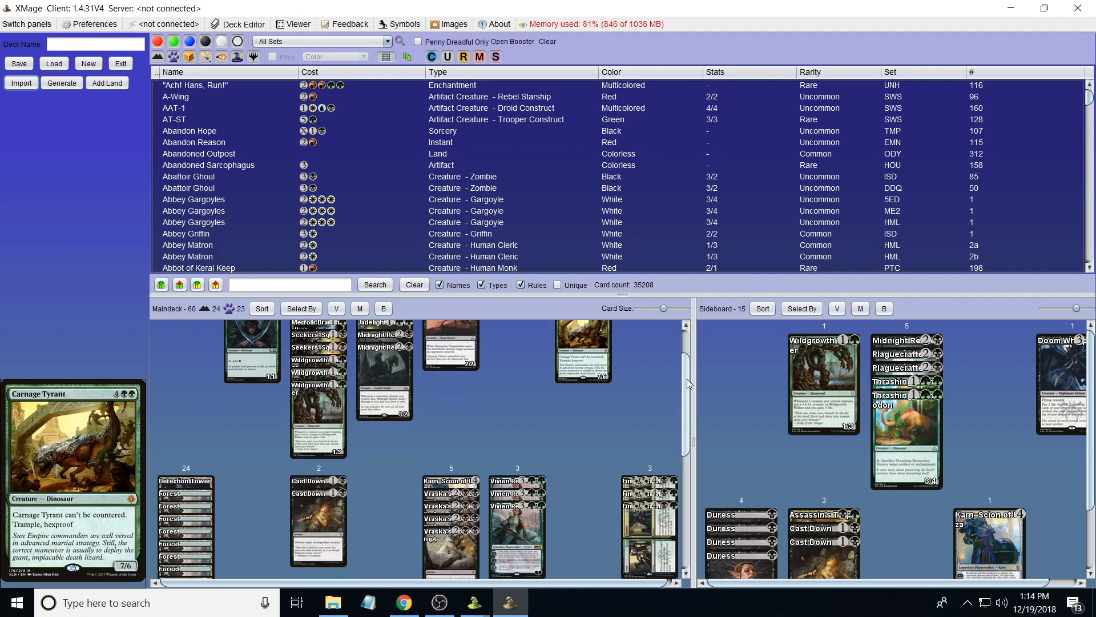
{"action": "scroll", "scroll_direction": "down", "scroll_amount": 3}
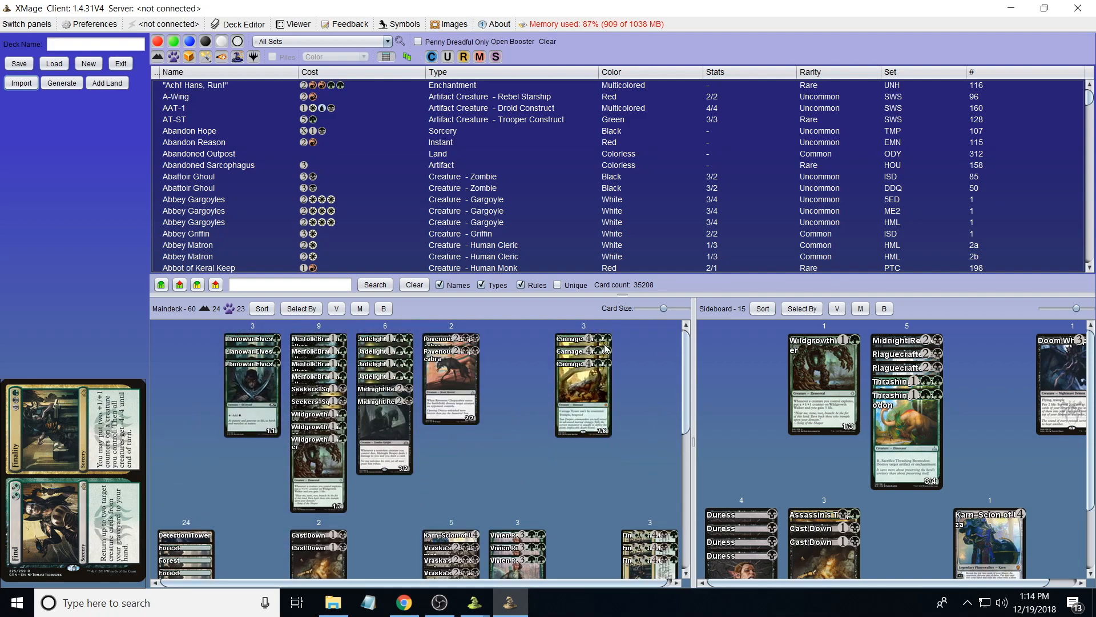
{"action": "scroll", "scroll_direction": "down", "scroll_amount": 3}
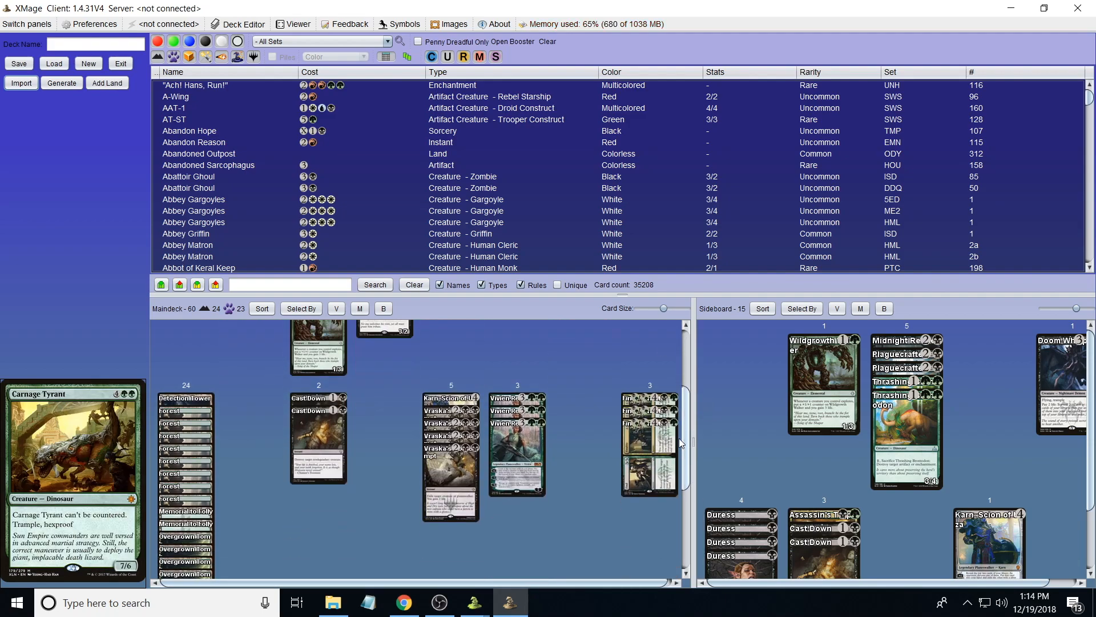
{"action": "mouse_move", "coordinate": [643, 448]}
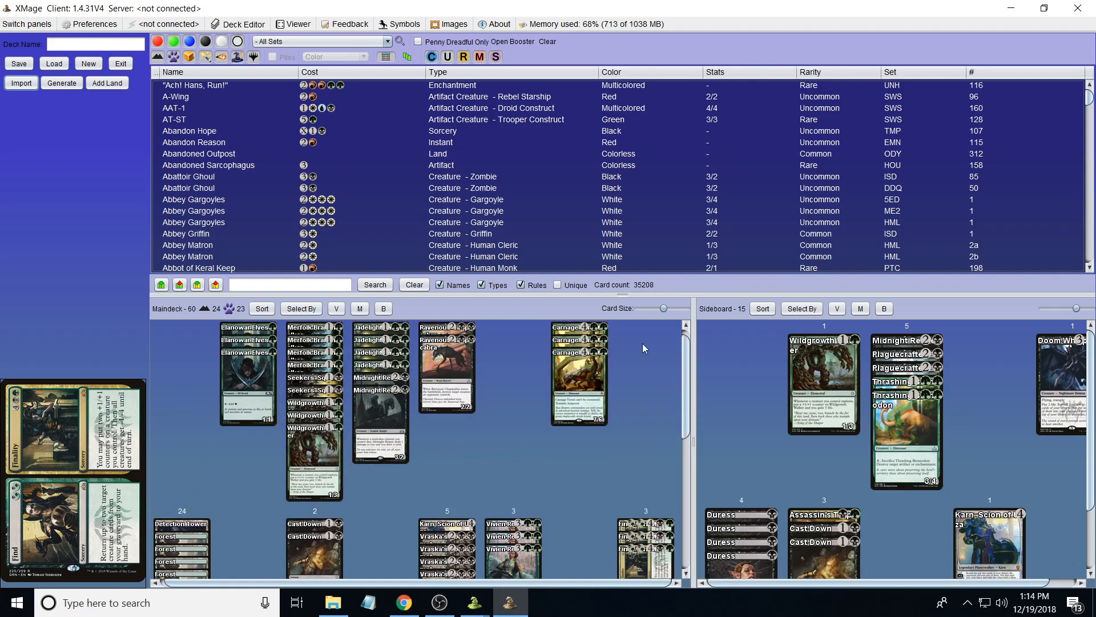
{"action": "scroll", "scroll_direction": "down", "scroll_amount": 3}
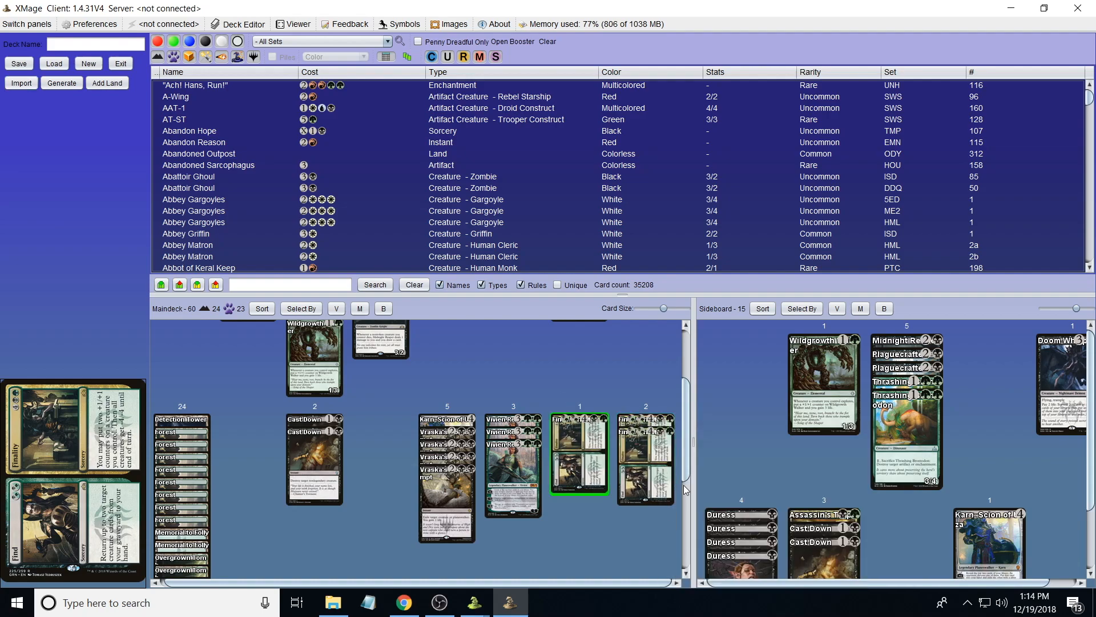
{"action": "mouse_move", "coordinate": [626, 423]}
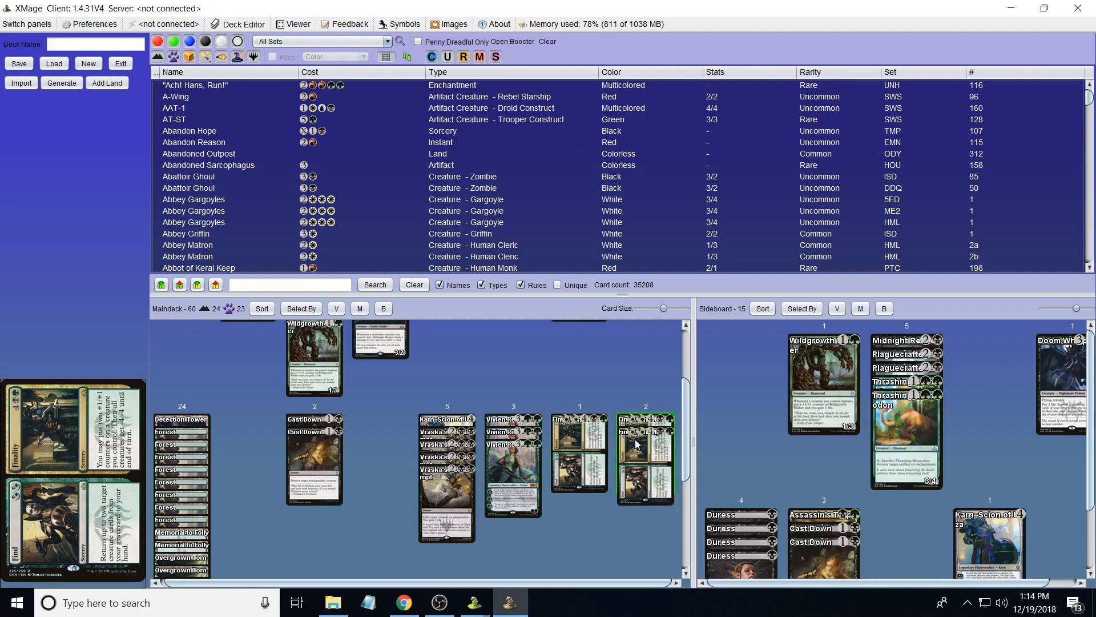
{"action": "mouse_move", "coordinate": [643, 458]}
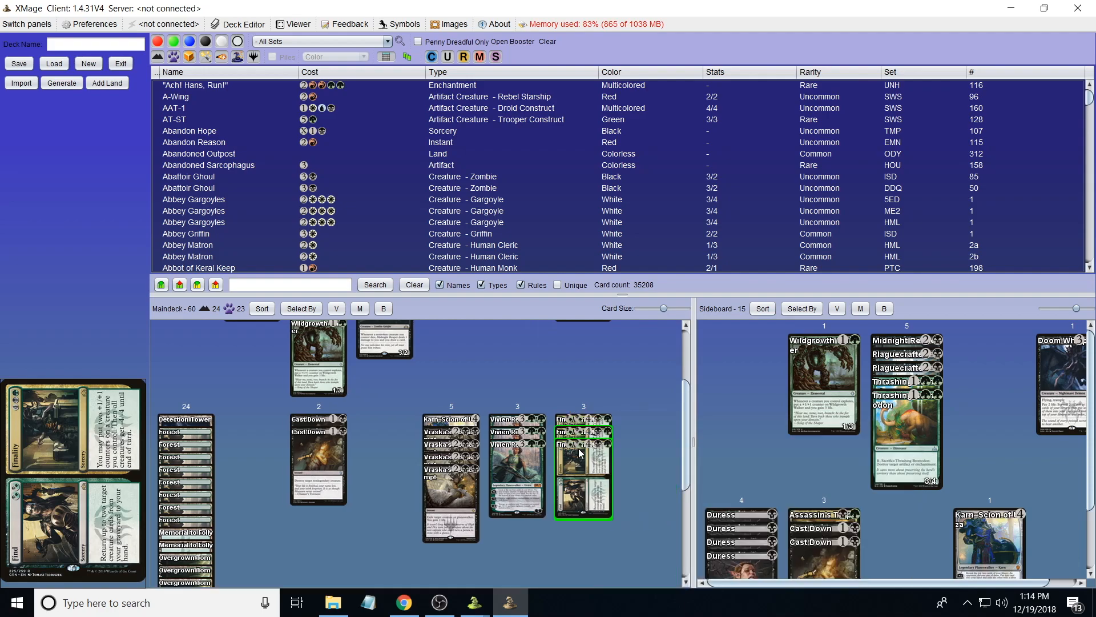
{"action": "scroll", "scroll_direction": "up", "scroll_amount": 3}
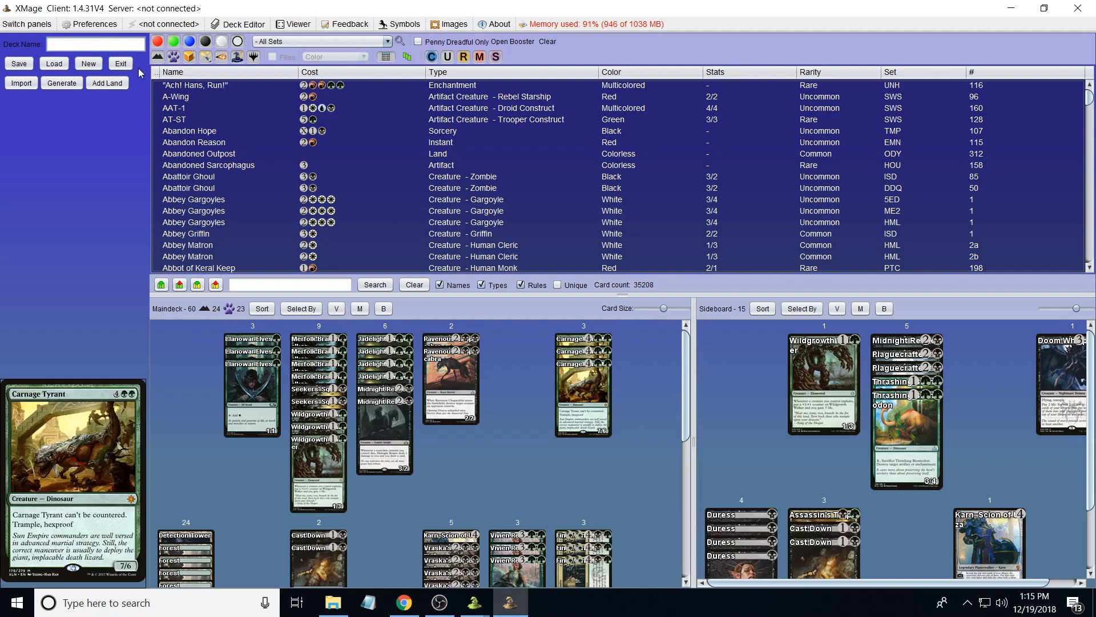
- Name the deck 'Golgari Midrange' and start saving it
{"action": "type", "text": "Golgari"}
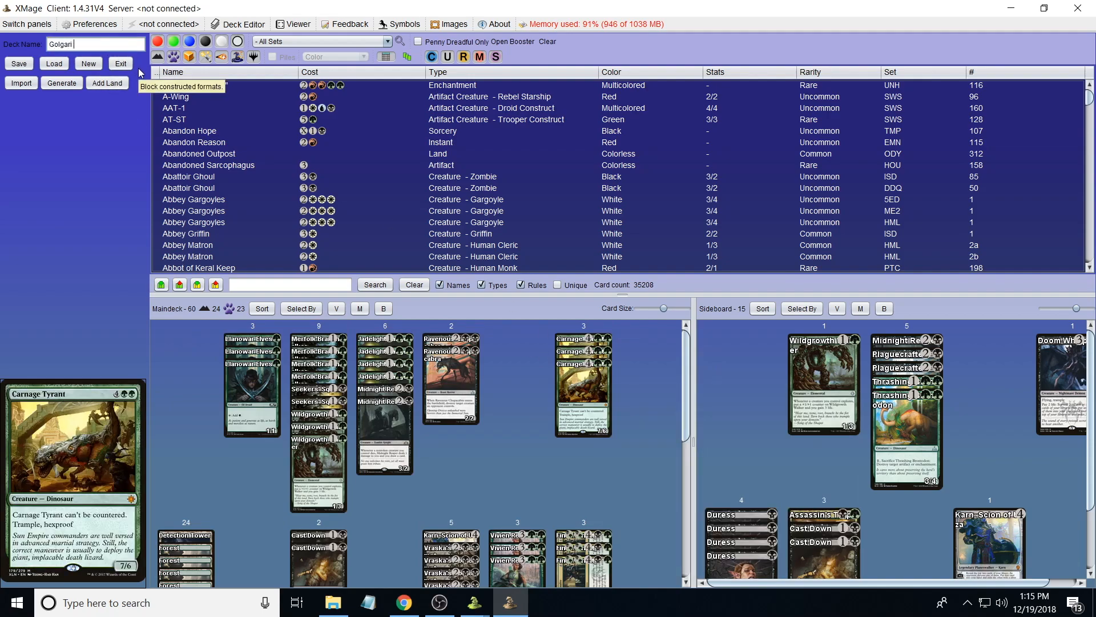
{"action": "type", "text": "Midrange"}
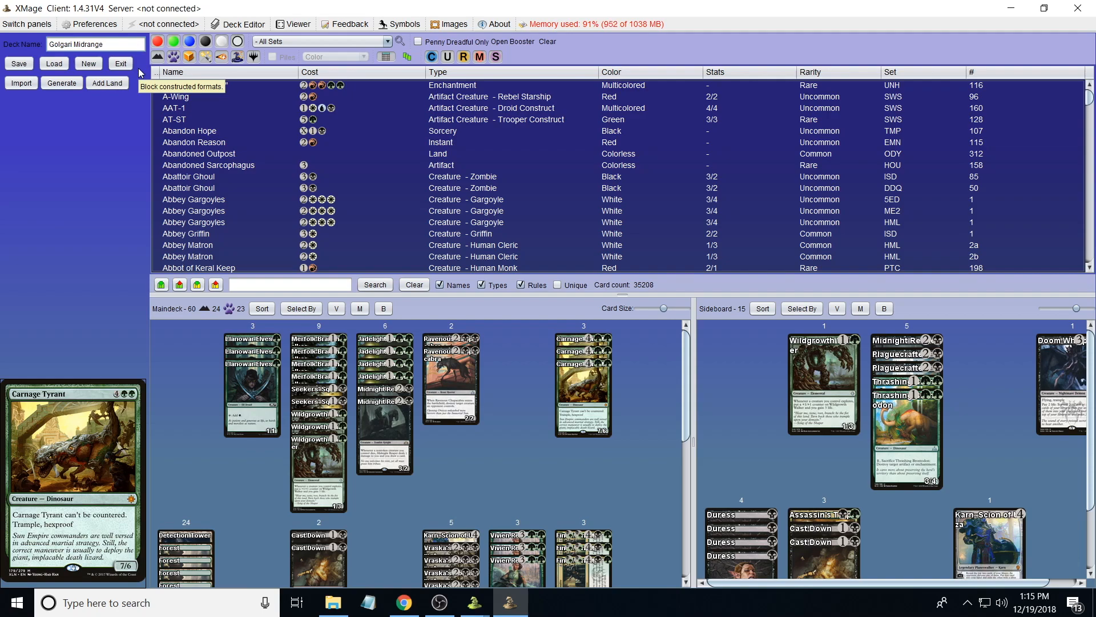
{"action": "left_click", "coordinate": [18, 64]}
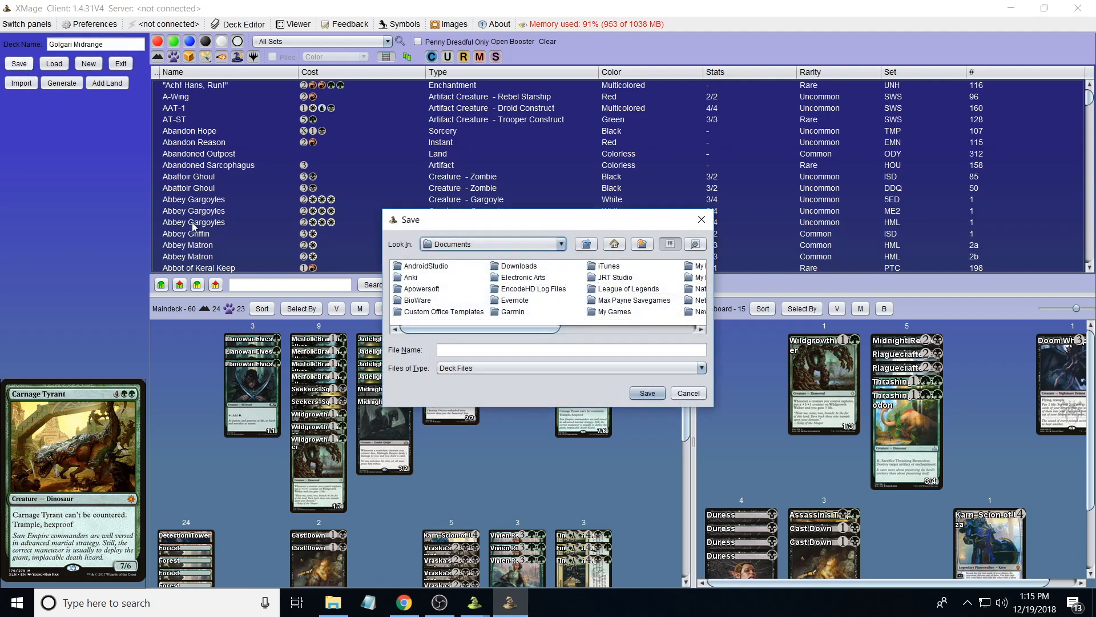
- Browse to xmage-data and create the nested folders 'decks' and 'Standard', ending inside Standard
{"action": "left_click", "coordinate": [560, 244]}
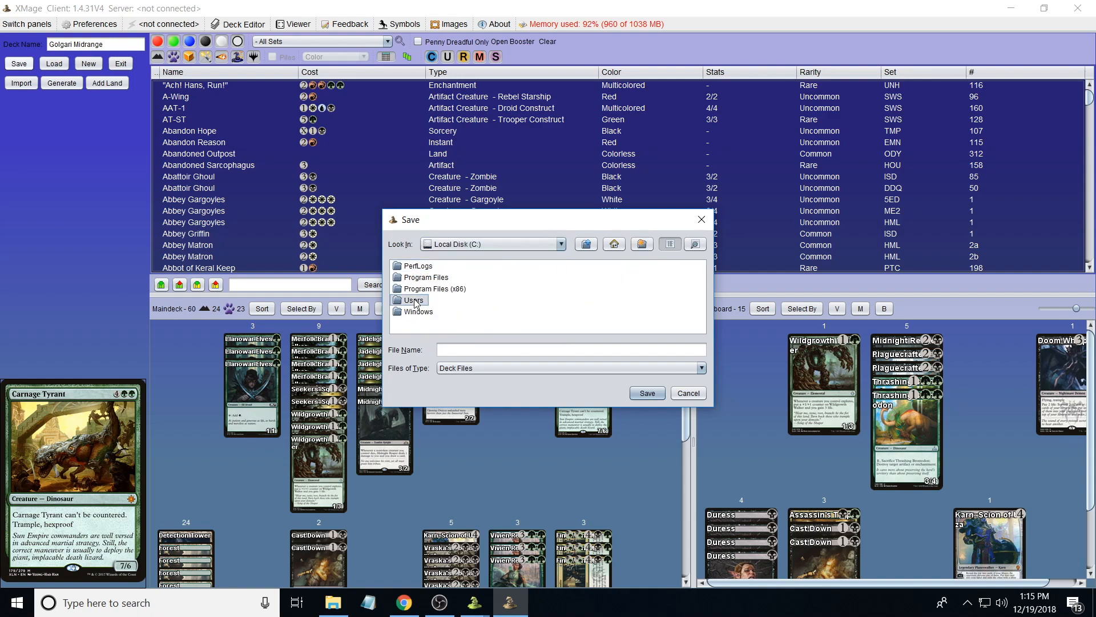
{"action": "double_click", "coordinate": [418, 300]}
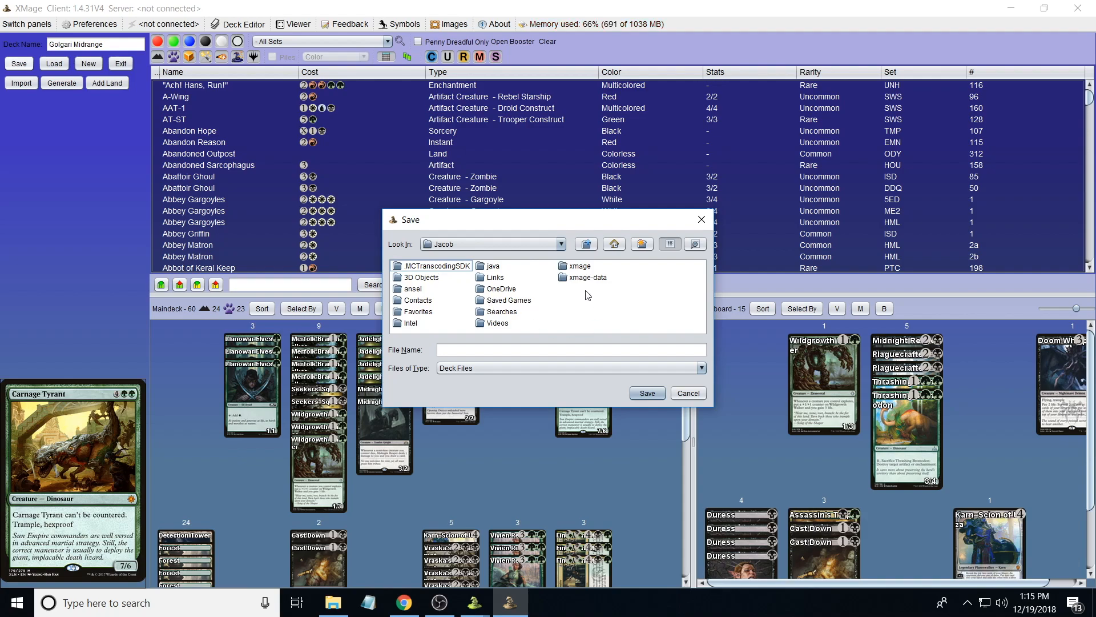
{"action": "double_click", "coordinate": [582, 277]}
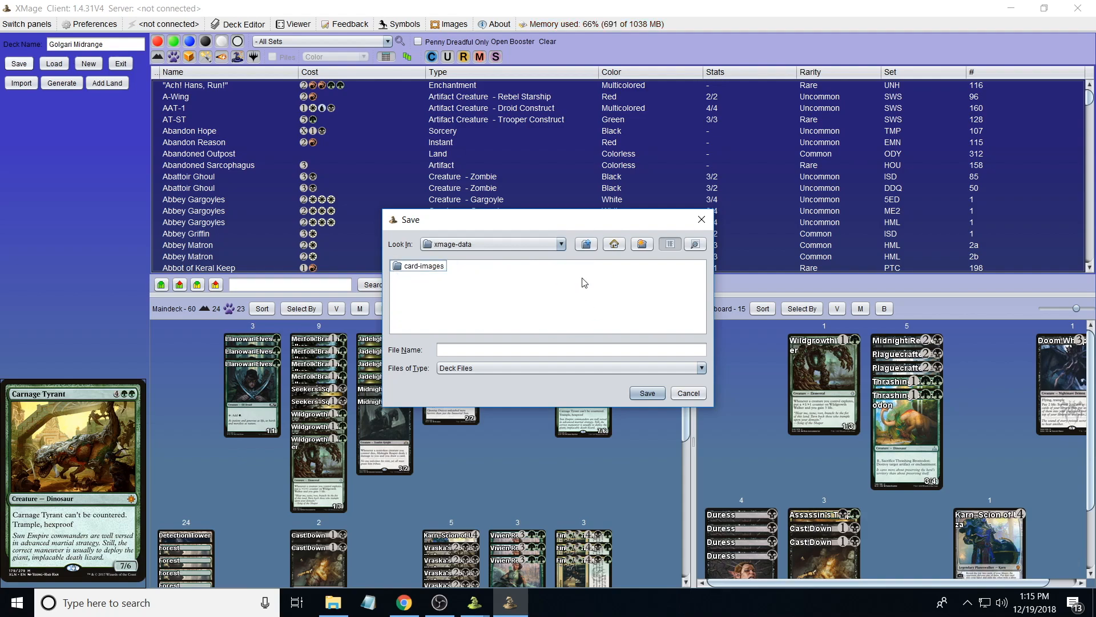
{"action": "left_click", "coordinate": [641, 243]}
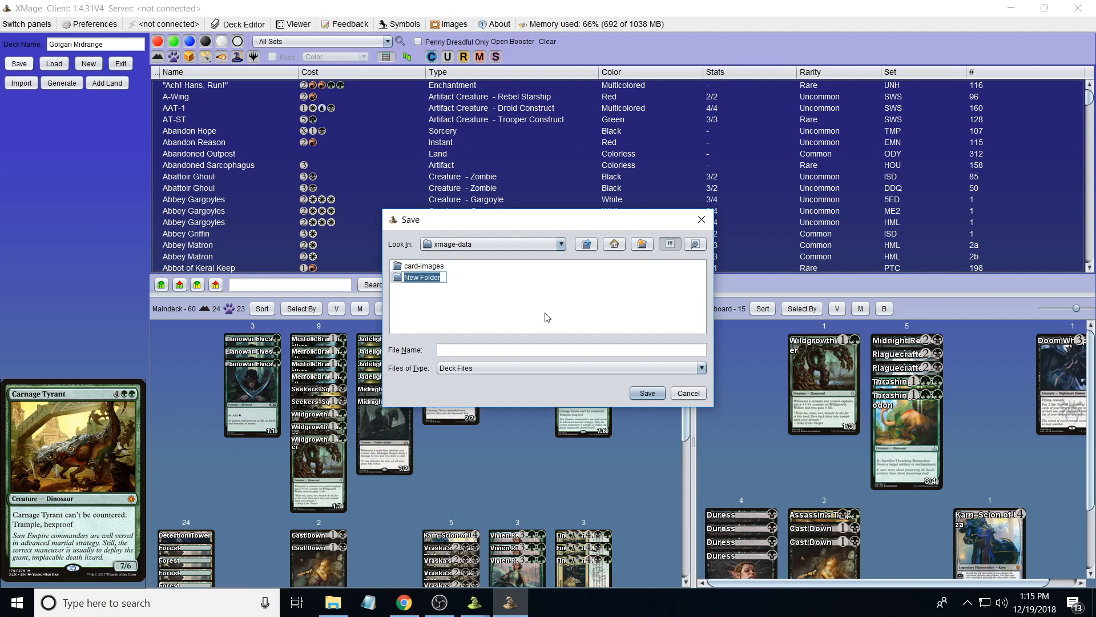
{"action": "type", "text": "decks"}
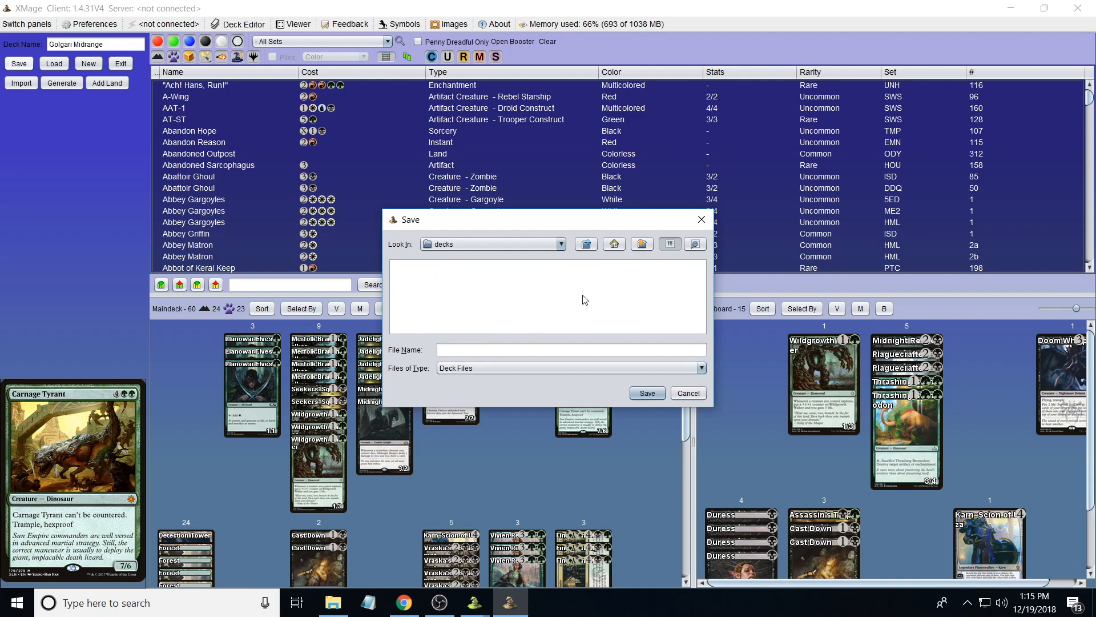
{"action": "left_click", "coordinate": [641, 244]}
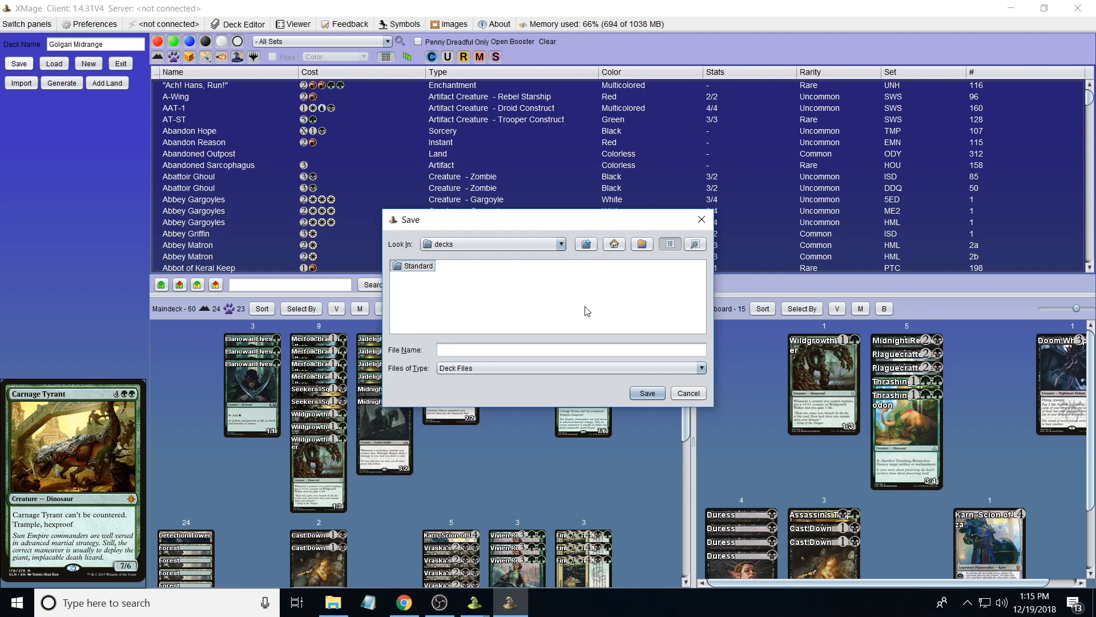
{"action": "mouse_move", "coordinate": [425, 273]}
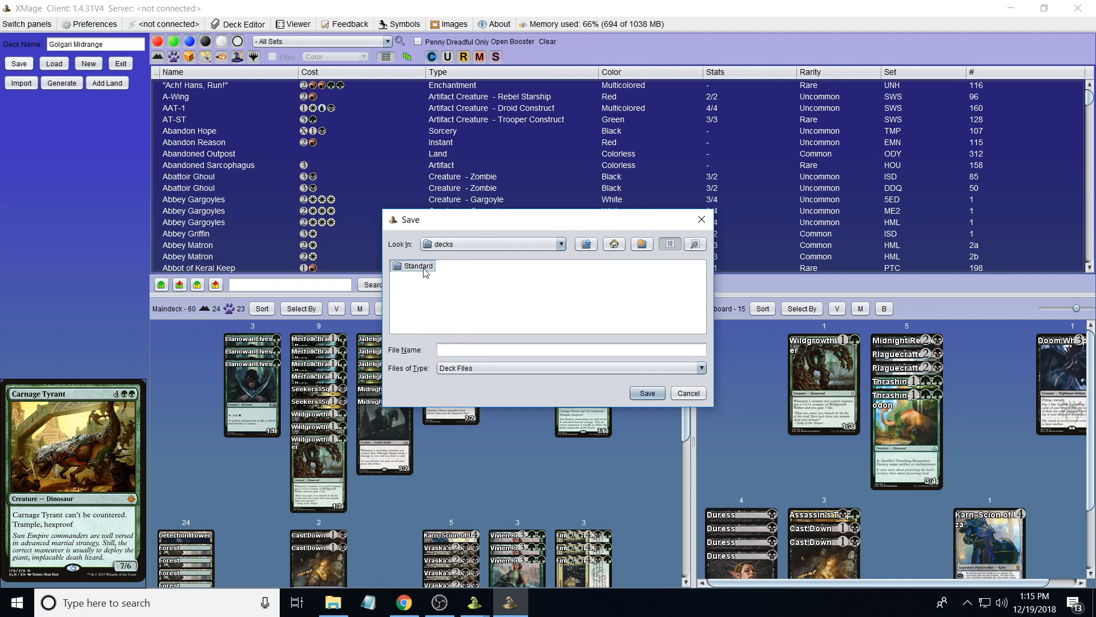
{"action": "double_click", "coordinate": [412, 266]}
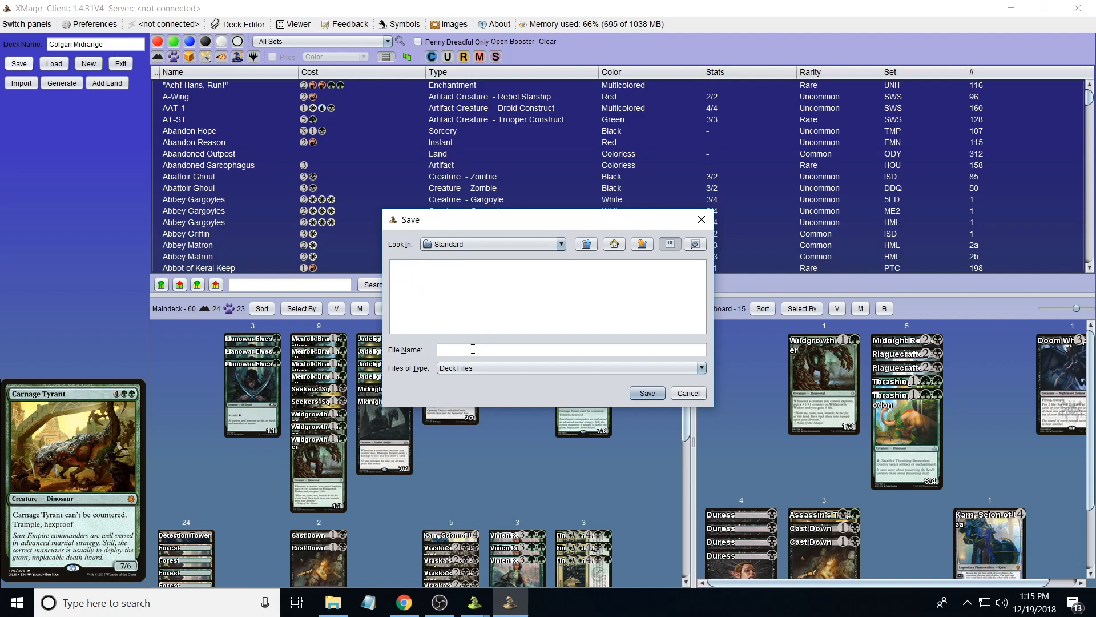
- Save the deck file there under the name 'Golgari Mid…'
{"action": "type", "text": "Golga"}
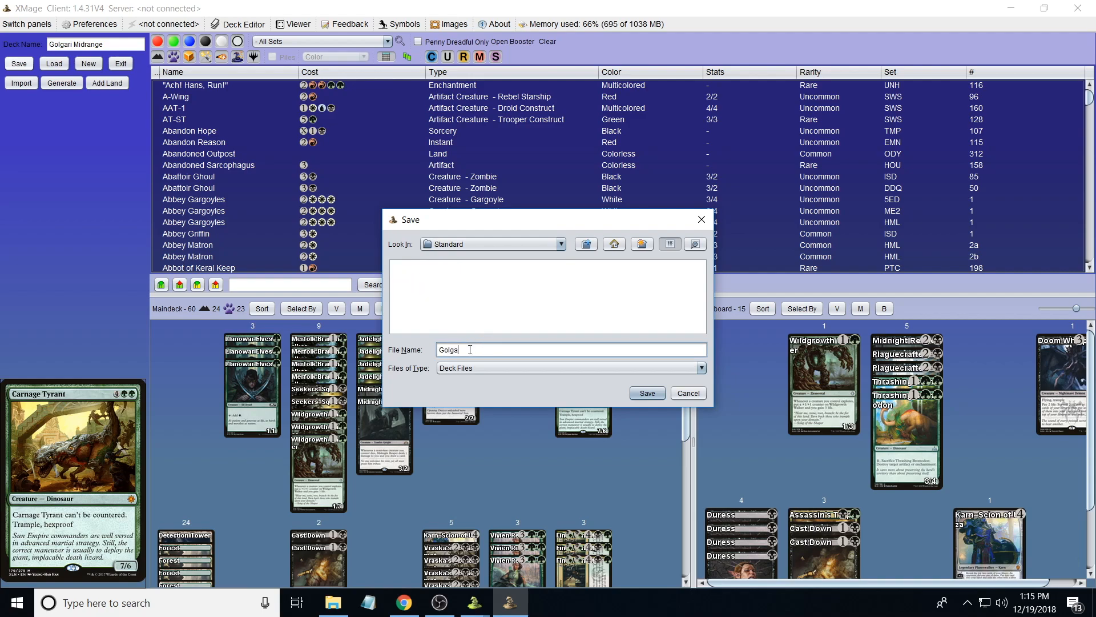
{"action": "type", "text": "ri Mid"}
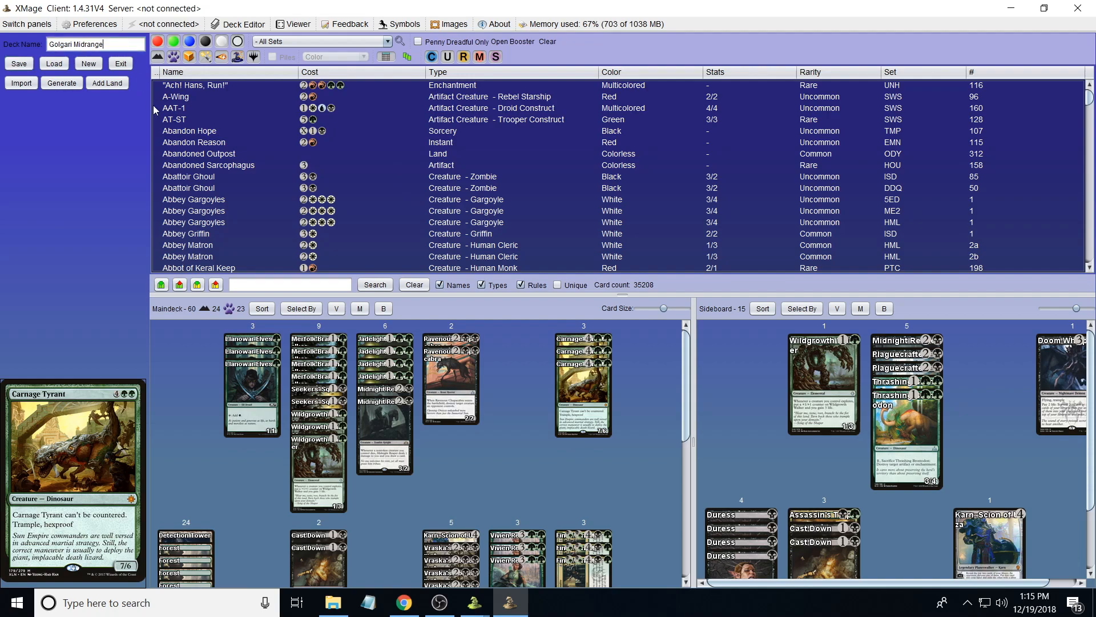
{"action": "mouse_move", "coordinate": [139, 217]}
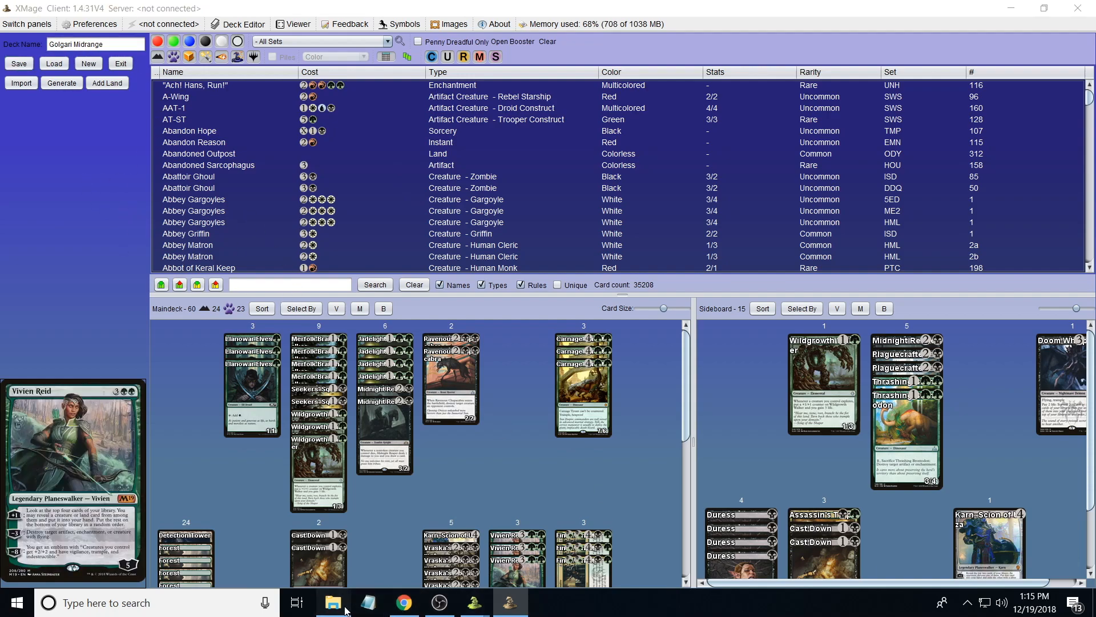
- Browse xmage-data\decks\Standard and open the Golgari Midrange .dck file in Notepad
{"action": "left_click", "coordinate": [333, 602]}
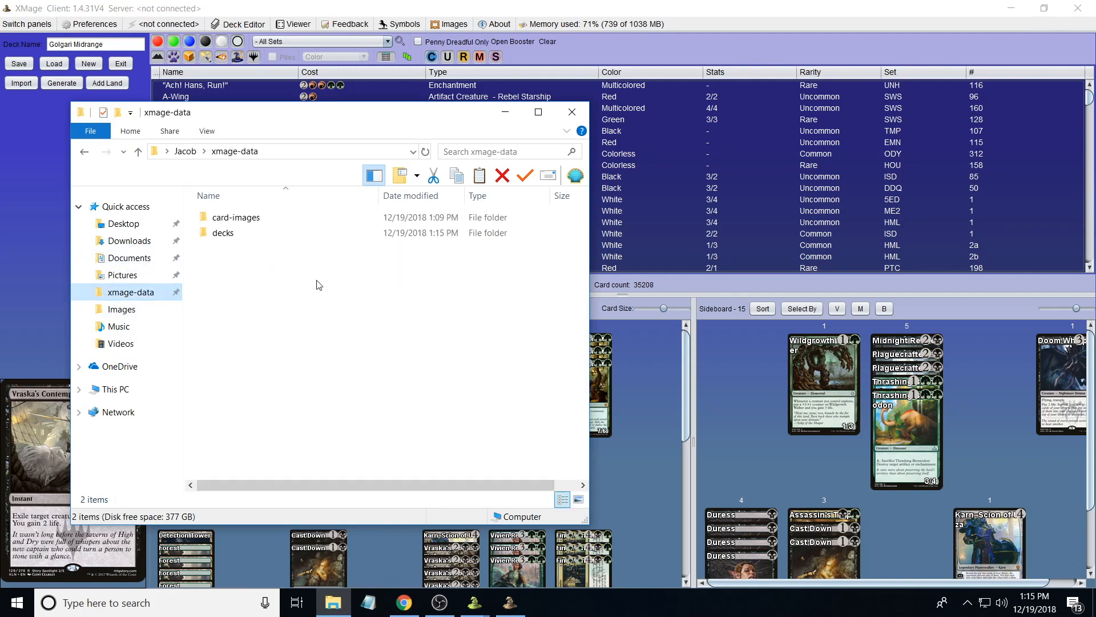
{"action": "double_click", "coordinate": [222, 232]}
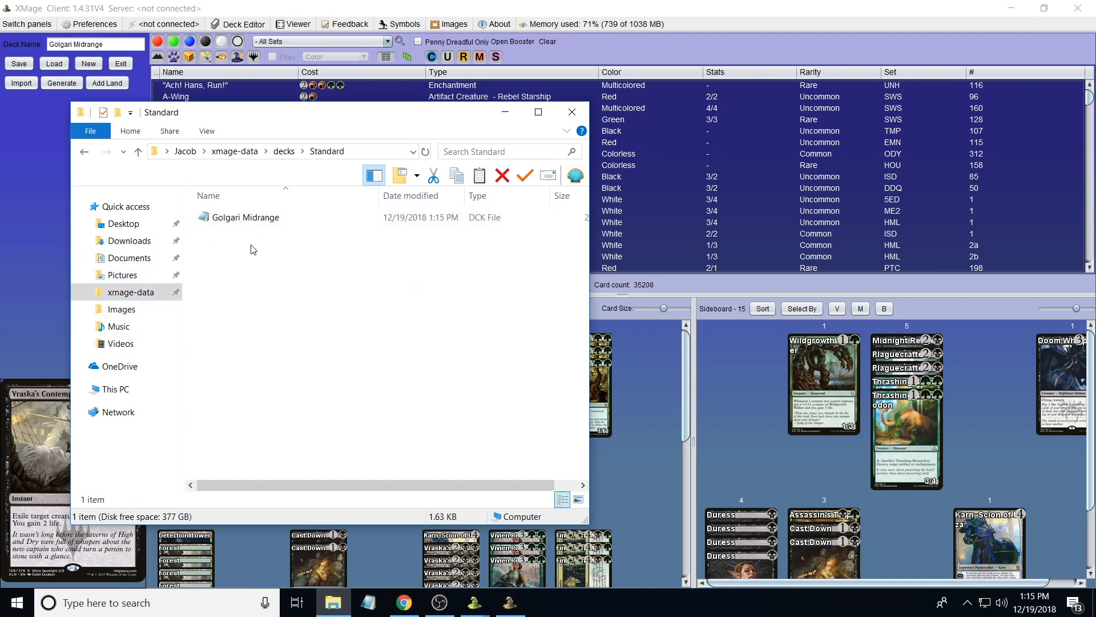
{"action": "left_click", "coordinate": [245, 217]}
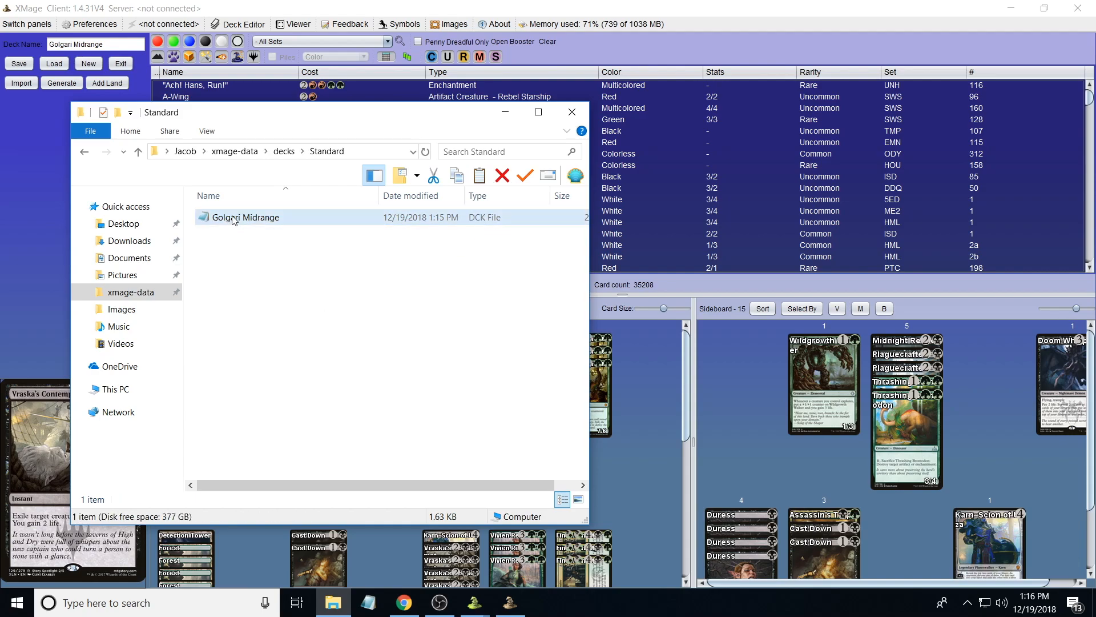
{"action": "double_click", "coordinate": [244, 217]}
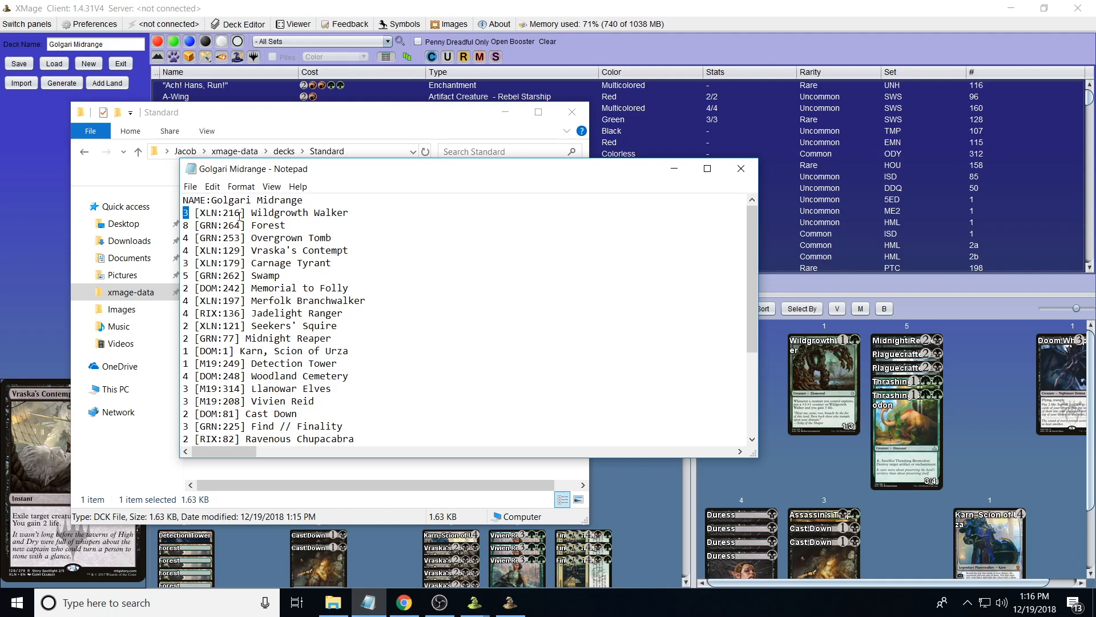
- Inspect set codes and card lines in the .dck text, scroll across it, then close Notepad
{"action": "double_click", "coordinate": [219, 213]}
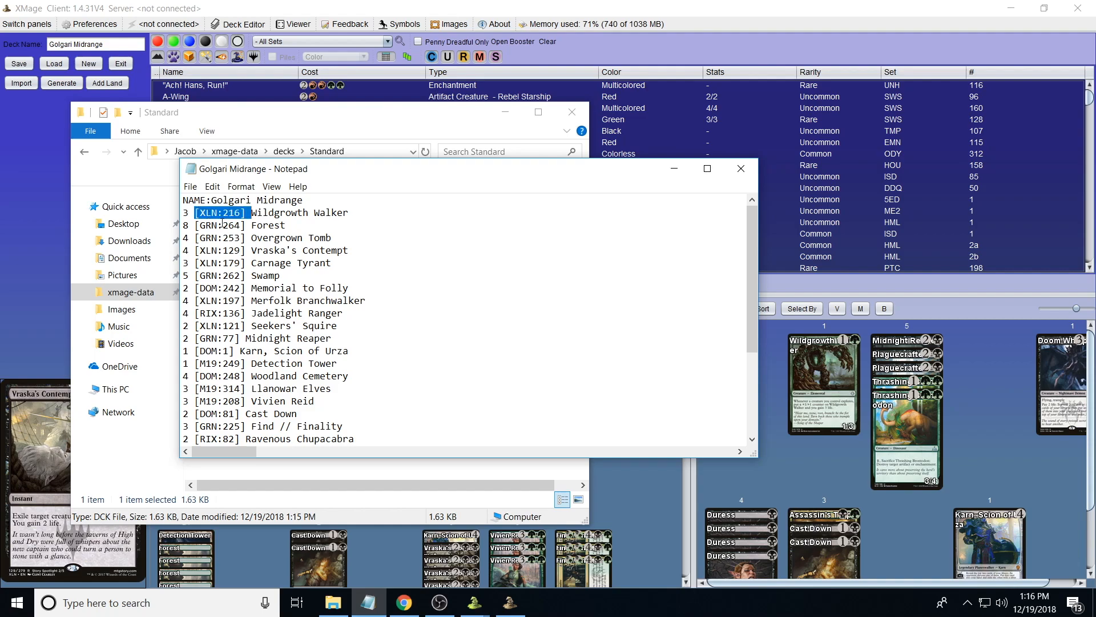
{"action": "left_click", "coordinate": [253, 237]}
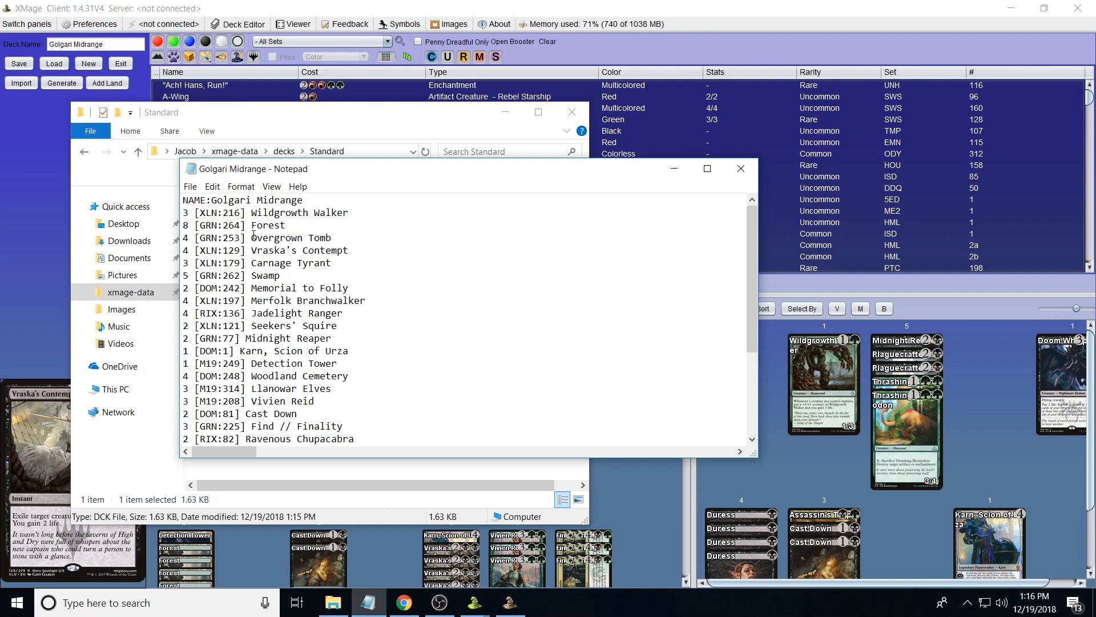
{"action": "mouse_move", "coordinate": [228, 249]}
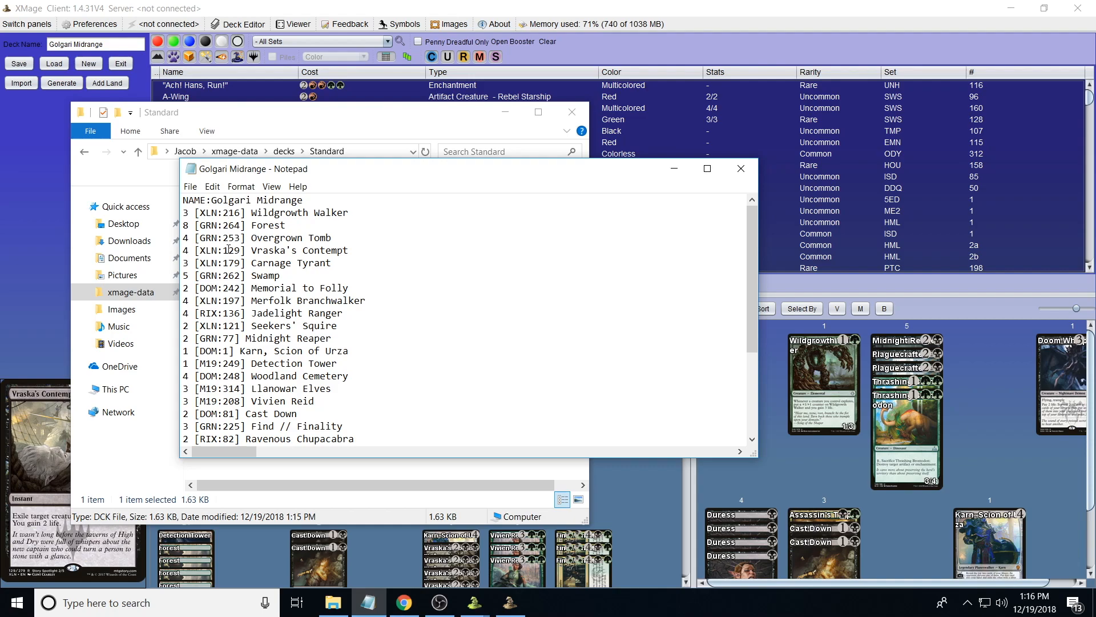
{"action": "mouse_move", "coordinate": [266, 275]}
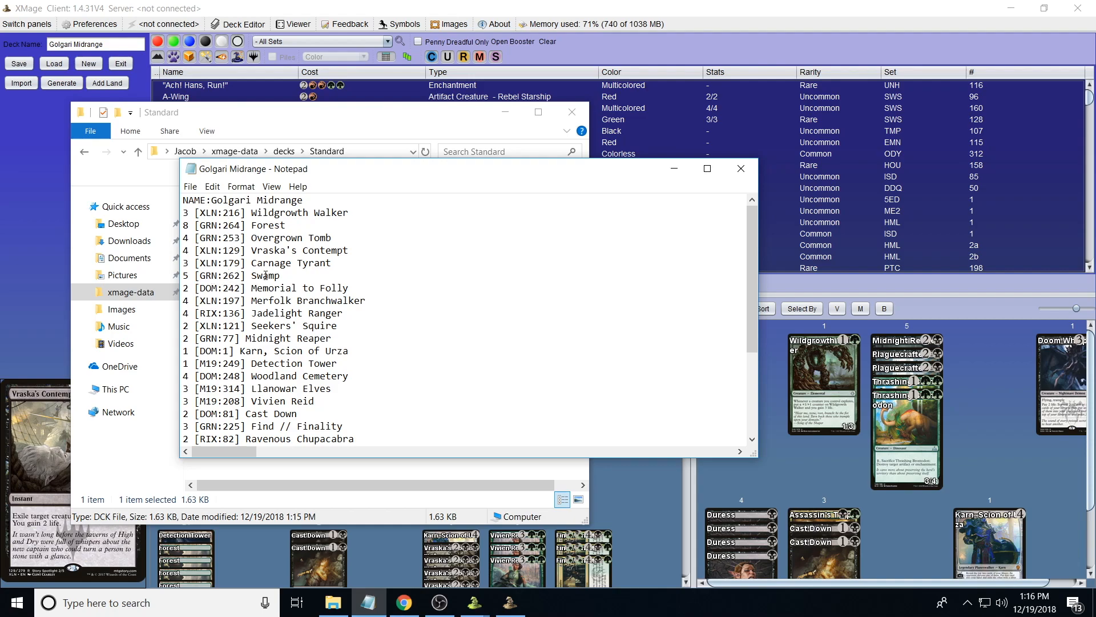
{"action": "double_click", "coordinate": [220, 276]}
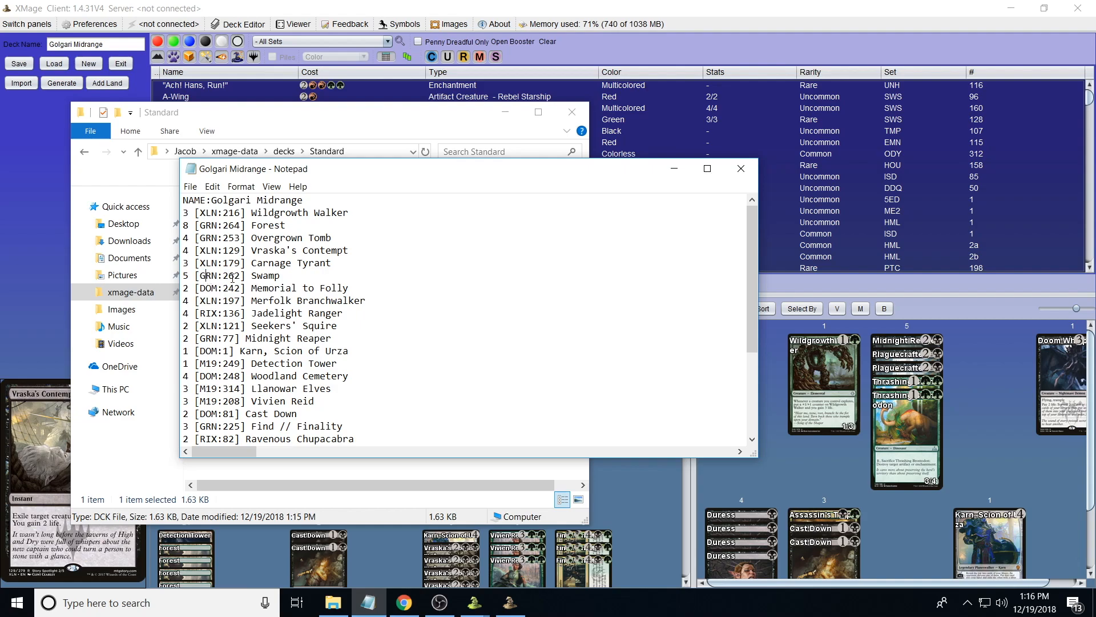
{"action": "double_click", "coordinate": [220, 275]}
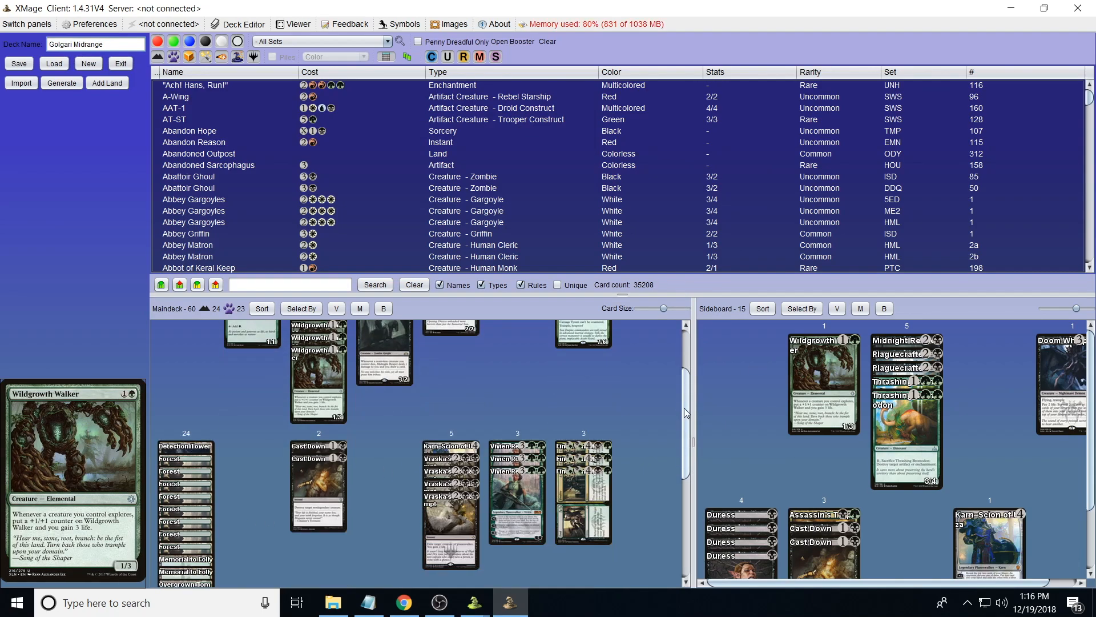
{"action": "scroll", "scroll_direction": "down", "scroll_amount": 3}
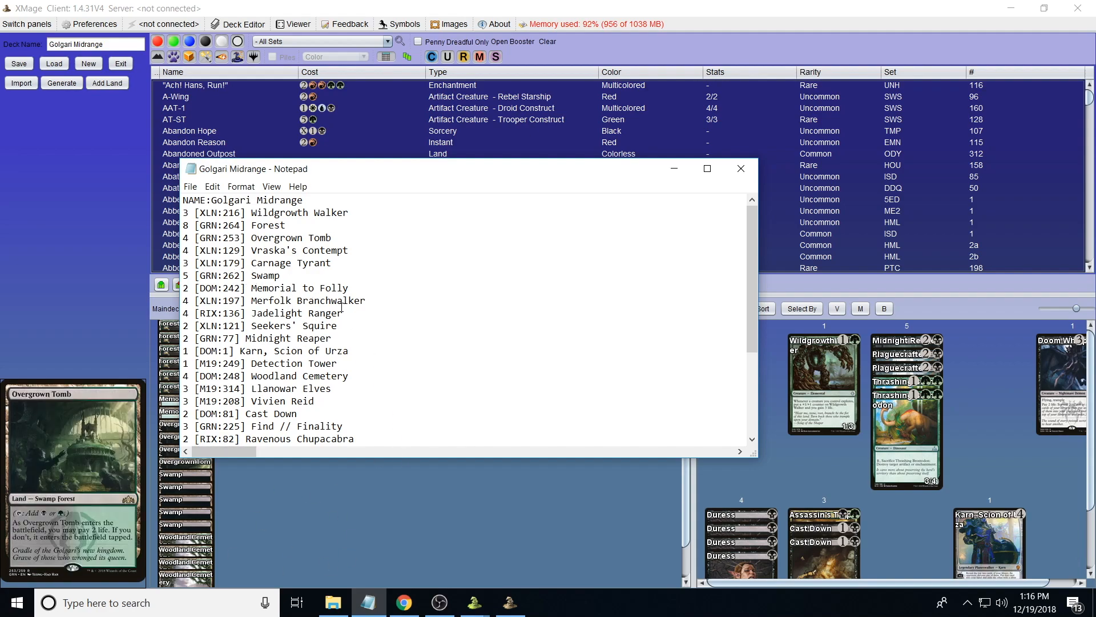
{"action": "scroll", "scroll_direction": "down", "scroll_amount": 3}
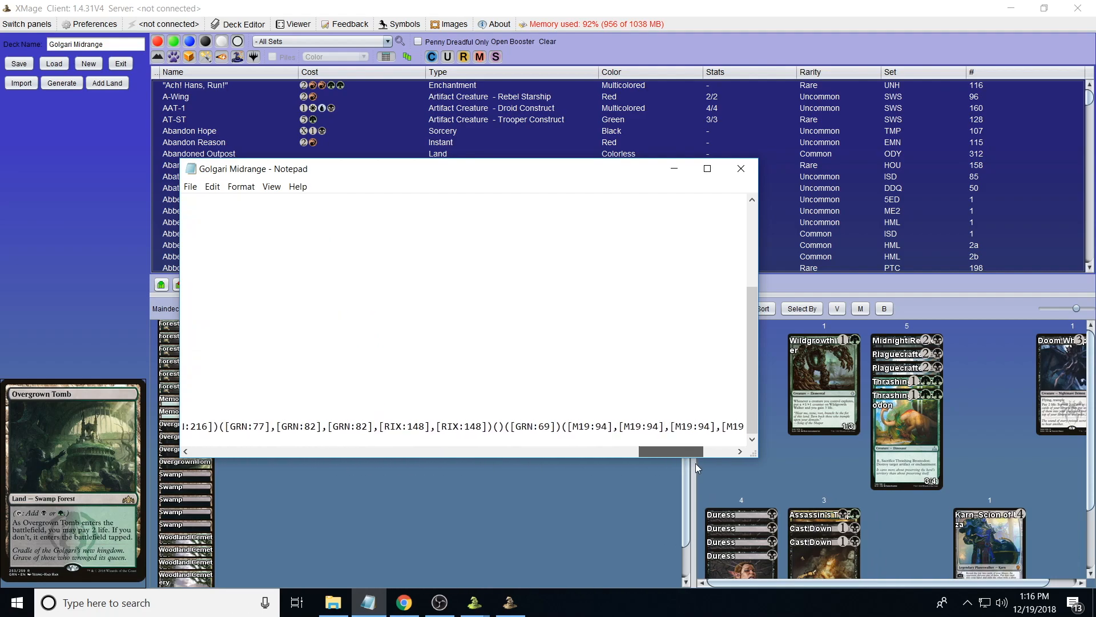
{"action": "left_click", "coordinate": [740, 169]}
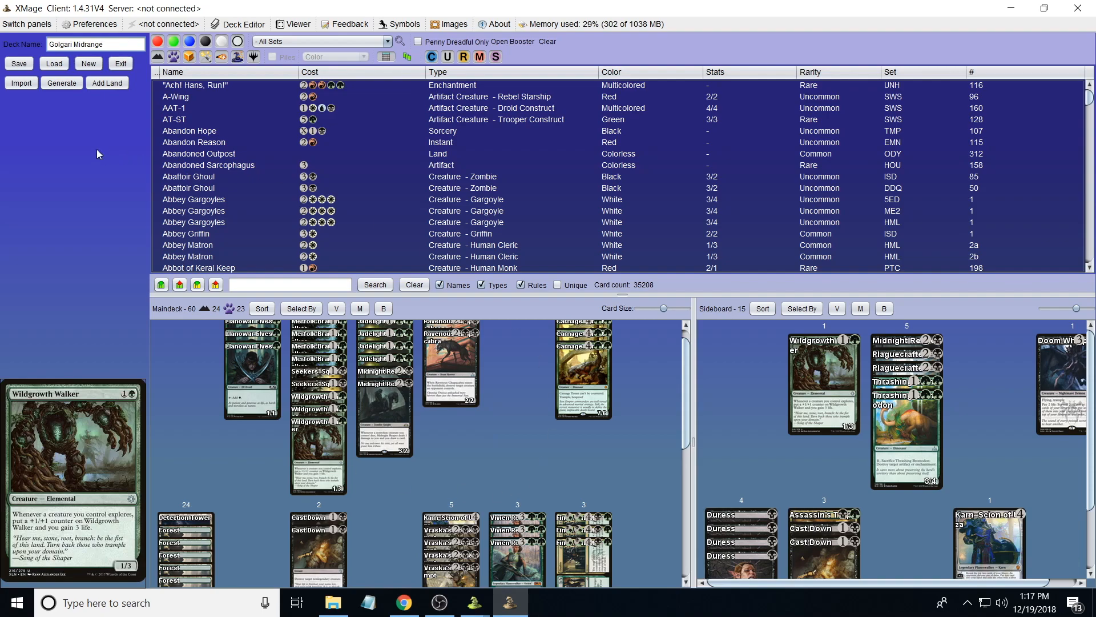
{"action": "mouse_move", "coordinate": [134, 114]}
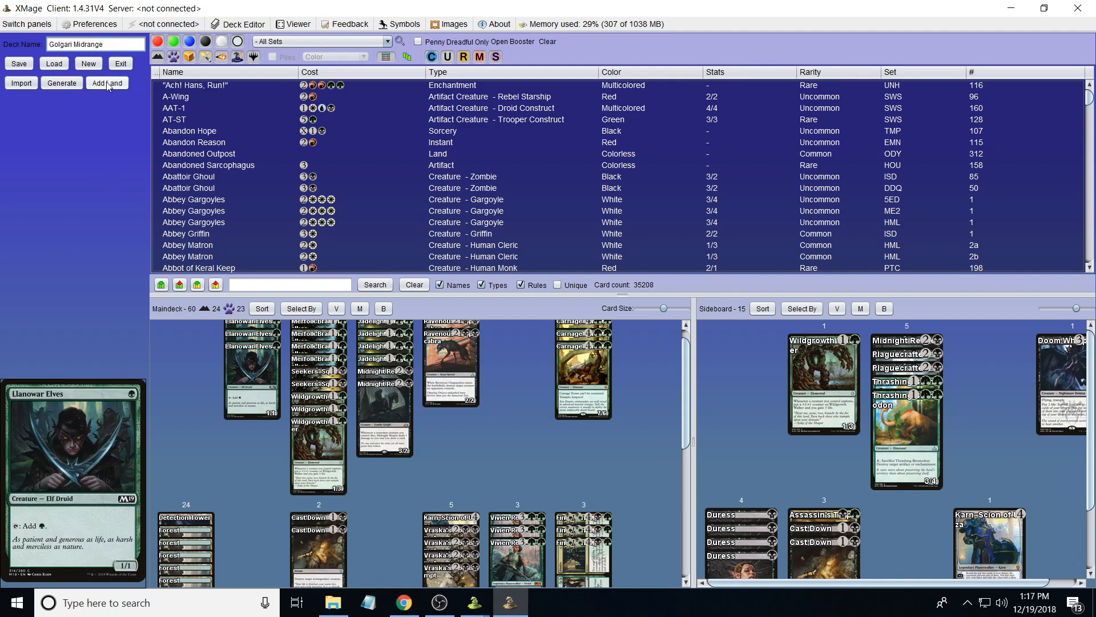
{"action": "left_click", "coordinate": [106, 83]}
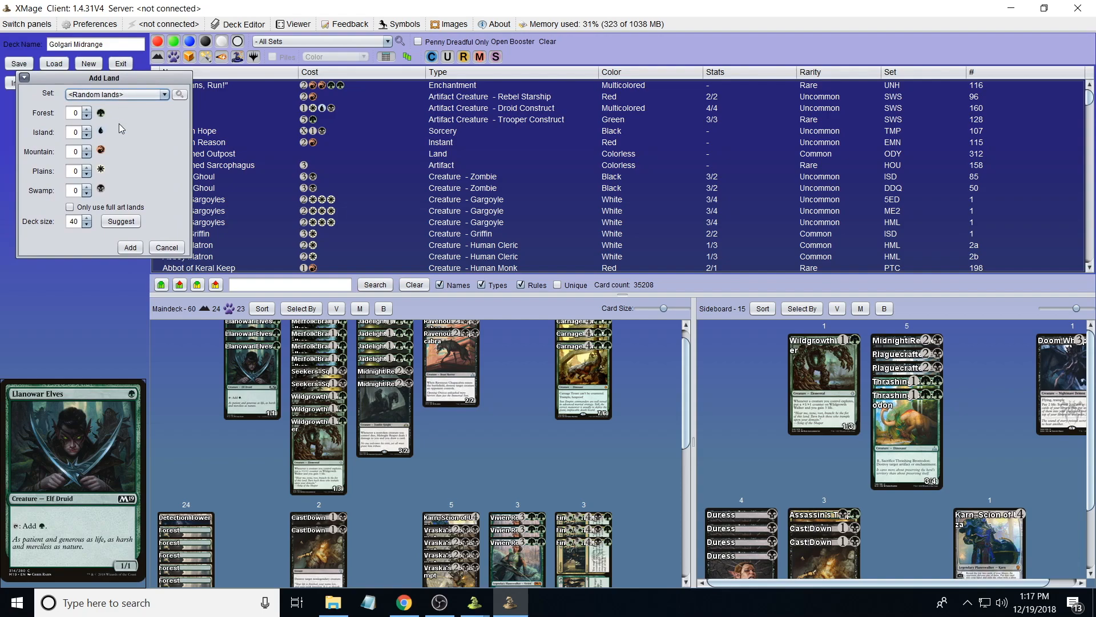
{"action": "mouse_move", "coordinate": [136, 91]}
{"action": "type", "text": "4"}
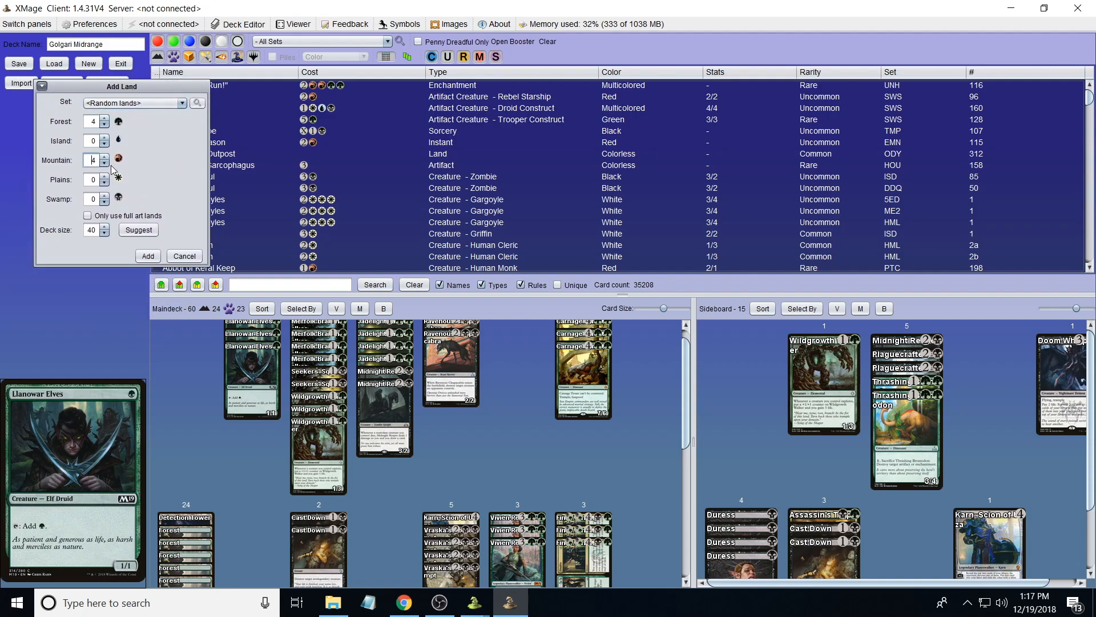
{"action": "left_click", "coordinate": [102, 164]}
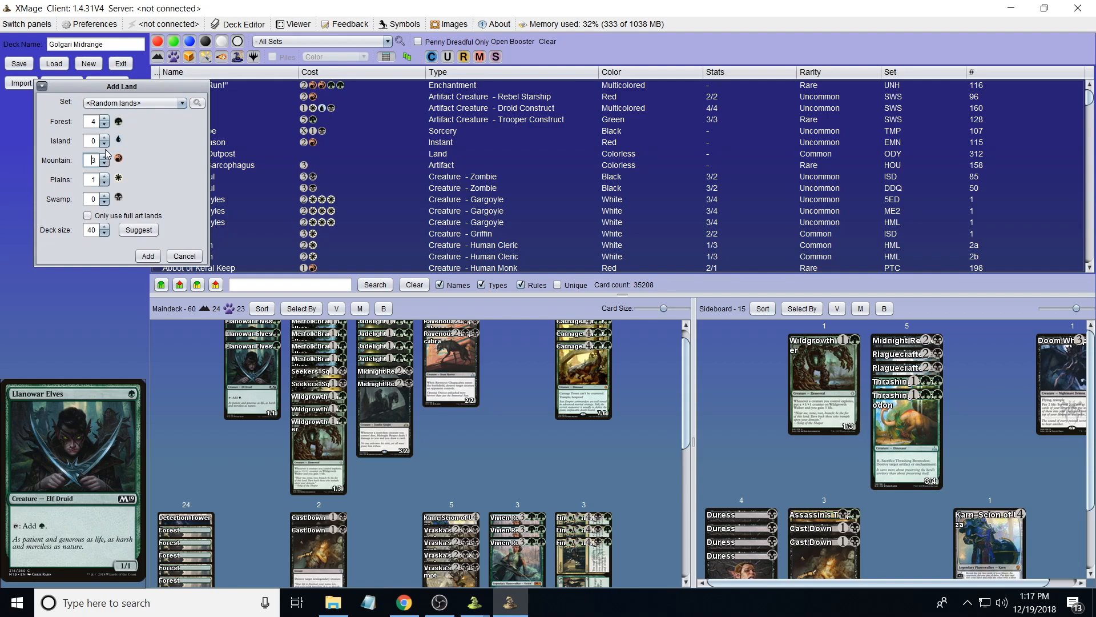
{"action": "left_click", "coordinate": [105, 156]}
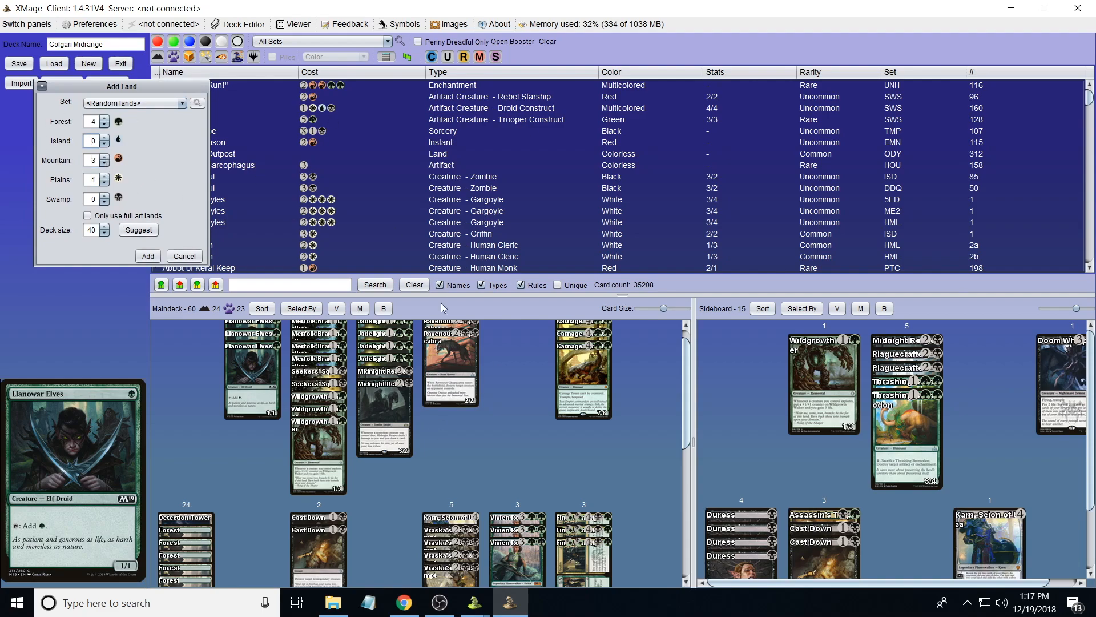
{"action": "mouse_move", "coordinate": [158, 193]}
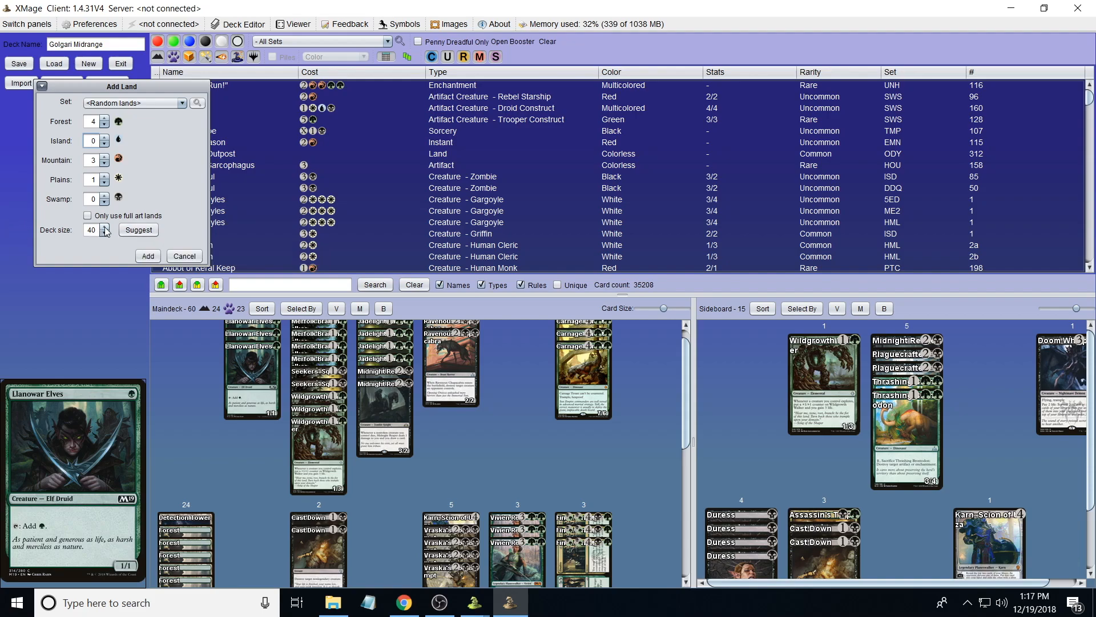
{"action": "mouse_move", "coordinate": [139, 230]}
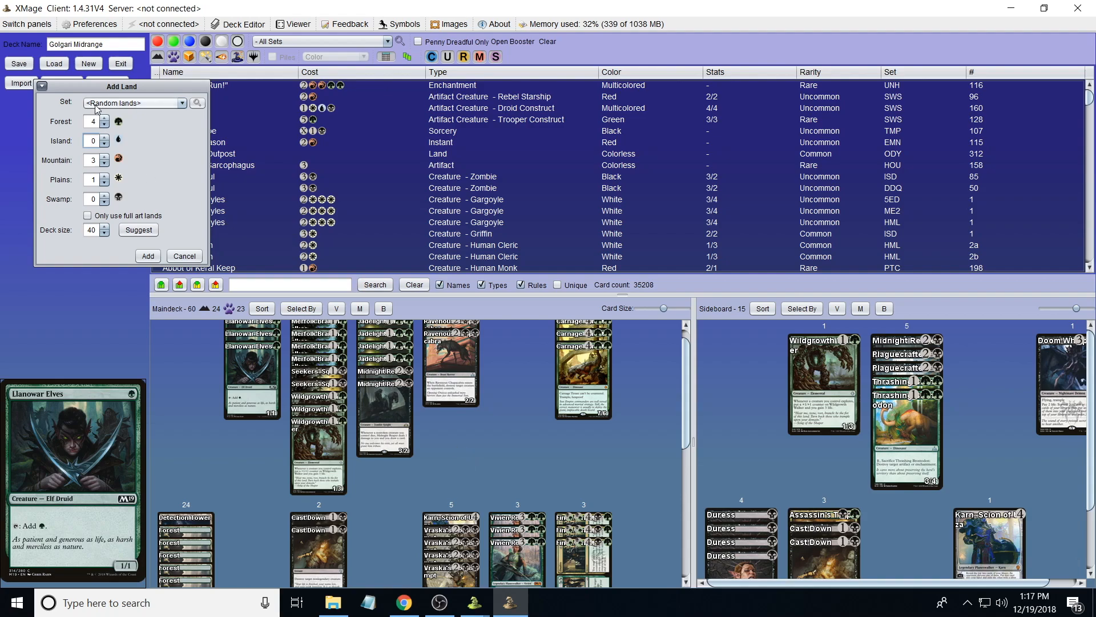
{"action": "mouse_move", "coordinate": [174, 212]}
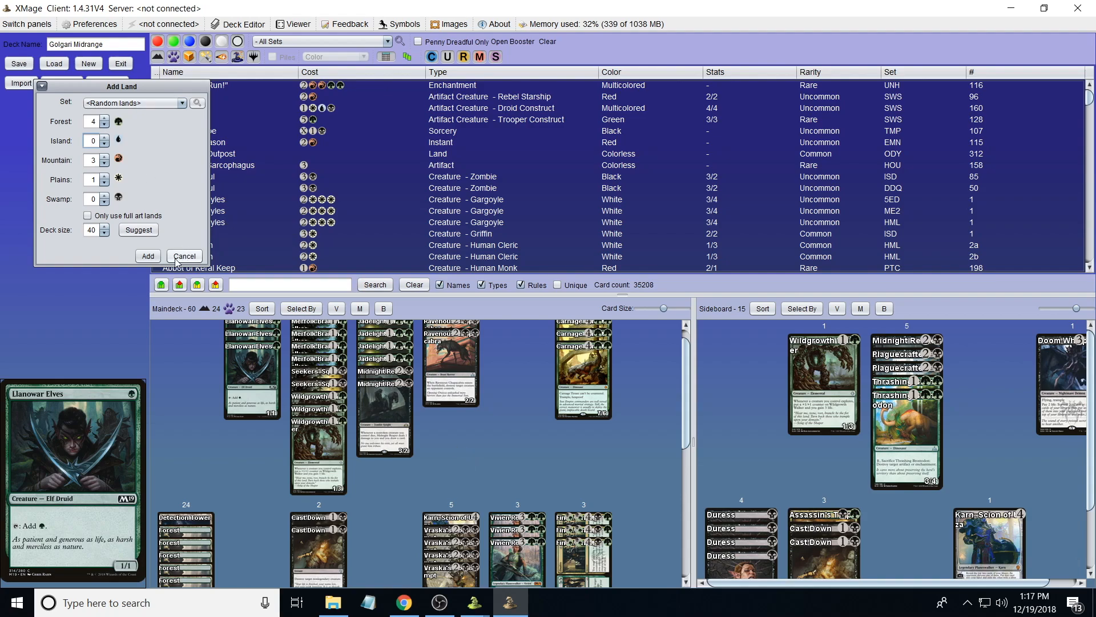
{"action": "left_click", "coordinate": [185, 256]}
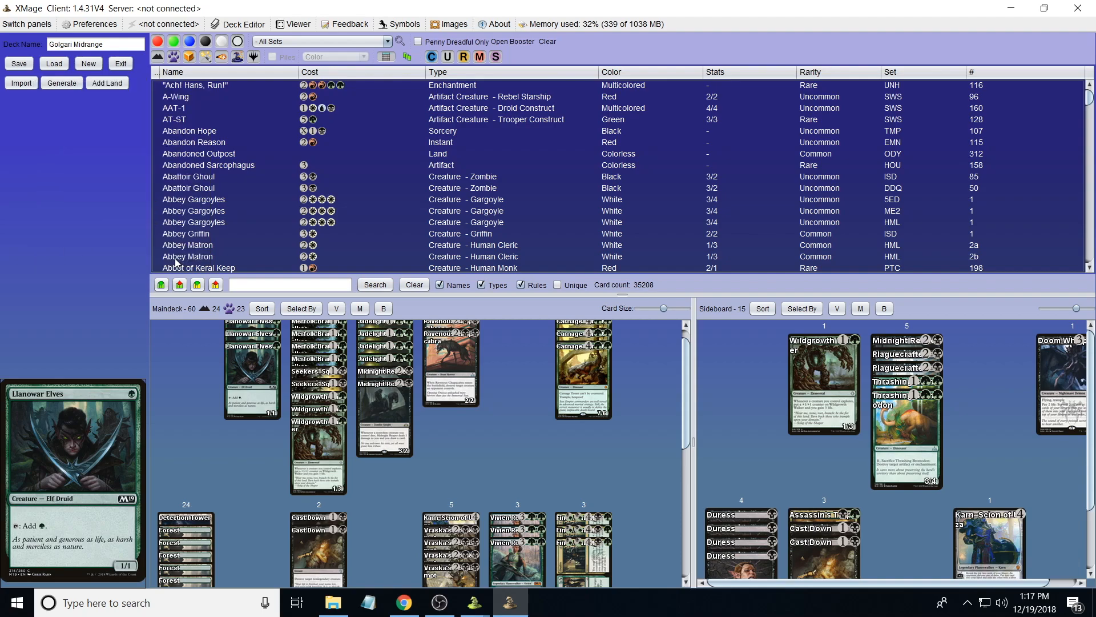
{"action": "mouse_move", "coordinate": [133, 198]}
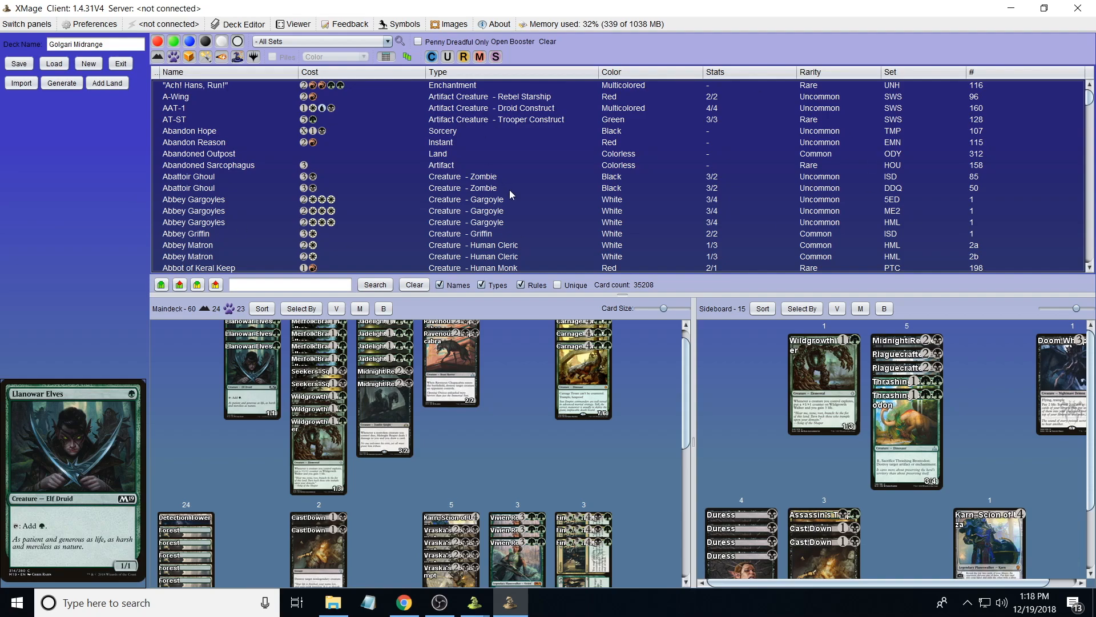
{"action": "mouse_move", "coordinate": [684, 379]}
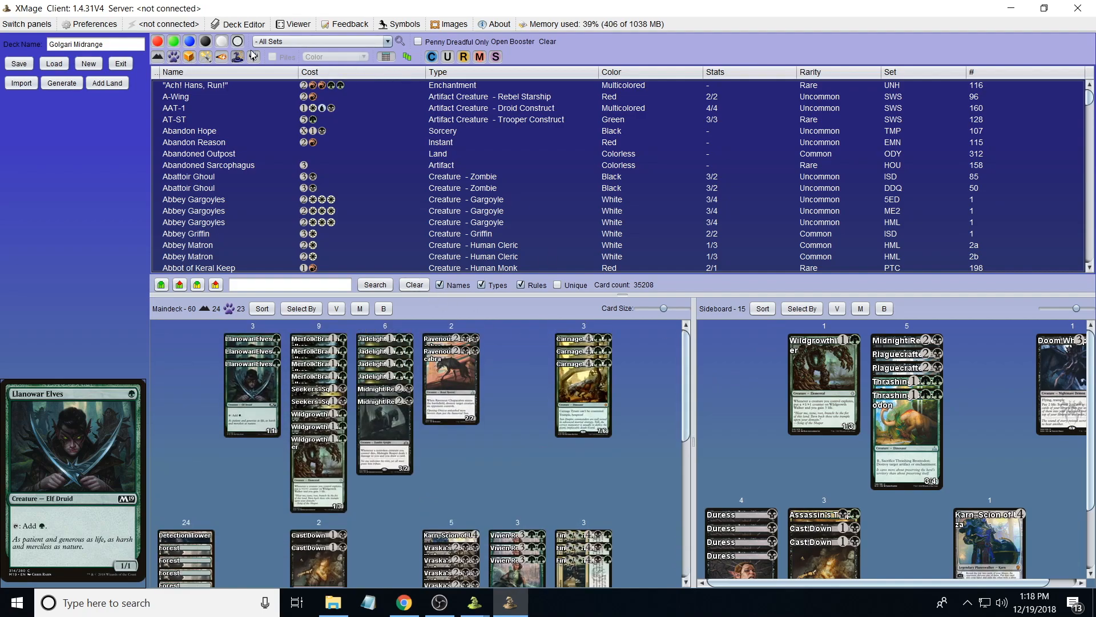
{"action": "left_click", "coordinate": [322, 41]}
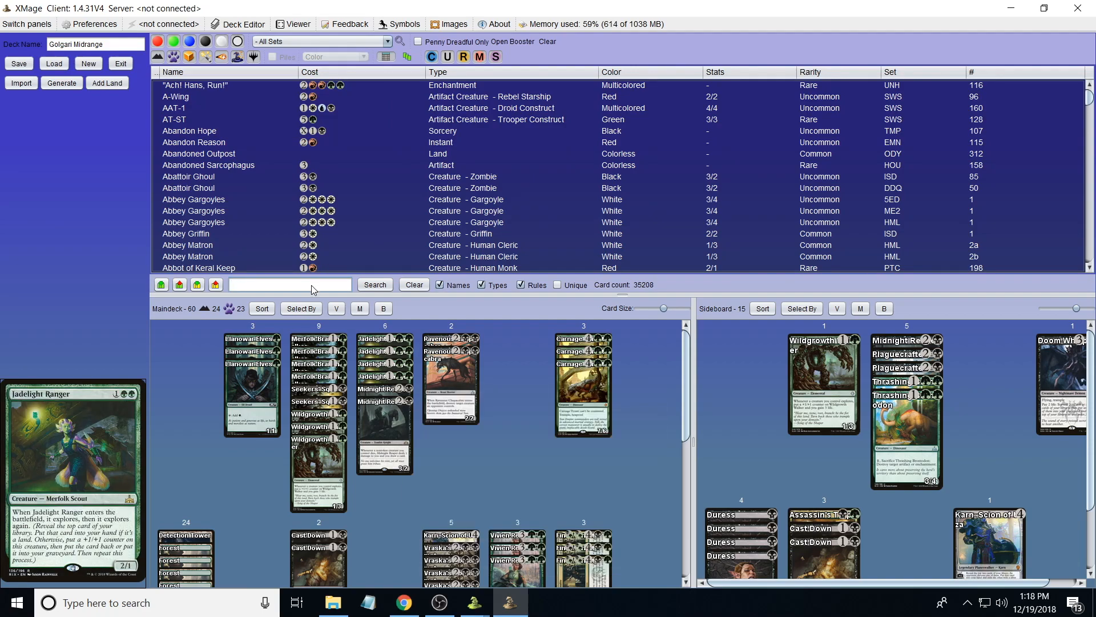
{"action": "mouse_move", "coordinate": [313, 289]}
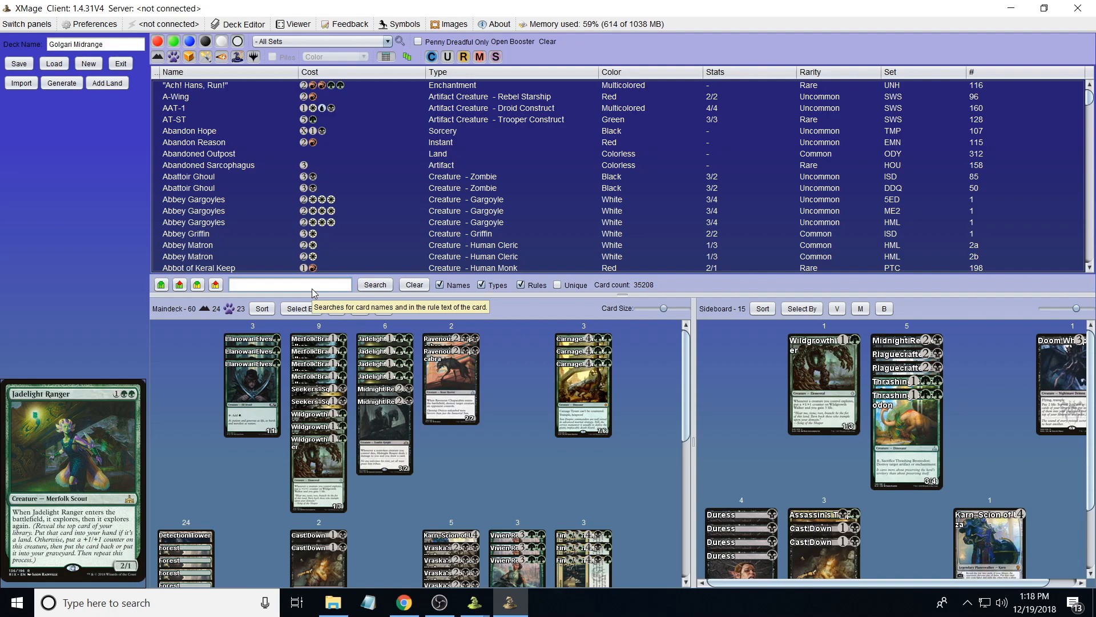
- Correct the misspelled search to 'impos' and run the card name search
{"action": "type", "text": "imo"}
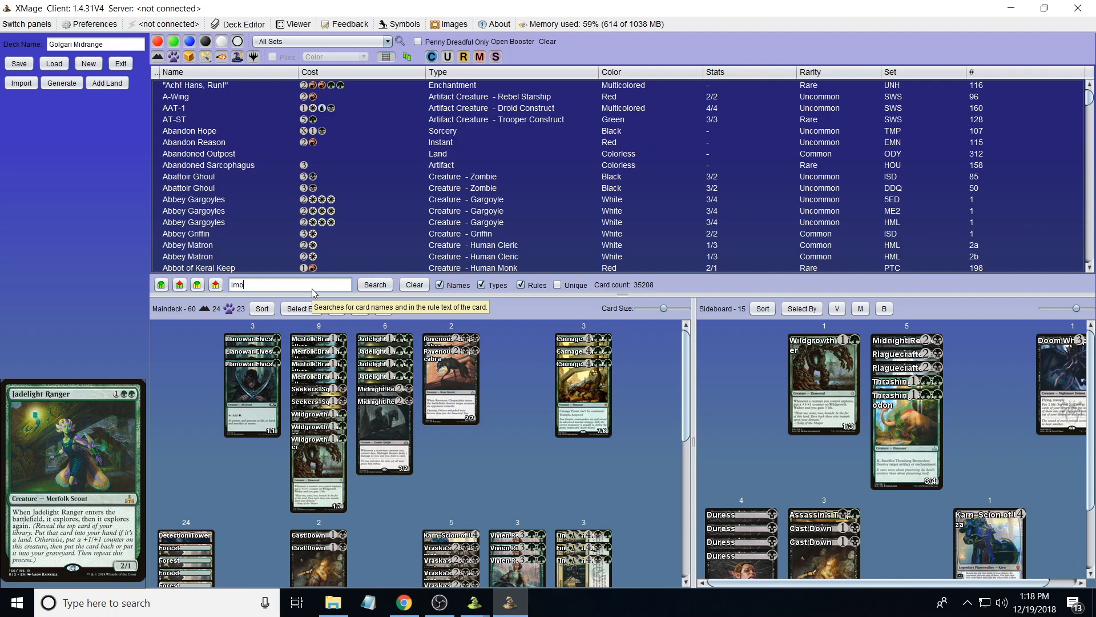
{"action": "type", "text": "sing sou"}
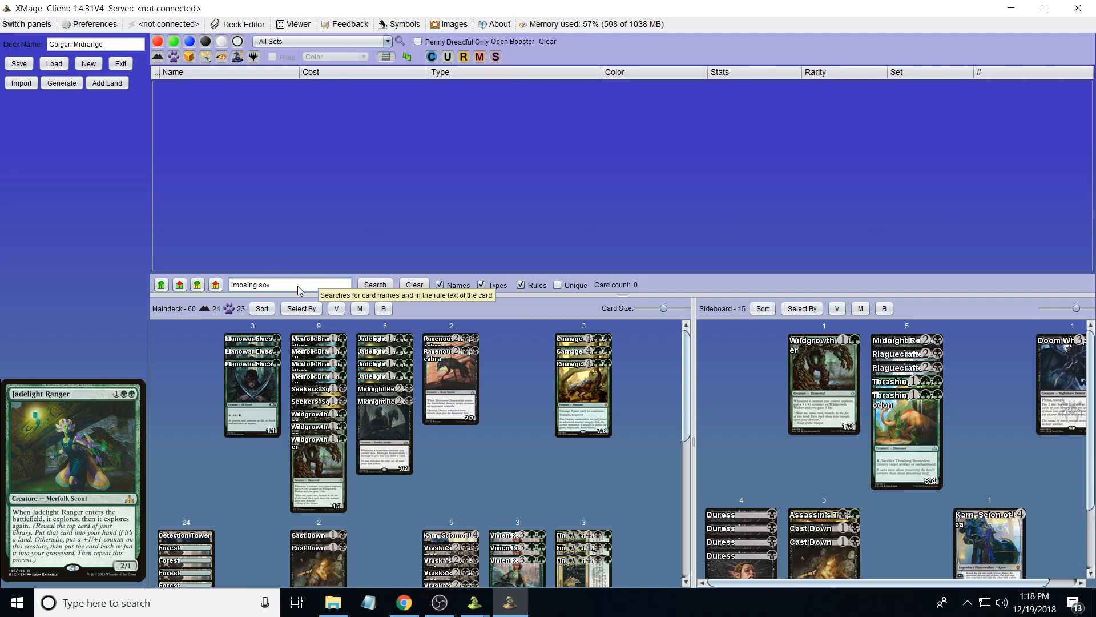
{"action": "key", "text": "BackSpace"}
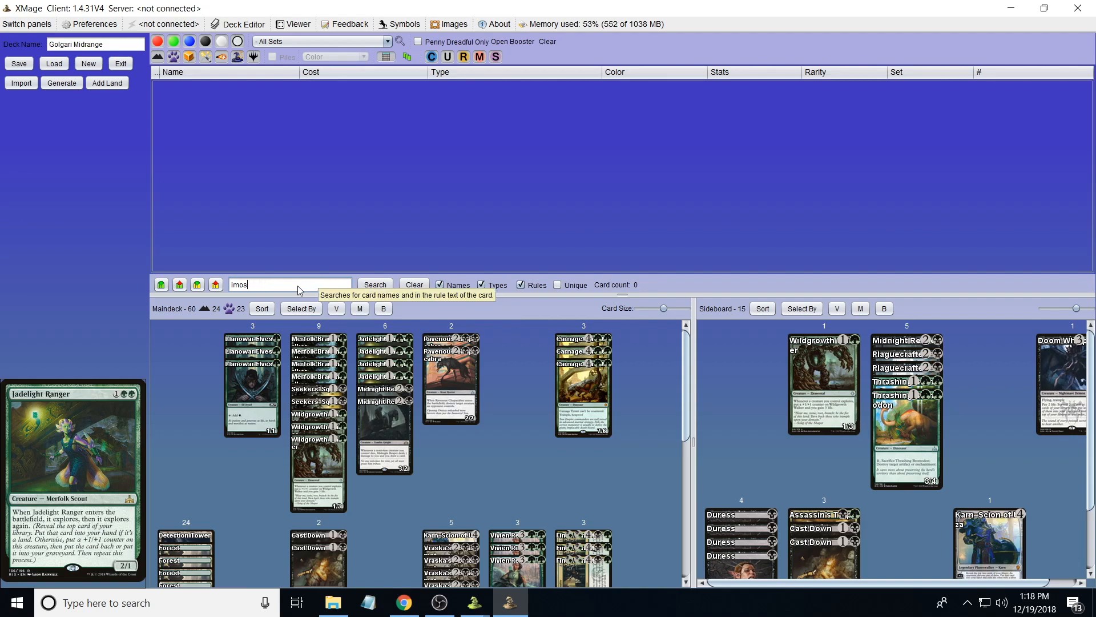
{"action": "type", "text": "imposing sov"}
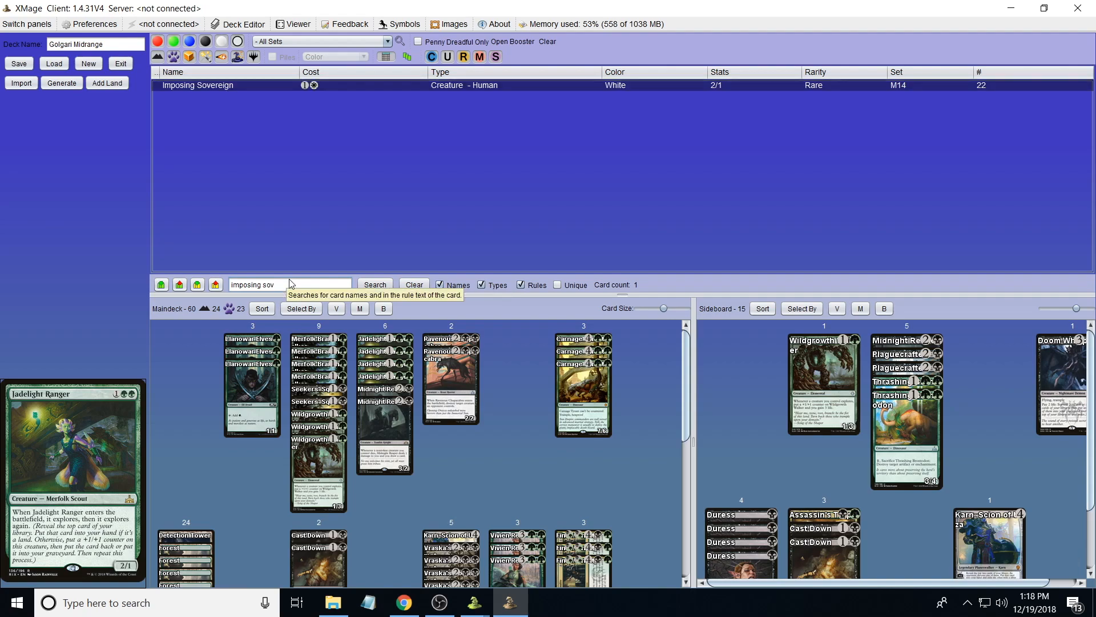
{"action": "type", "text": "impos"}
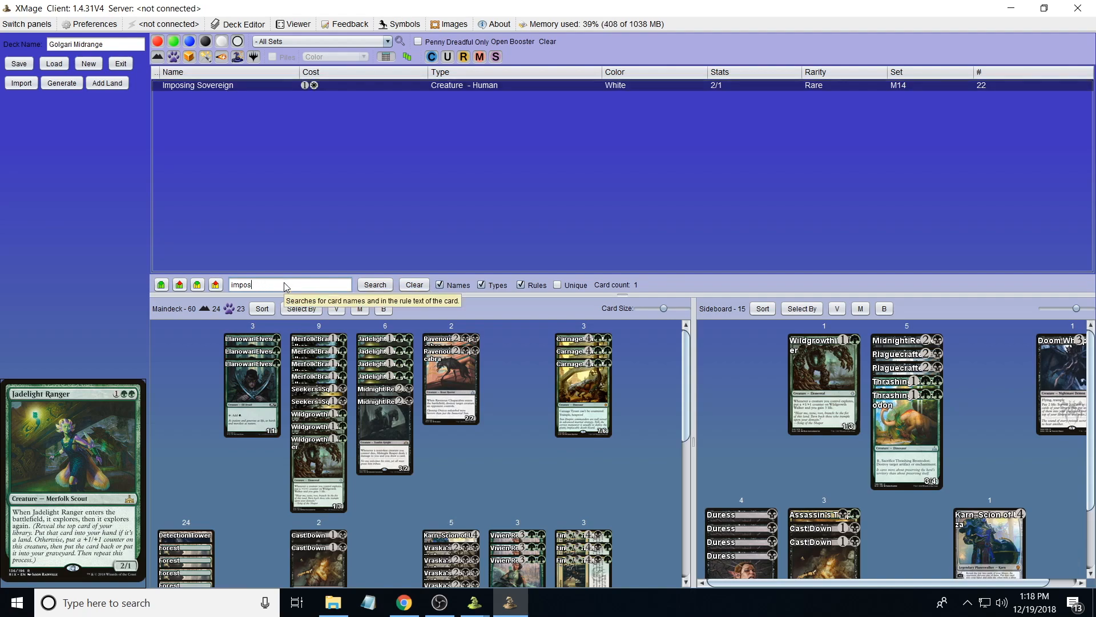
{"action": "left_click", "coordinate": [374, 284]}
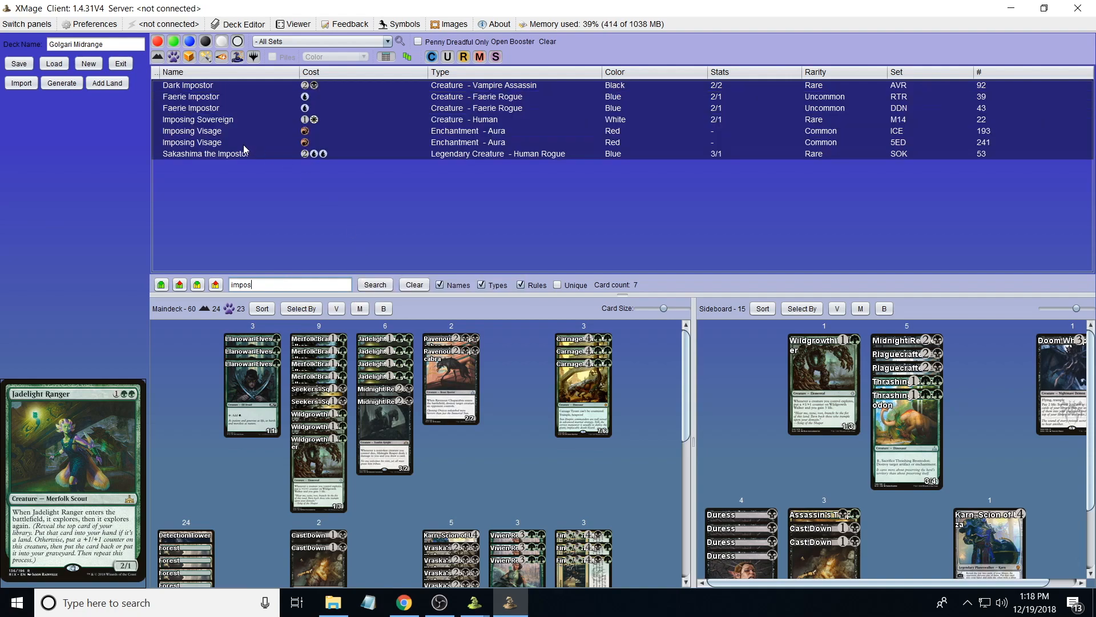
- Preview Imposing Visage, then Imposing Sovereign from the narrowed results
{"action": "left_click", "coordinate": [192, 142]}
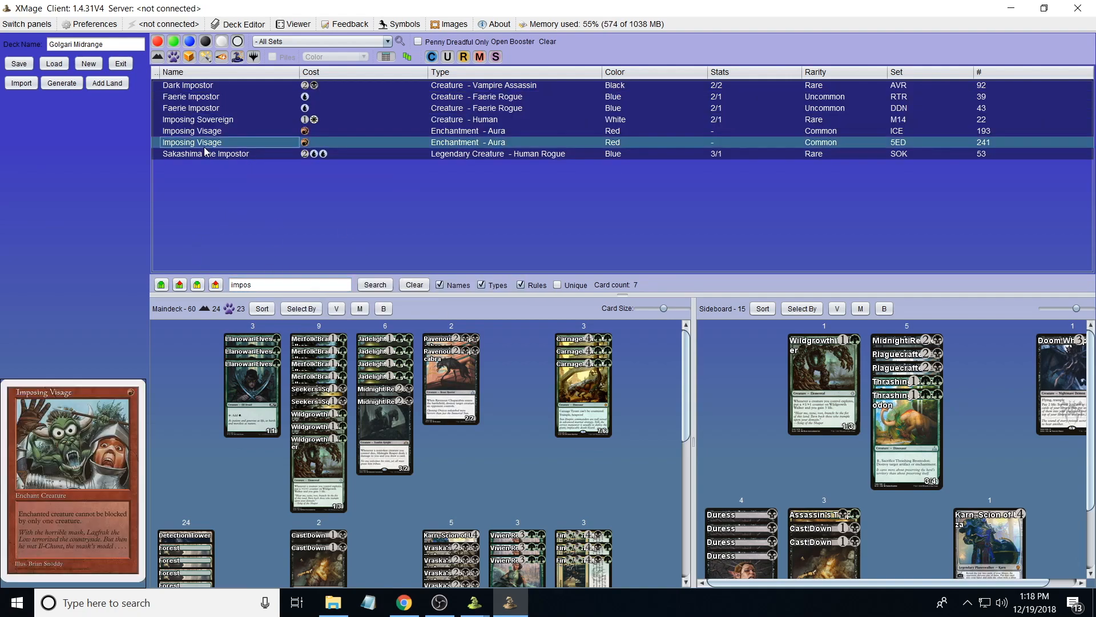
{"action": "left_click", "coordinate": [198, 119]}
{"action": "type", "text": "ing sov"}
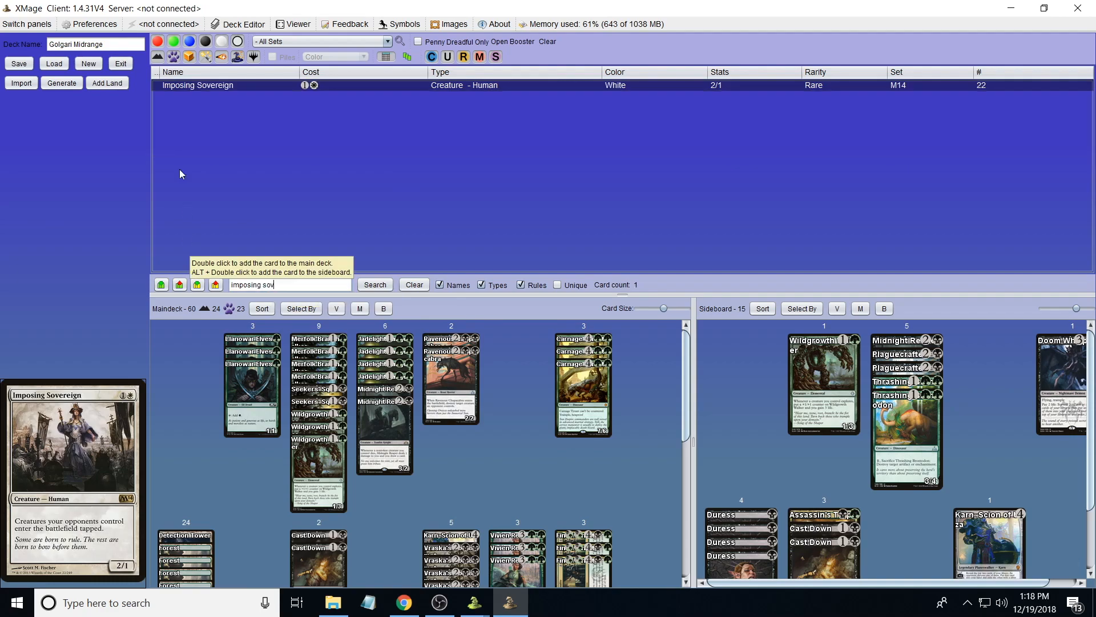
{"action": "mouse_move", "coordinate": [309, 136]}
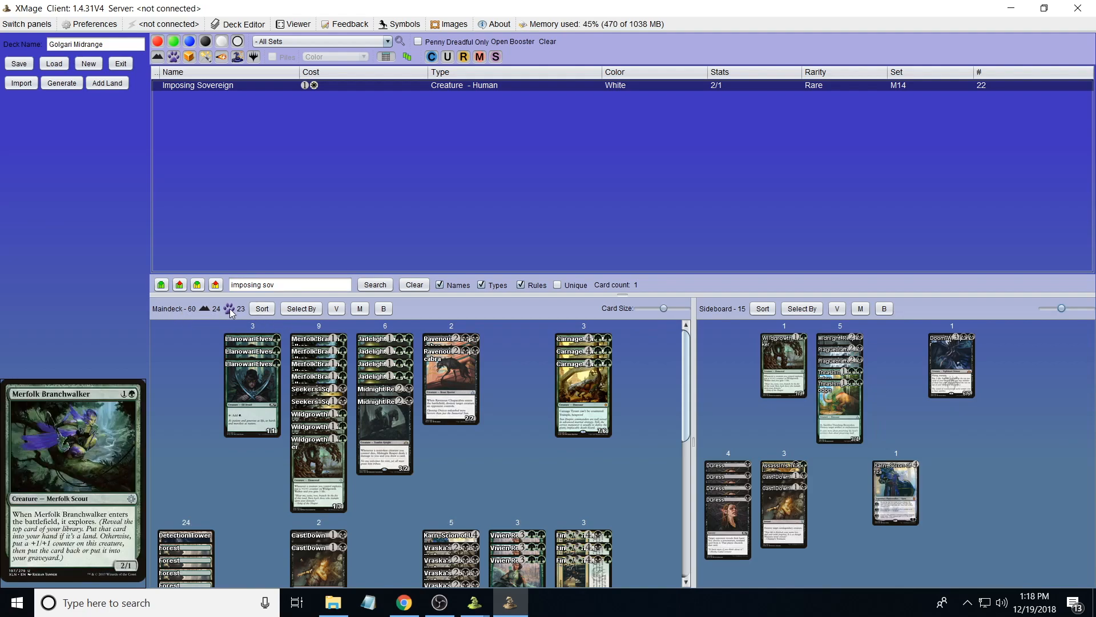
{"action": "mouse_move", "coordinate": [229, 309]}
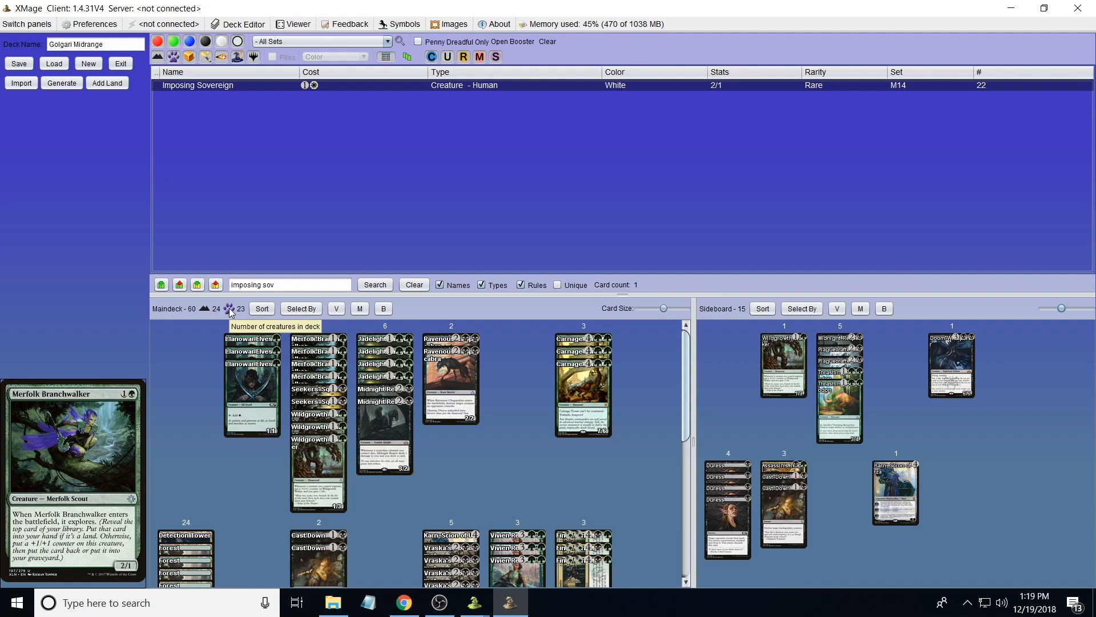